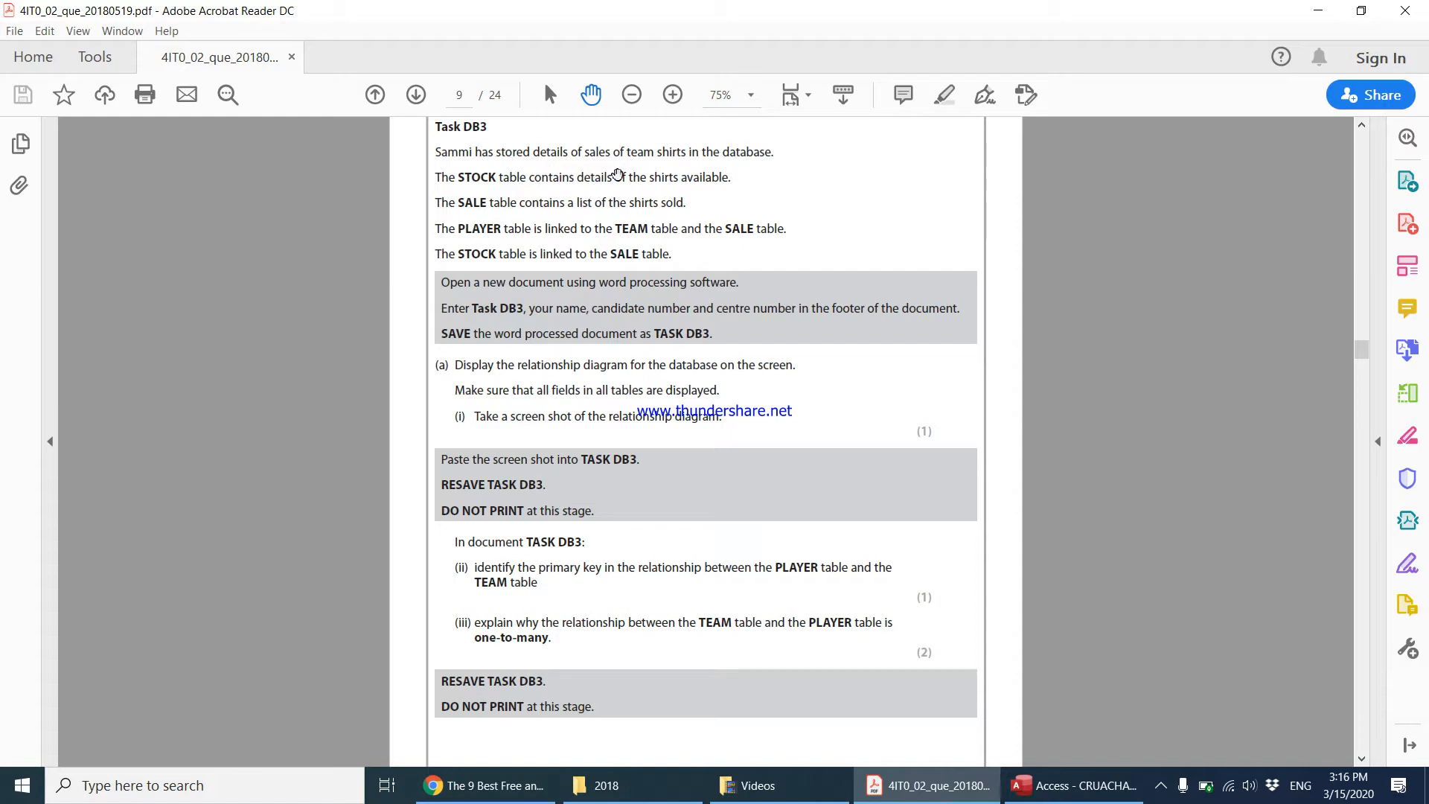
mouse_move(550, 157)
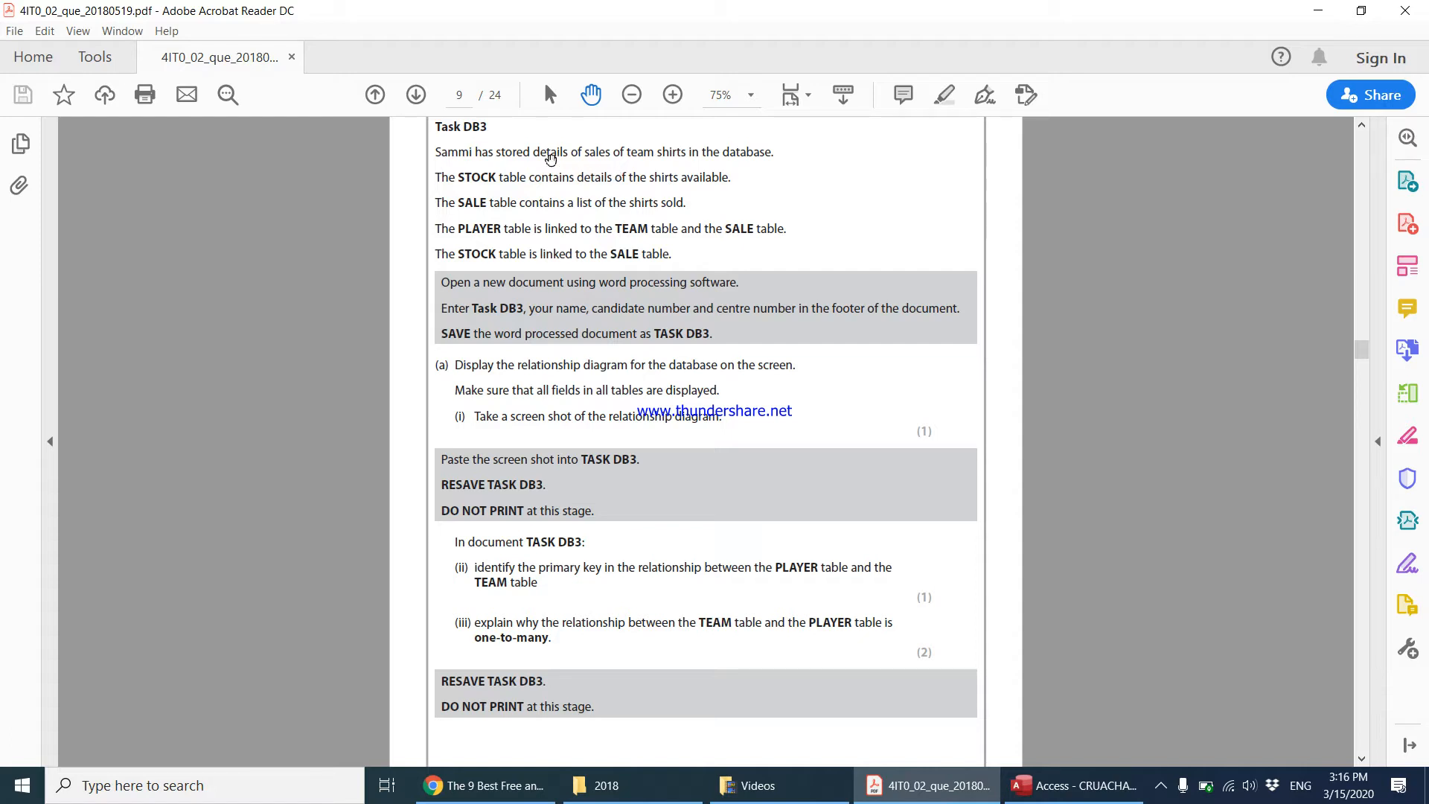
mouse_move(607, 193)
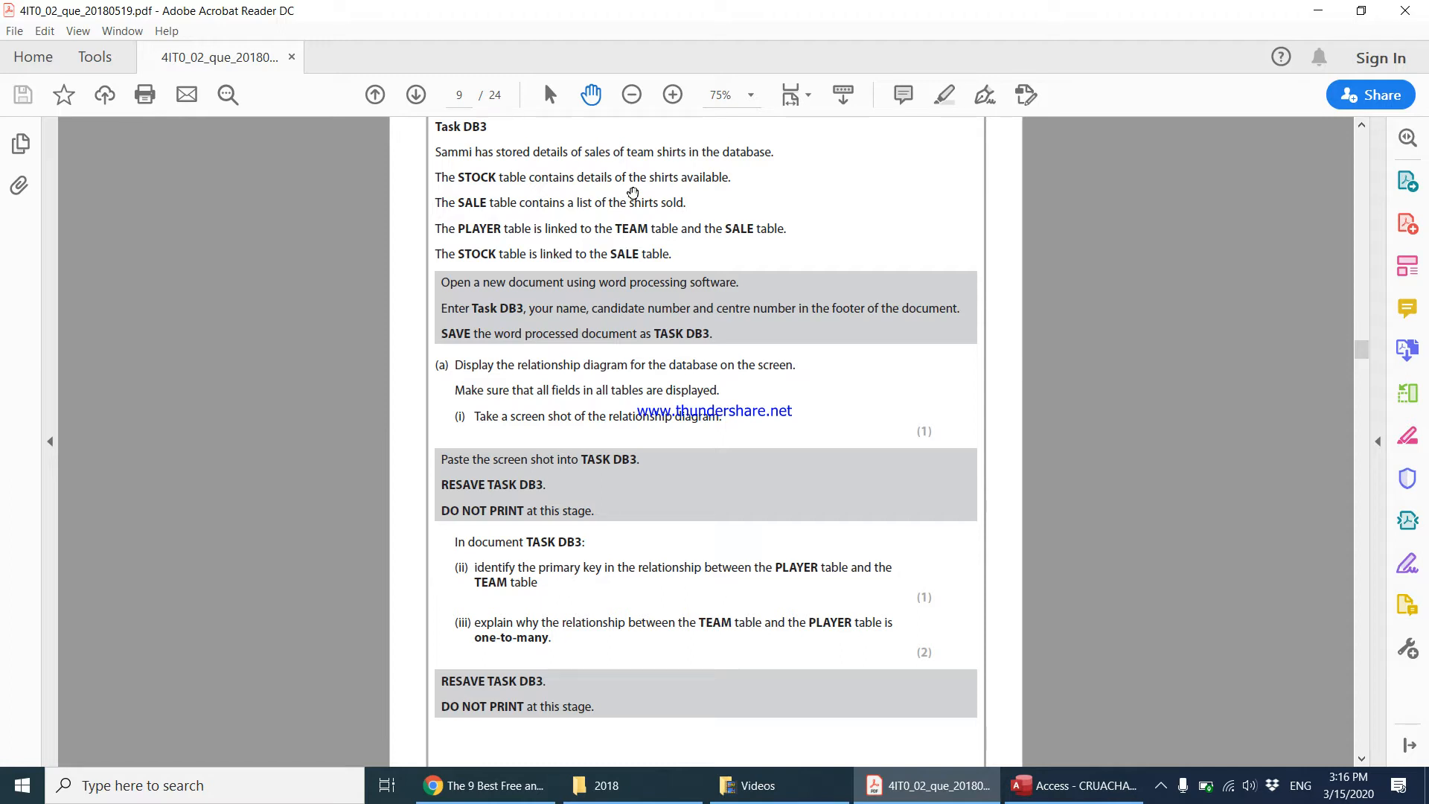
mouse_move(569, 227)
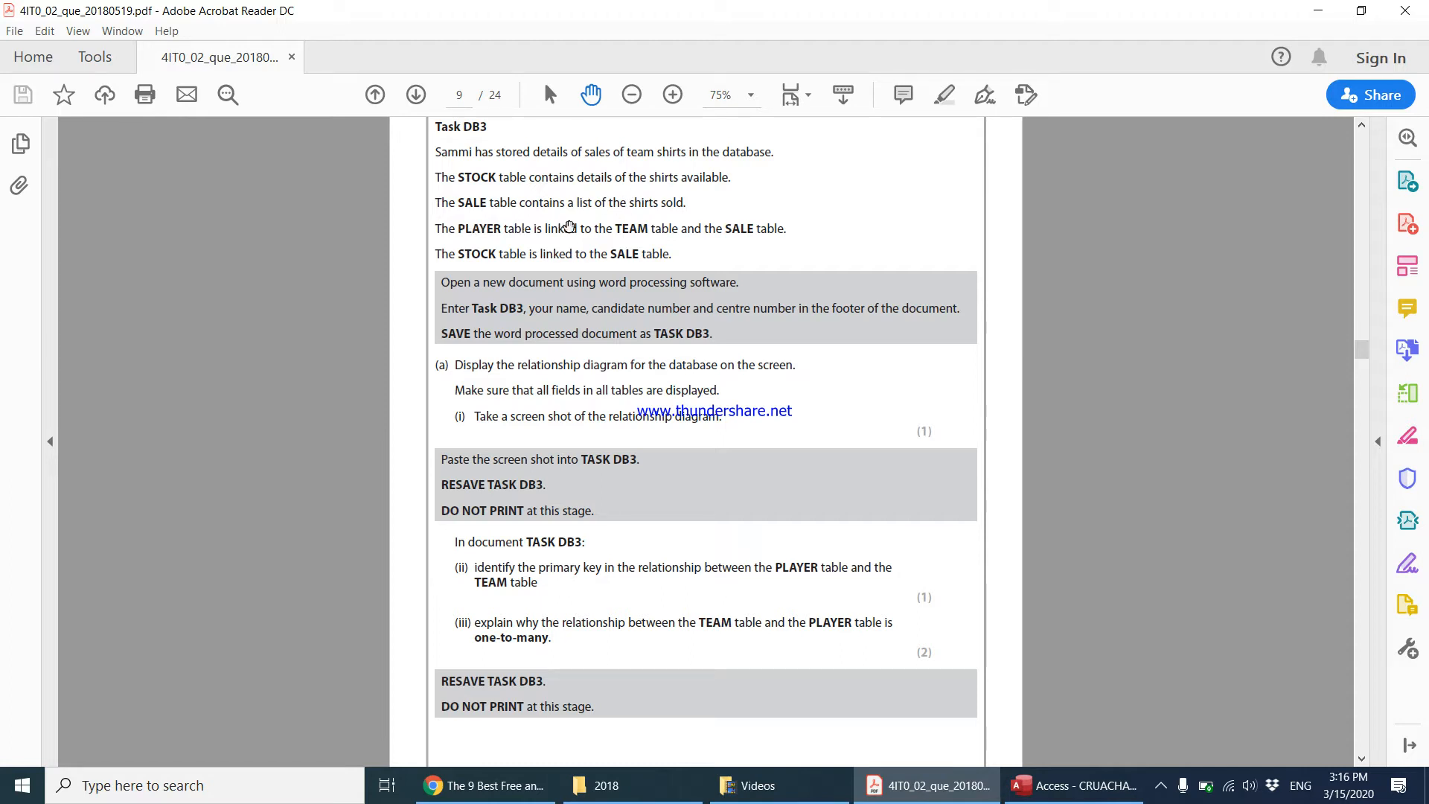
mouse_move(595, 234)
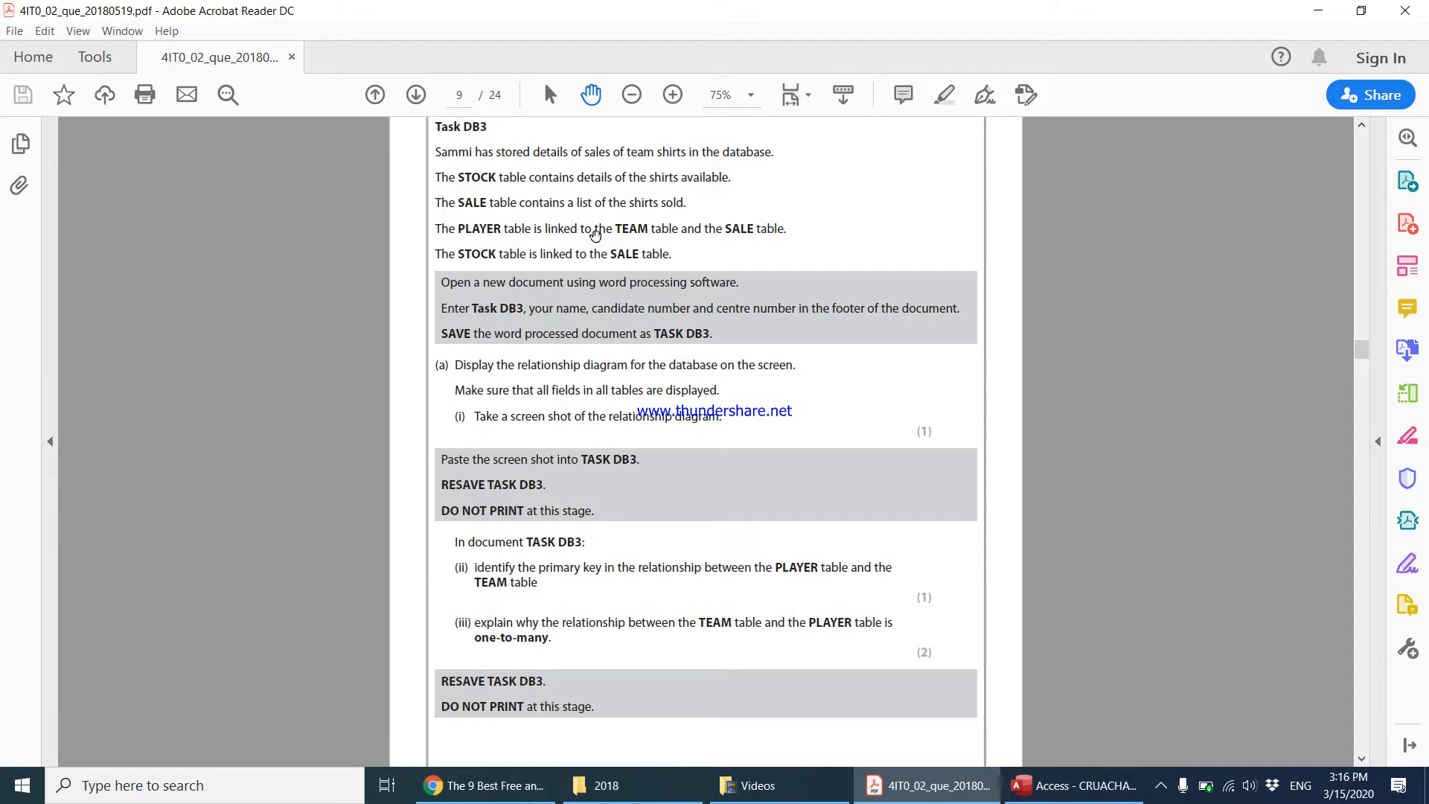
mouse_move(529, 247)
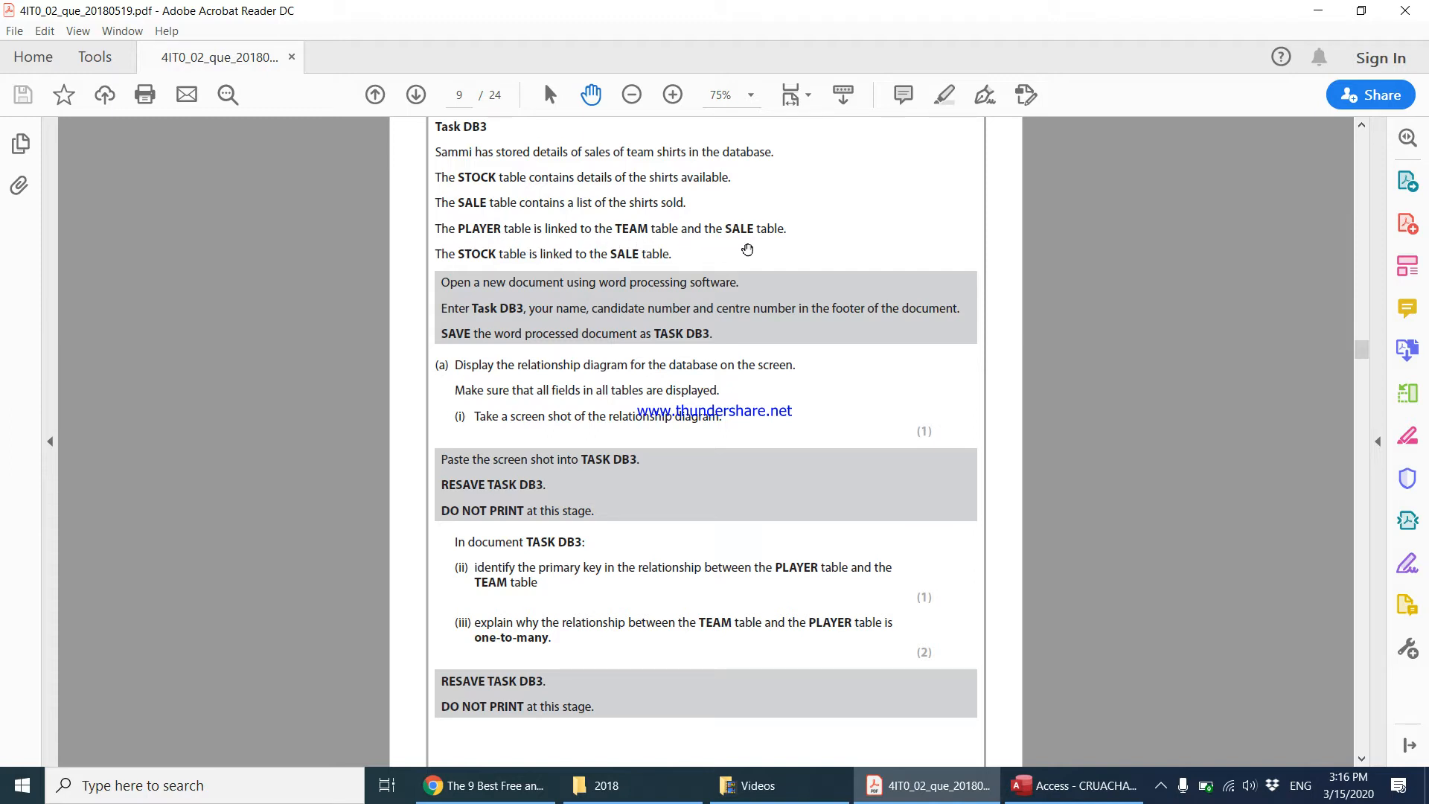
mouse_move(551, 271)
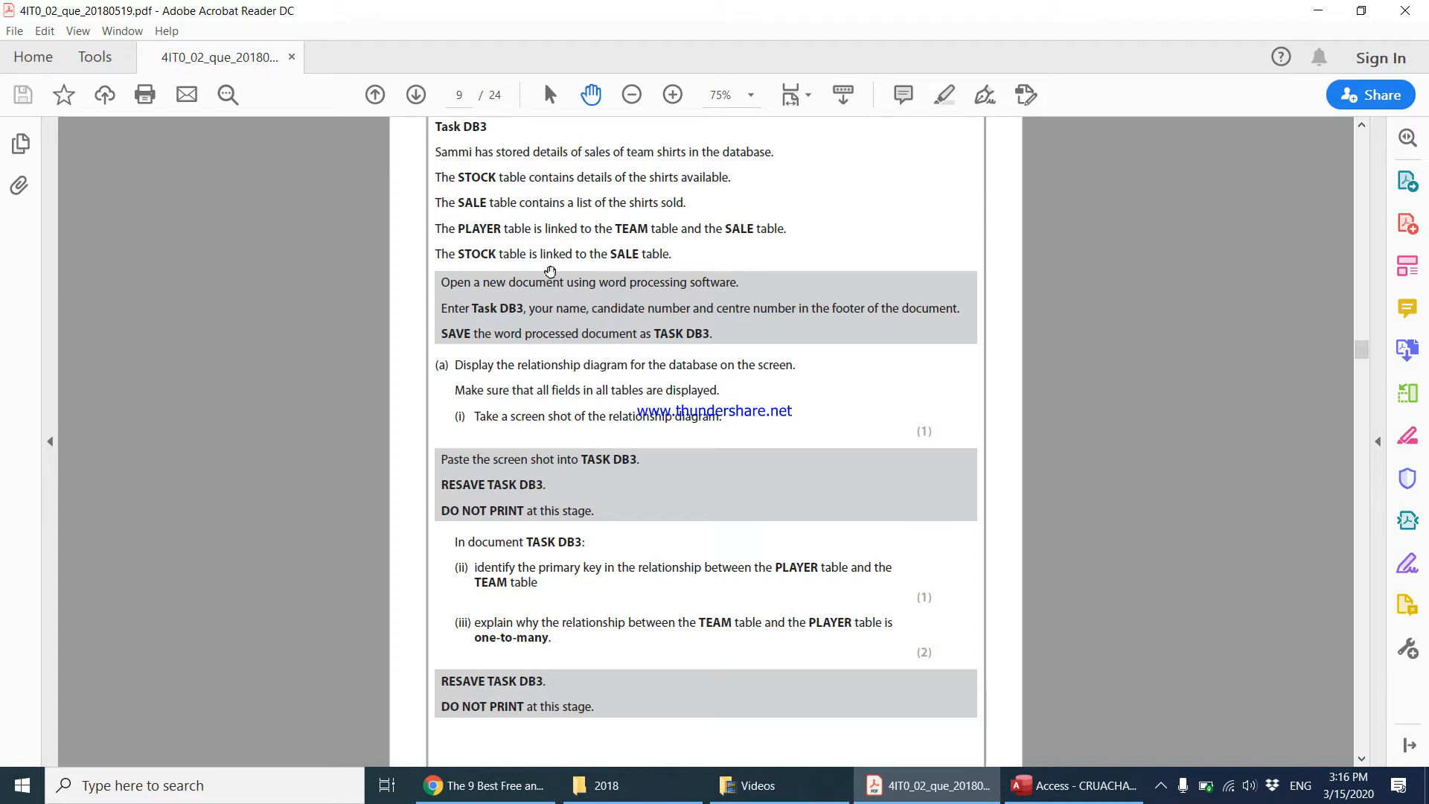
mouse_move(628, 299)
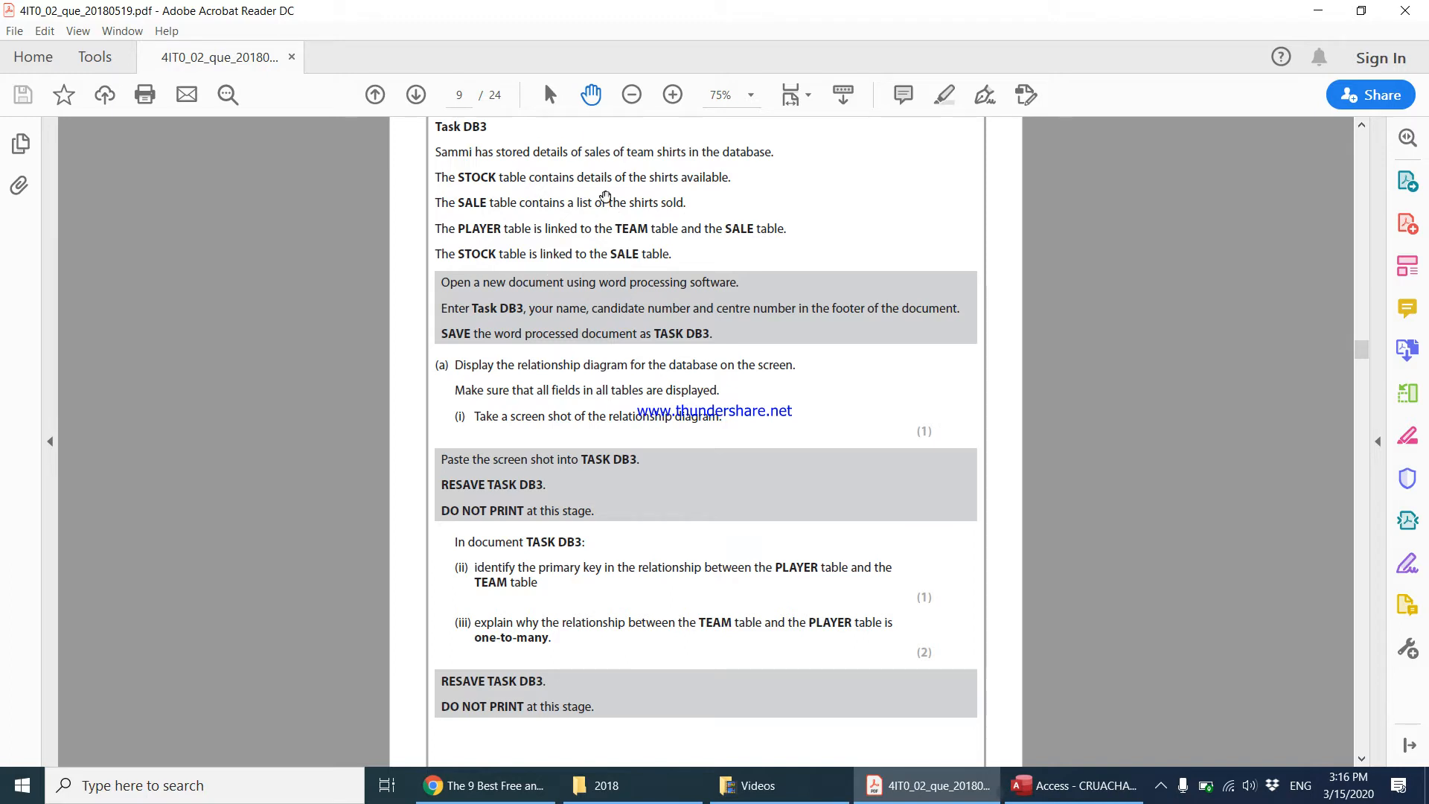
mouse_move(690, 264)
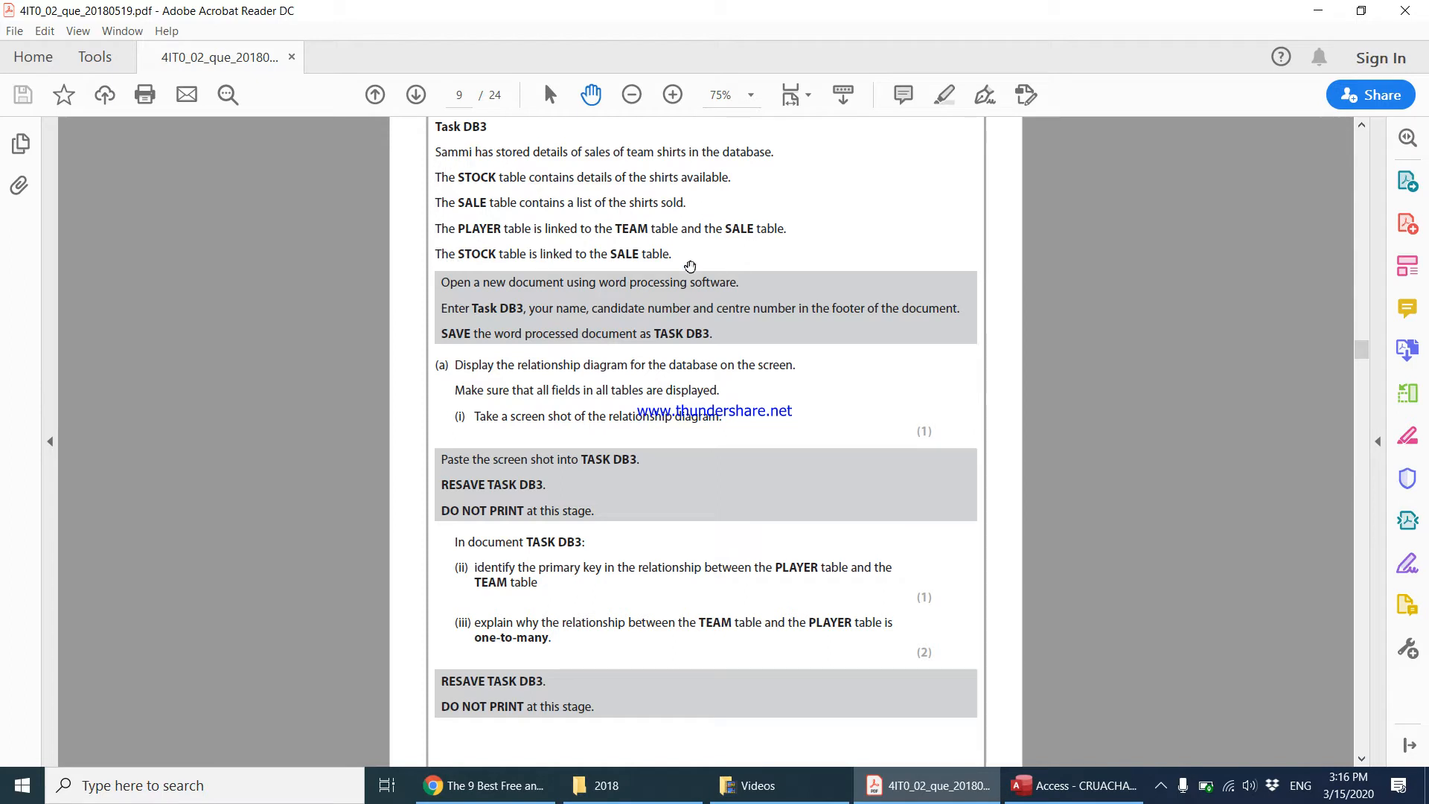
mouse_move(578, 283)
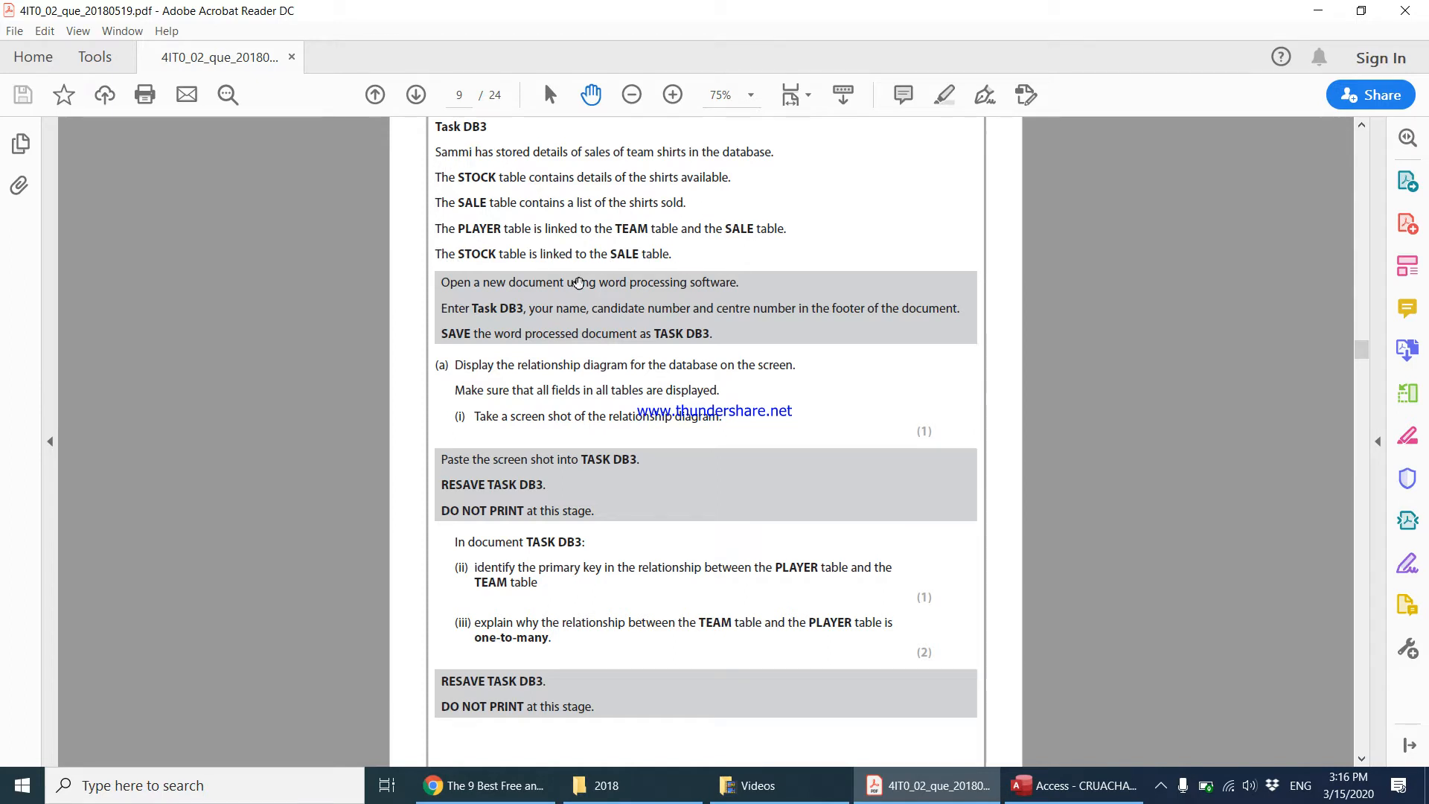
mouse_move(646, 292)
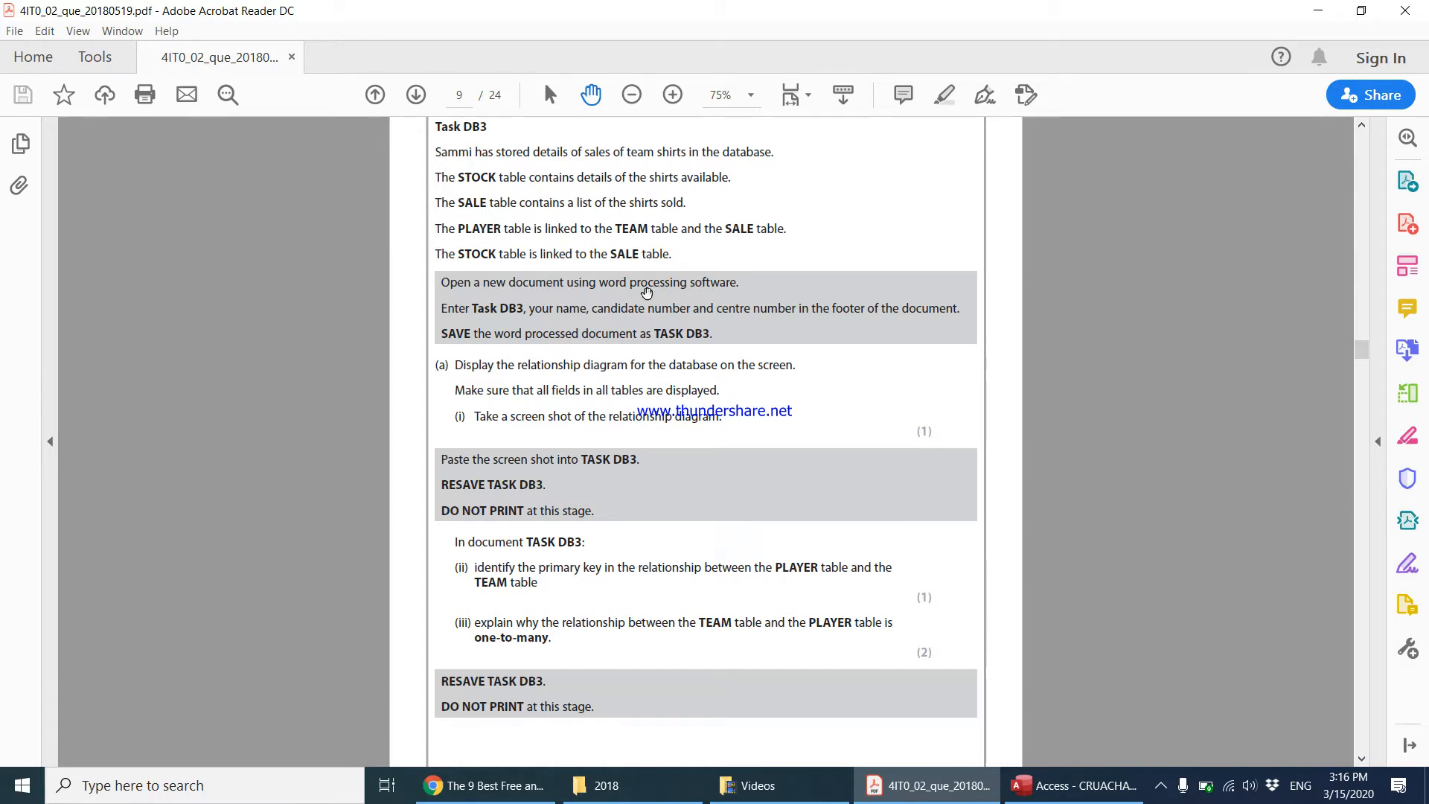
mouse_move(684, 306)
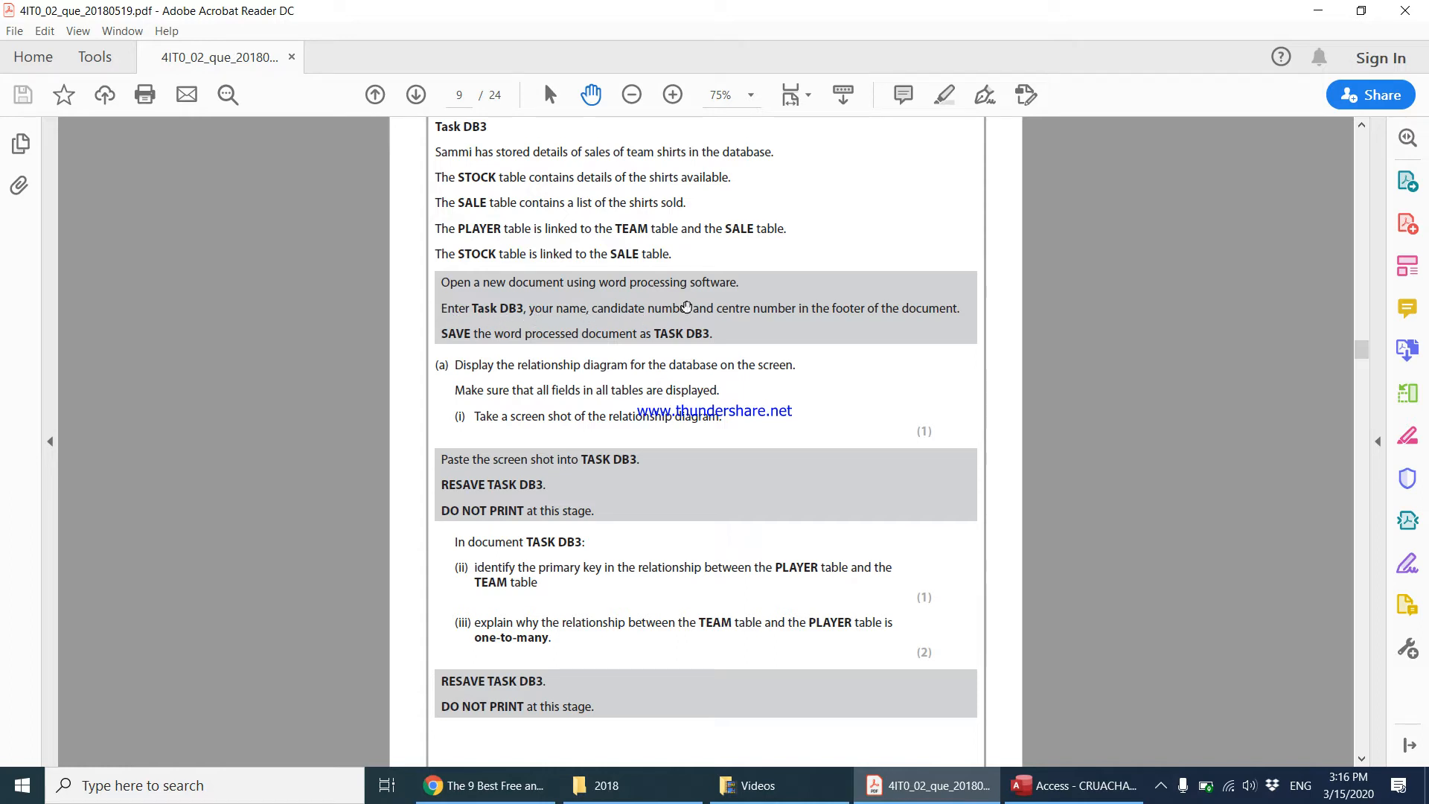
mouse_move(690, 349)
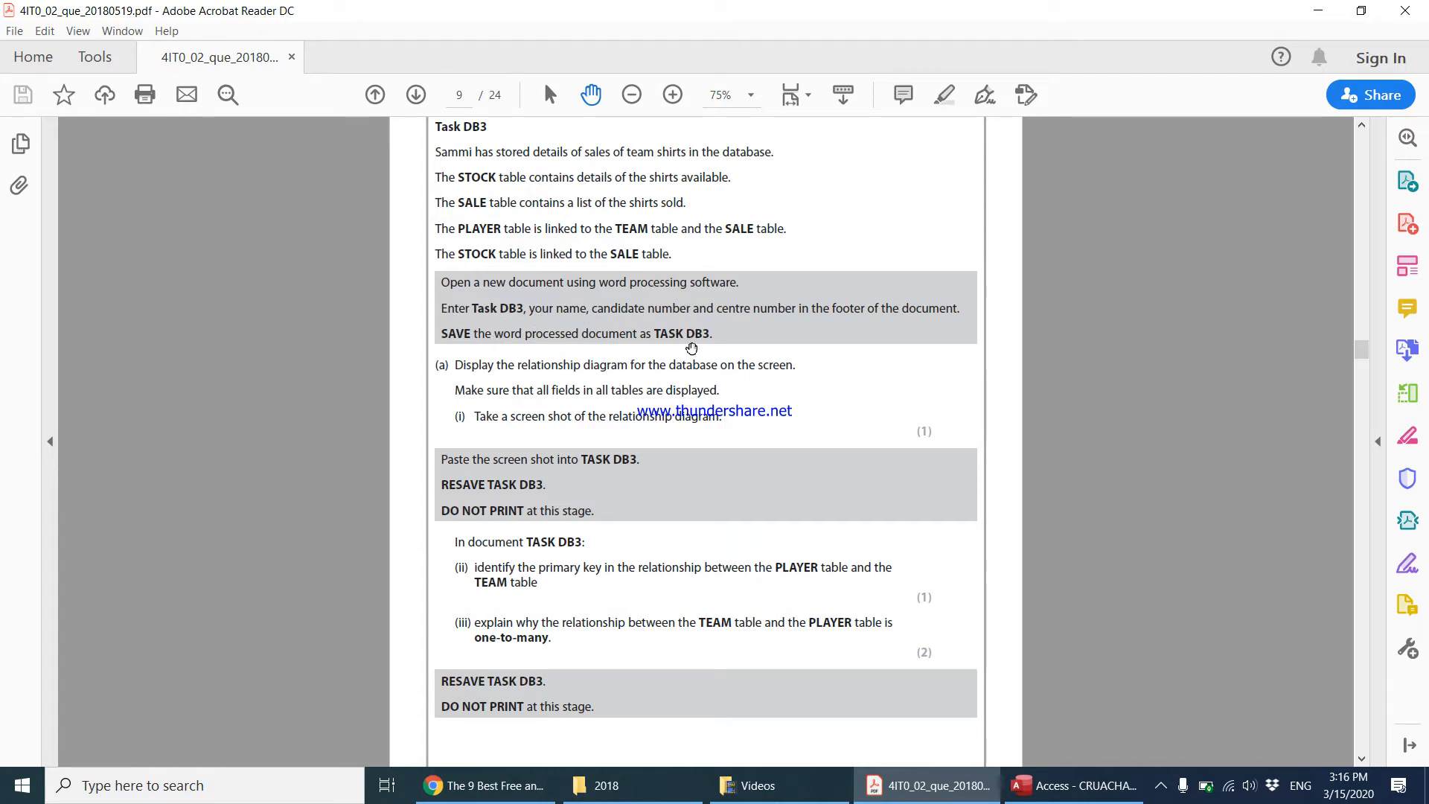
Create a new Word document named TASK DB3 in the 2018 folder
left_click(606, 786)
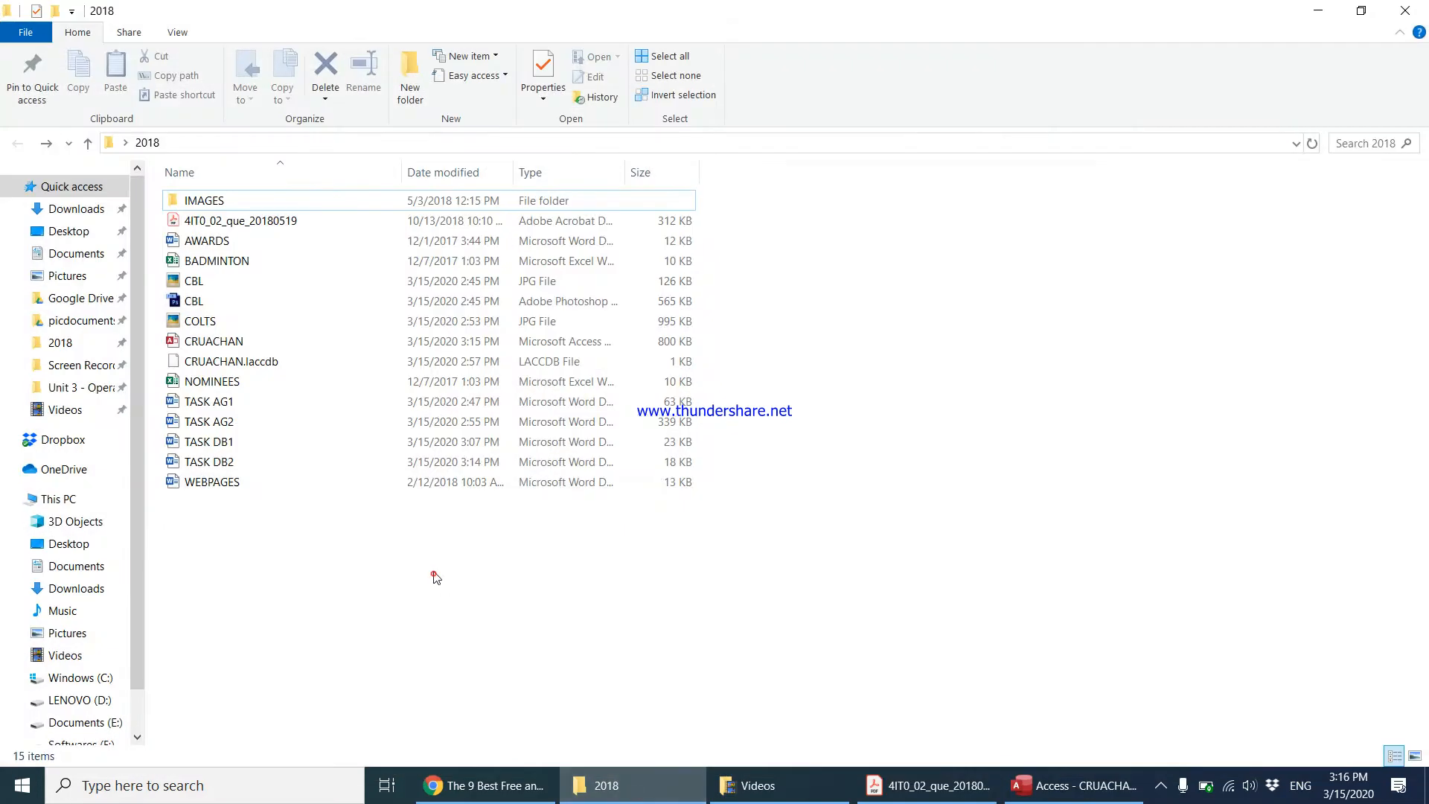
right_click(434, 578)
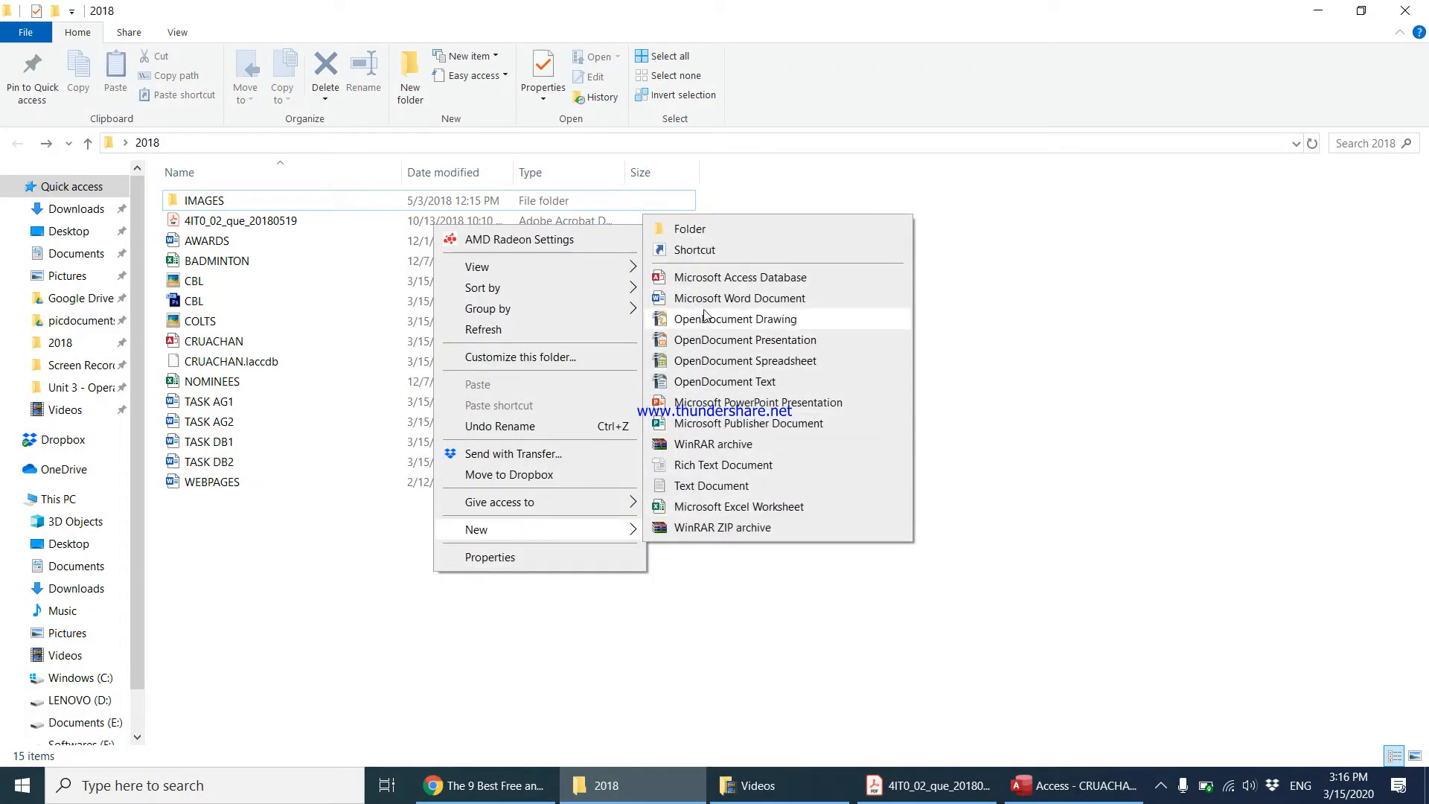
left_click(738, 298)
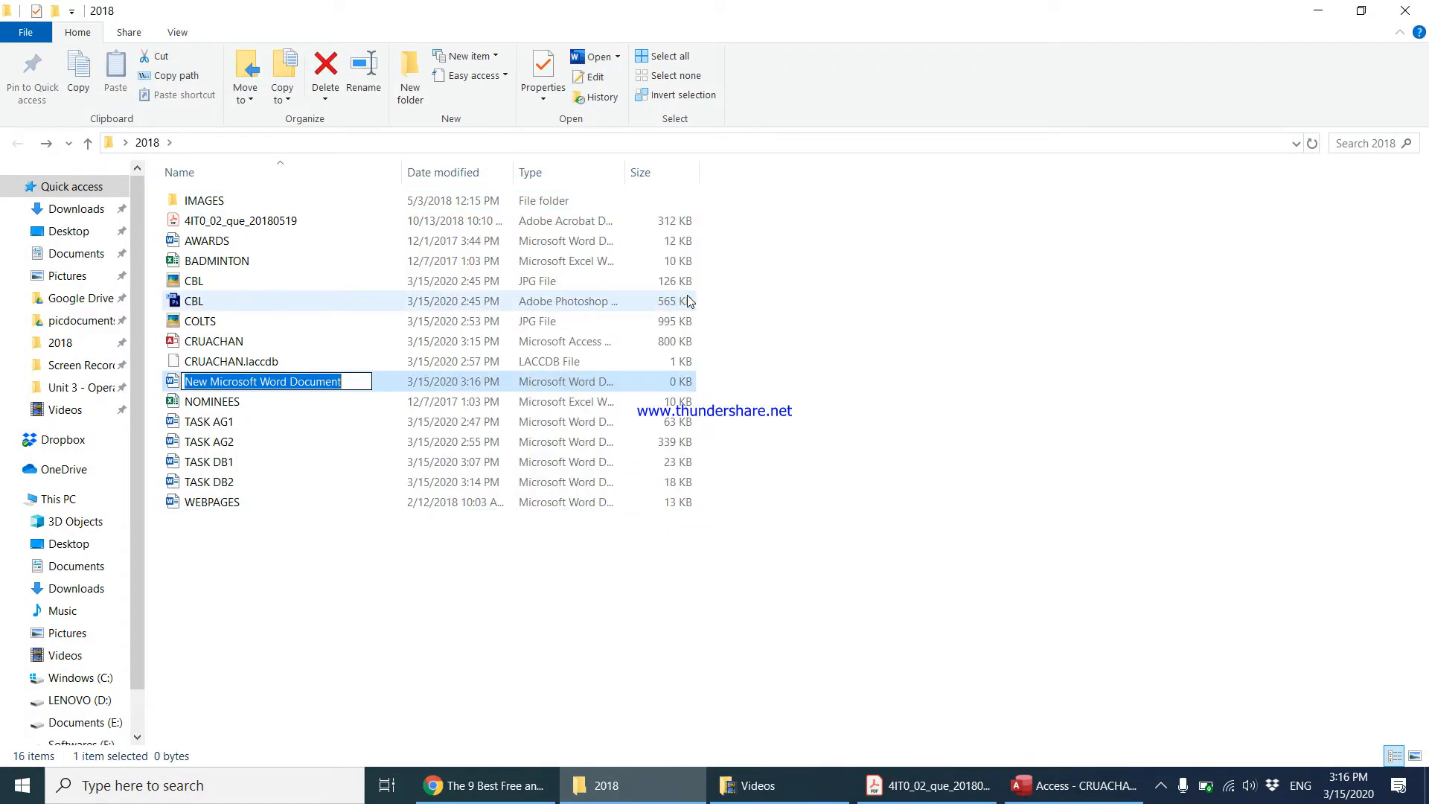
type("TASK DB3")
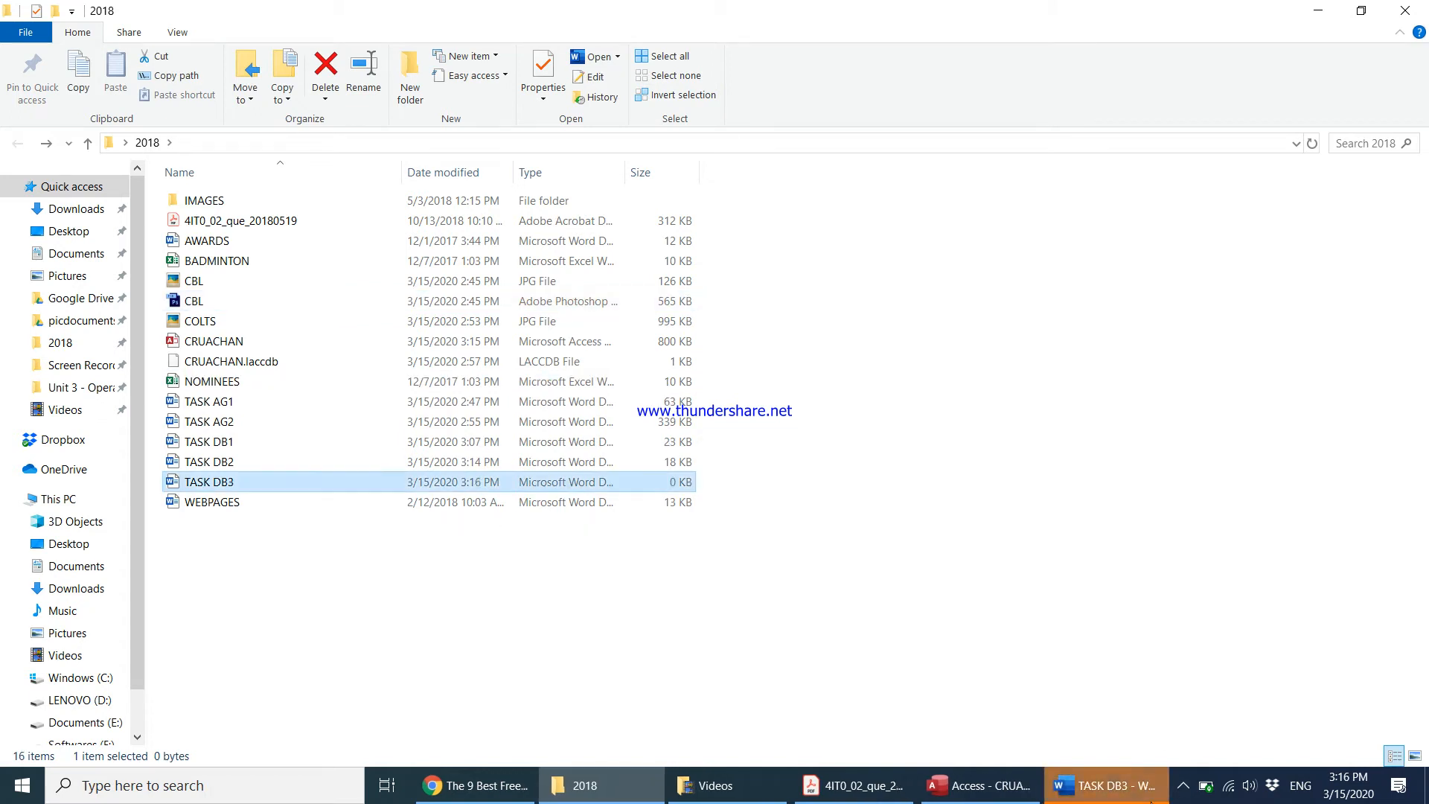
Edit the TASK DB3 footer and enter the task name 'Task DB'
double_click(208, 482)
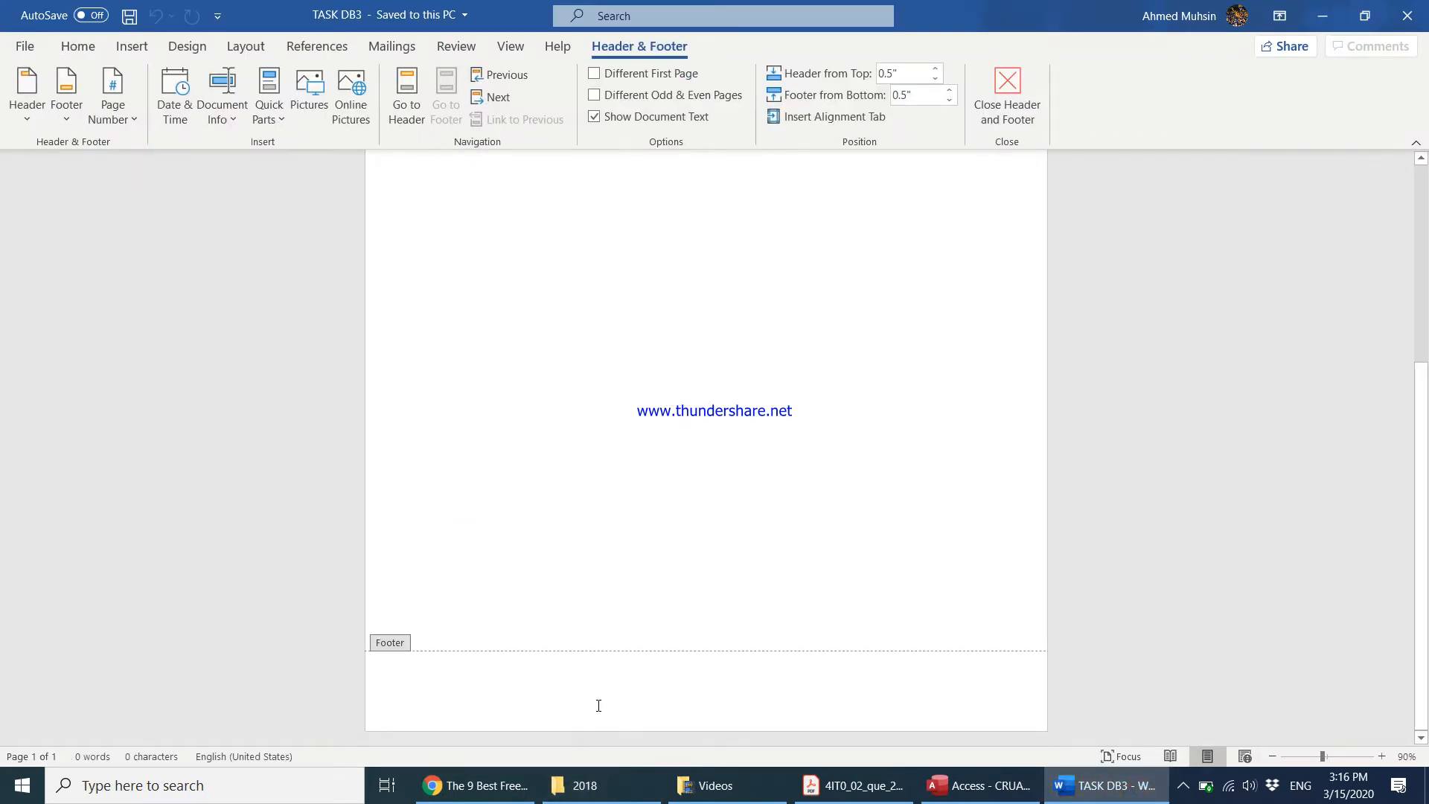
type("Task DB")
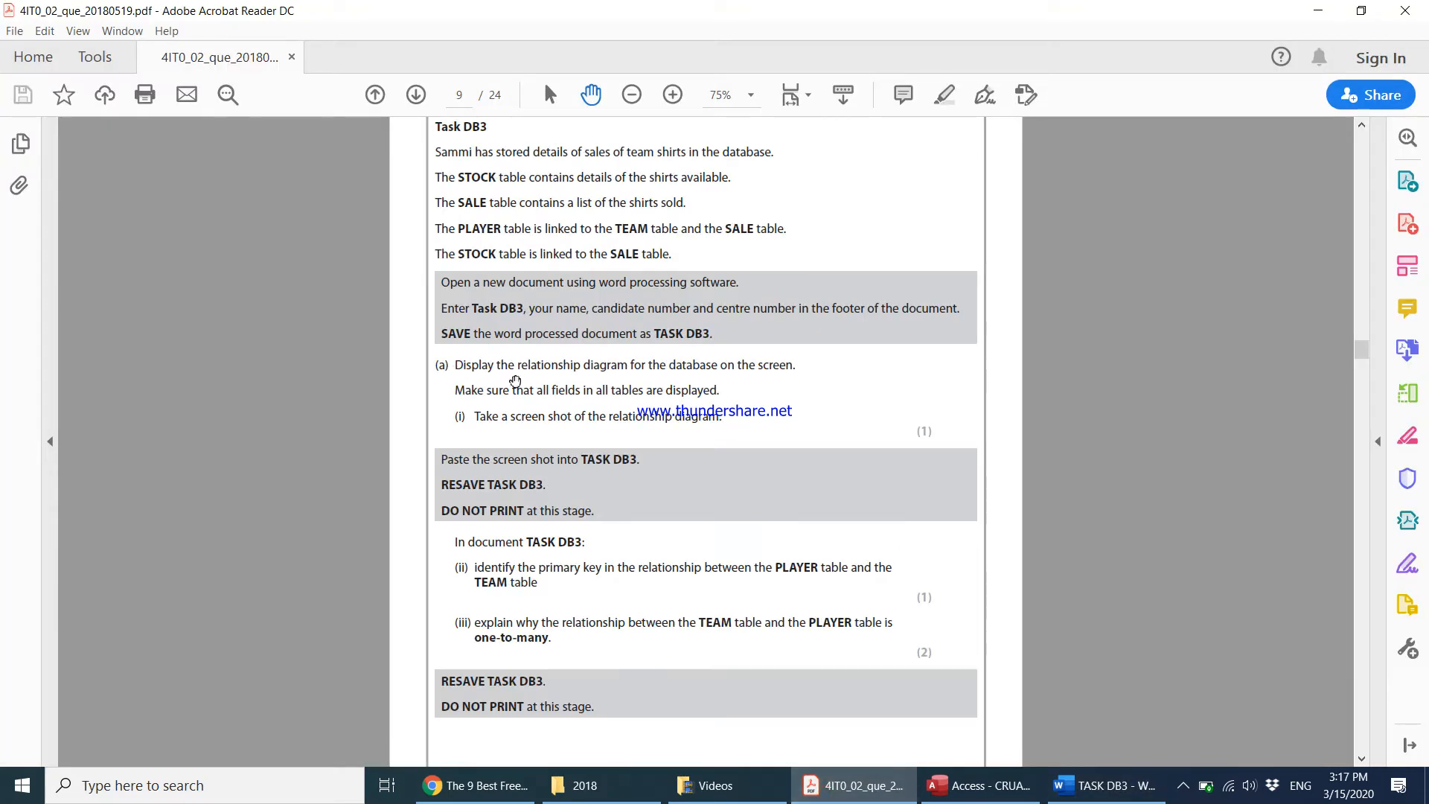
mouse_move(714, 378)
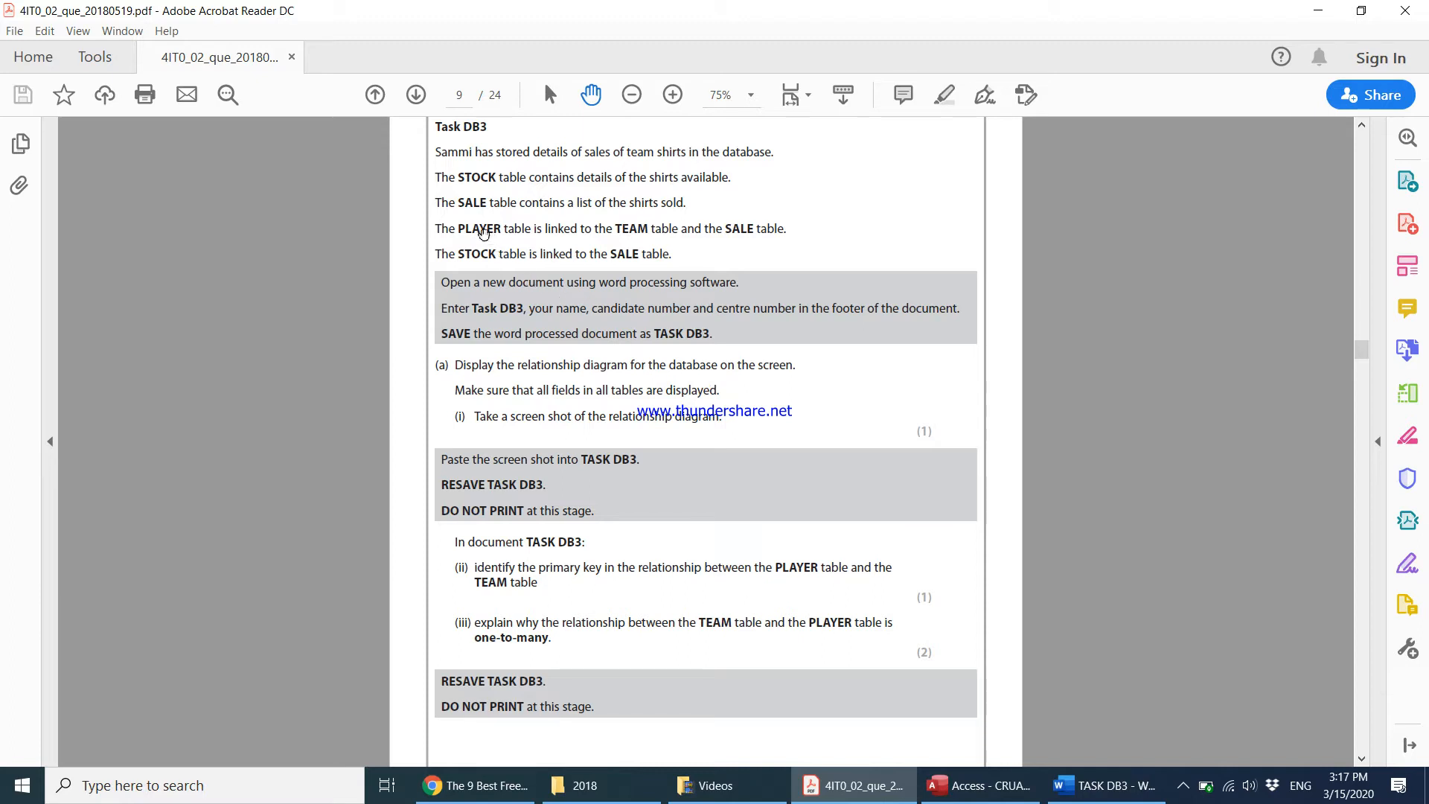
mouse_move(466, 179)
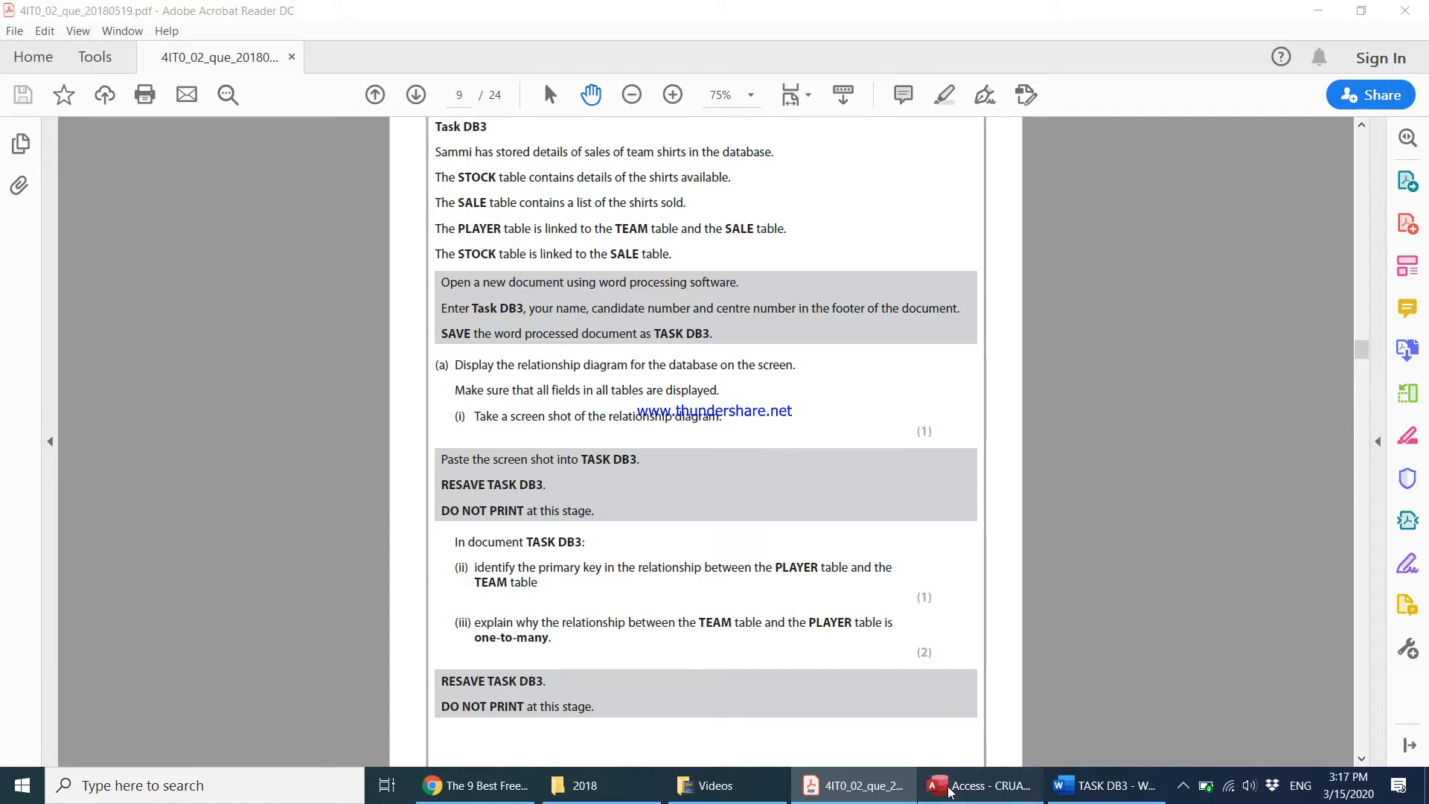
Show the CRUACHAN database's relationship diagram via Database Tools
left_click(981, 785)
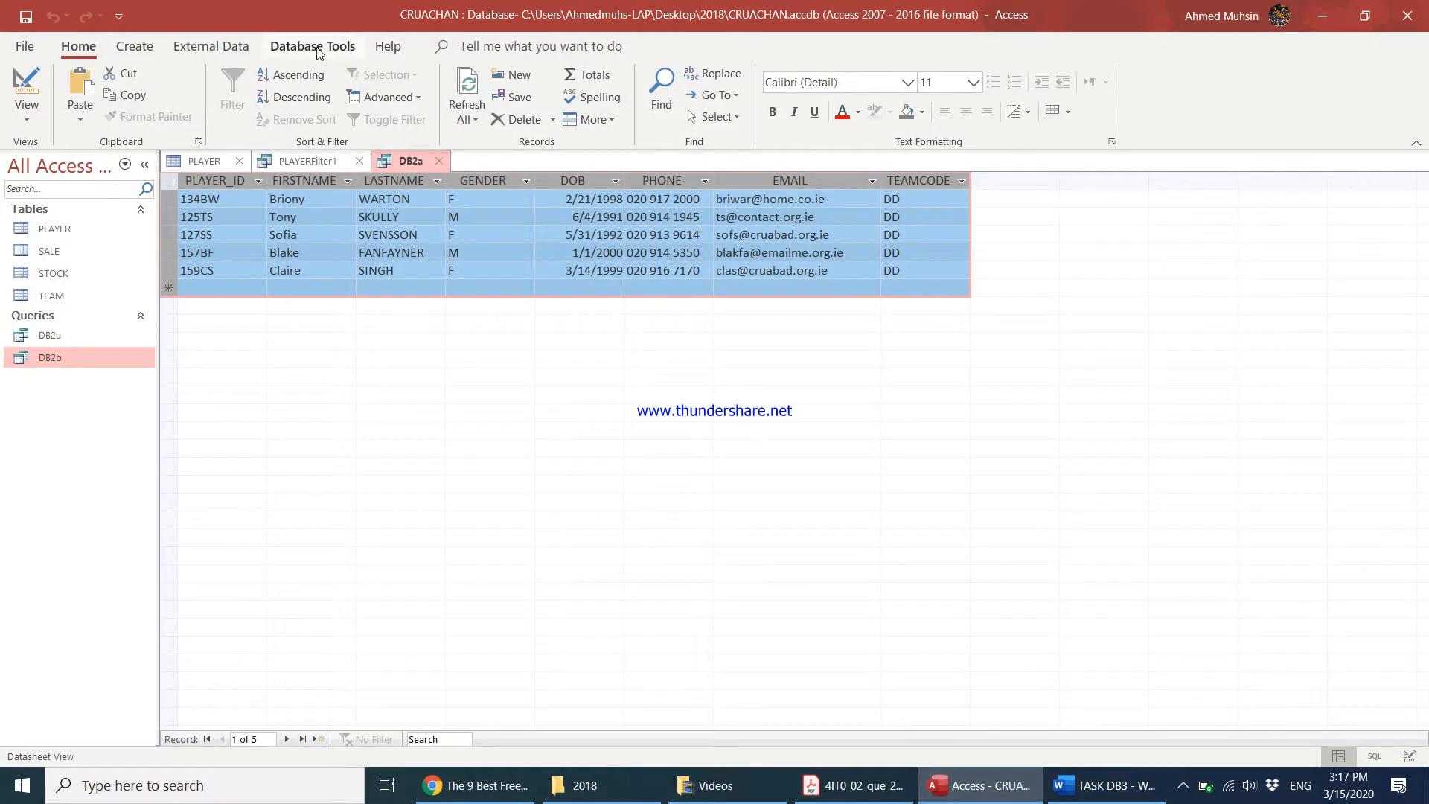
left_click(313, 47)
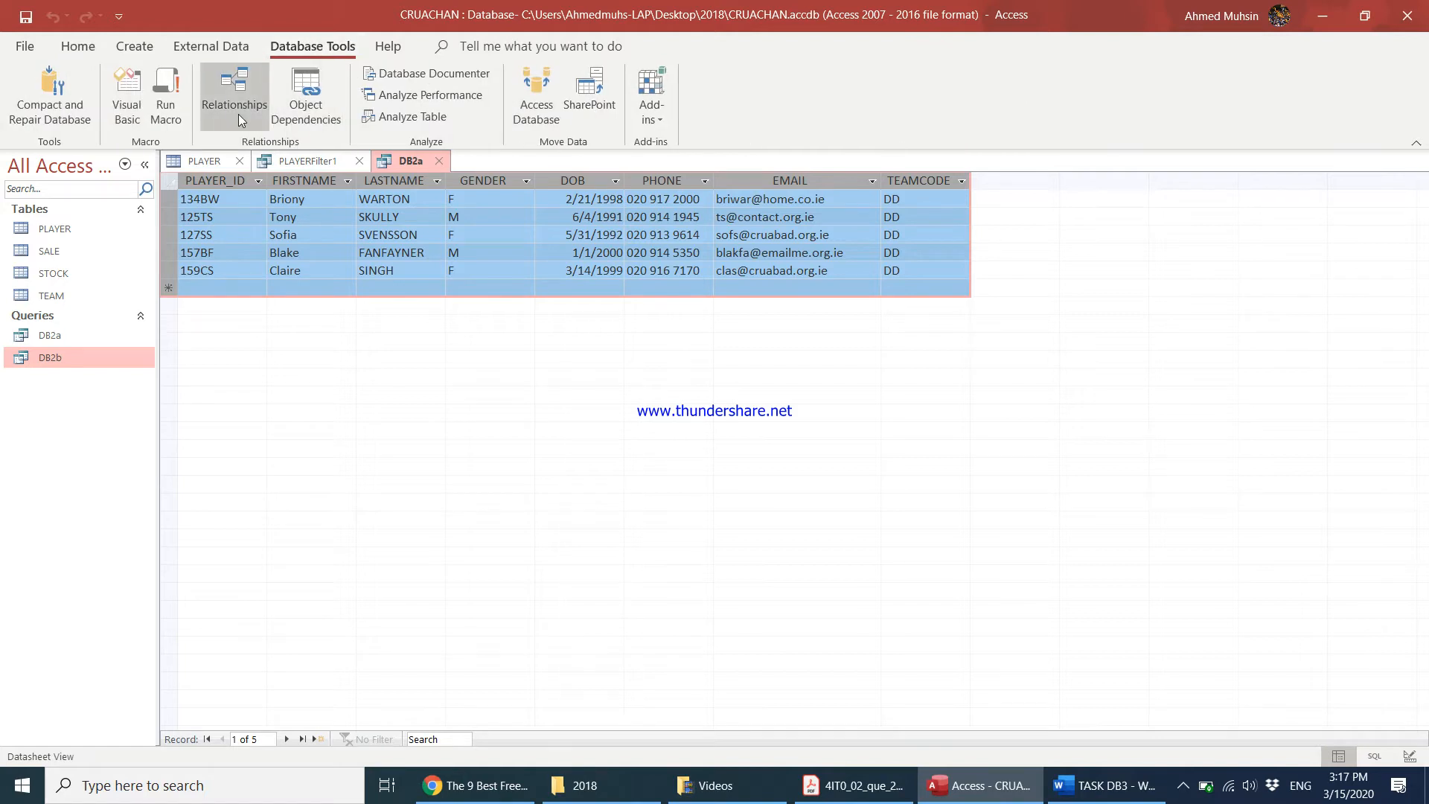
left_click(235, 90)
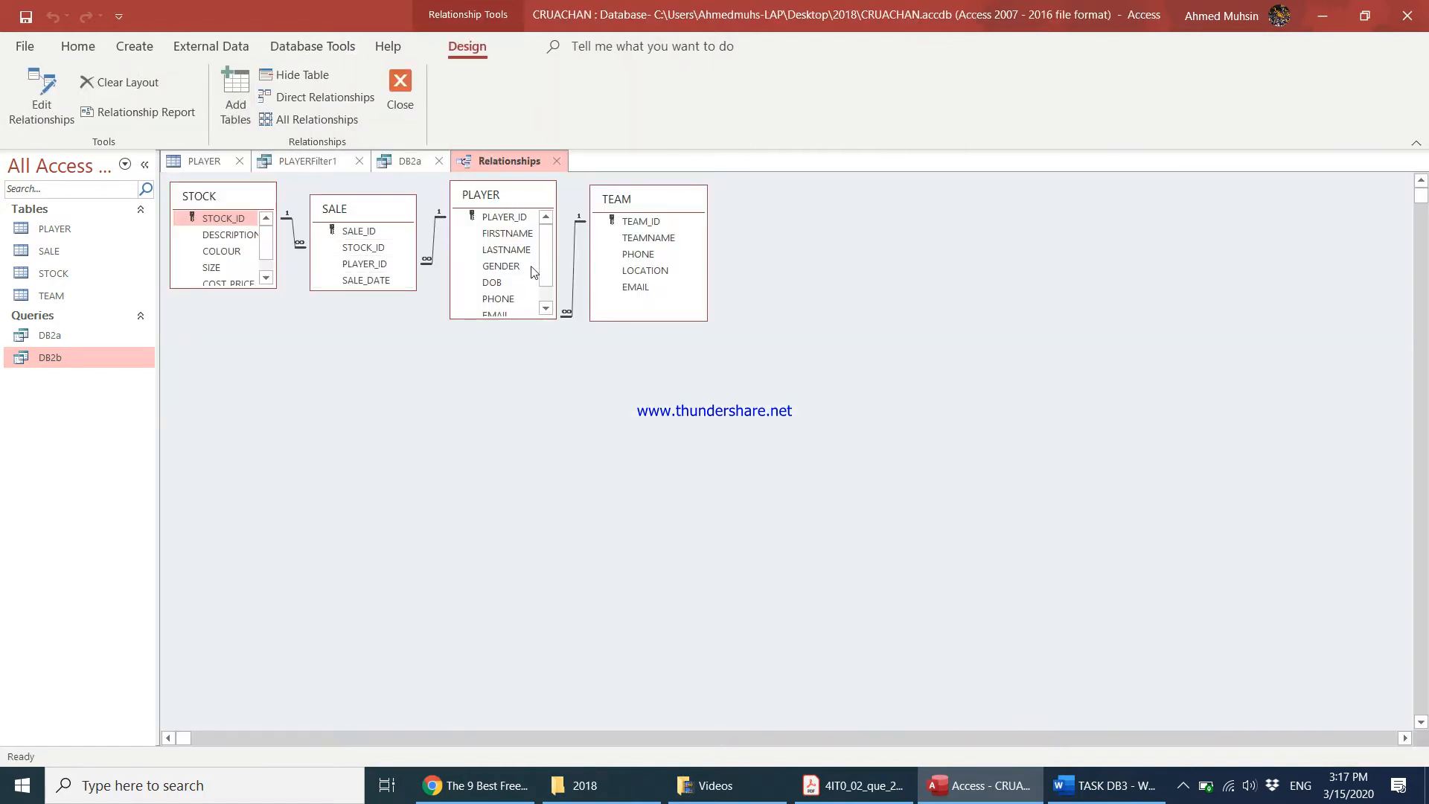
Move TEAM right and stretch the PLAYER and STOCK tables to show all fields
left_click_drag(647, 198, 964, 234)
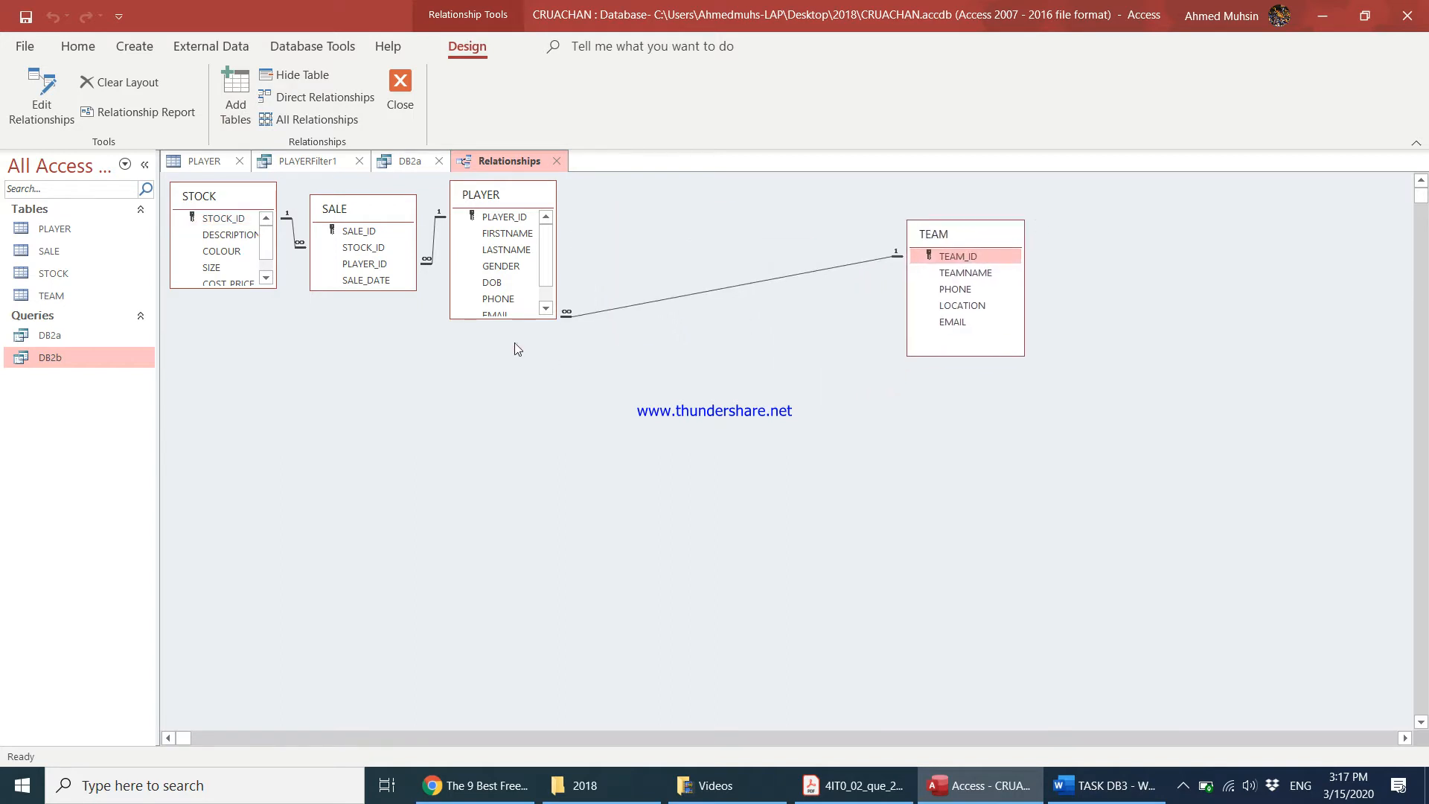
left_click_drag(502, 194, 700, 278)
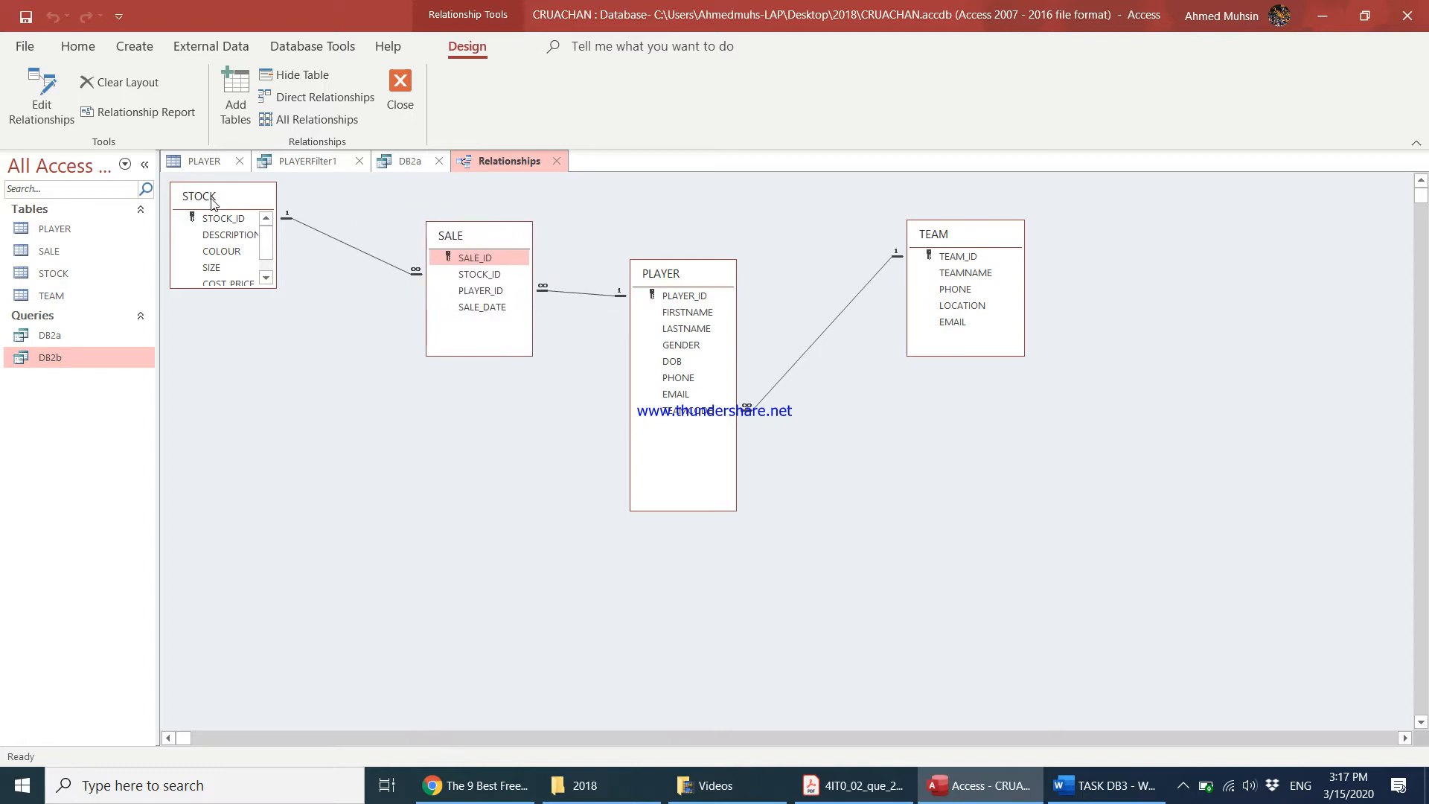
left_click_drag(250, 292, 250, 467)
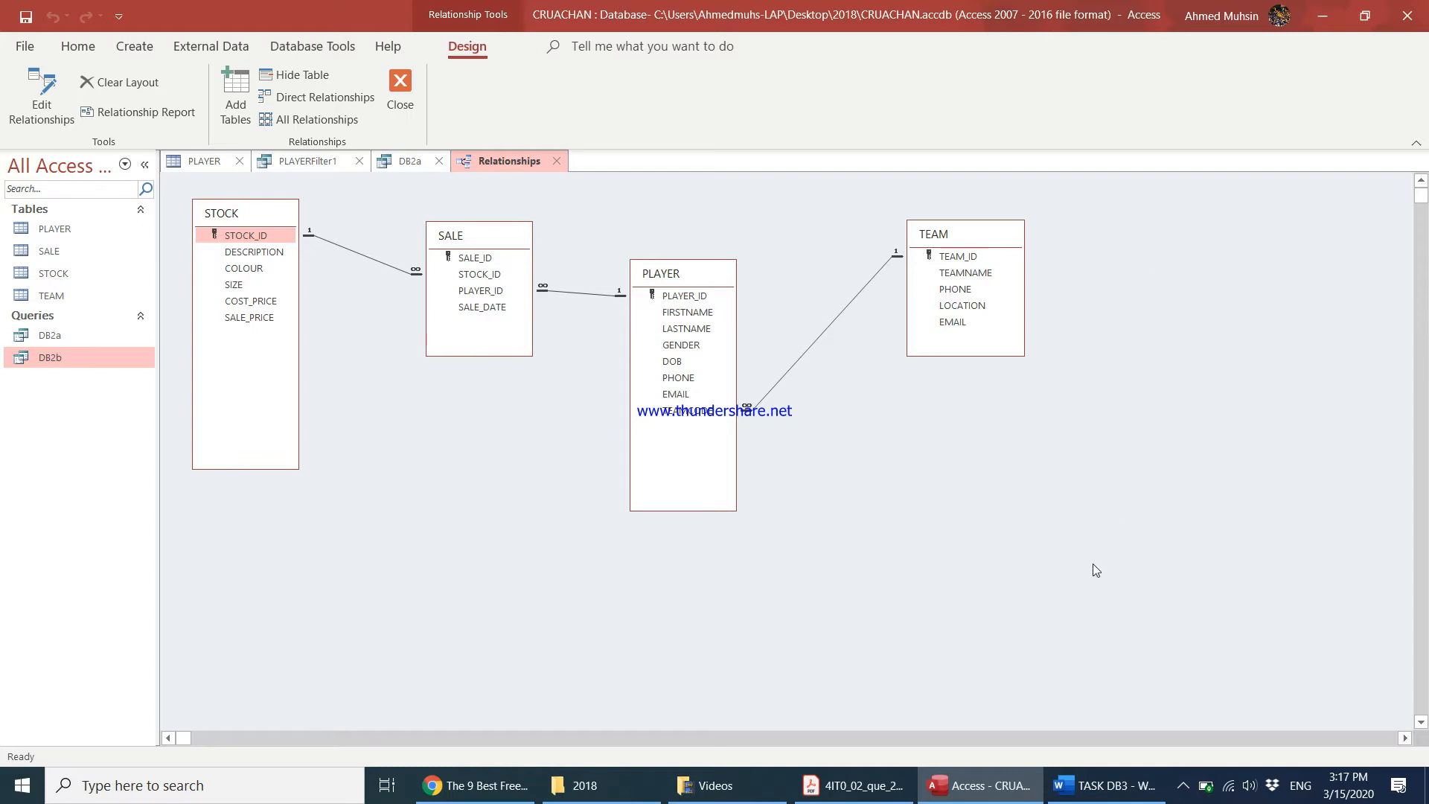
mouse_move(625, 591)
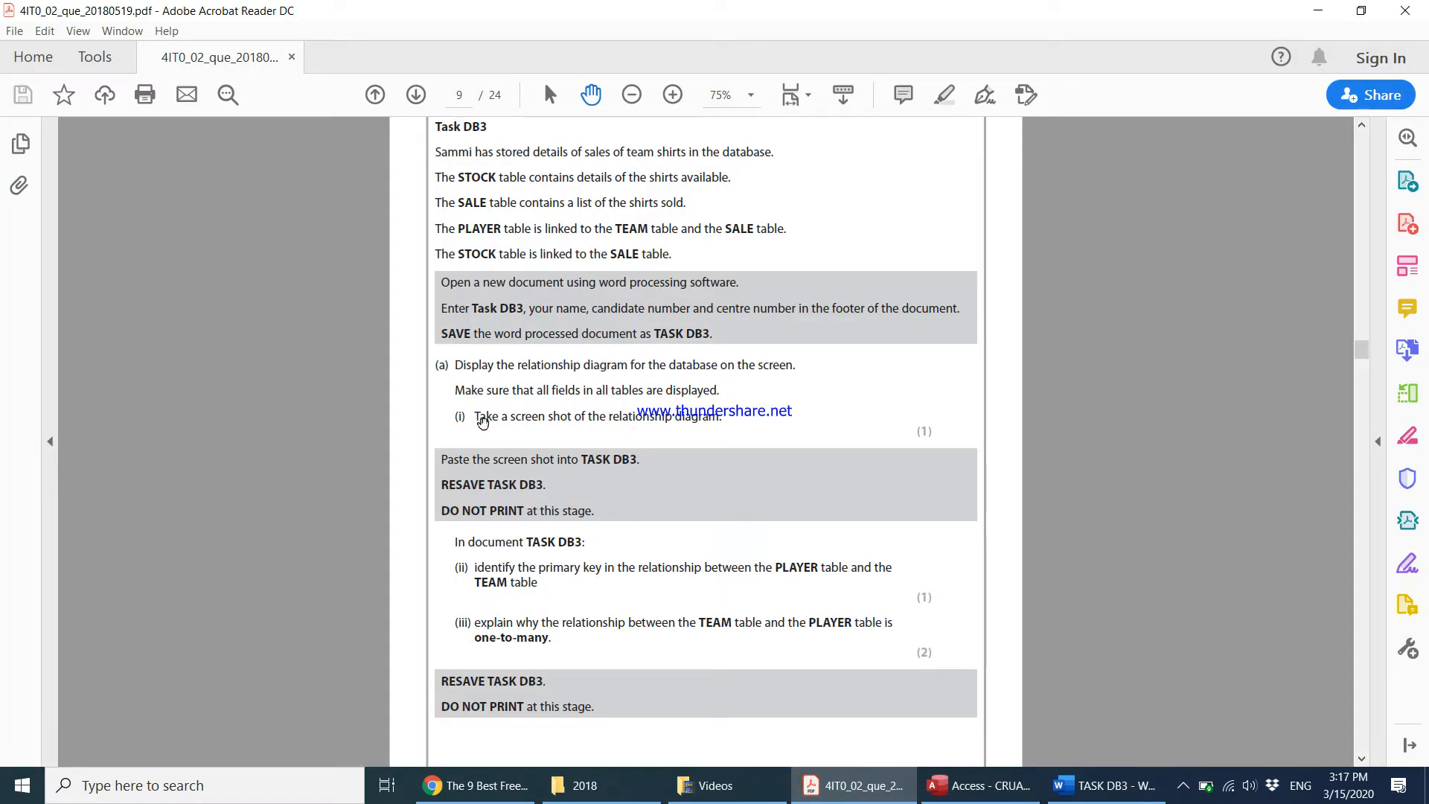
mouse_move(1220, 196)
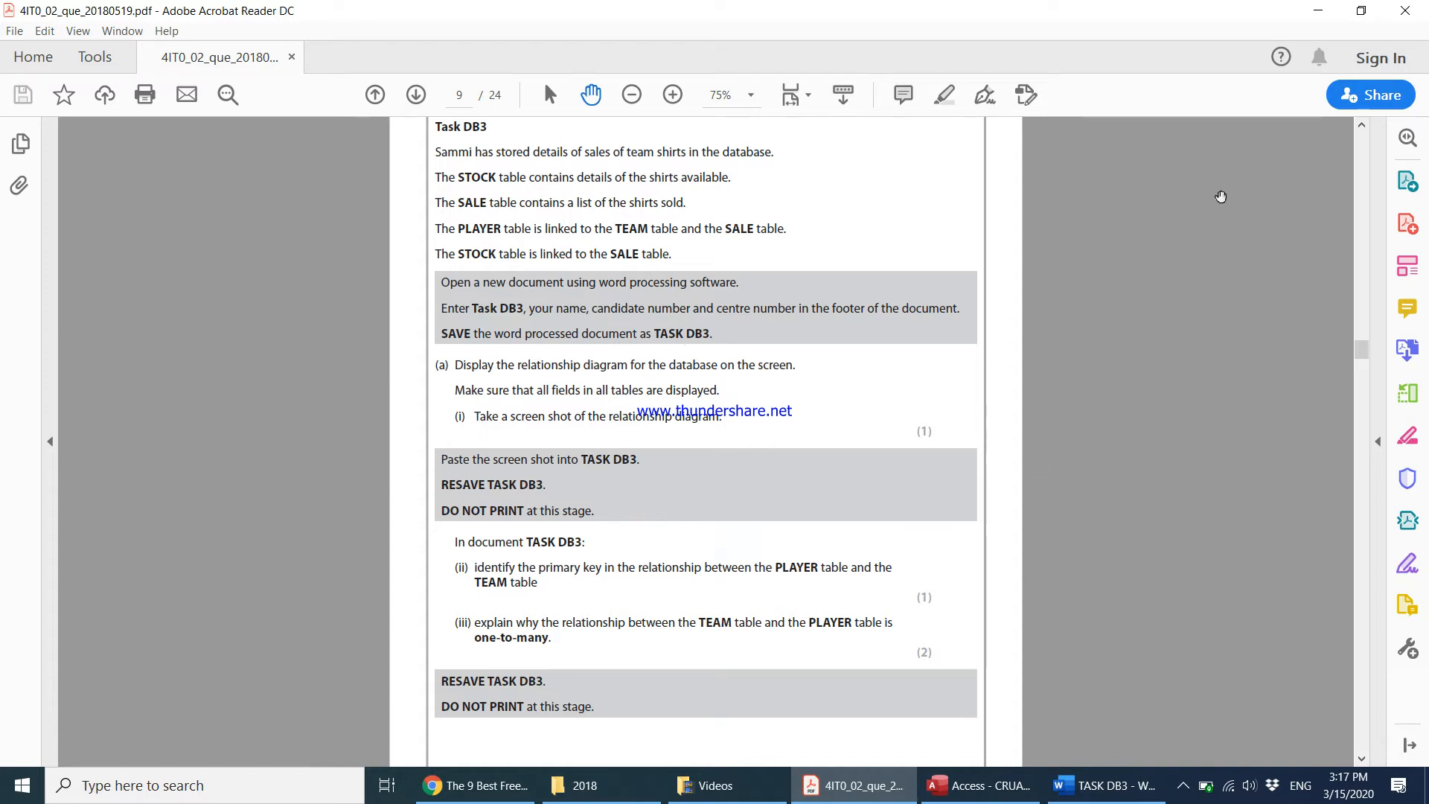
Capture the full-screen relationship diagram with a new Snipping Tool snip
left_click(990, 784)
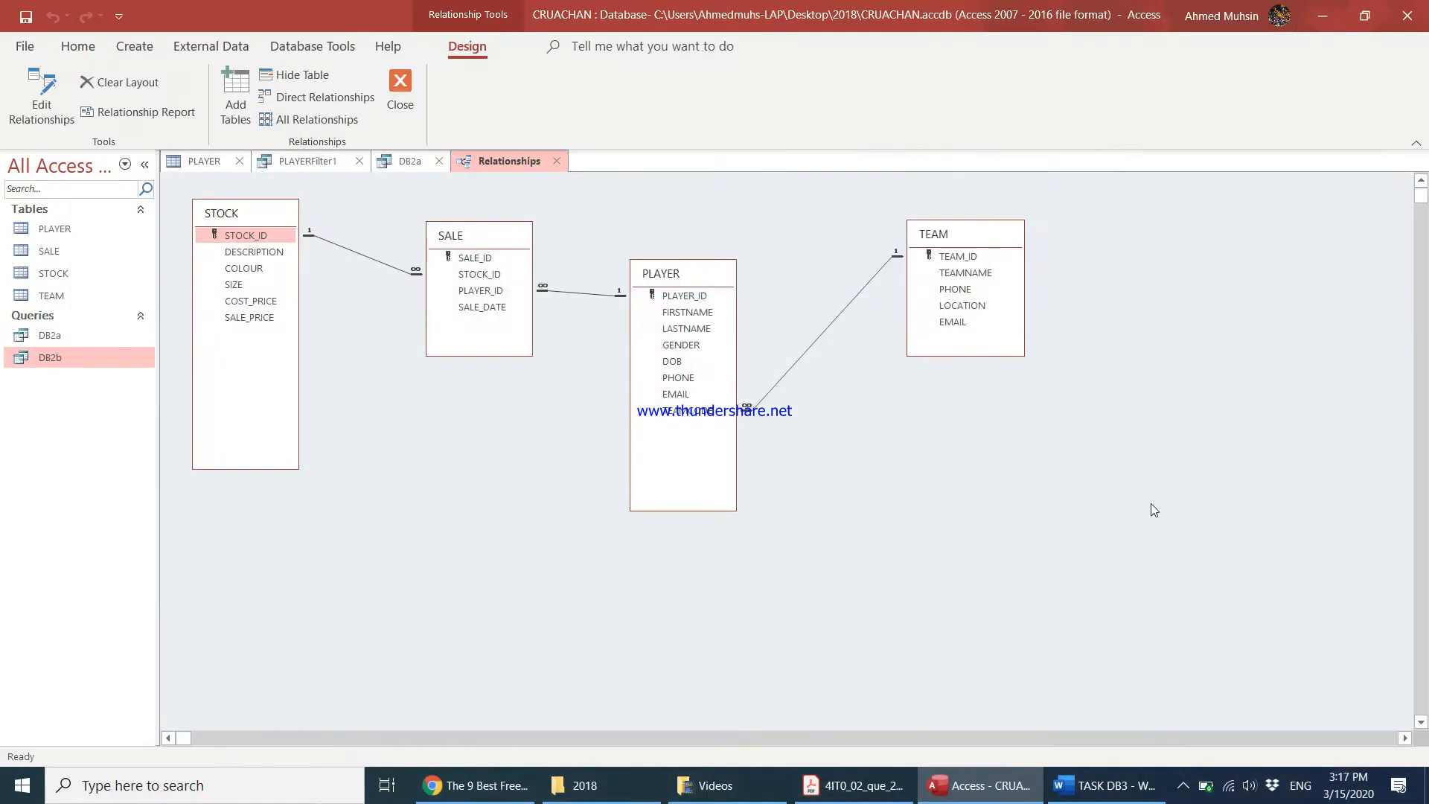
mouse_move(1317, 558)
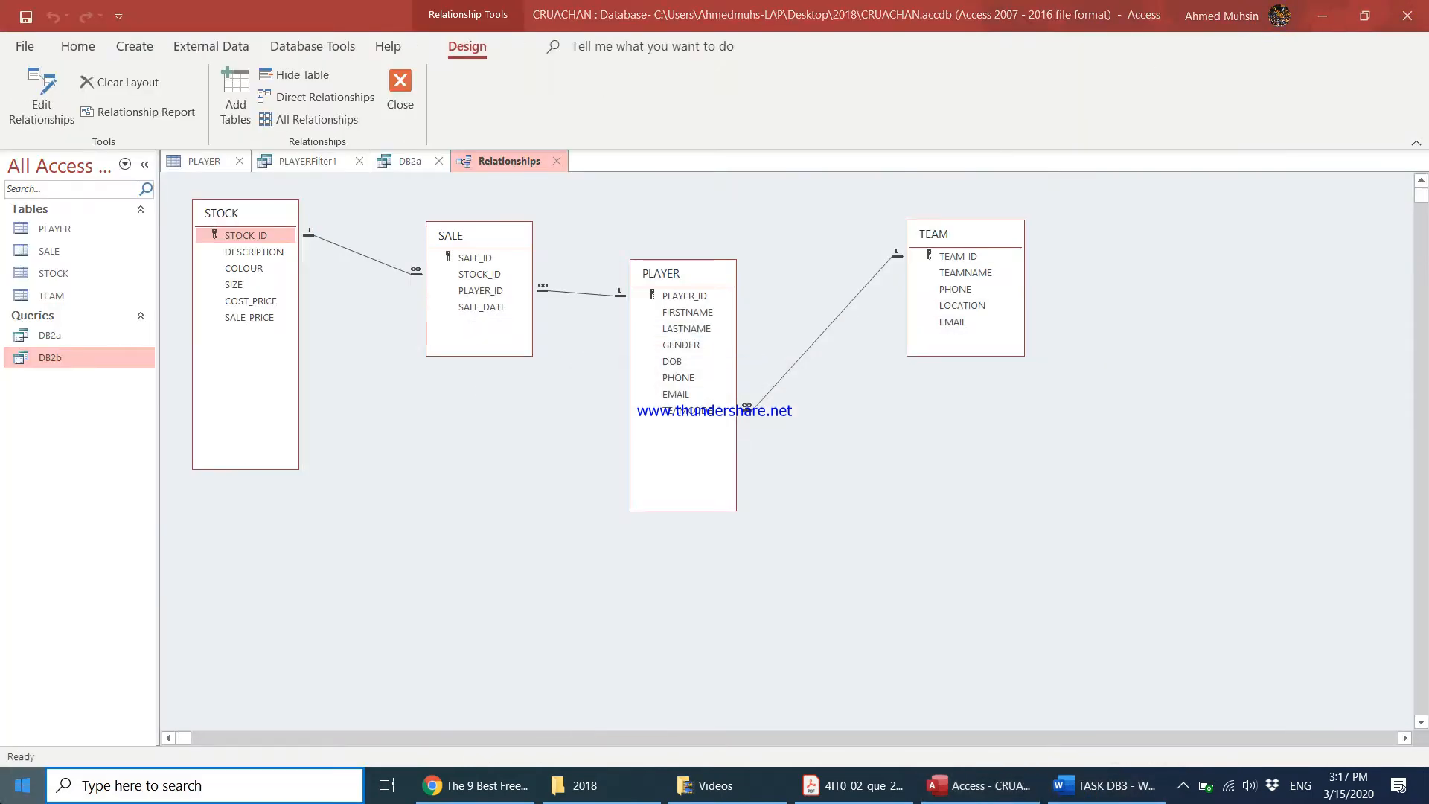
type("sni")
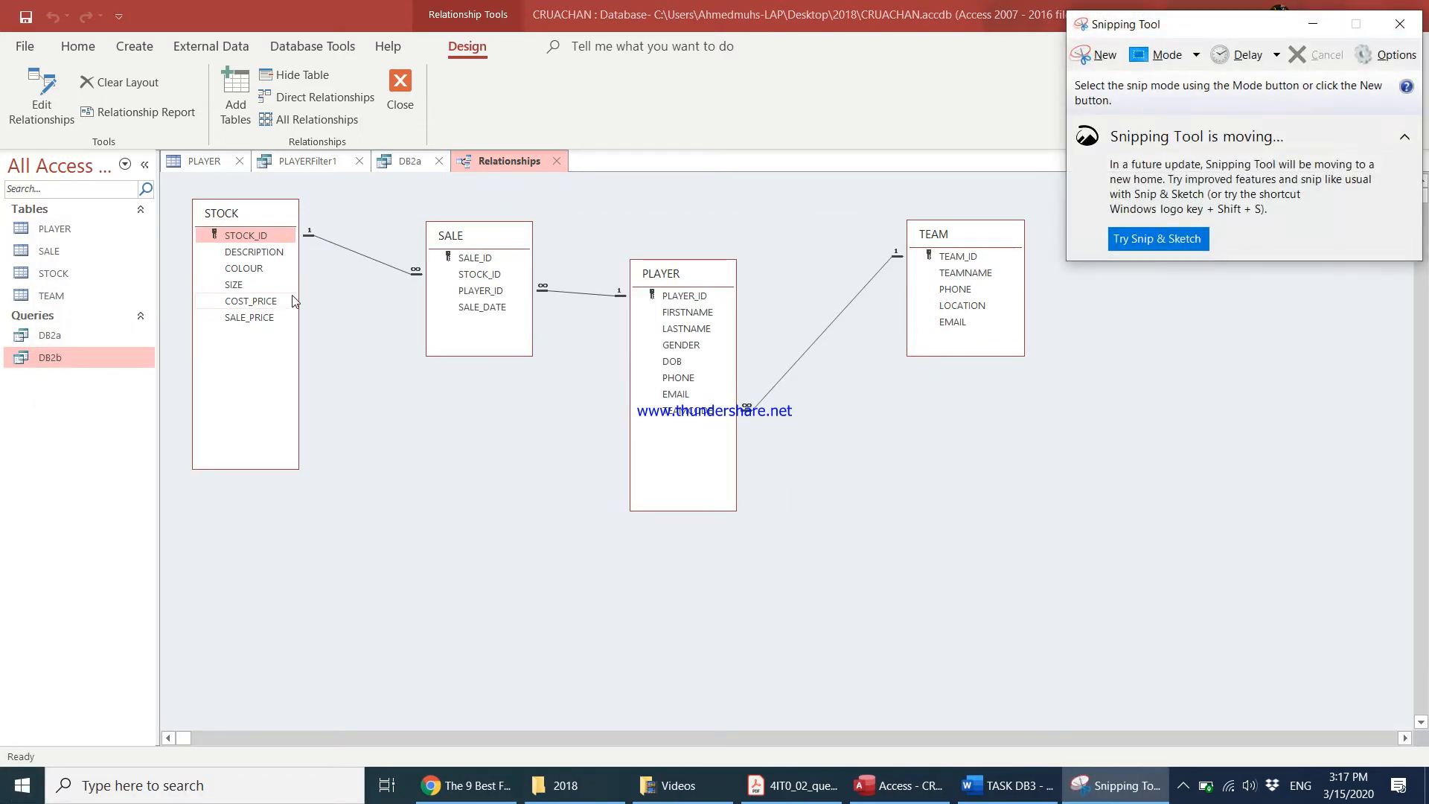
left_click(1098, 53)
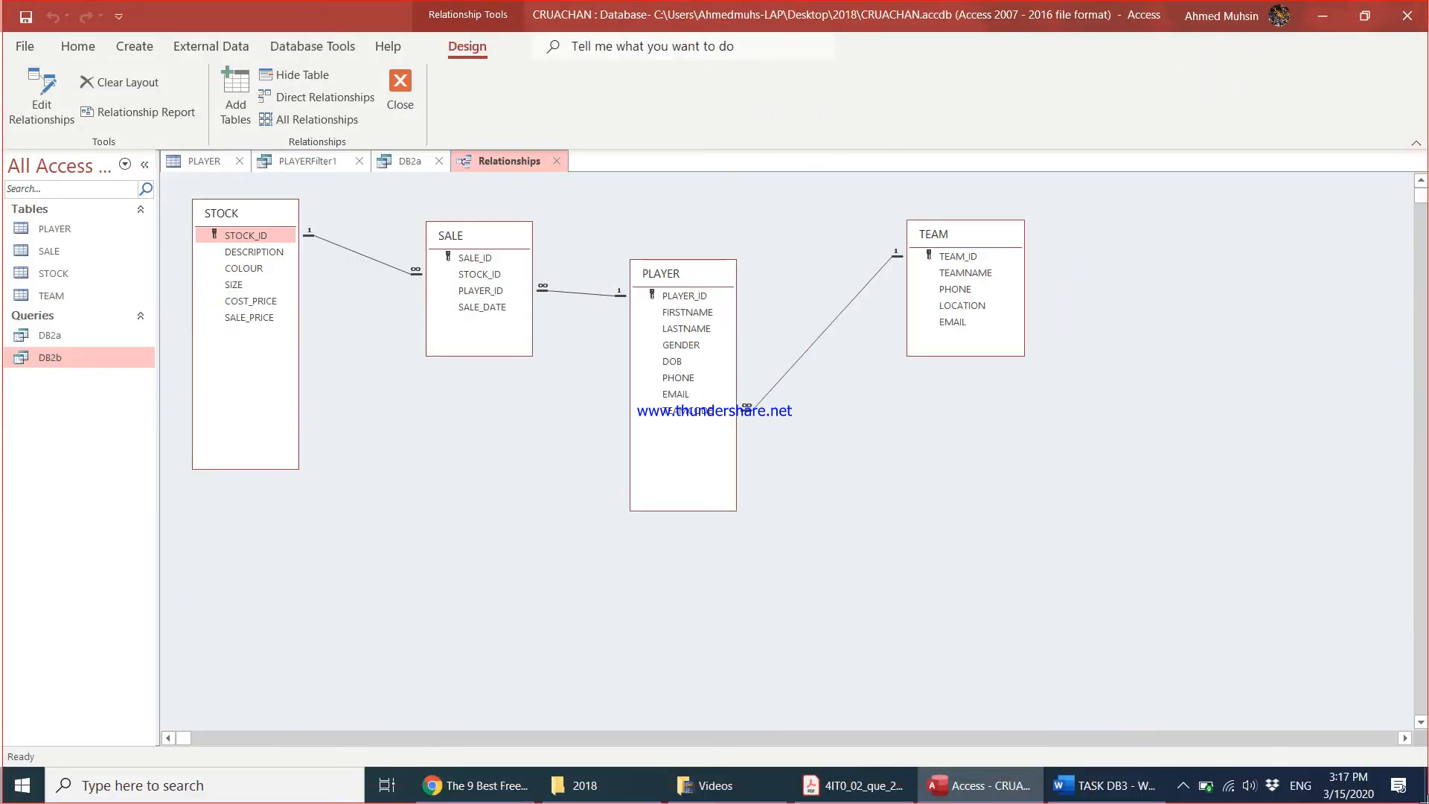
left_click(1003, 786)
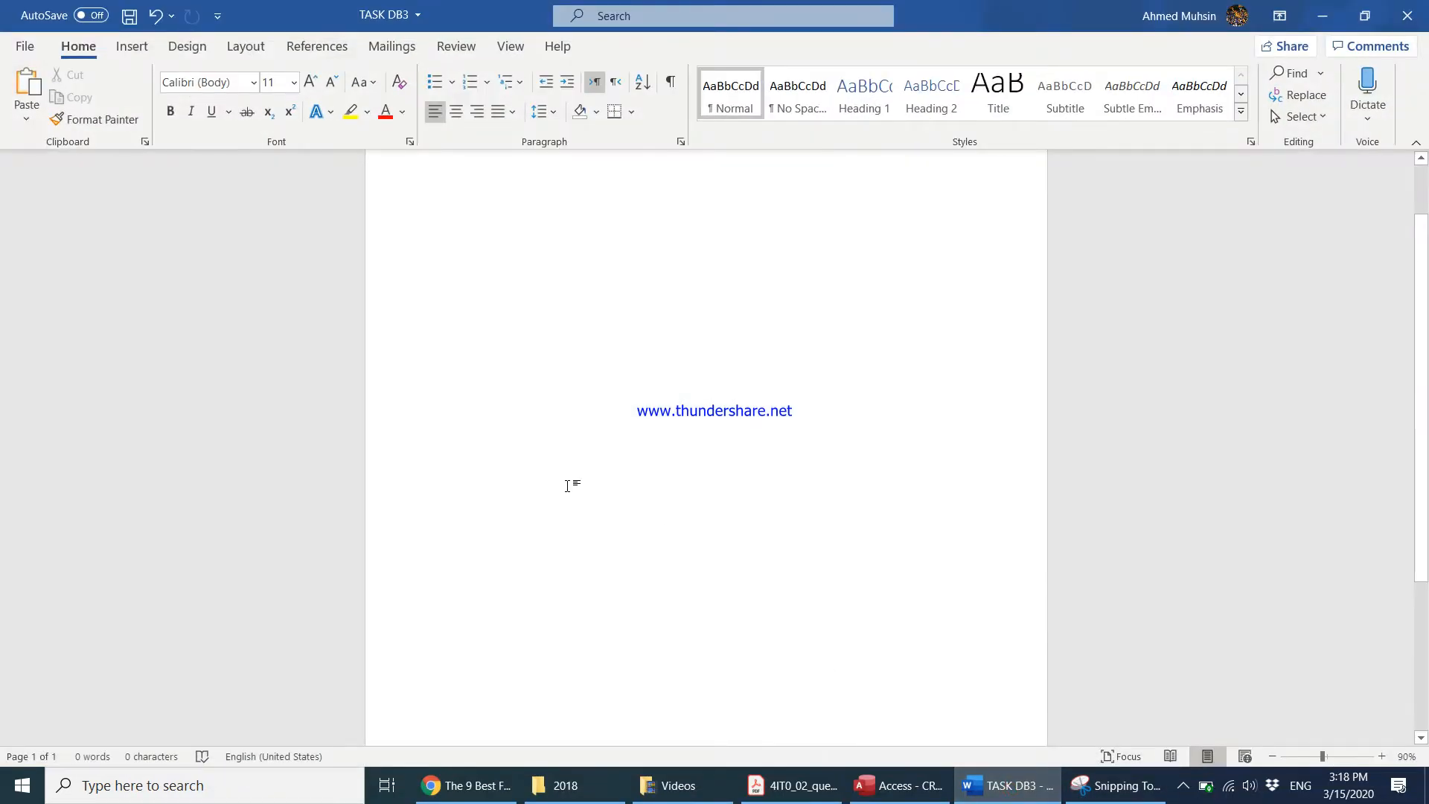
Paste the relationship diagram screenshot into the TASK DB3 document
key("ctrl+v")
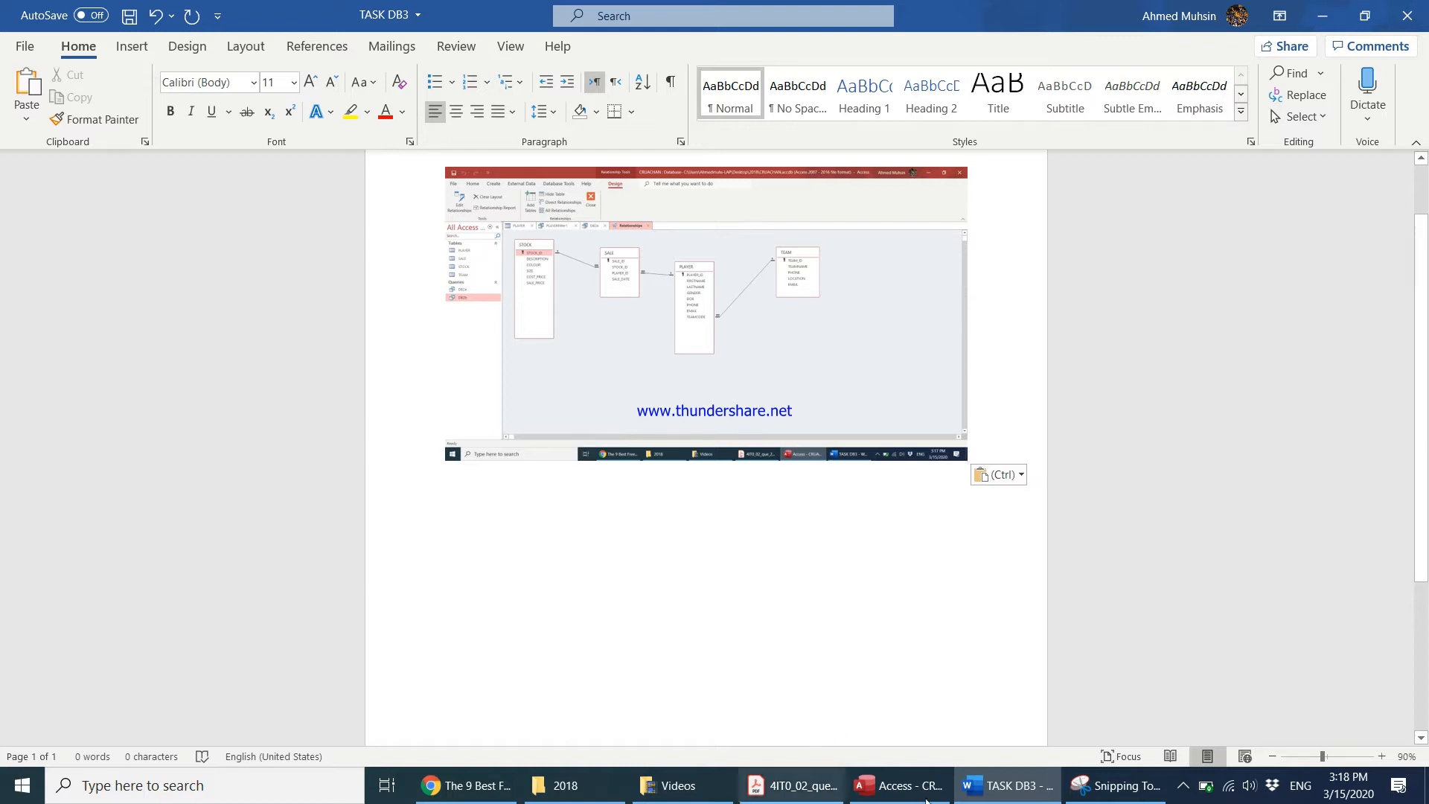
left_click(1117, 785)
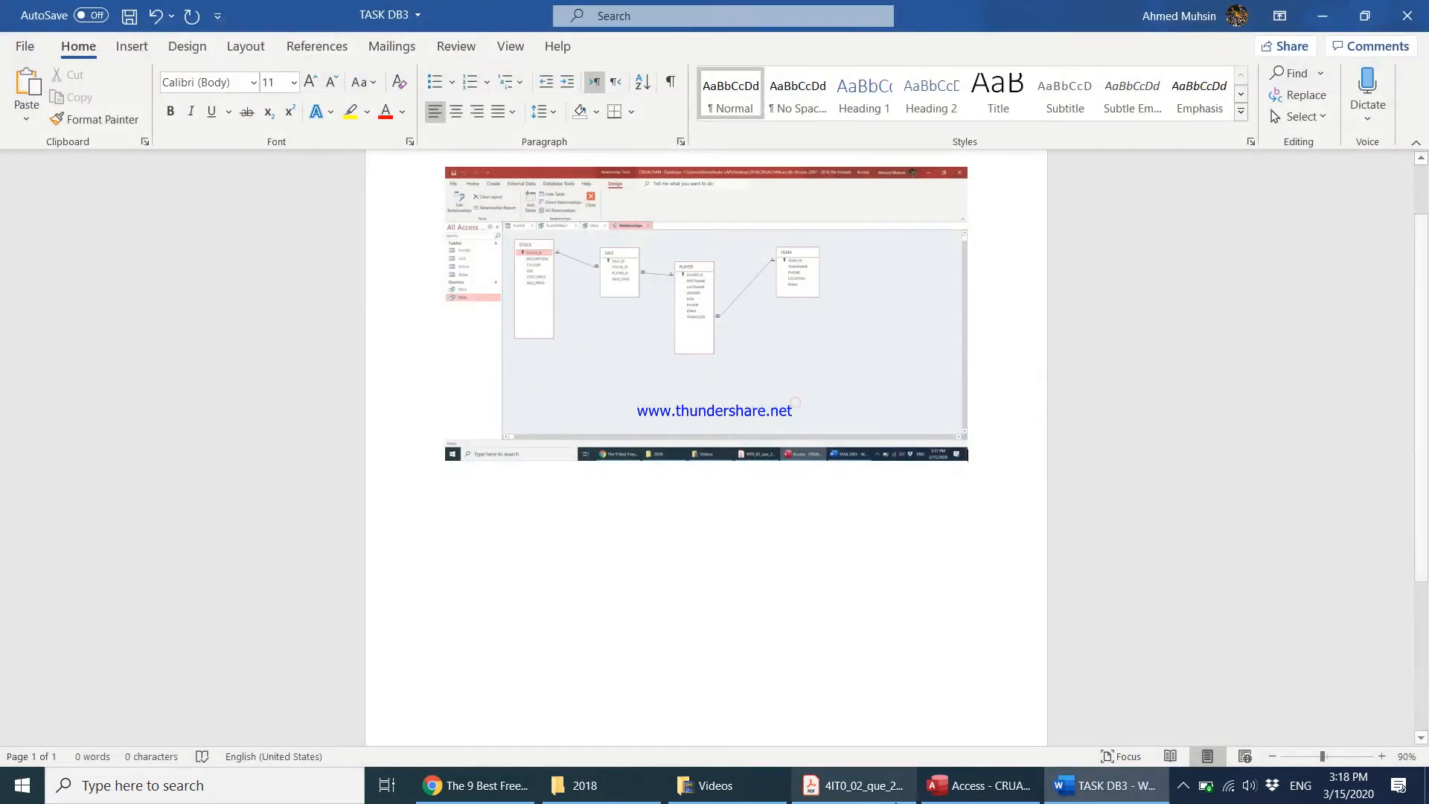
Reread the question paper and resave the TASK DB3 document with the diagram
left_click(856, 786)
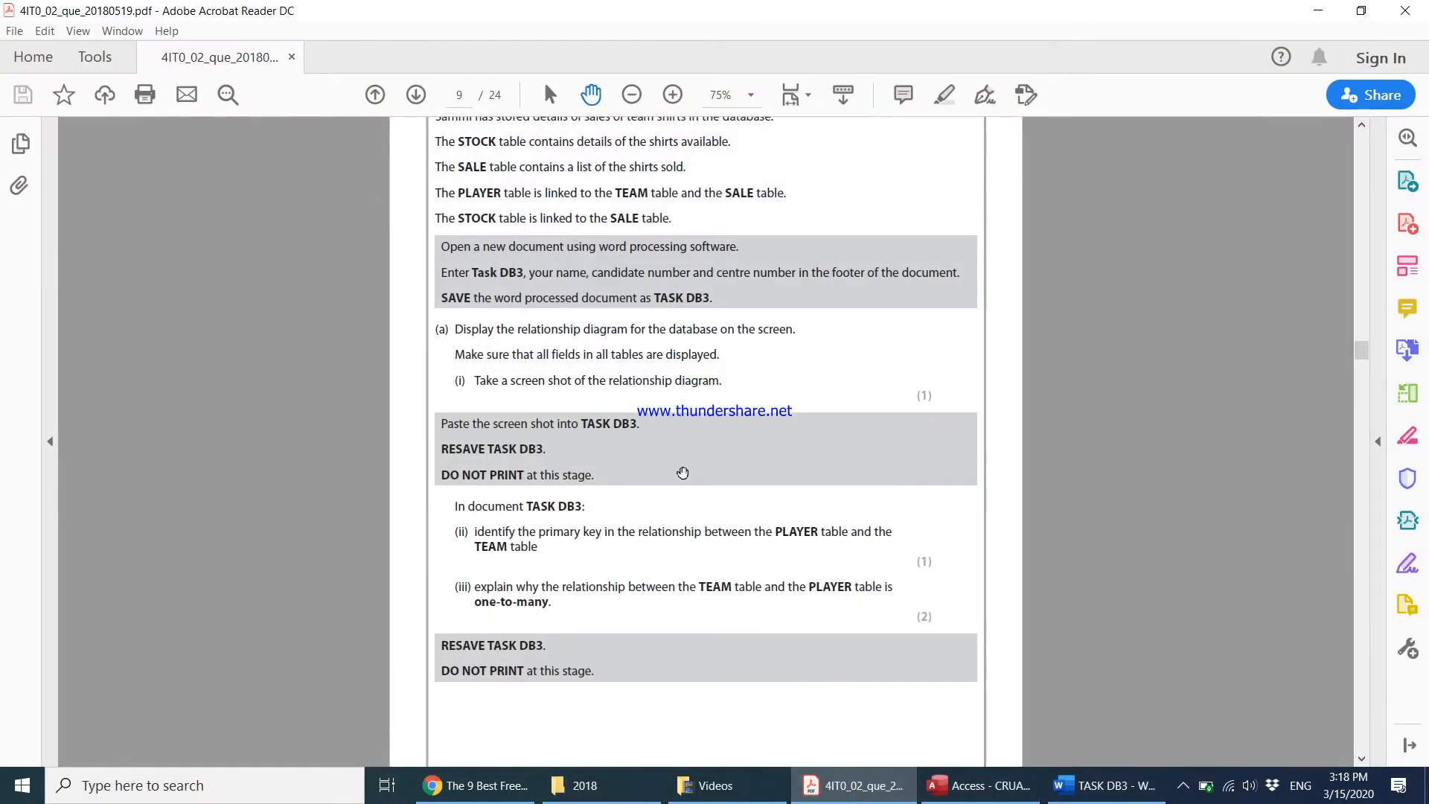
mouse_move(470, 456)
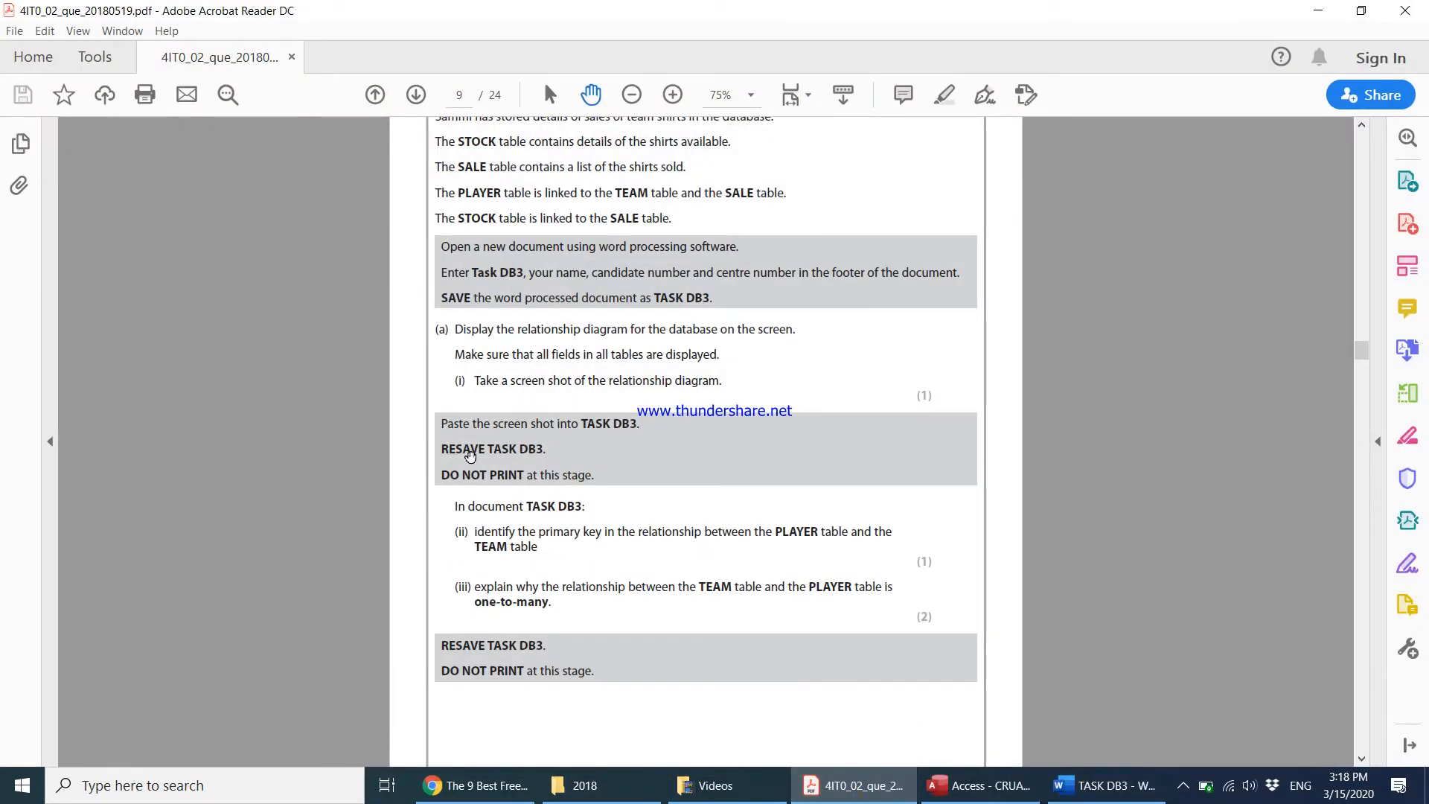
left_click(1104, 785)
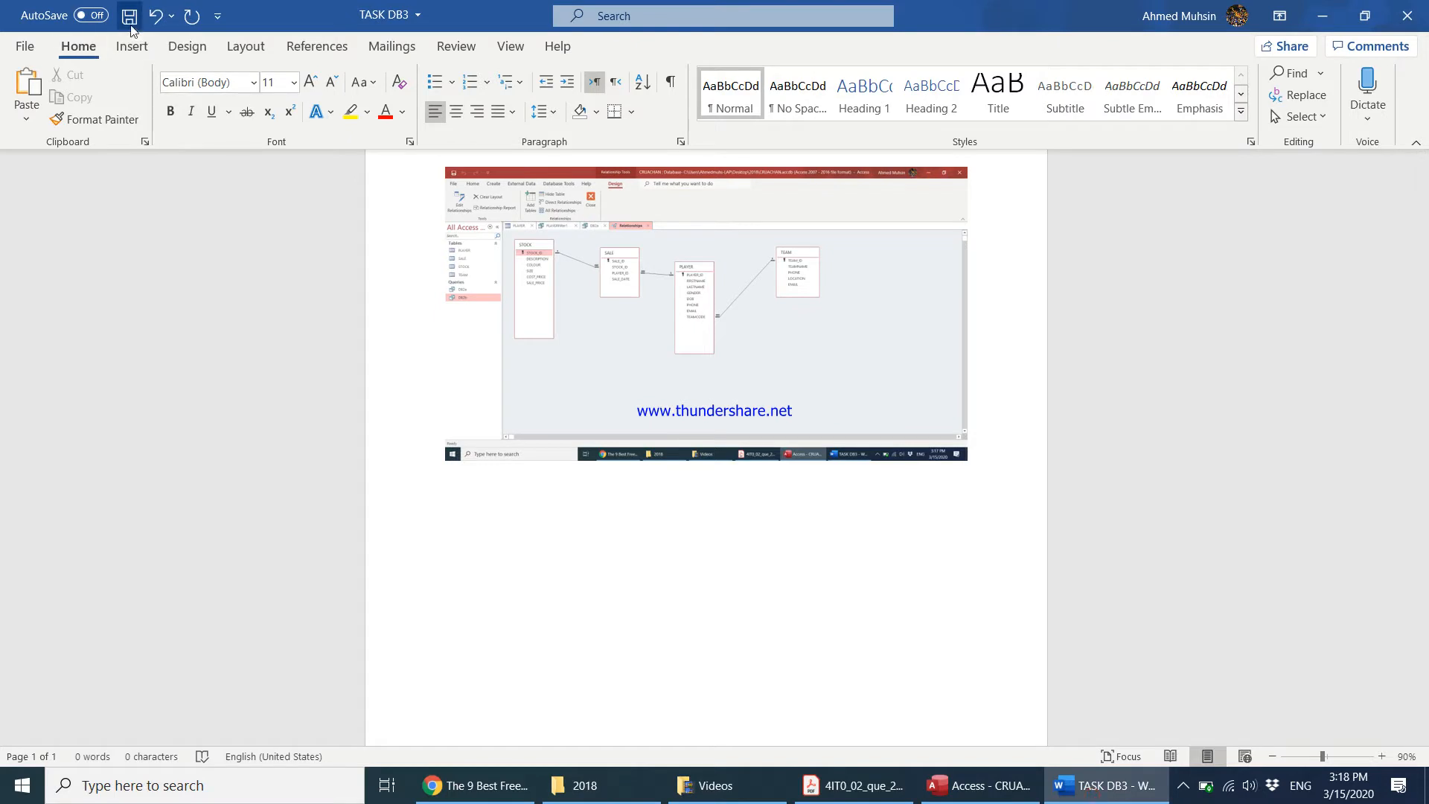
left_click(849, 785)
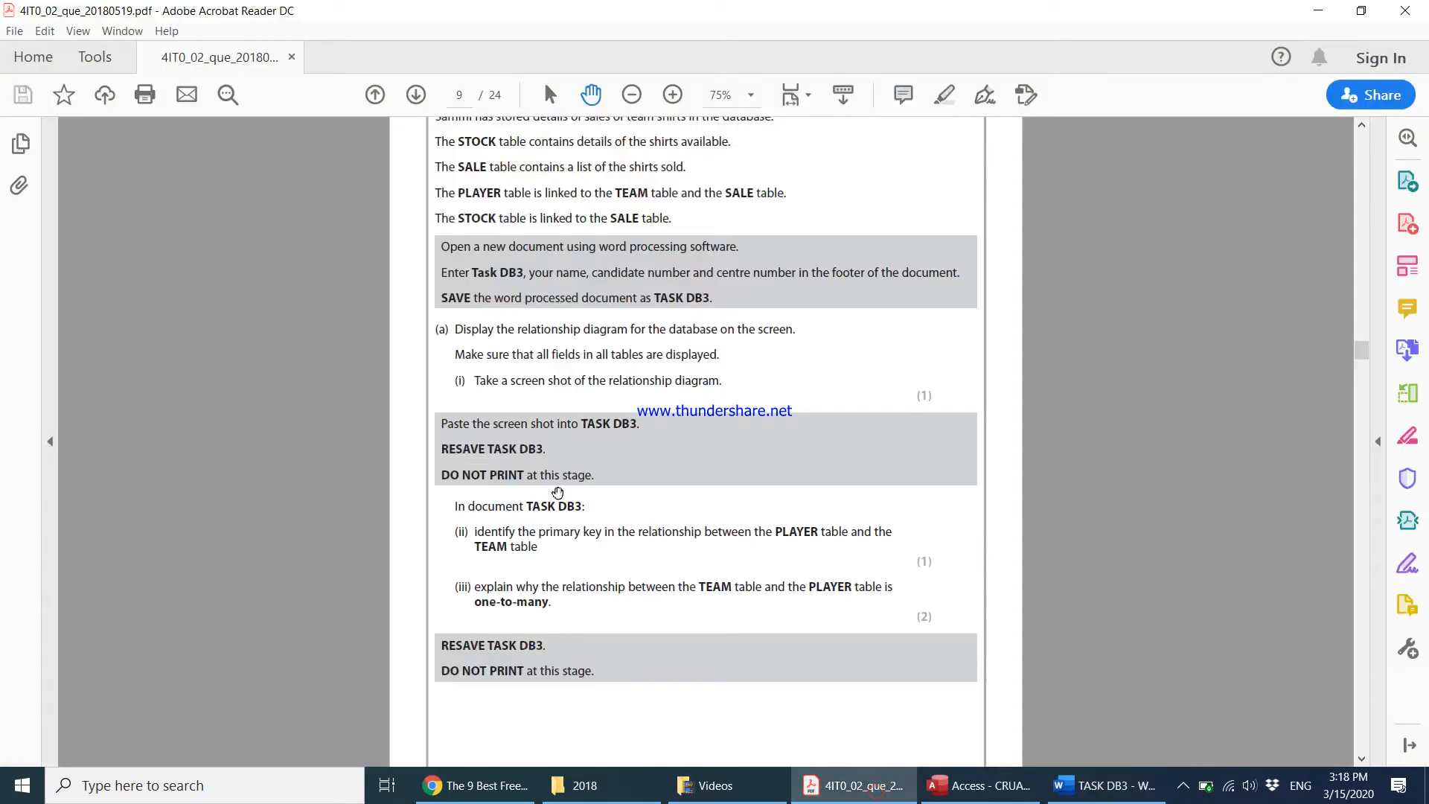
mouse_move(579, 527)
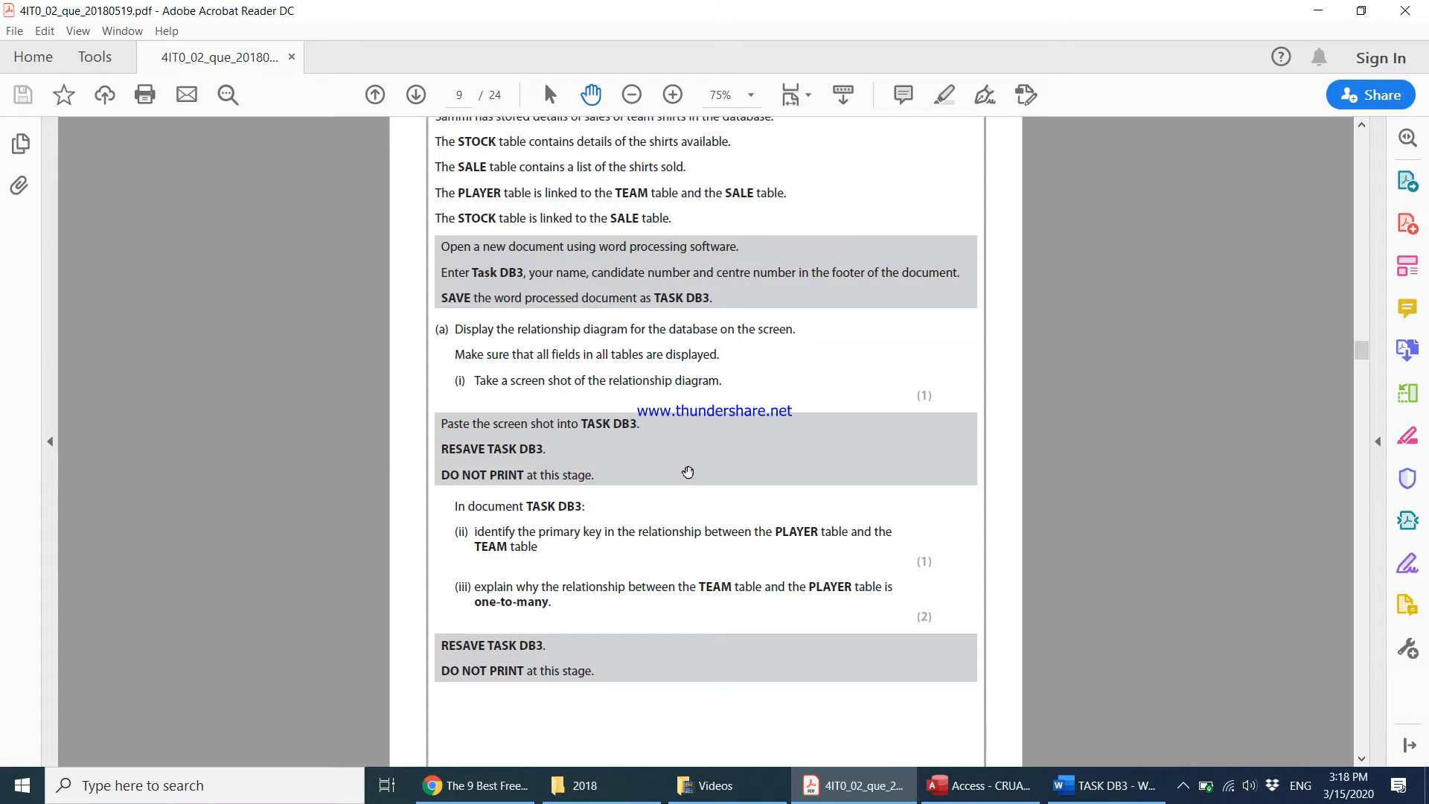
mouse_move(814, 546)
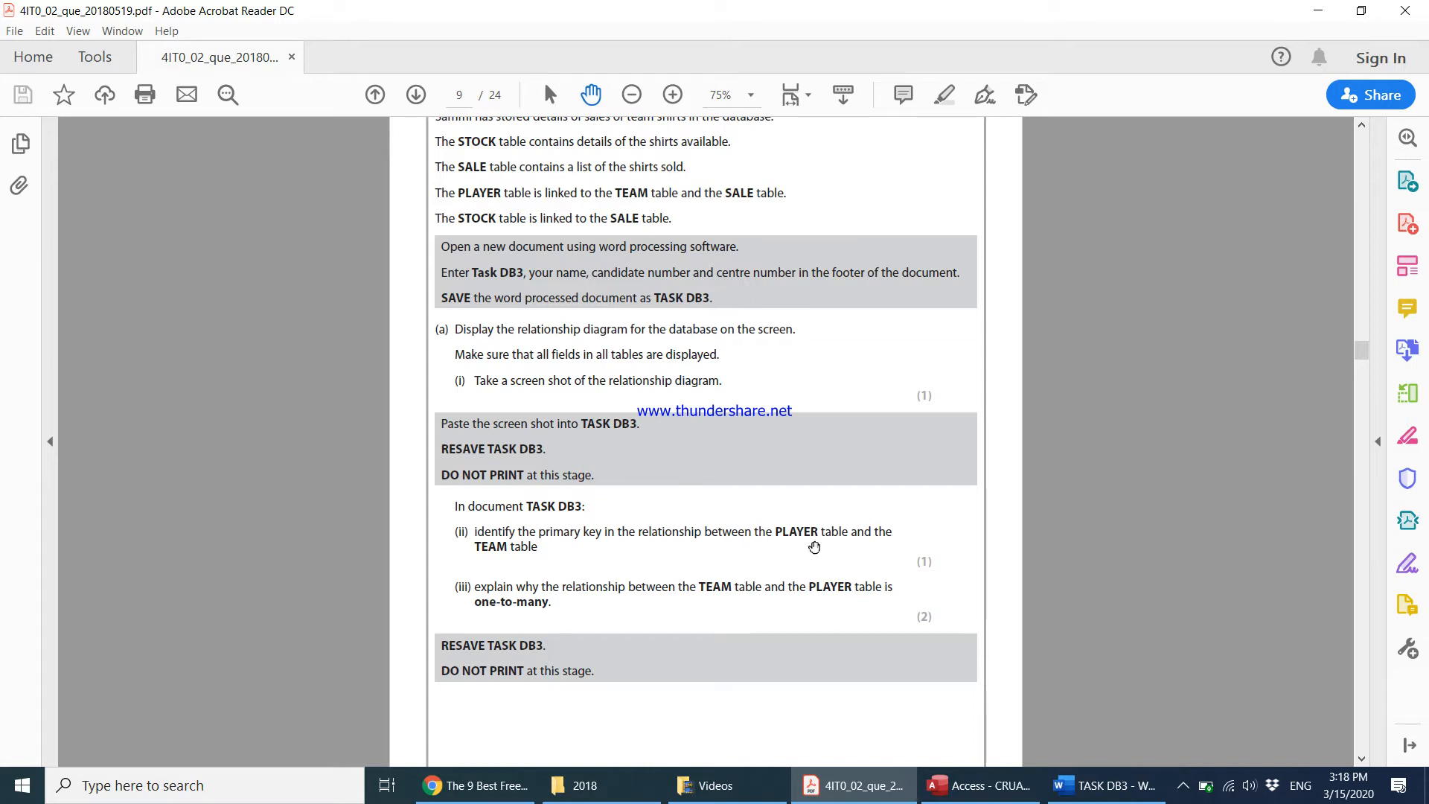
mouse_move(1317, 24)
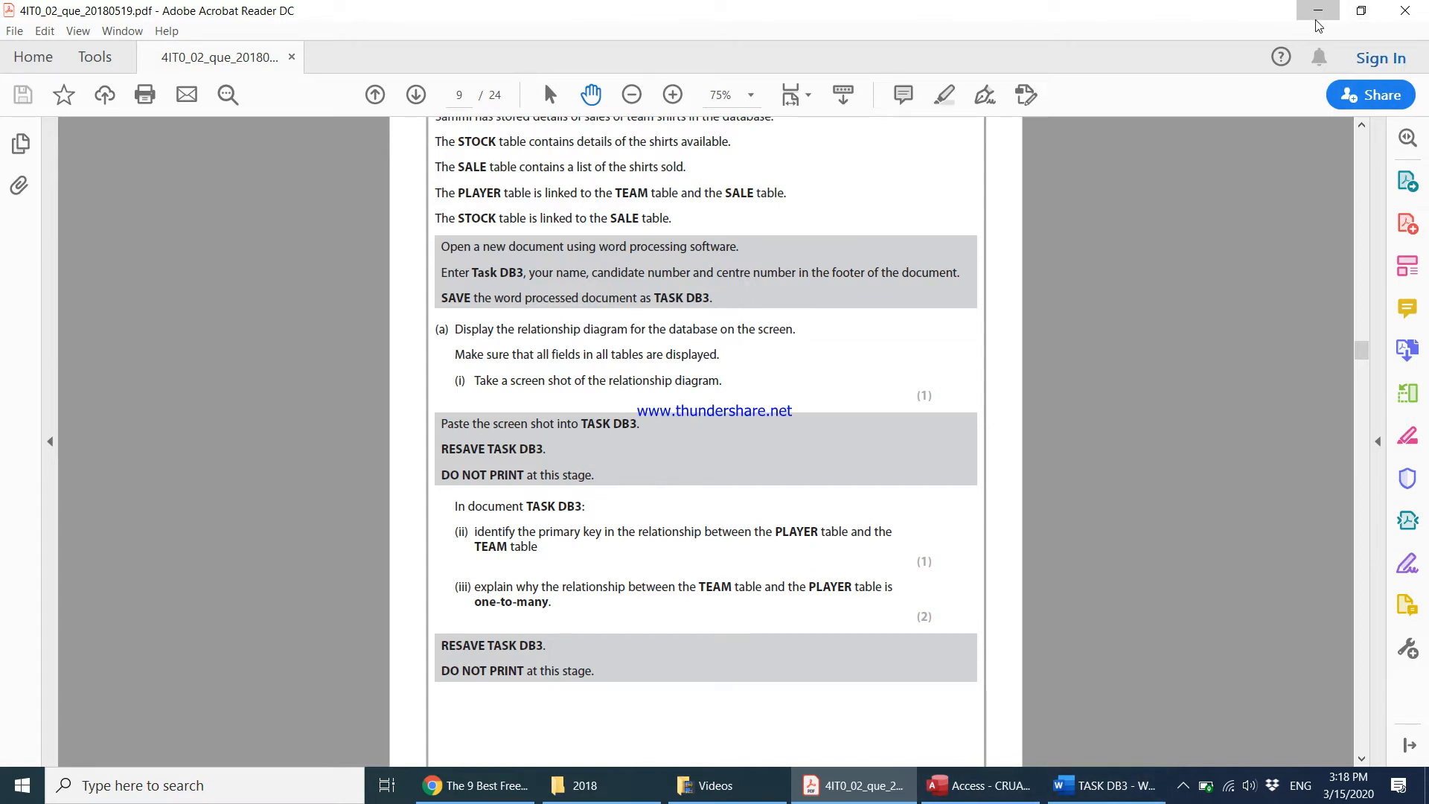
Put the question paper away to reveal the saved TASK DB3 document
left_click(1104, 786)
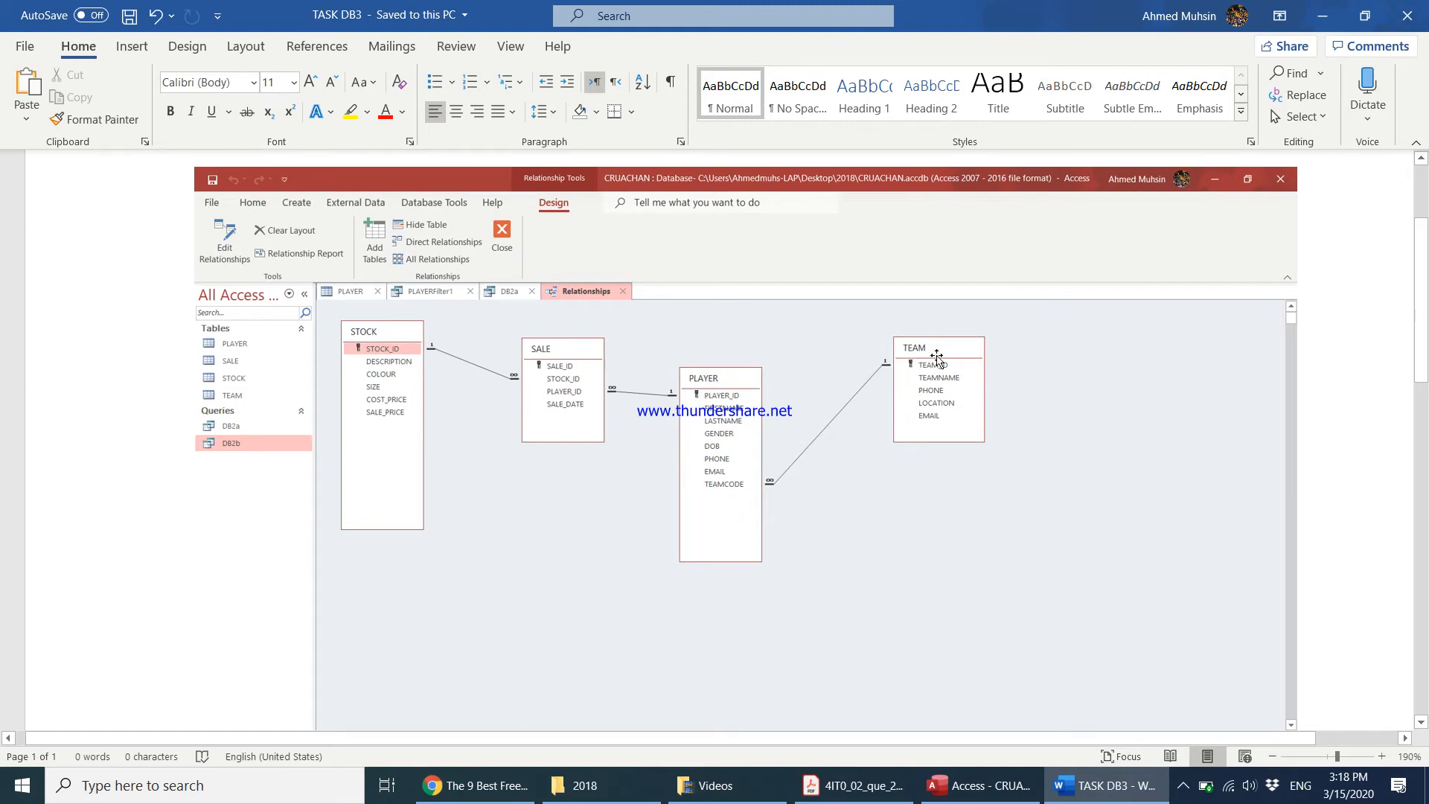
mouse_move(936, 388)
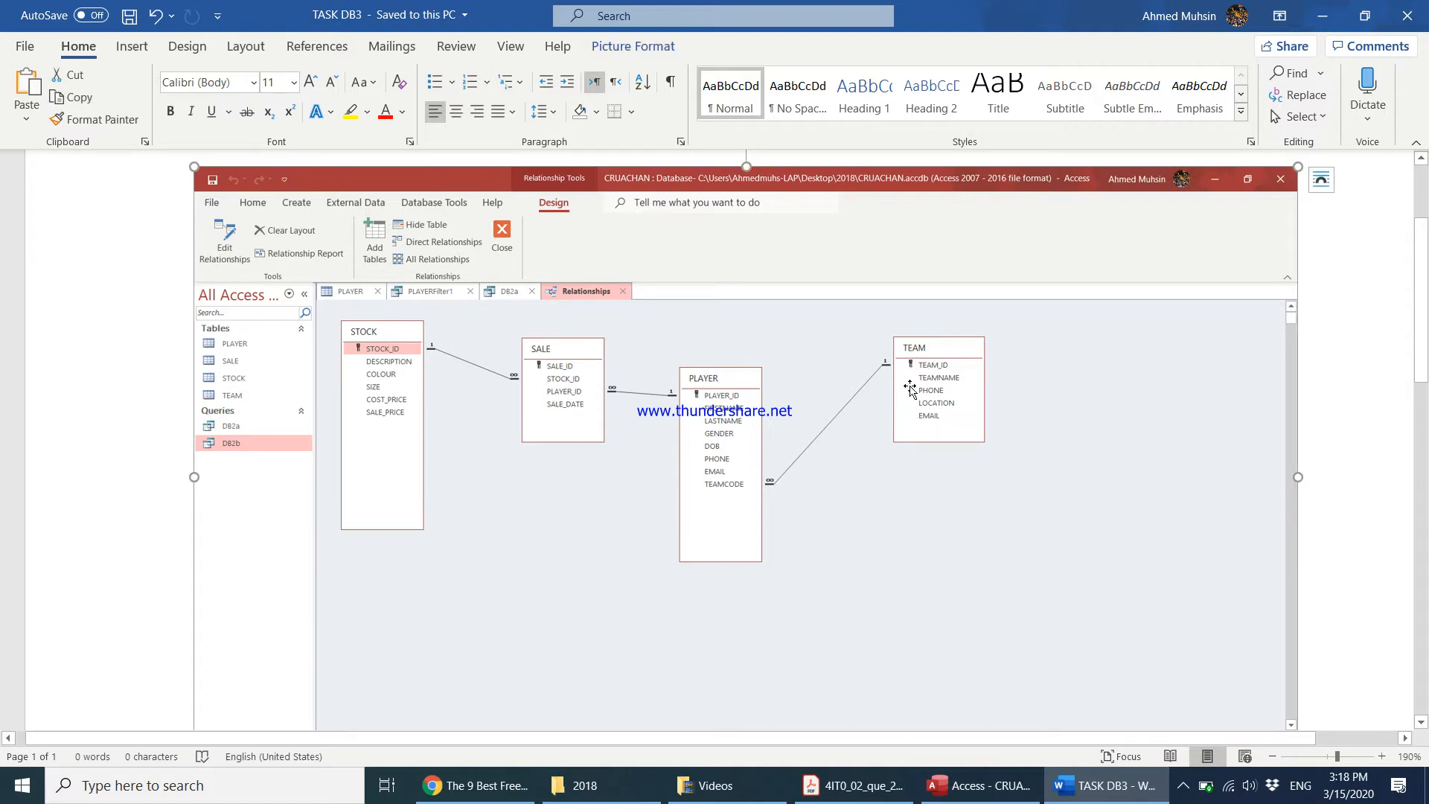
mouse_move(890, 449)
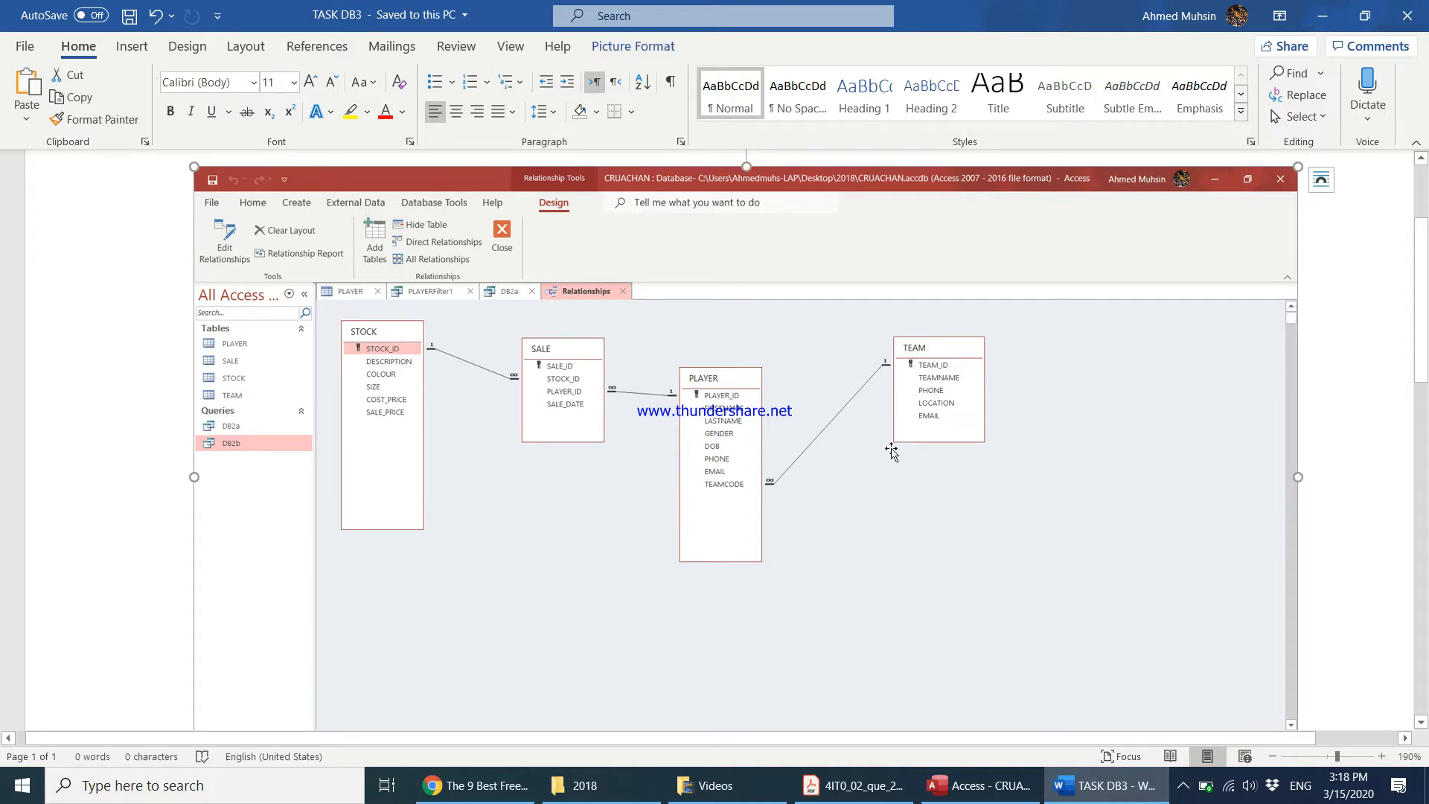
mouse_move(881, 436)
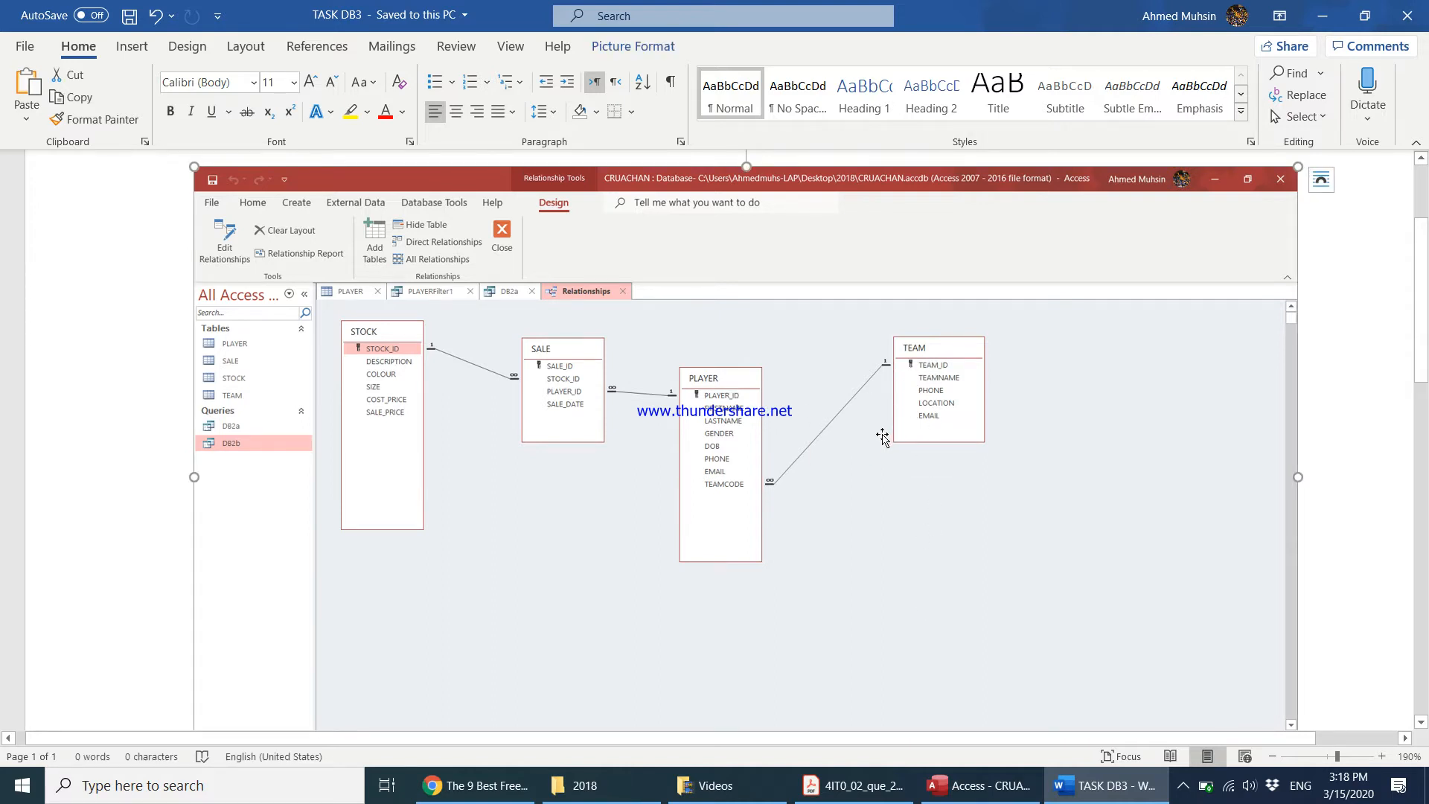
mouse_move(868, 446)
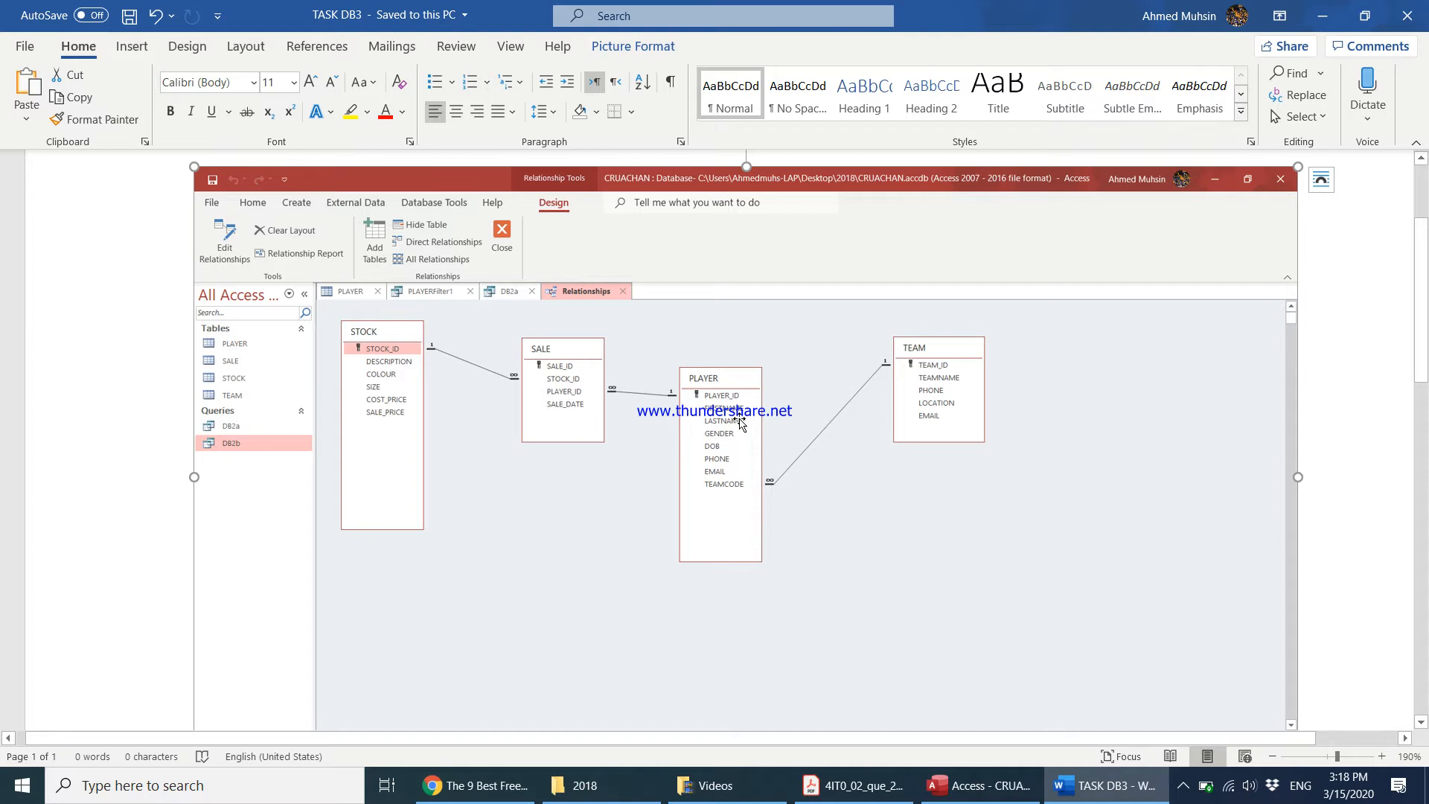
mouse_move(837, 396)
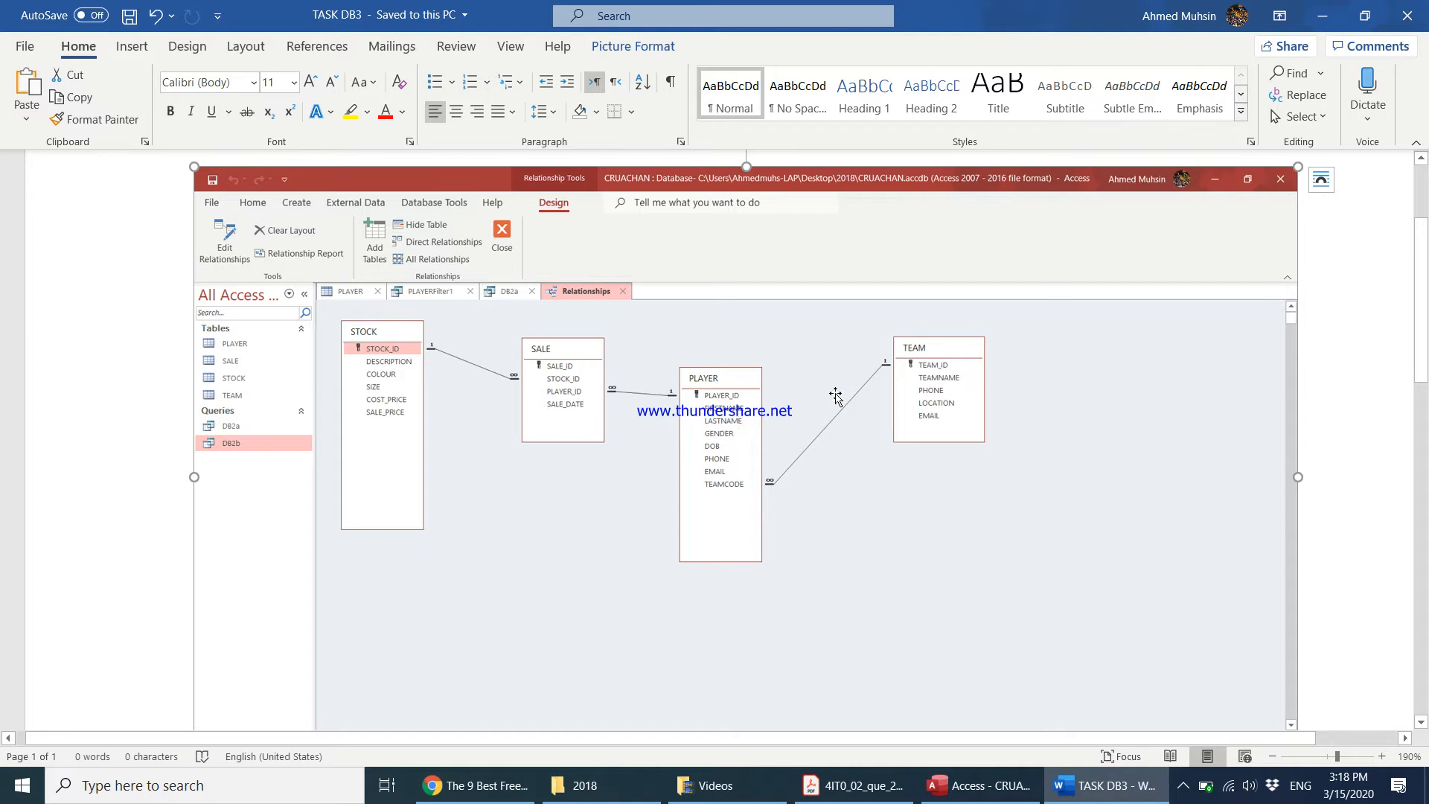
mouse_move(817, 420)
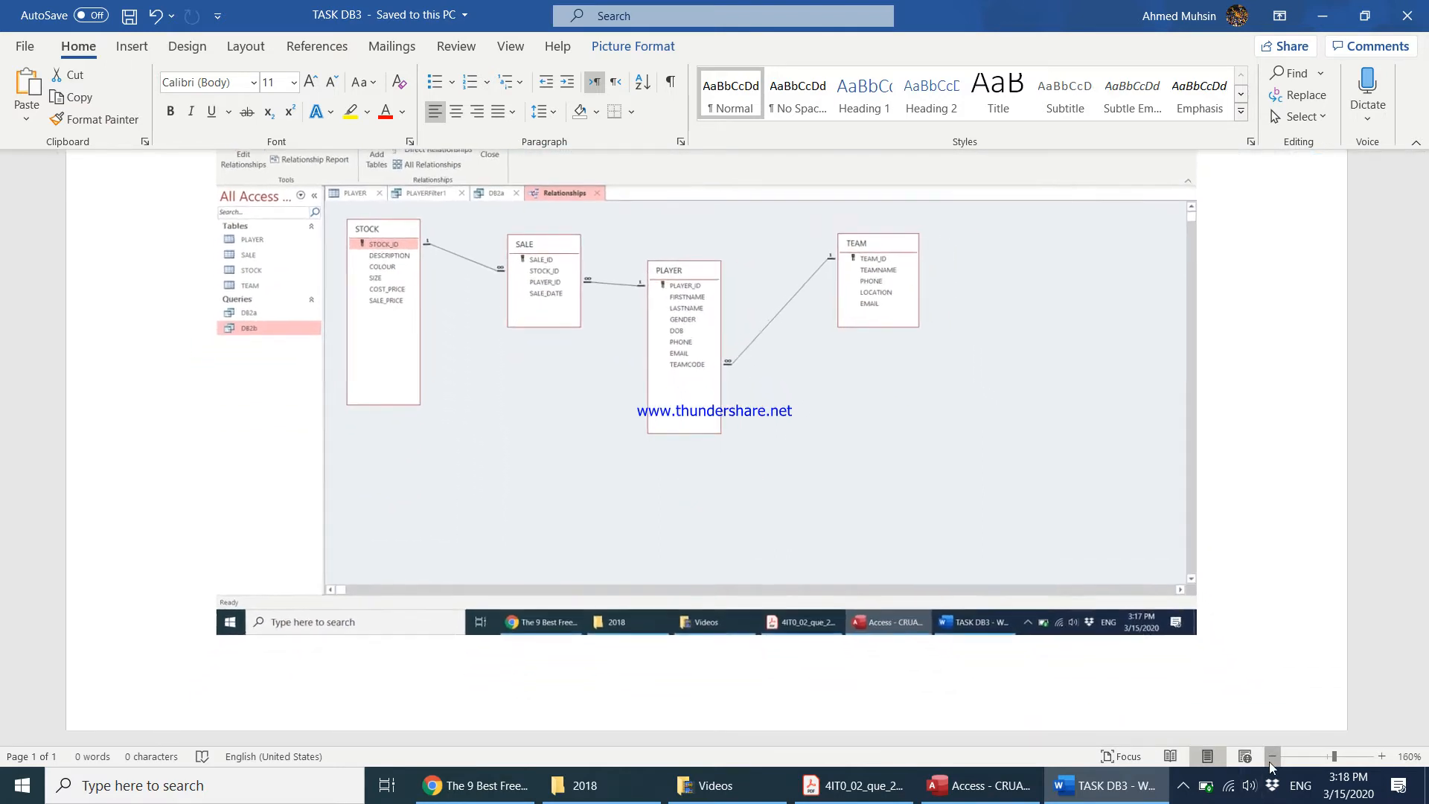
Add a text box below the screenshot reading 'This is the Primary Key'
left_click(131, 47)
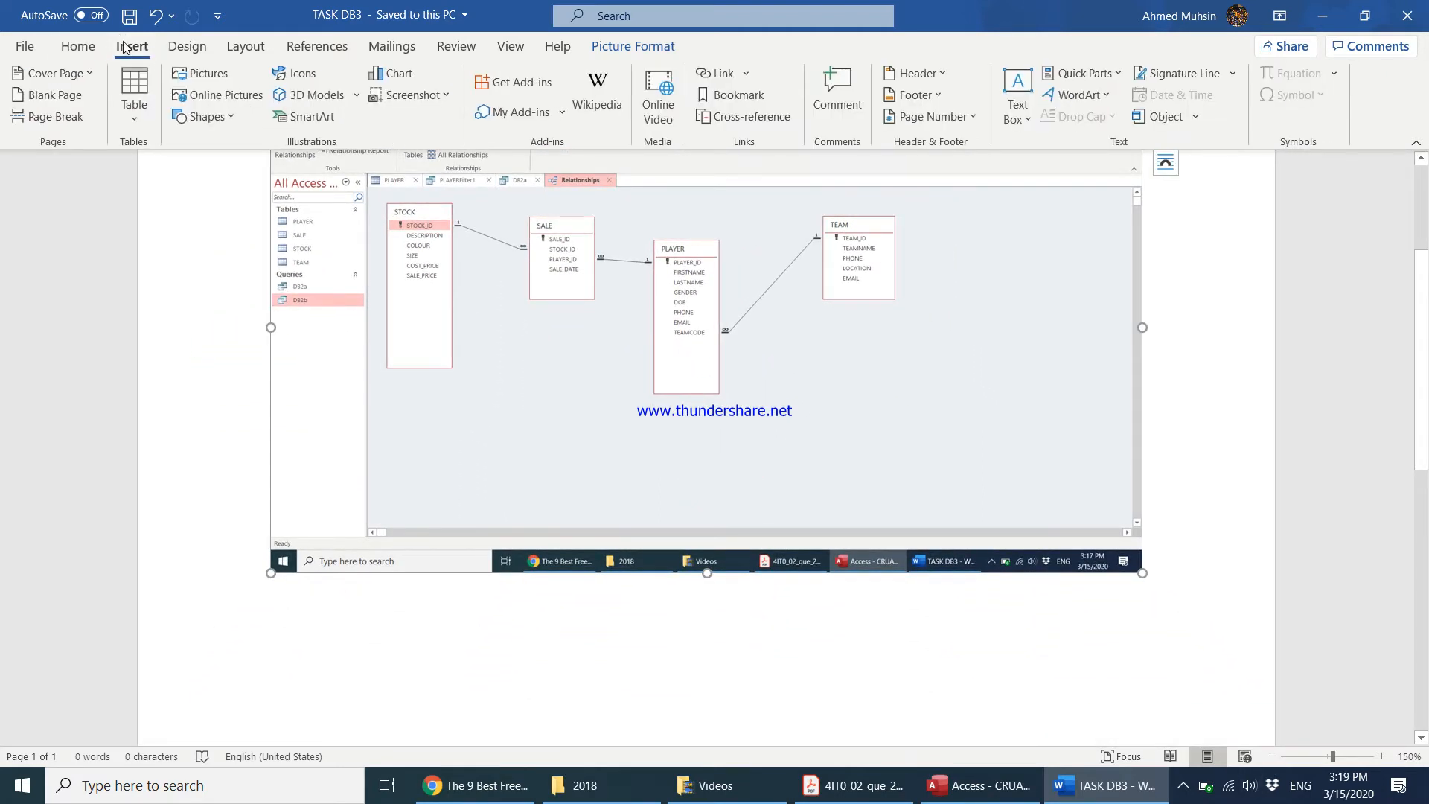
left_click(206, 116)
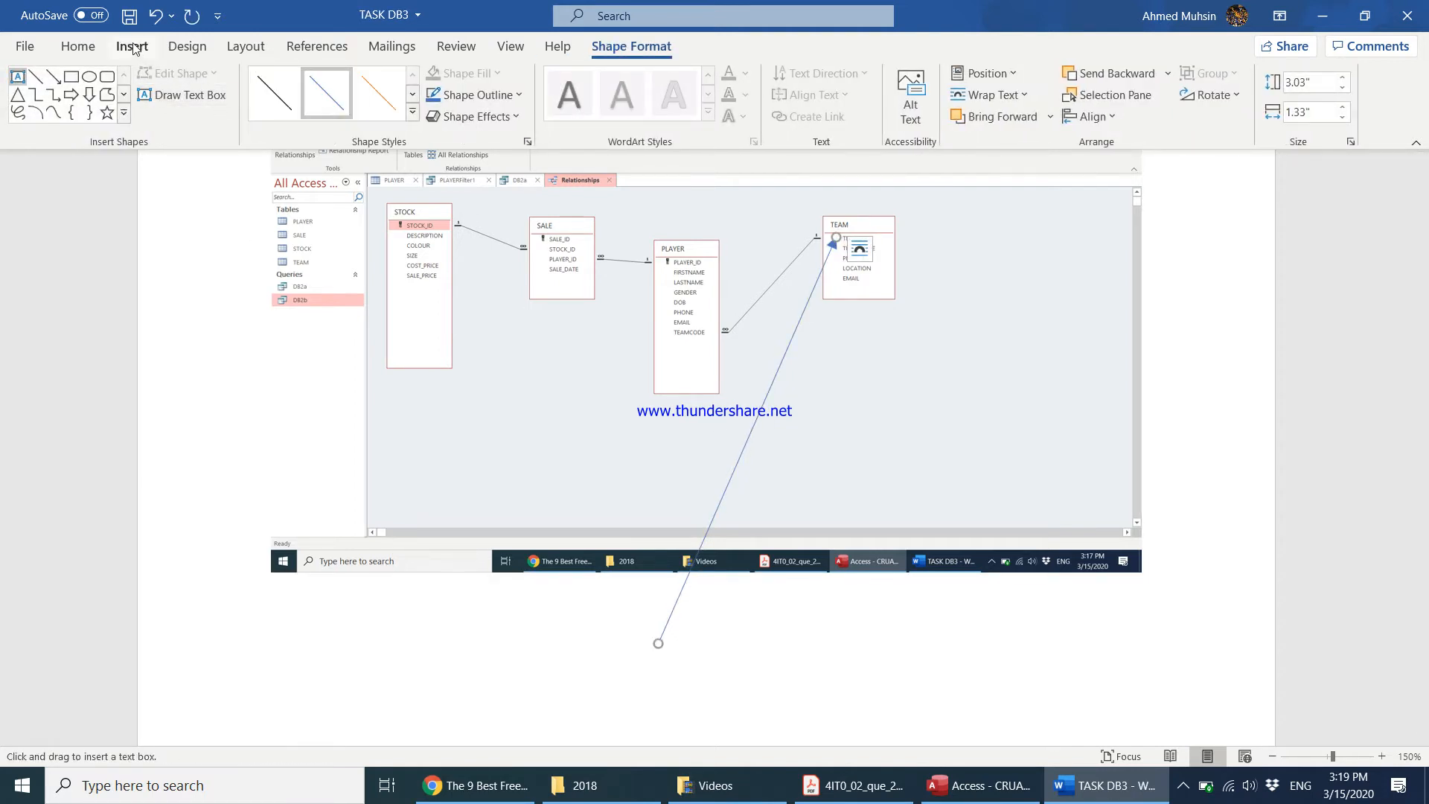
scroll("down", 3)
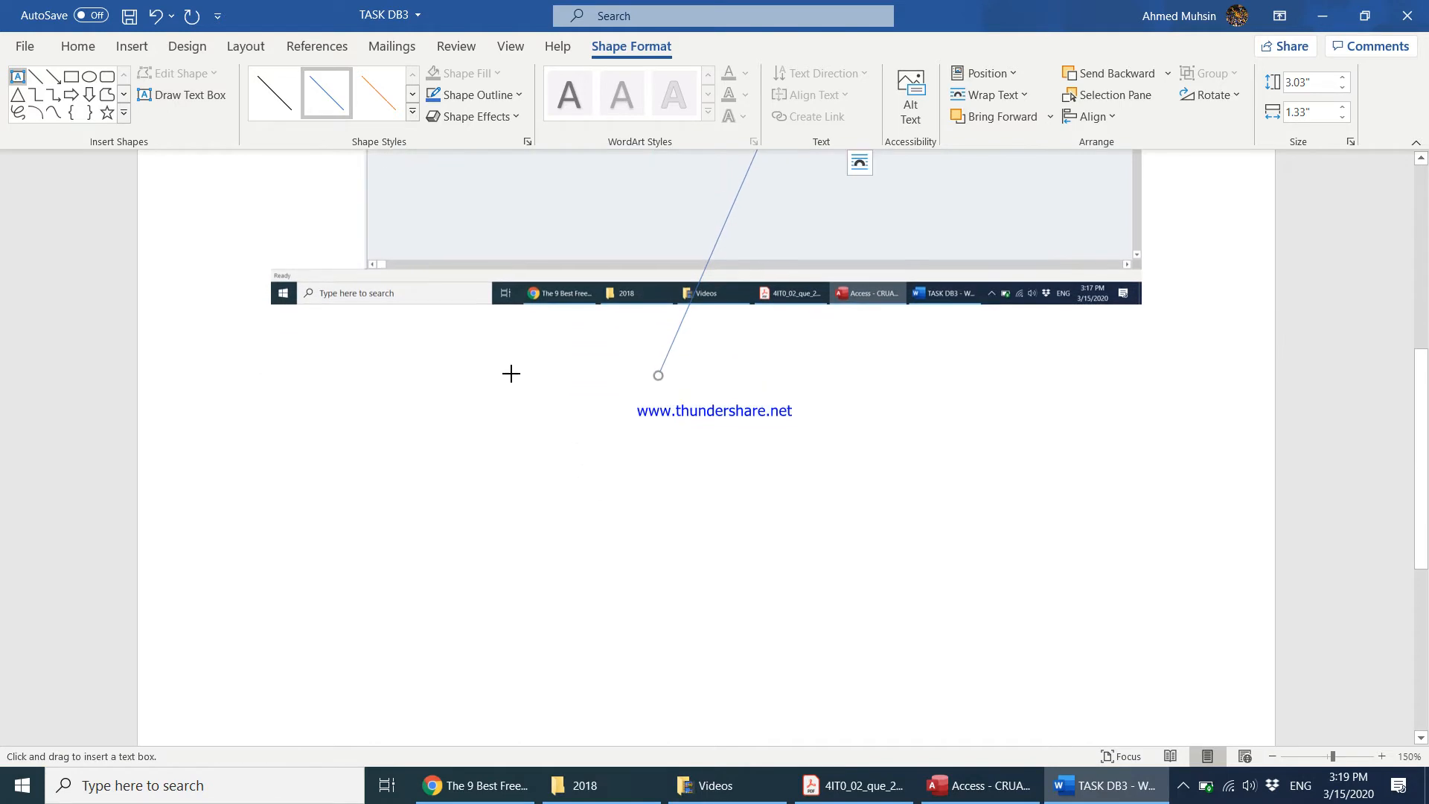
left_click_drag(510, 374, 807, 490)
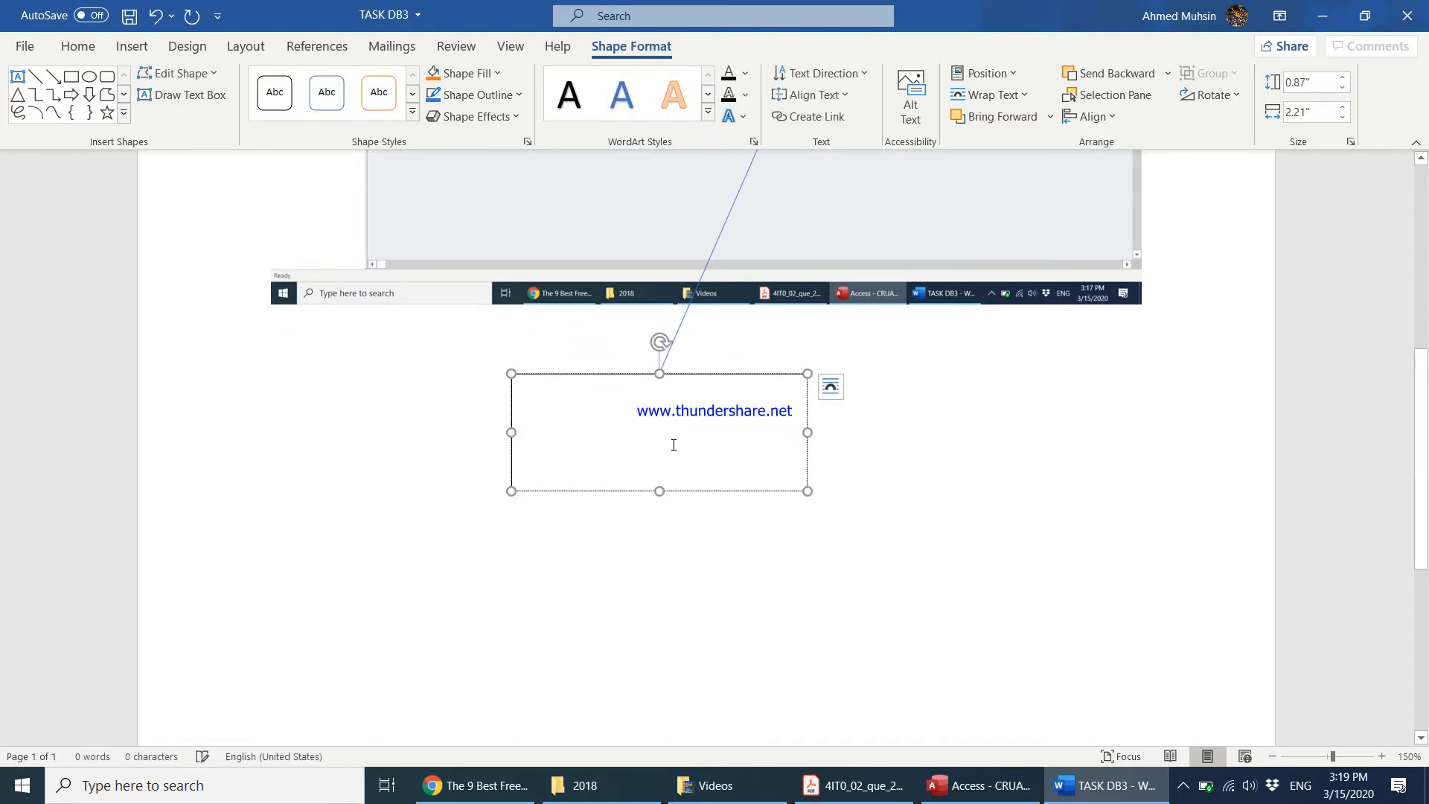
type("This is th")
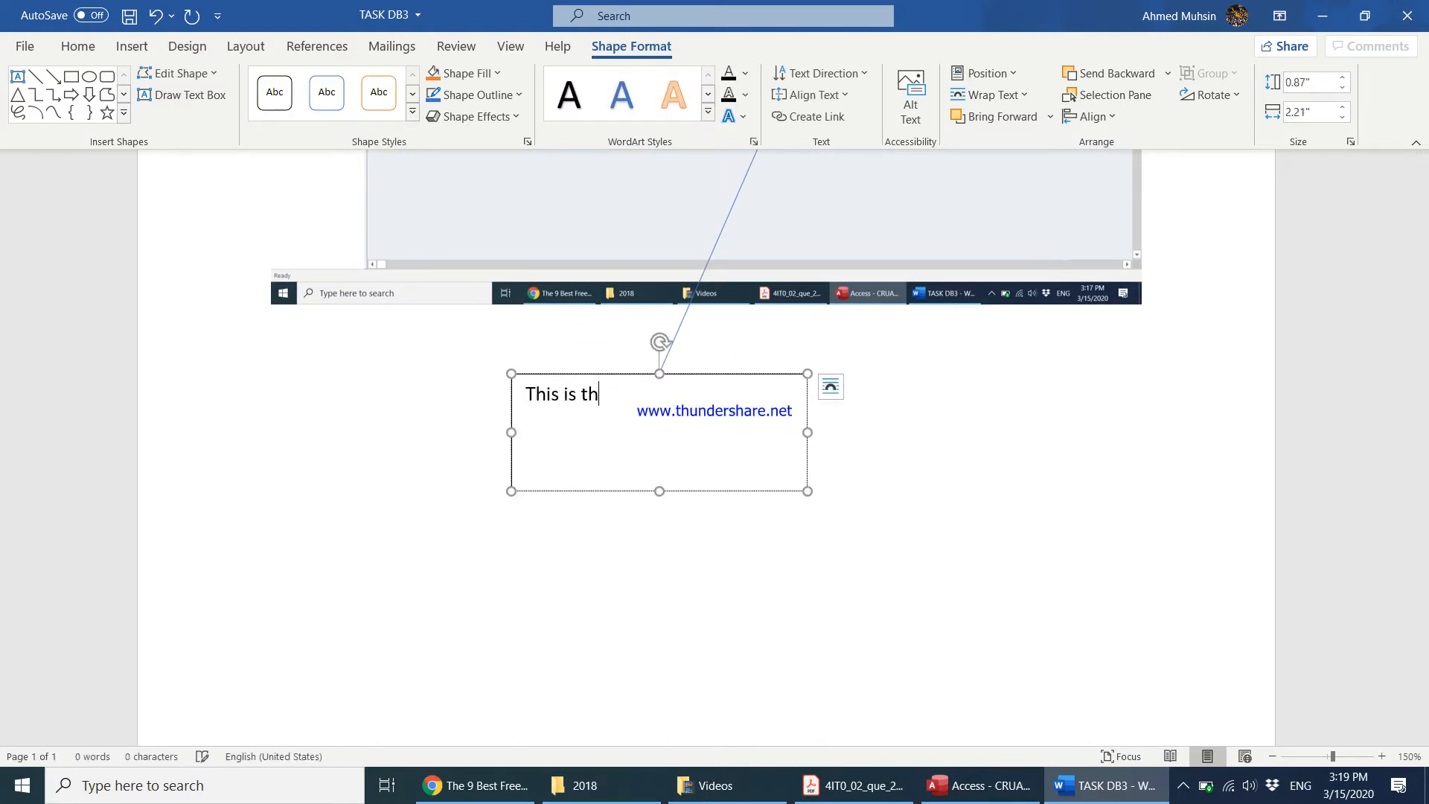
type("e Primary Key")
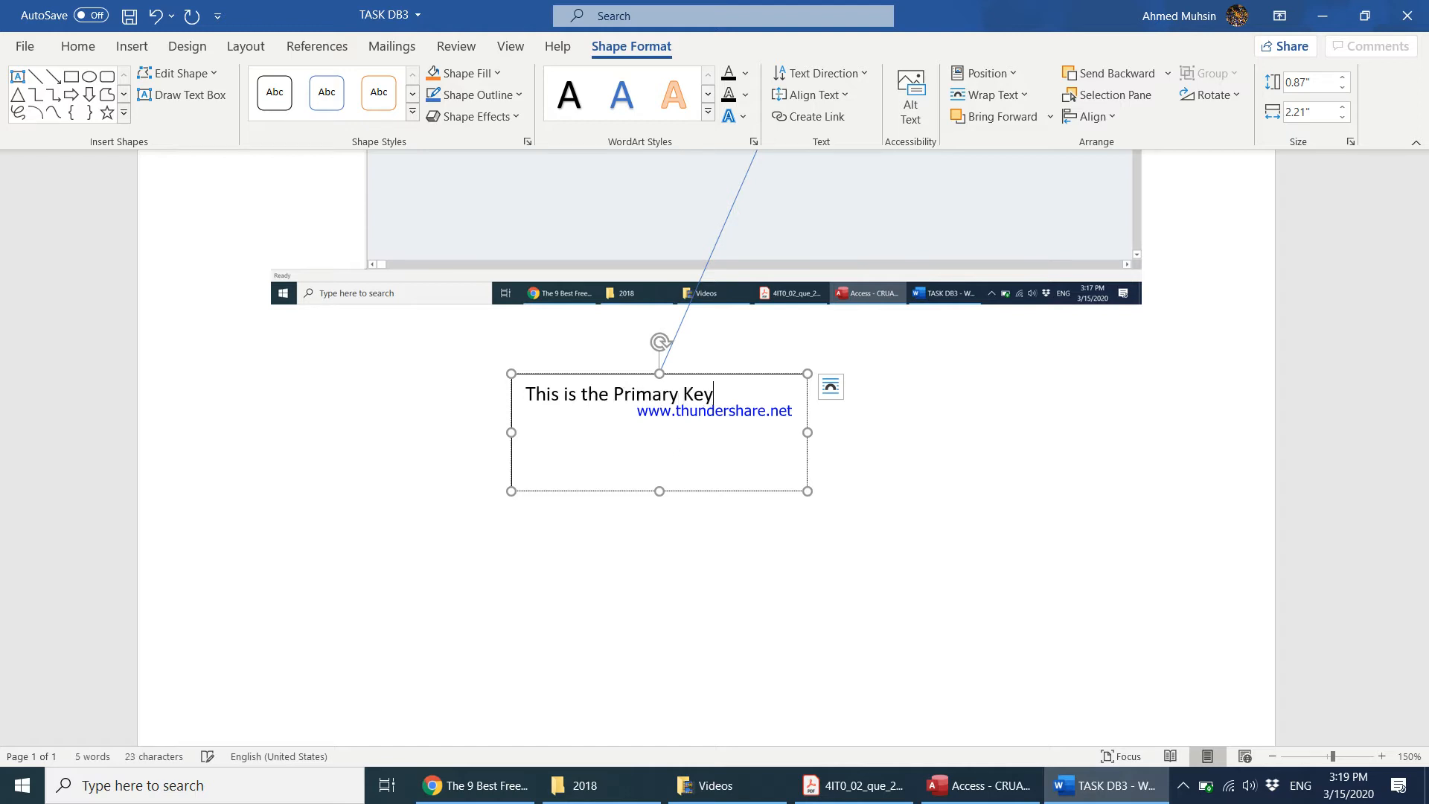
Reshape the Primary Key label box to fit its text
left_click_drag(805, 433, 756, 433)
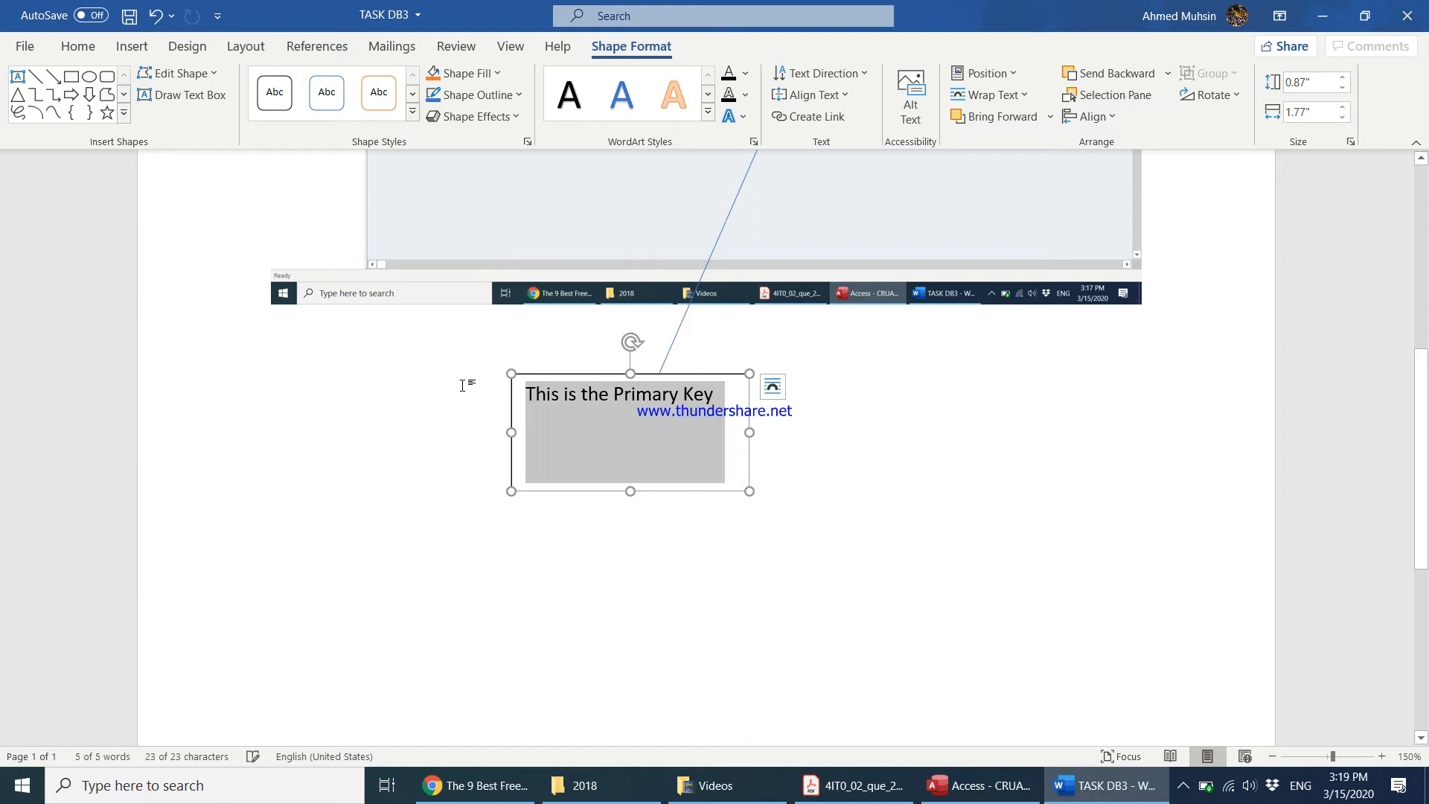
left_click_drag(628, 490, 628, 421)
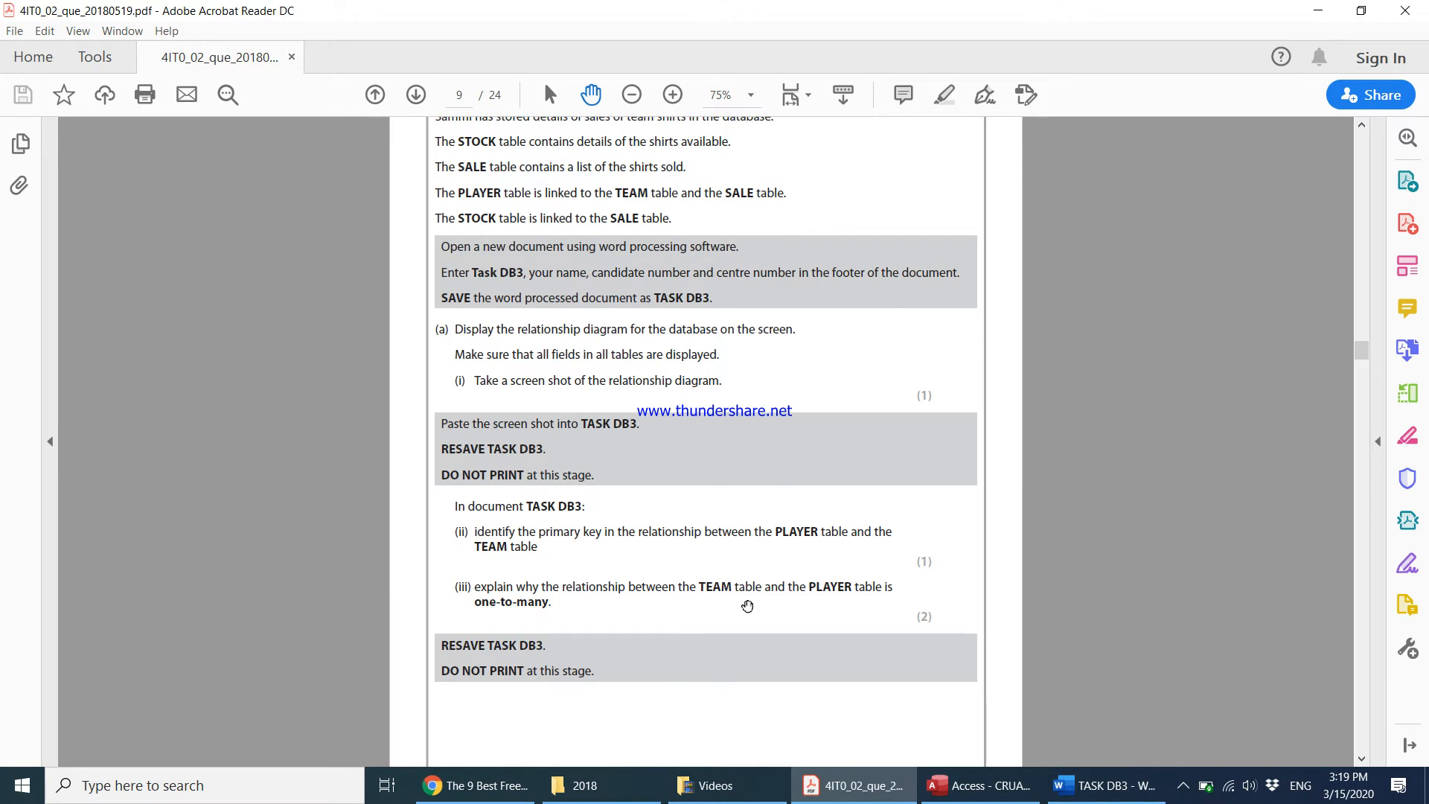
mouse_move(1375, 21)
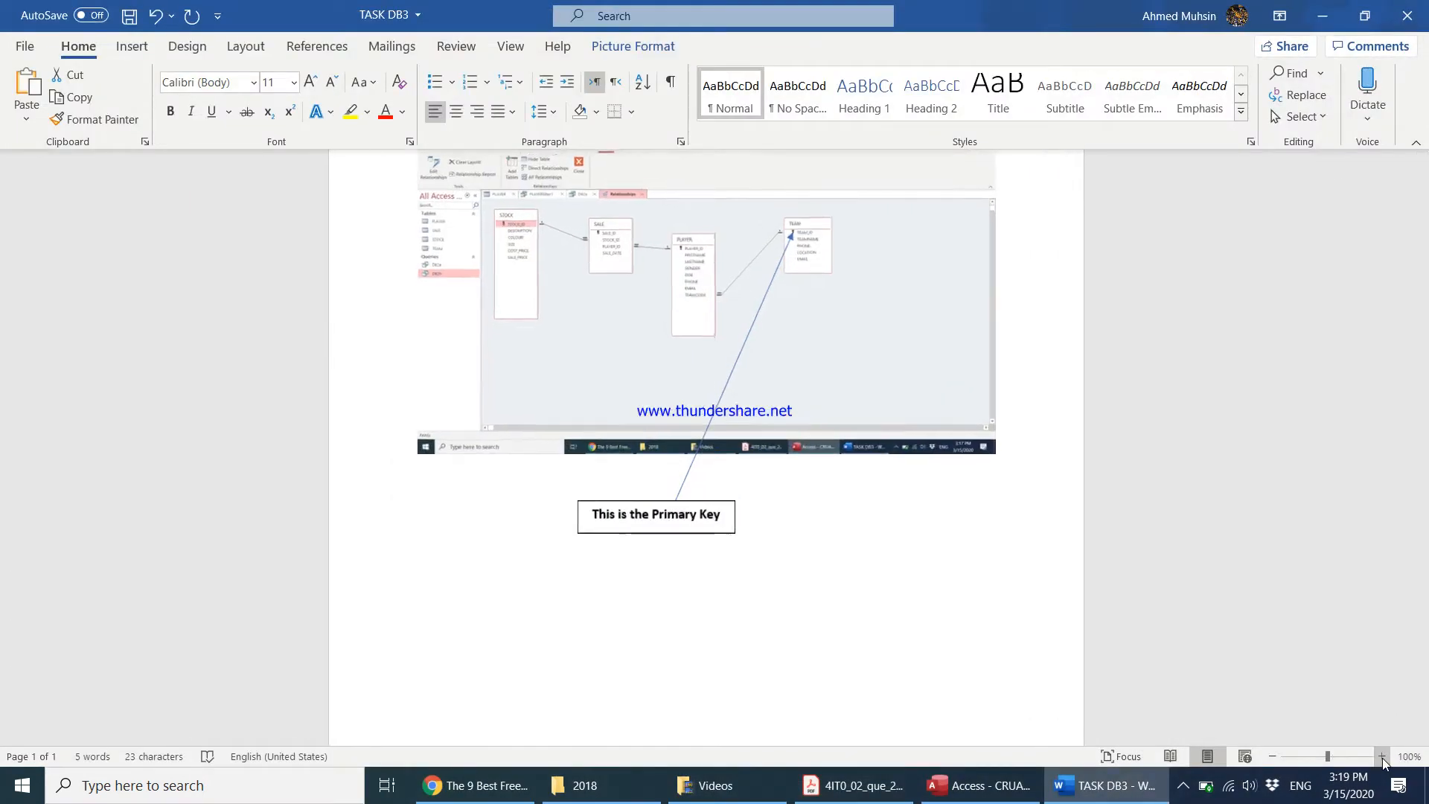
Enlarge the view of the labelled relationship diagram with the zoom slider
left_click(1381, 756)
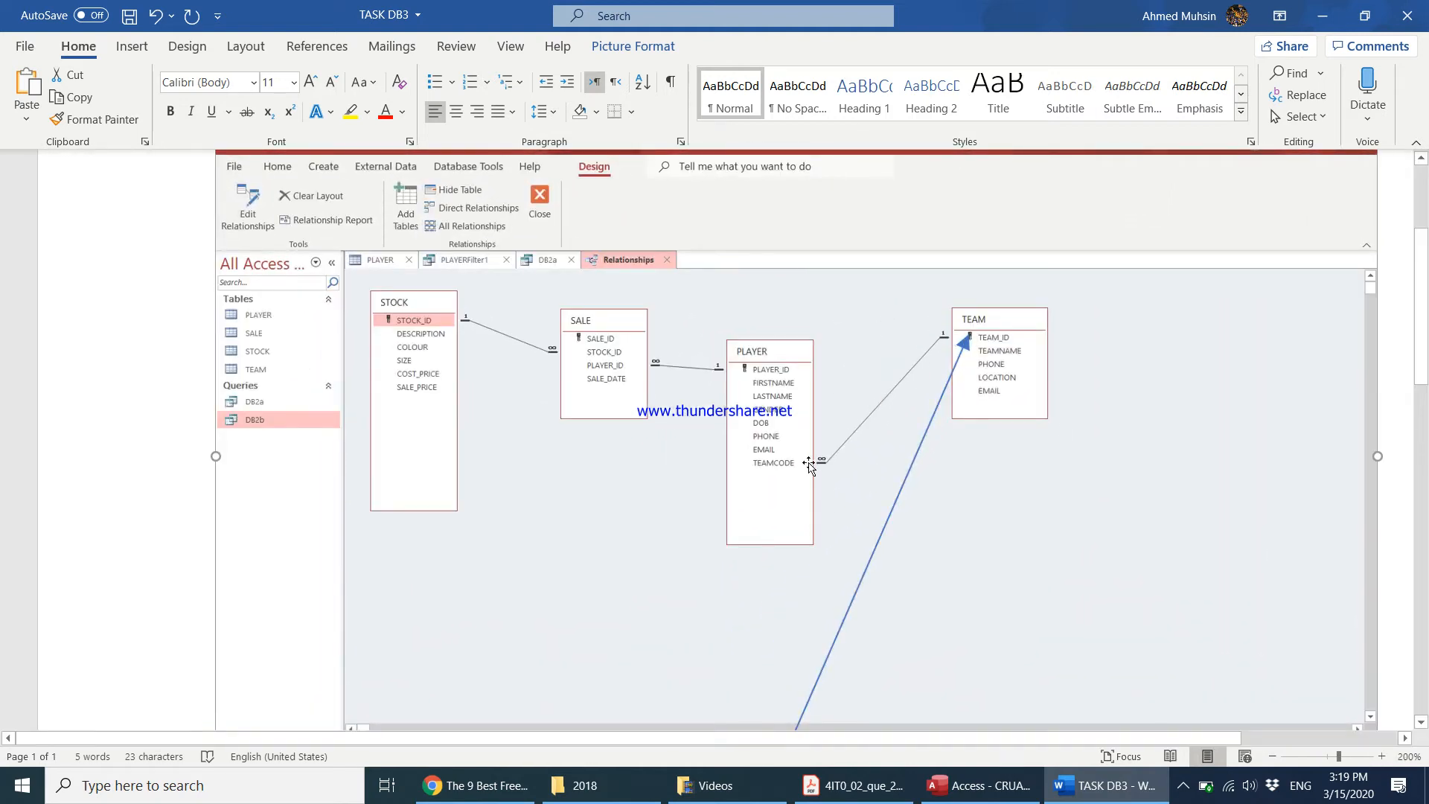
mouse_move(931, 366)
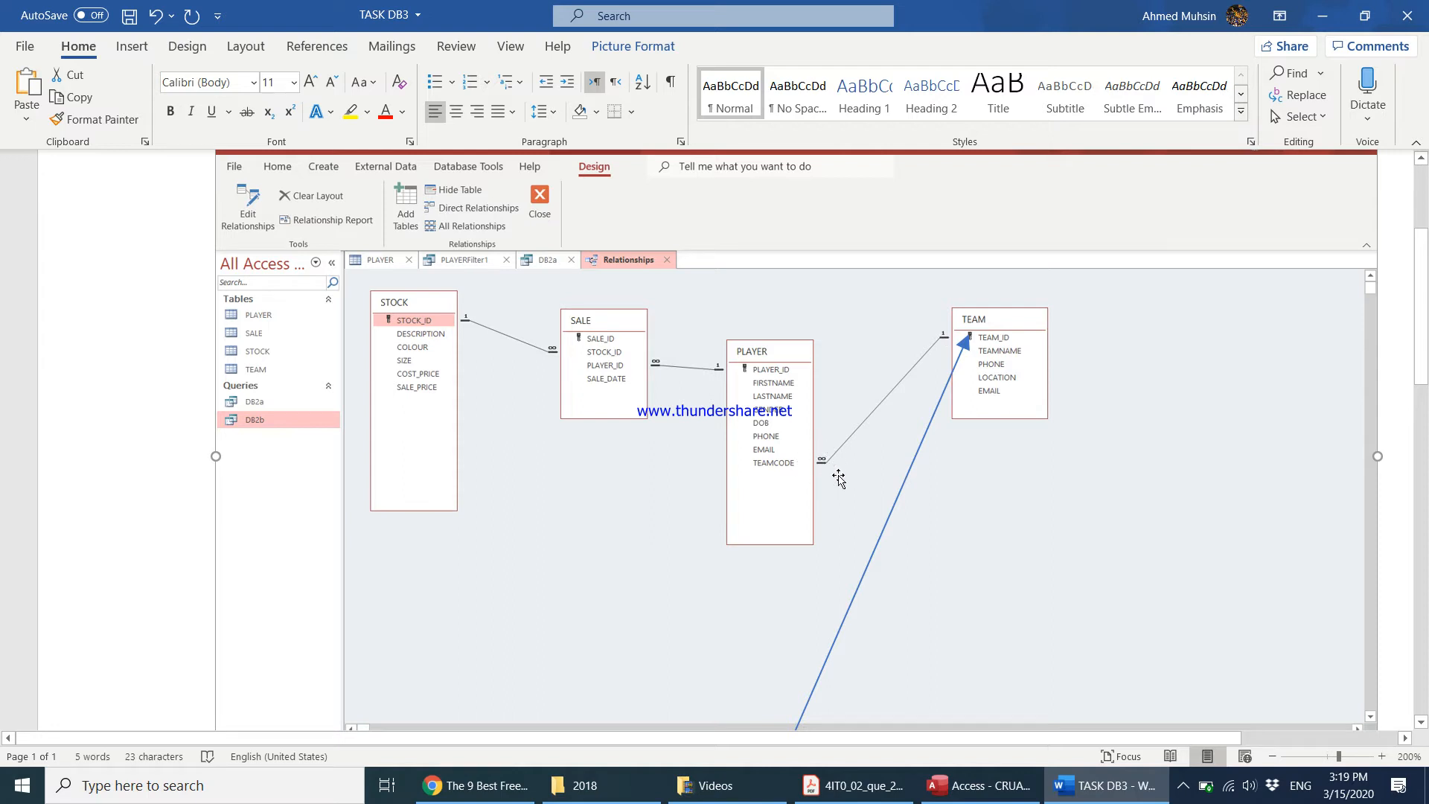
mouse_move(825, 483)
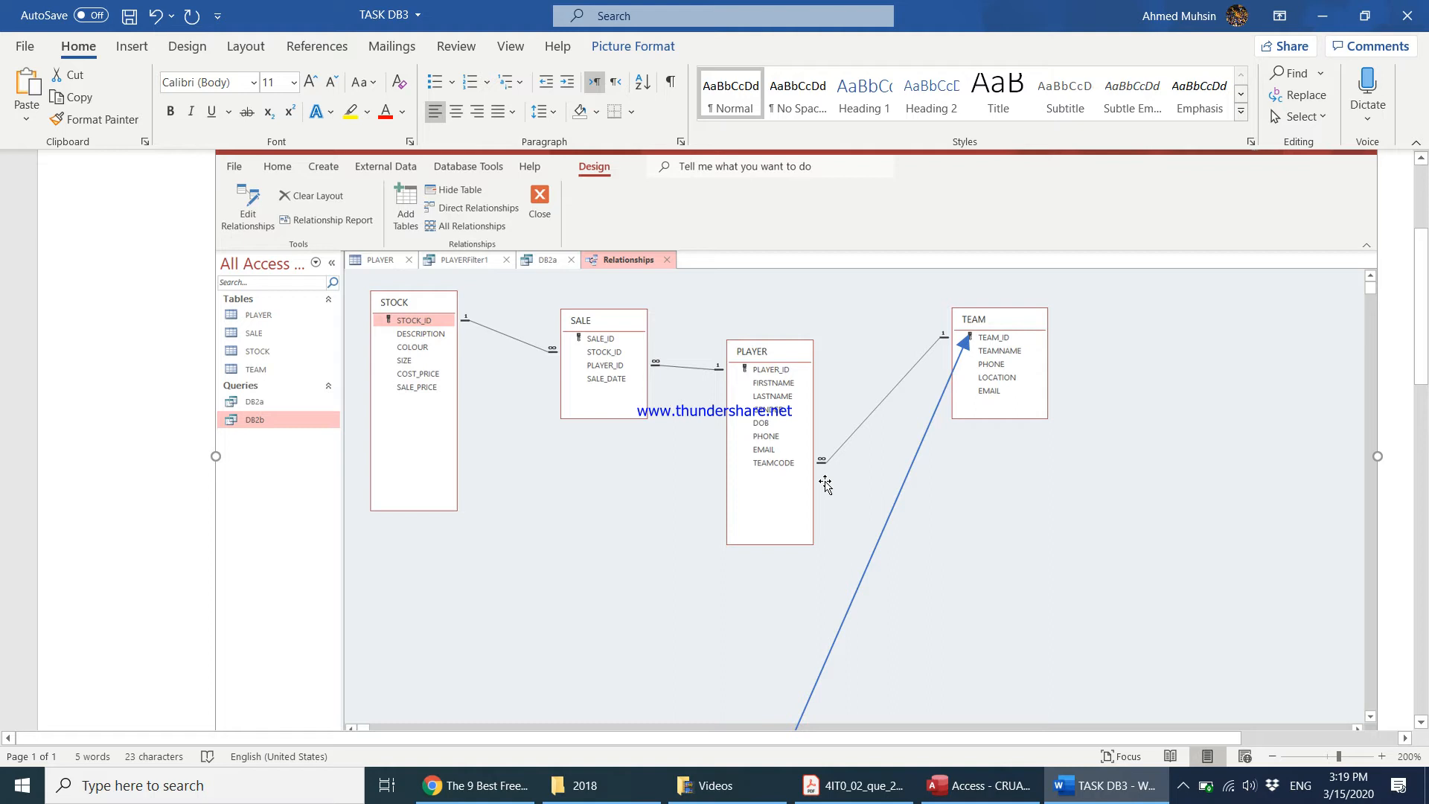
mouse_move(795, 467)
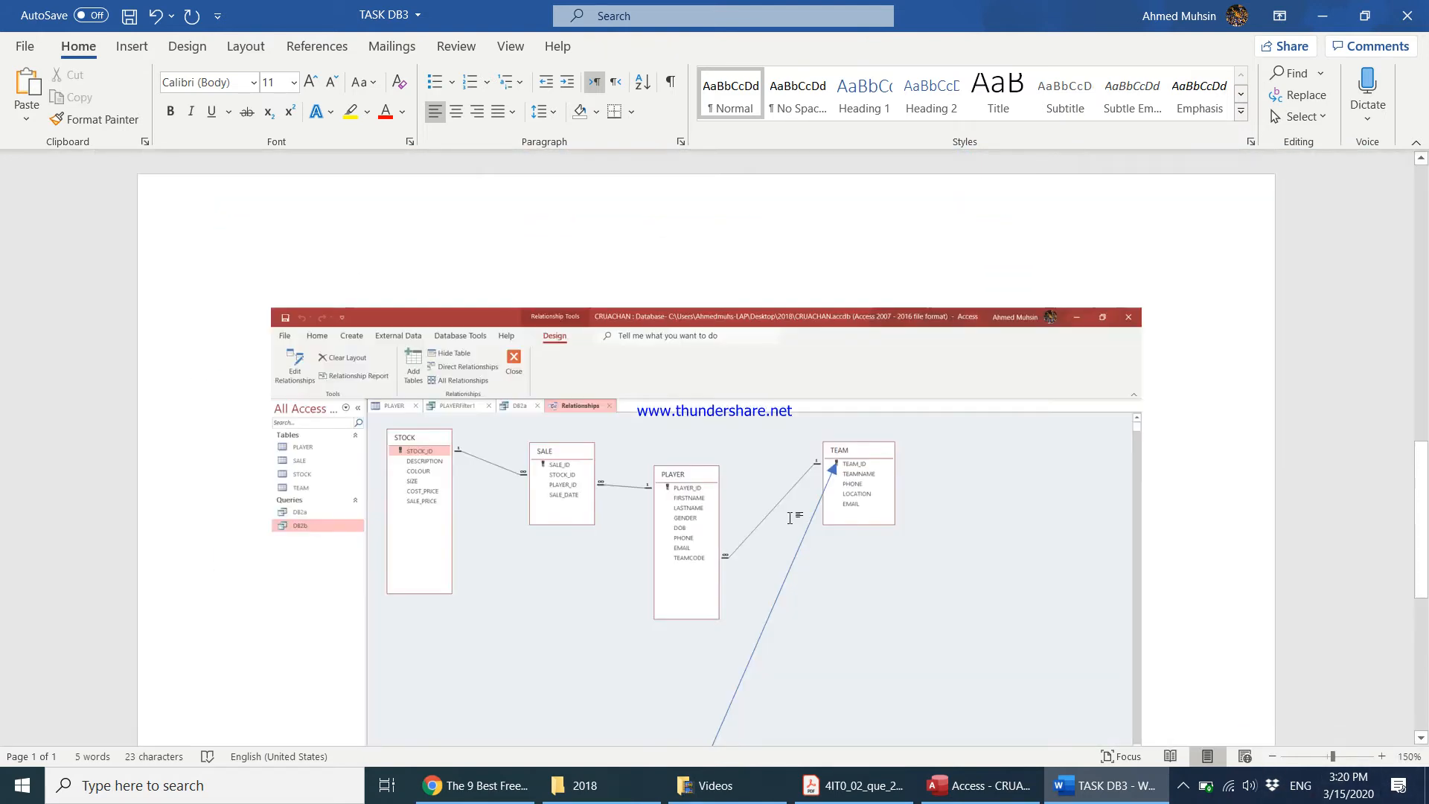
Write answer ii): a one-to-many Team–Player relationship, because one Team can consist of many players
scroll("down", 3)
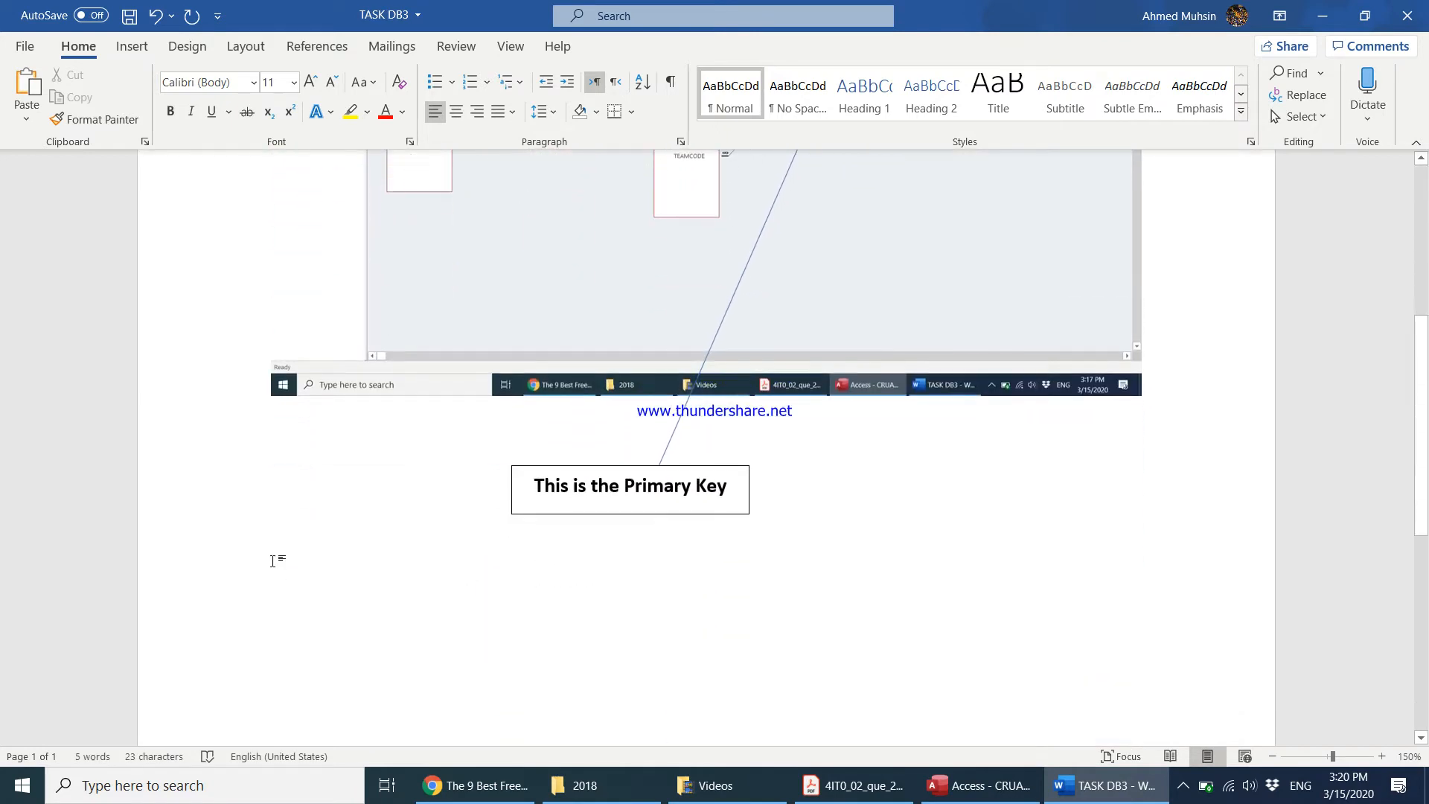
type("ii")
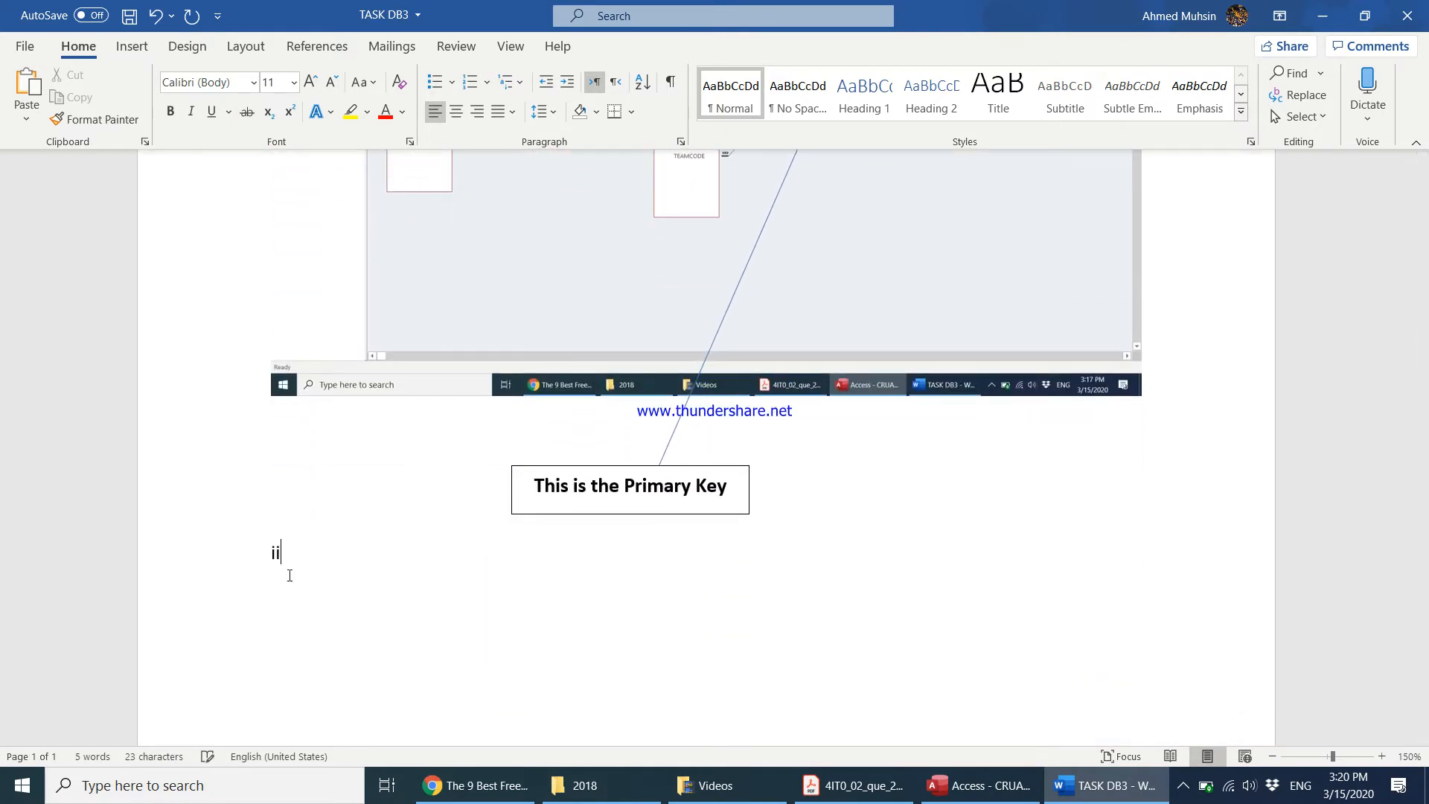
type(")")
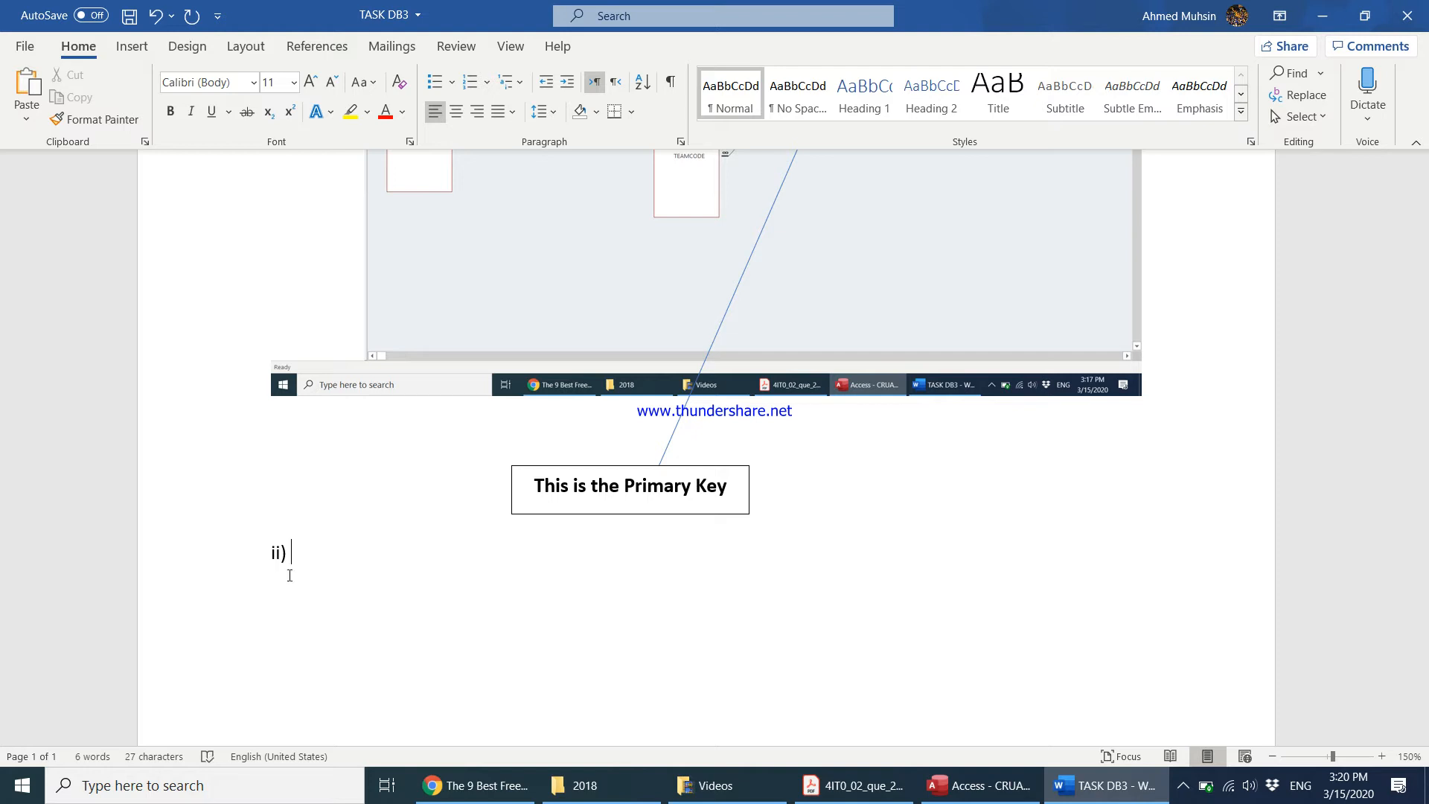
type("Th")
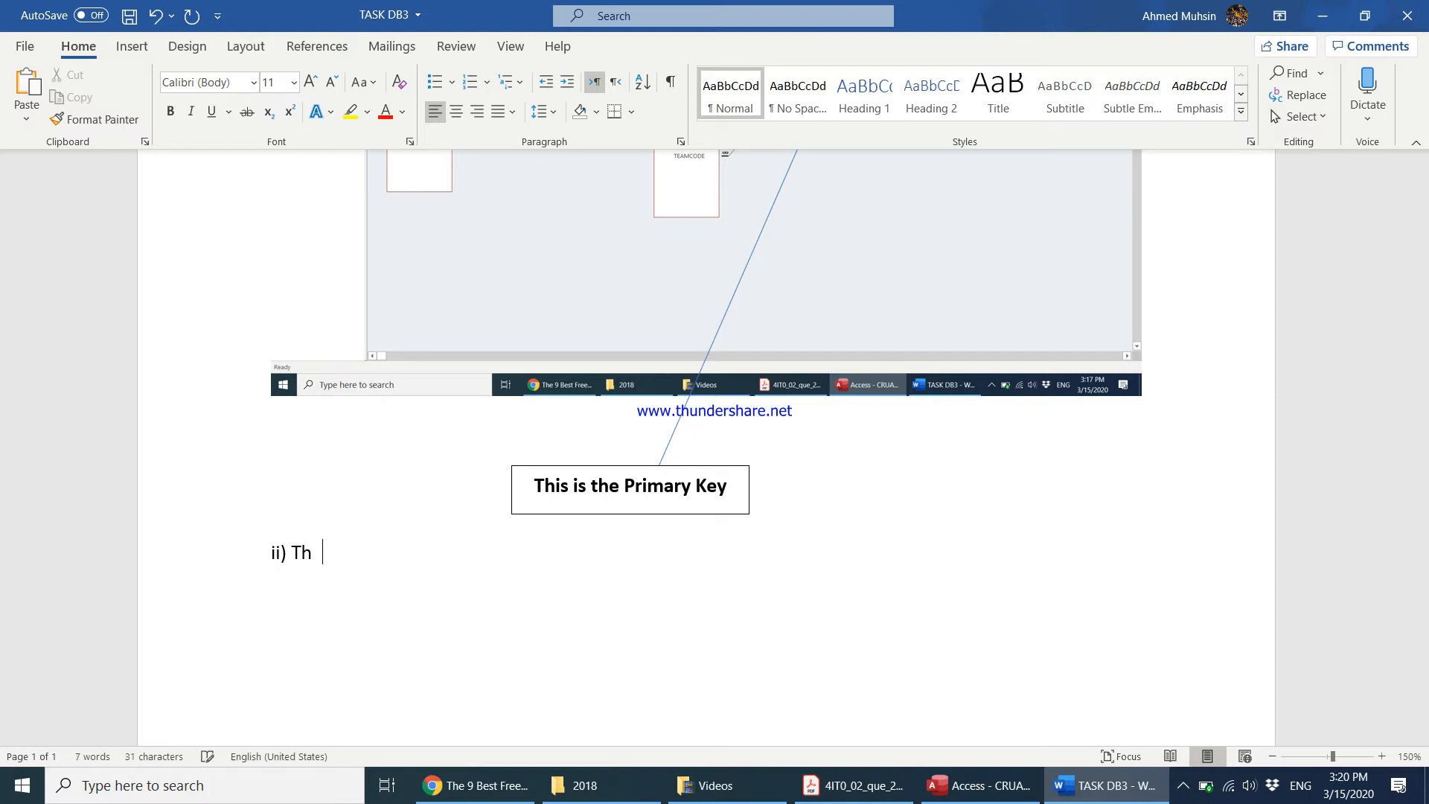
type("a one")
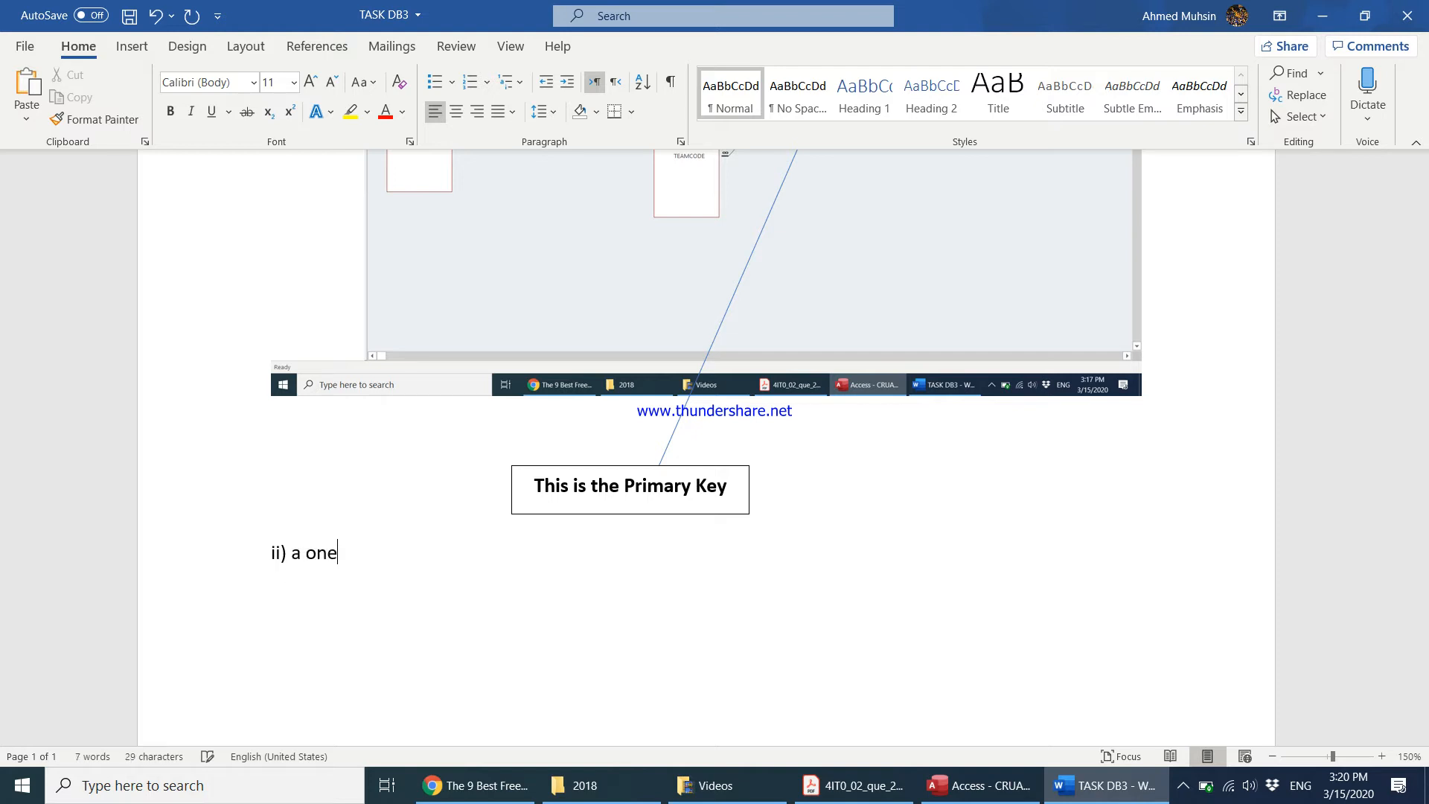
type("-to-many r")
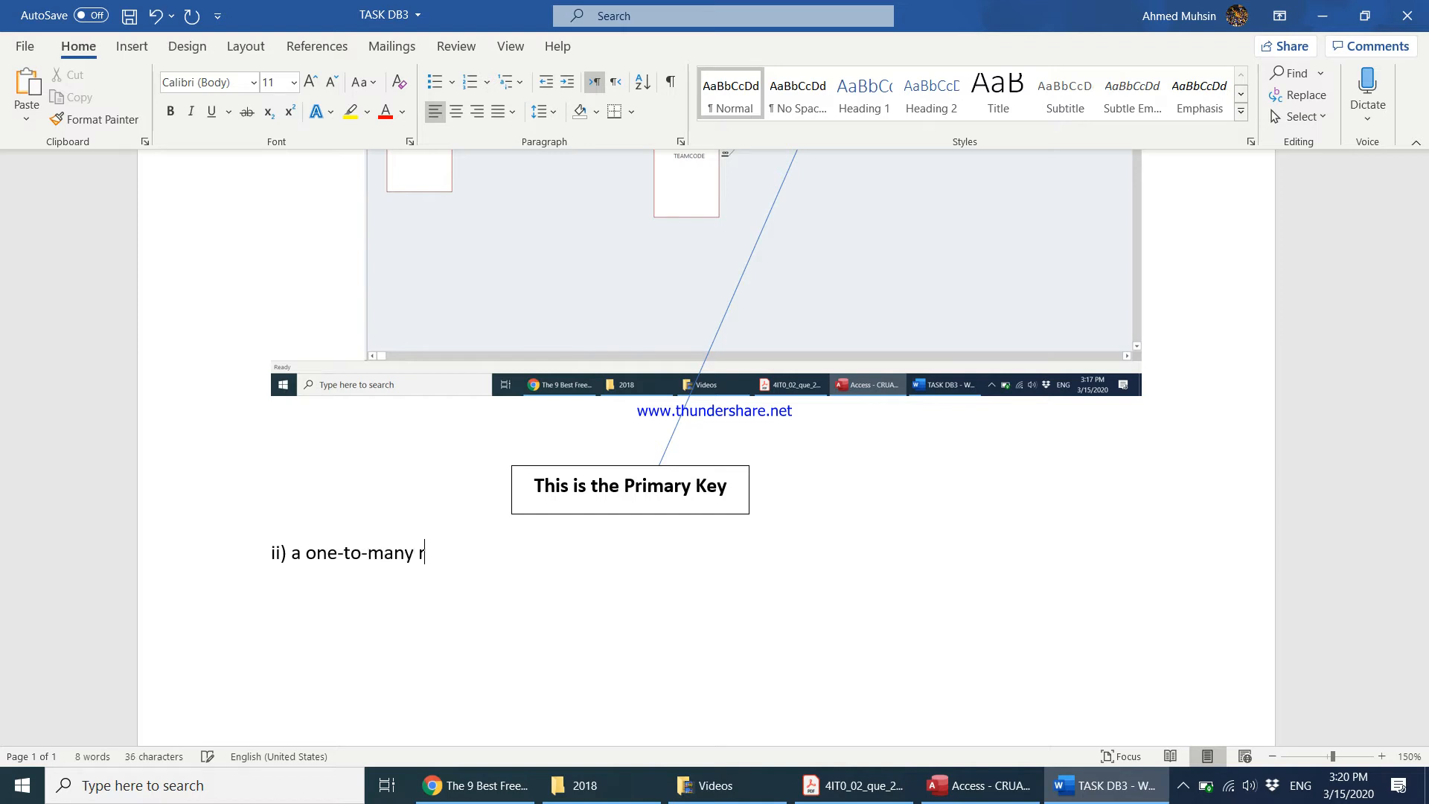
type("elationship exists betw")
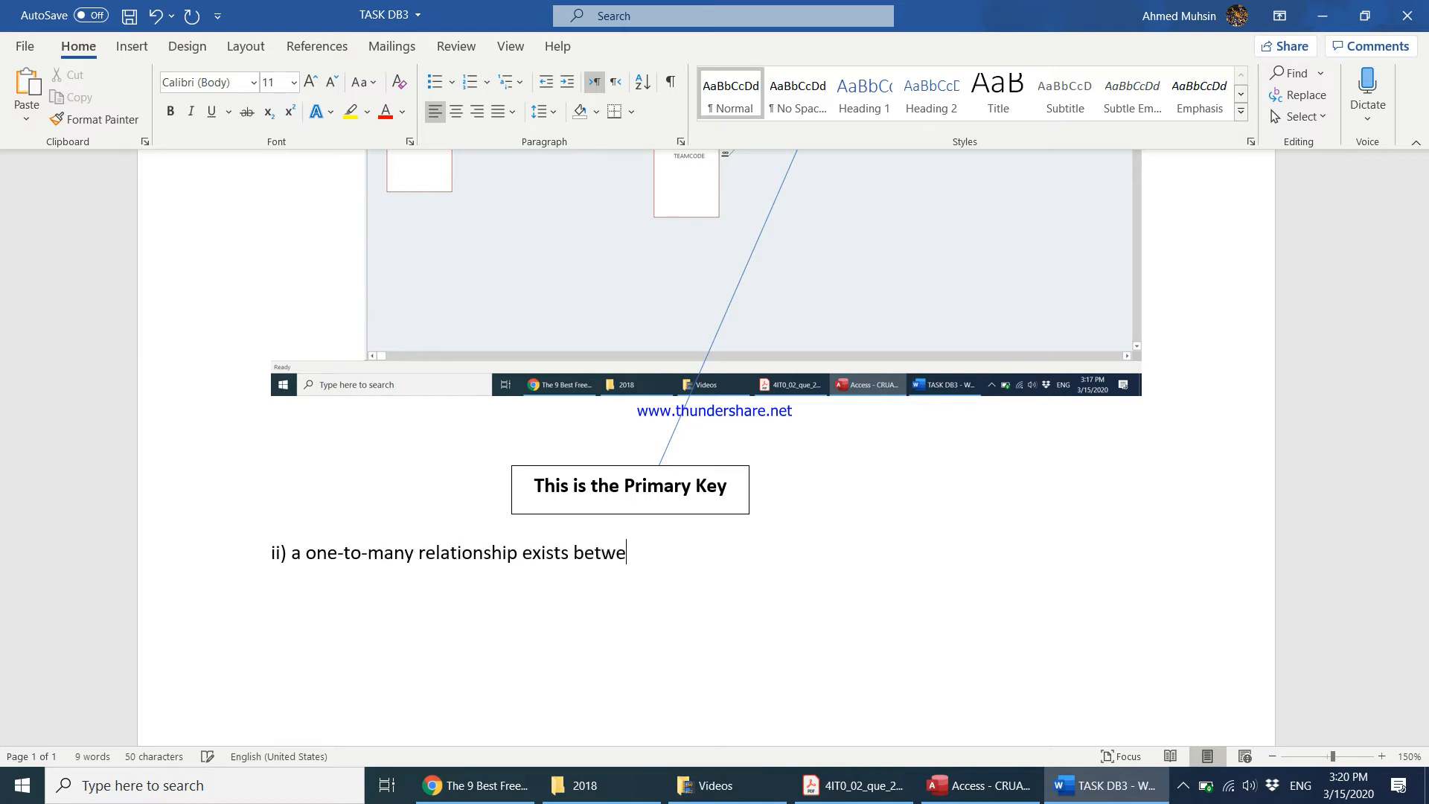
type("en the")
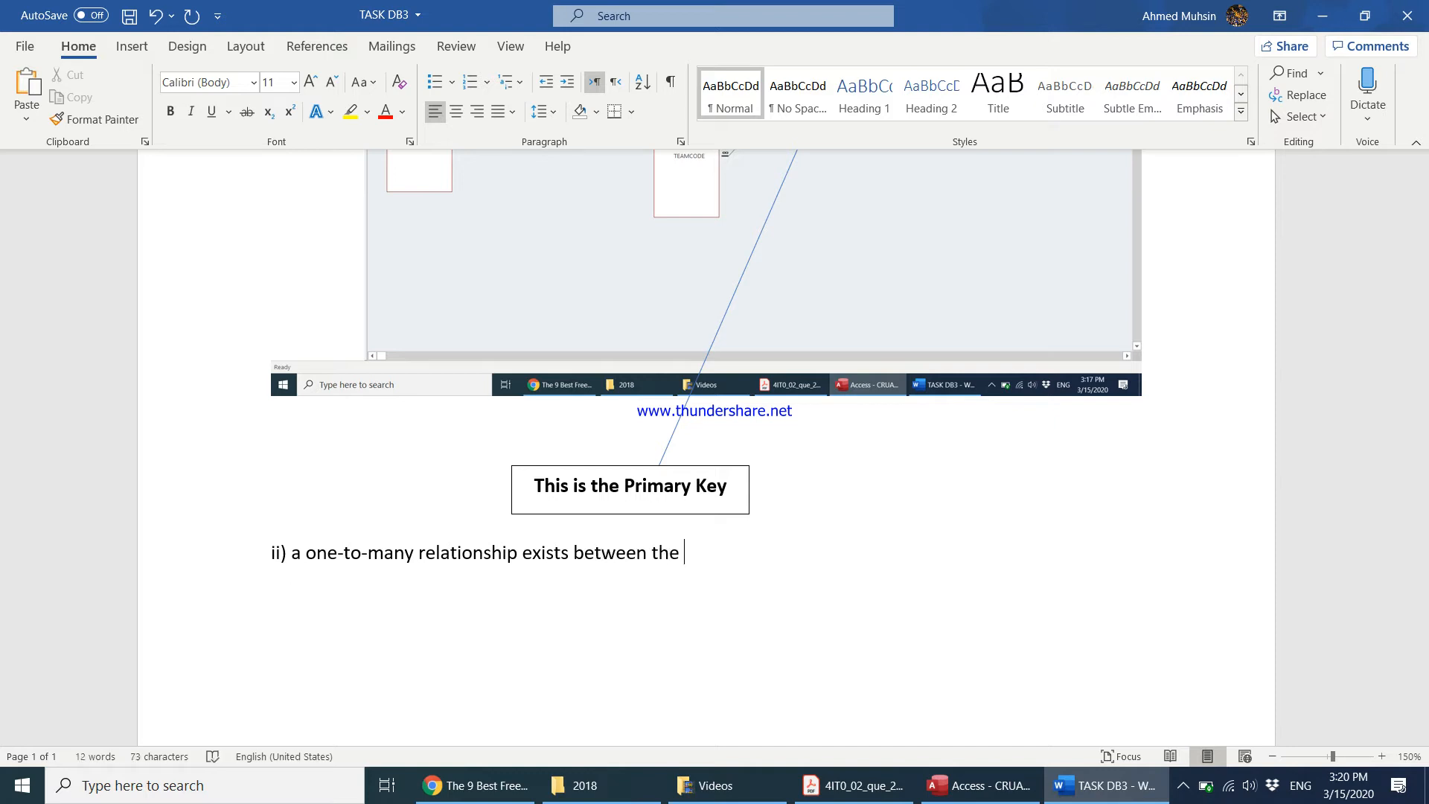
type("Team and")
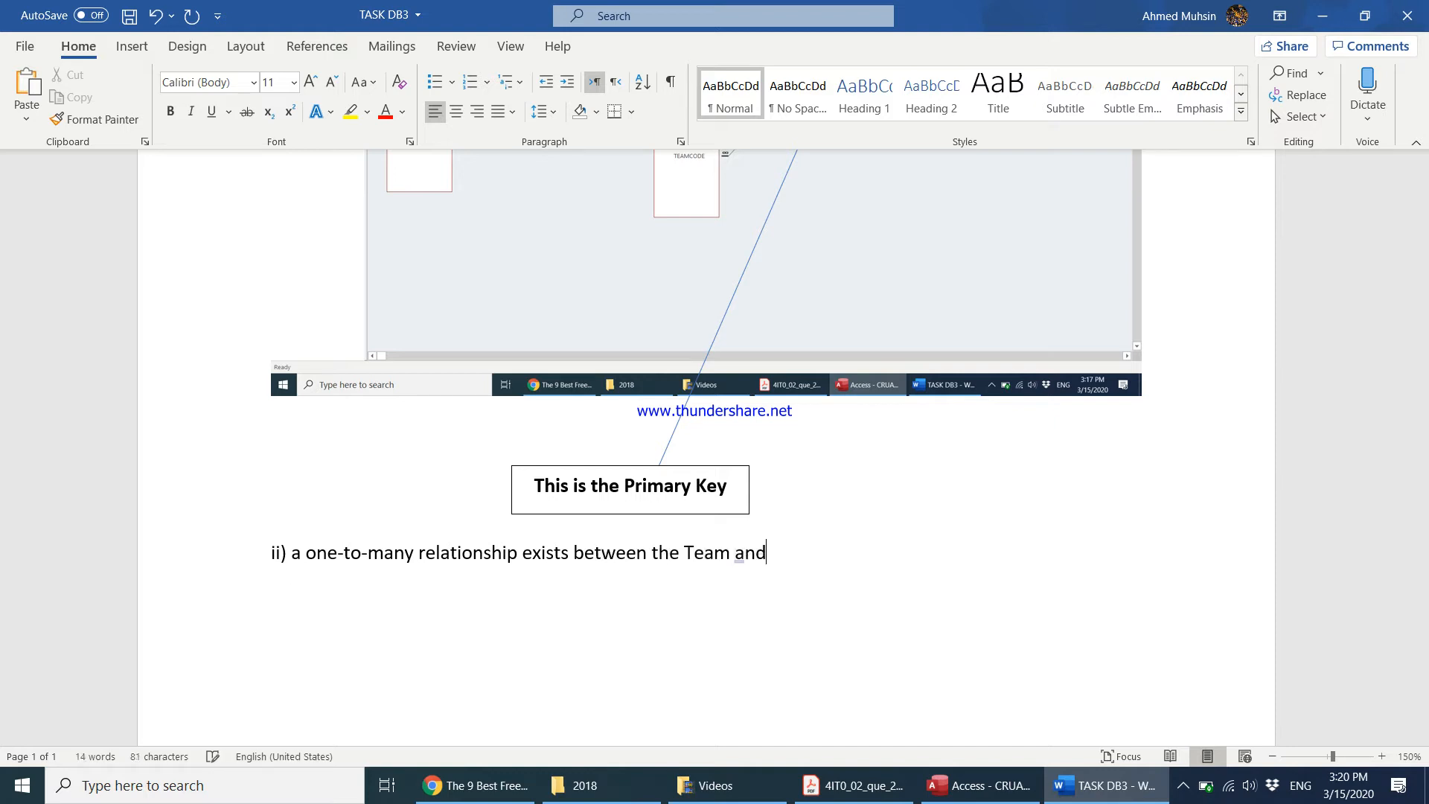
type("Player tabl")
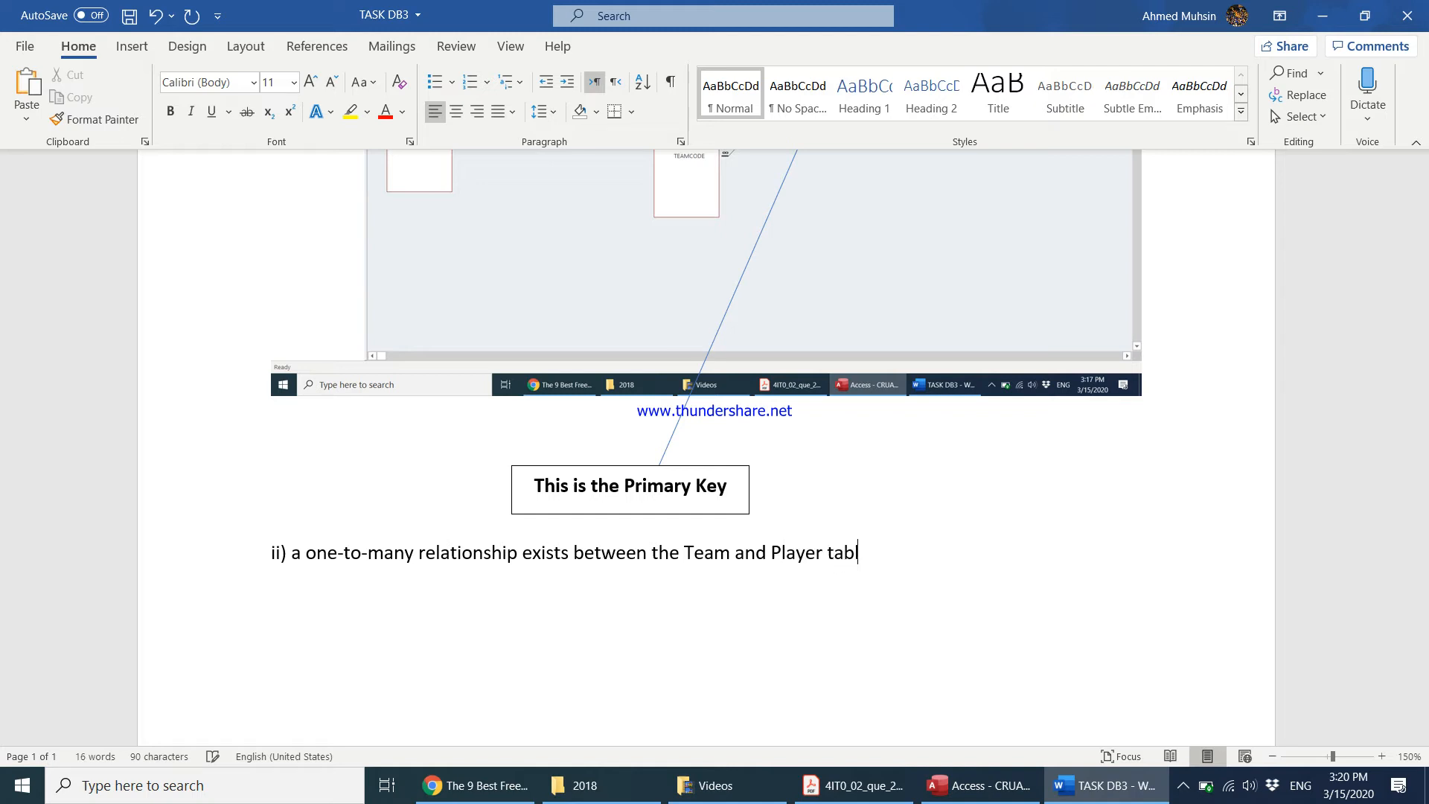
type("e, because one")
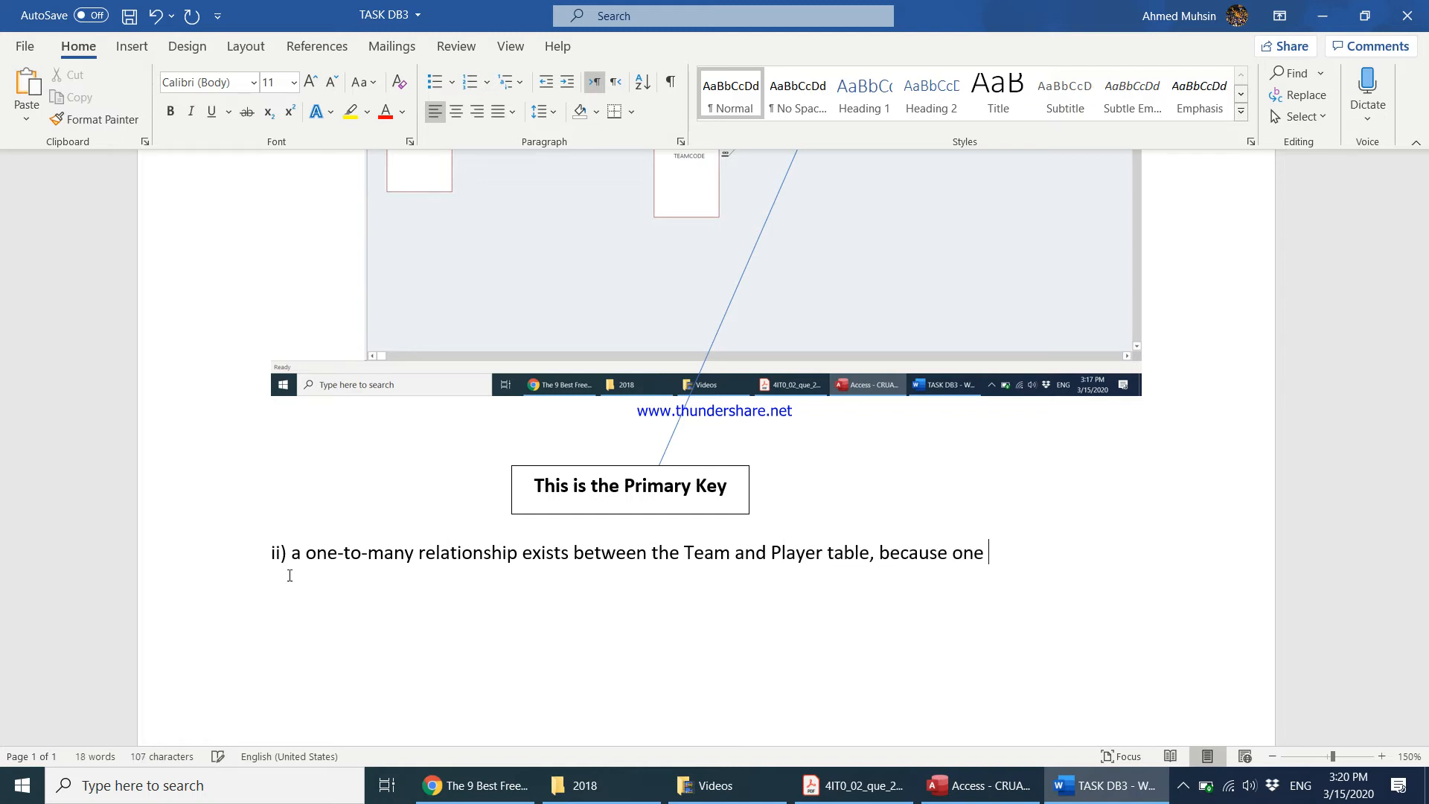
type("Team can")
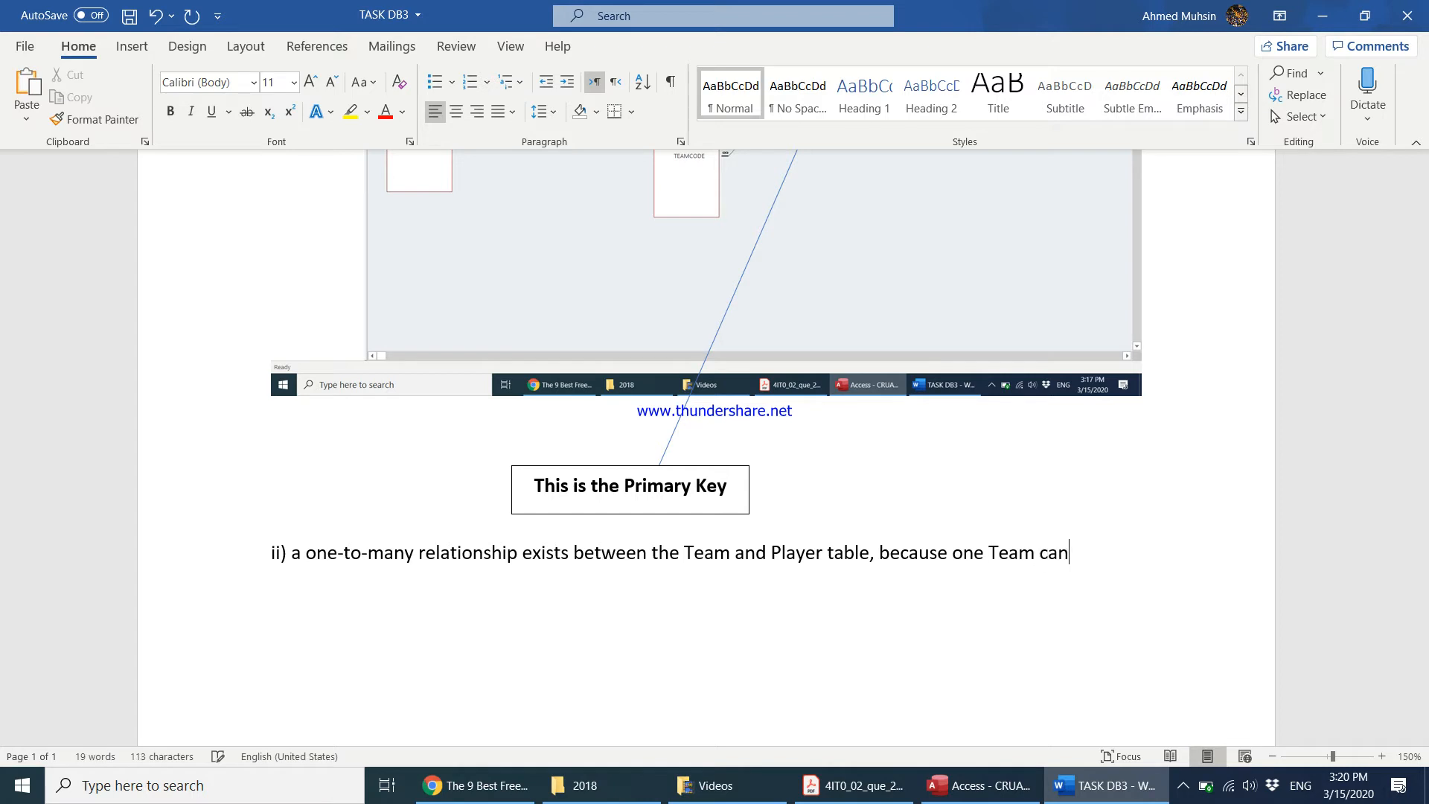
type("consis")
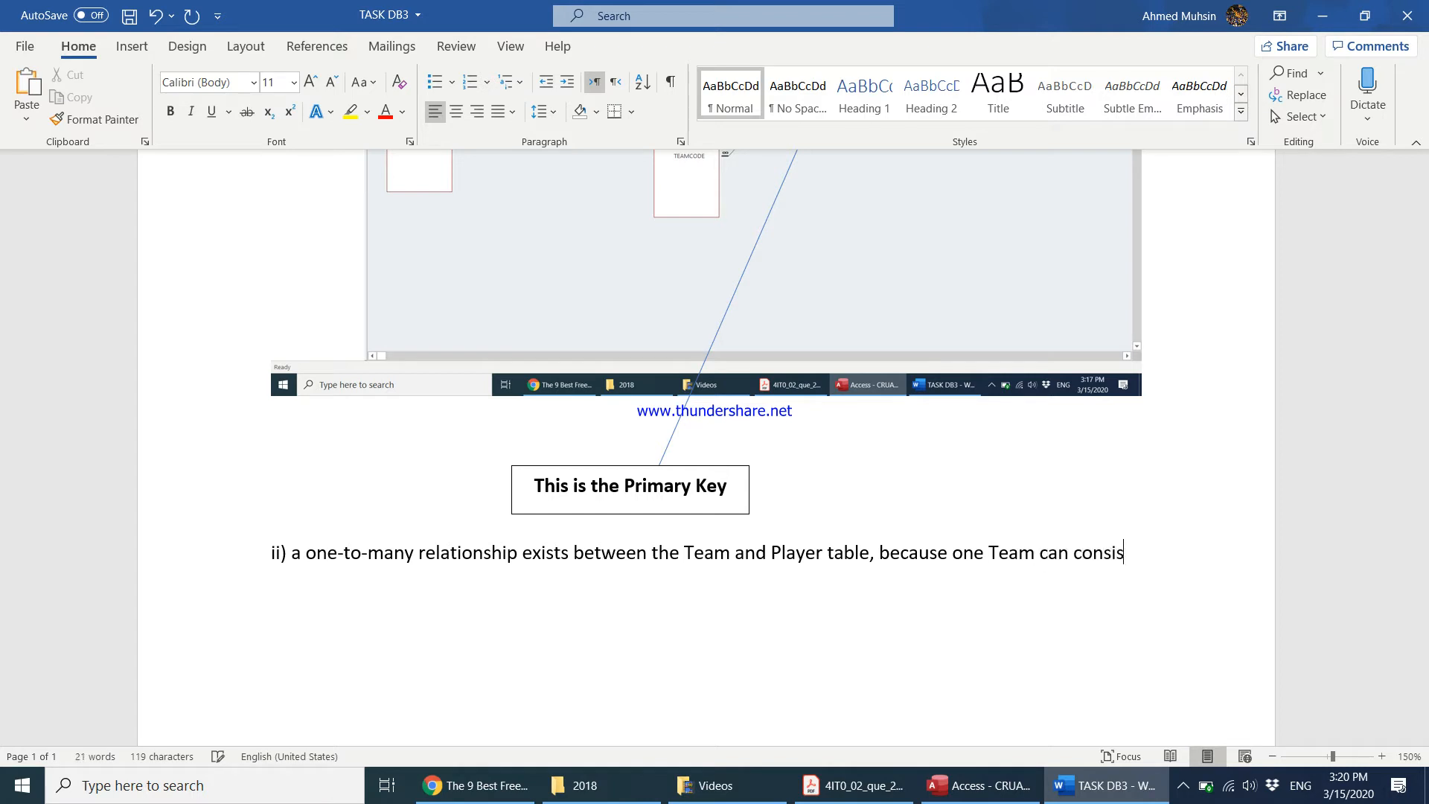
type("t of ma")
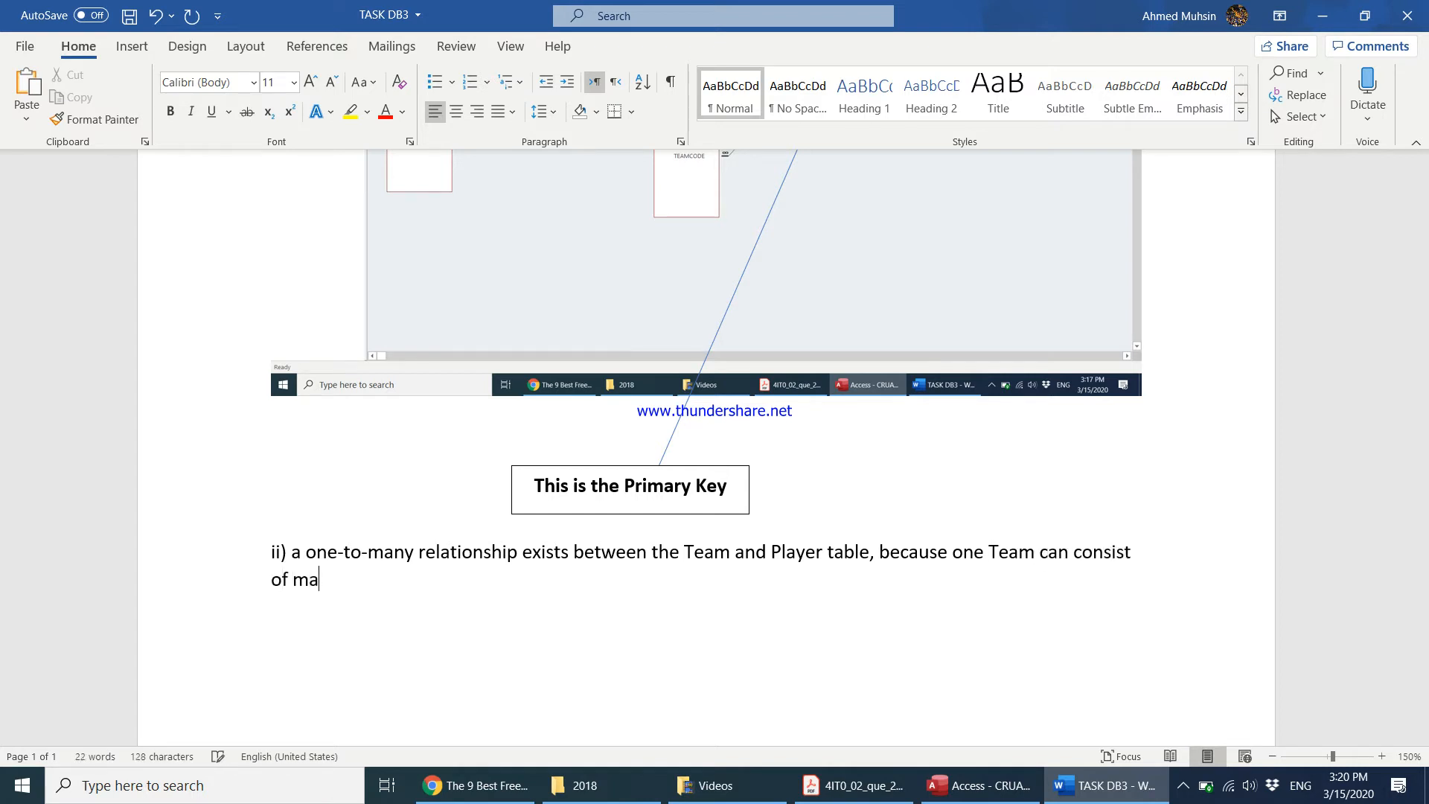
type("ny players")
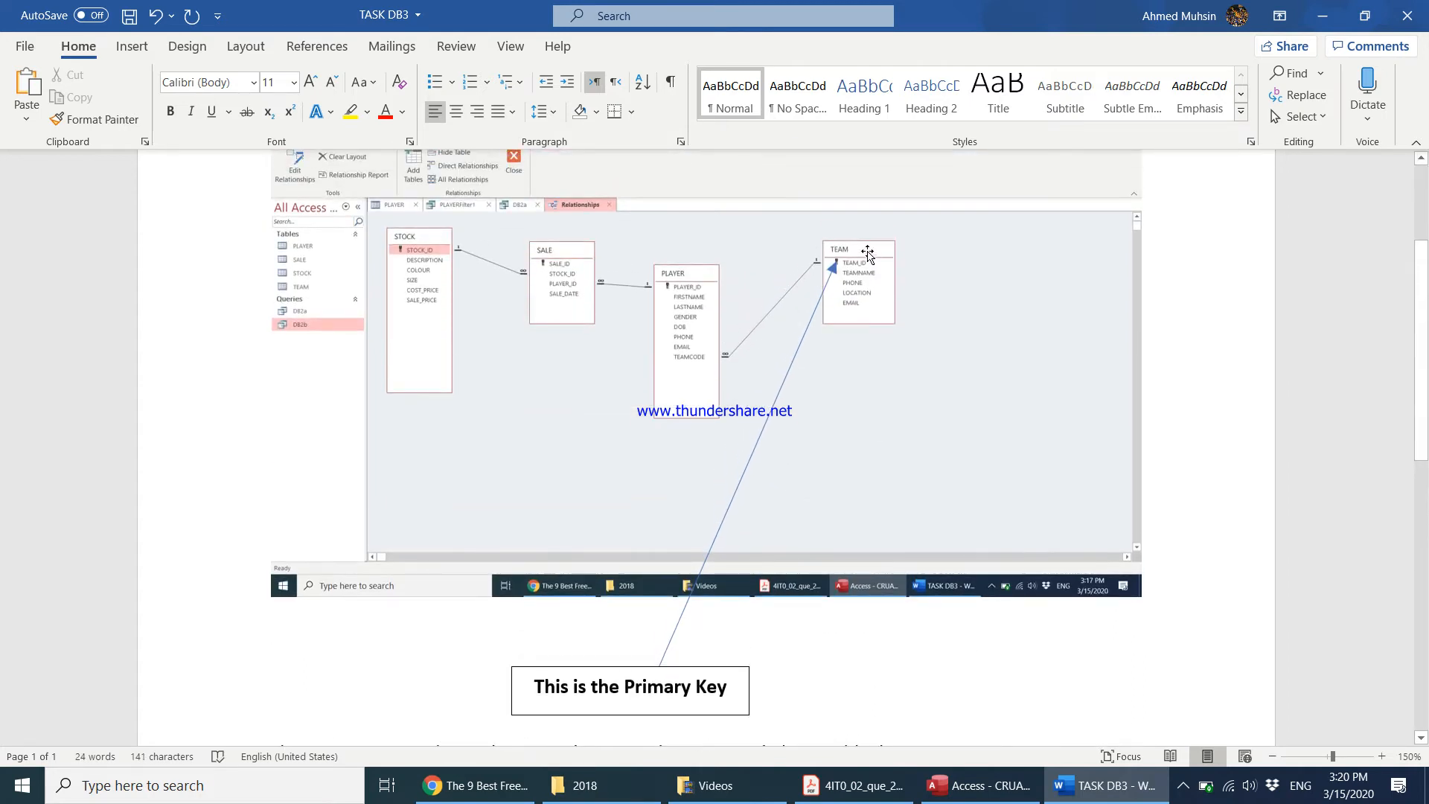
scroll("down", 3)
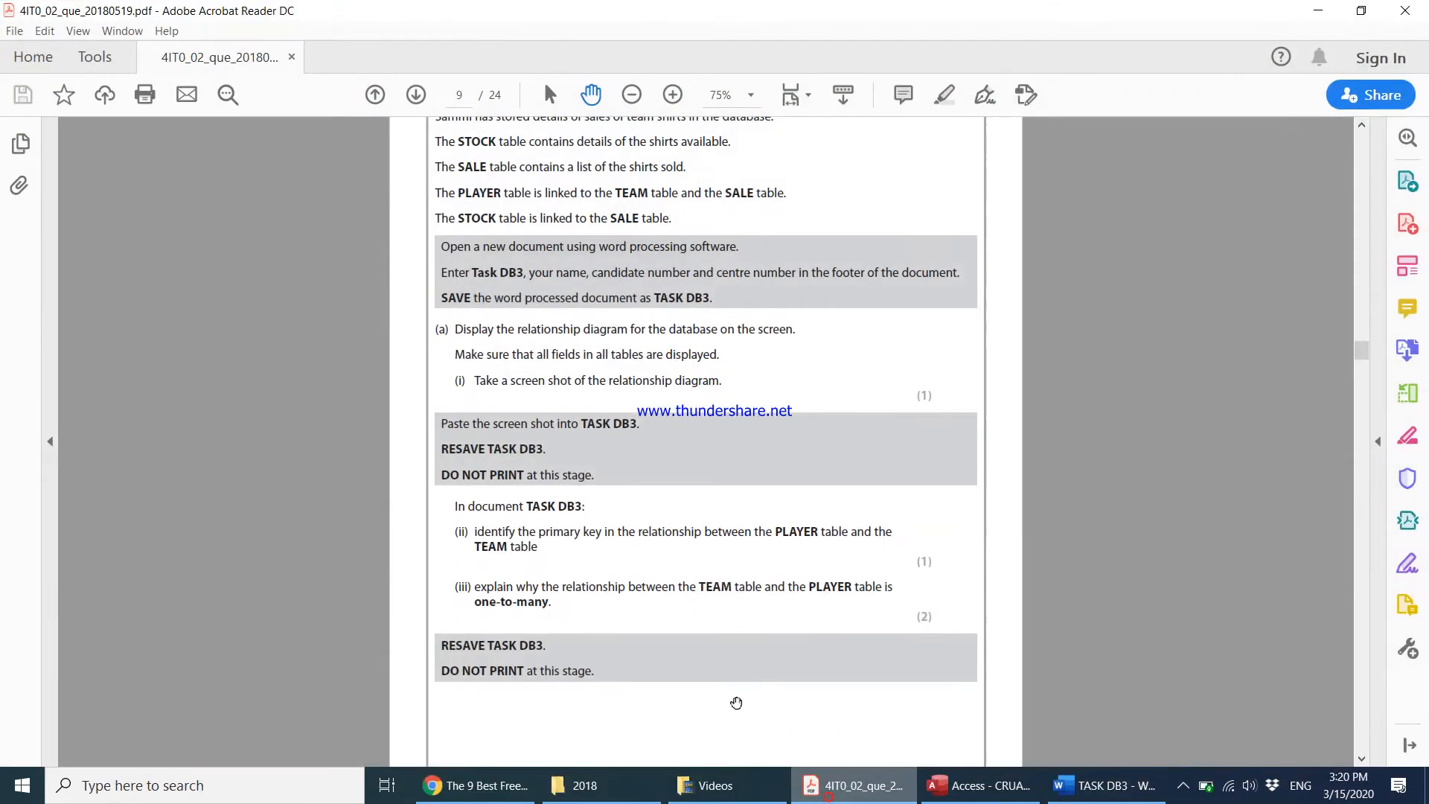
scroll("down", 3)
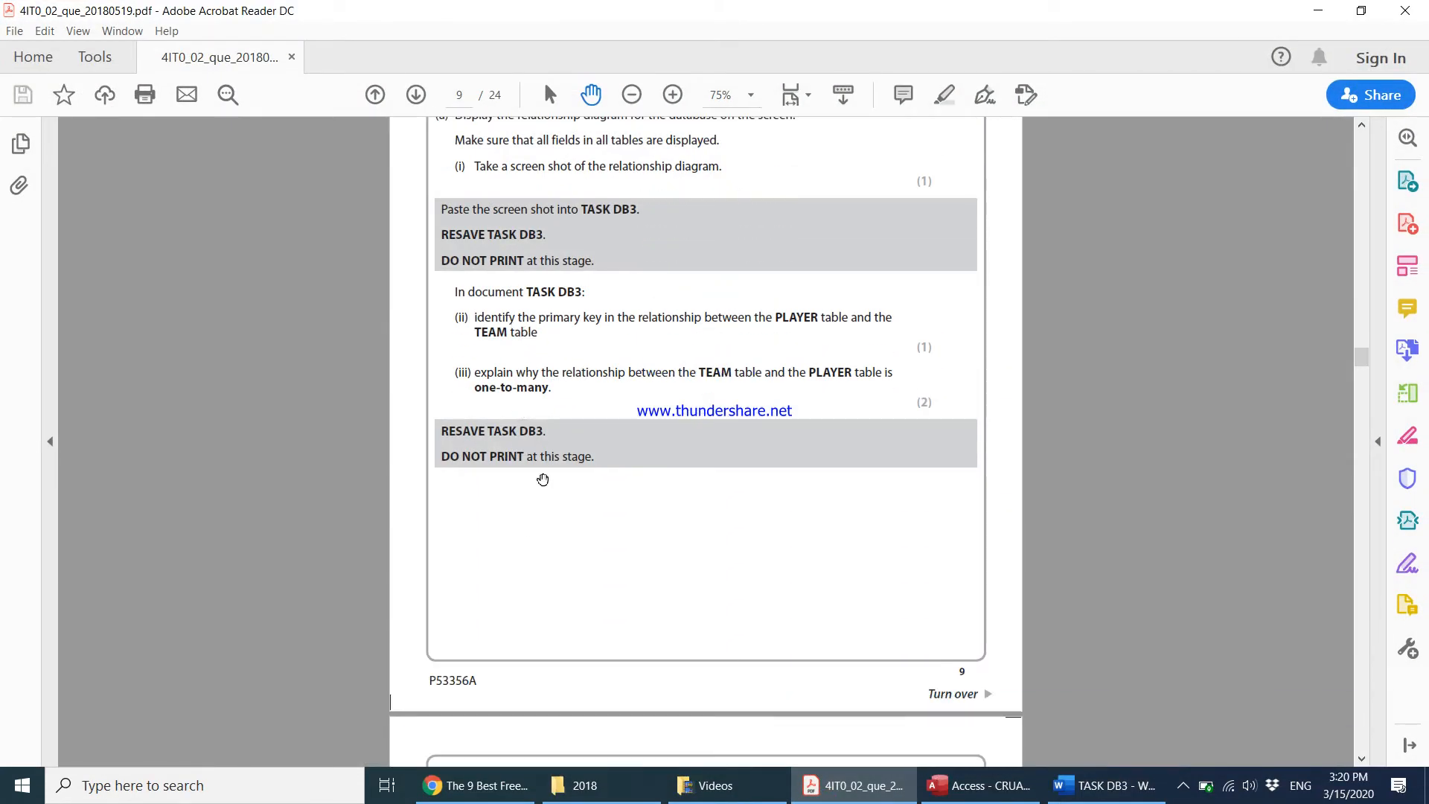
mouse_move(667, 551)
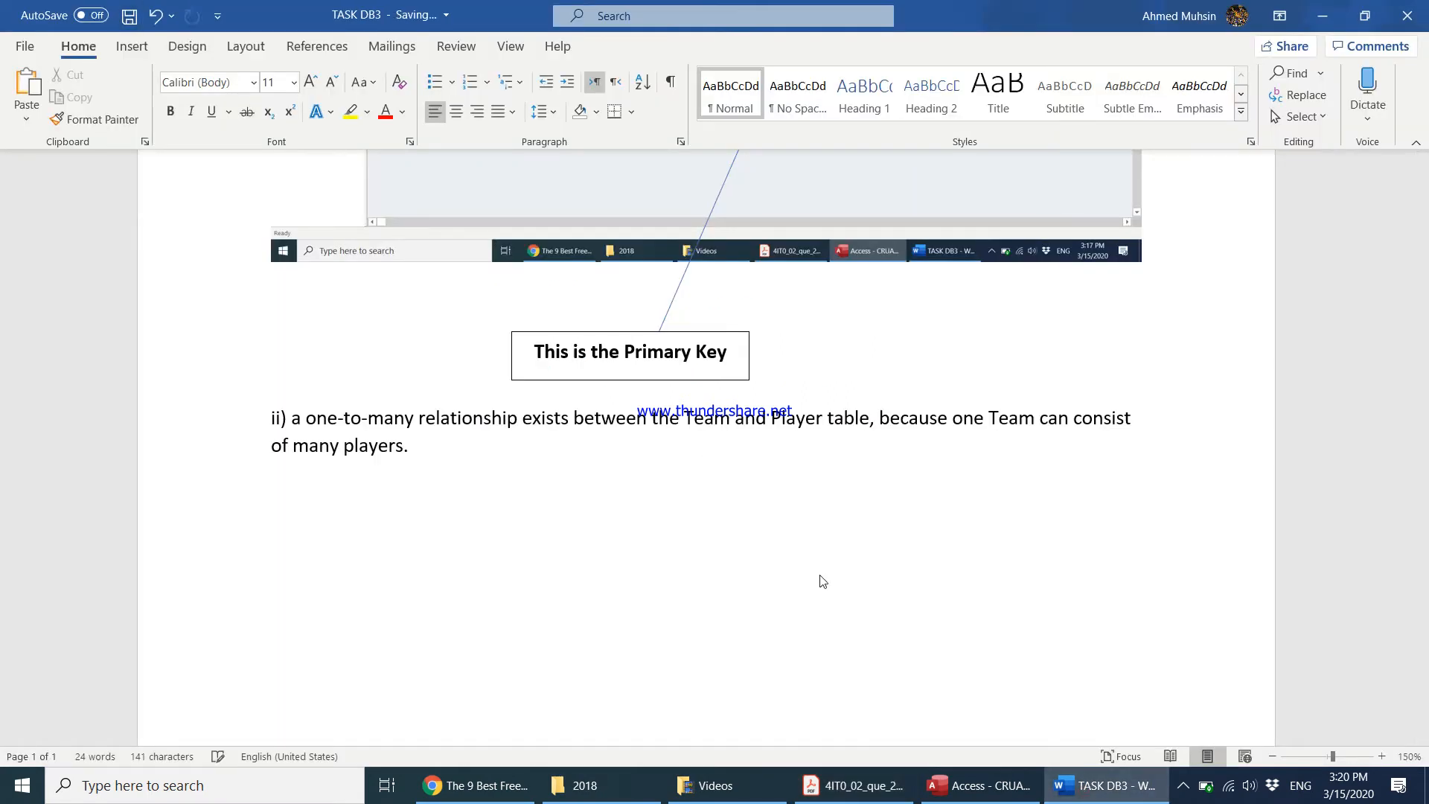
left_click(856, 786)
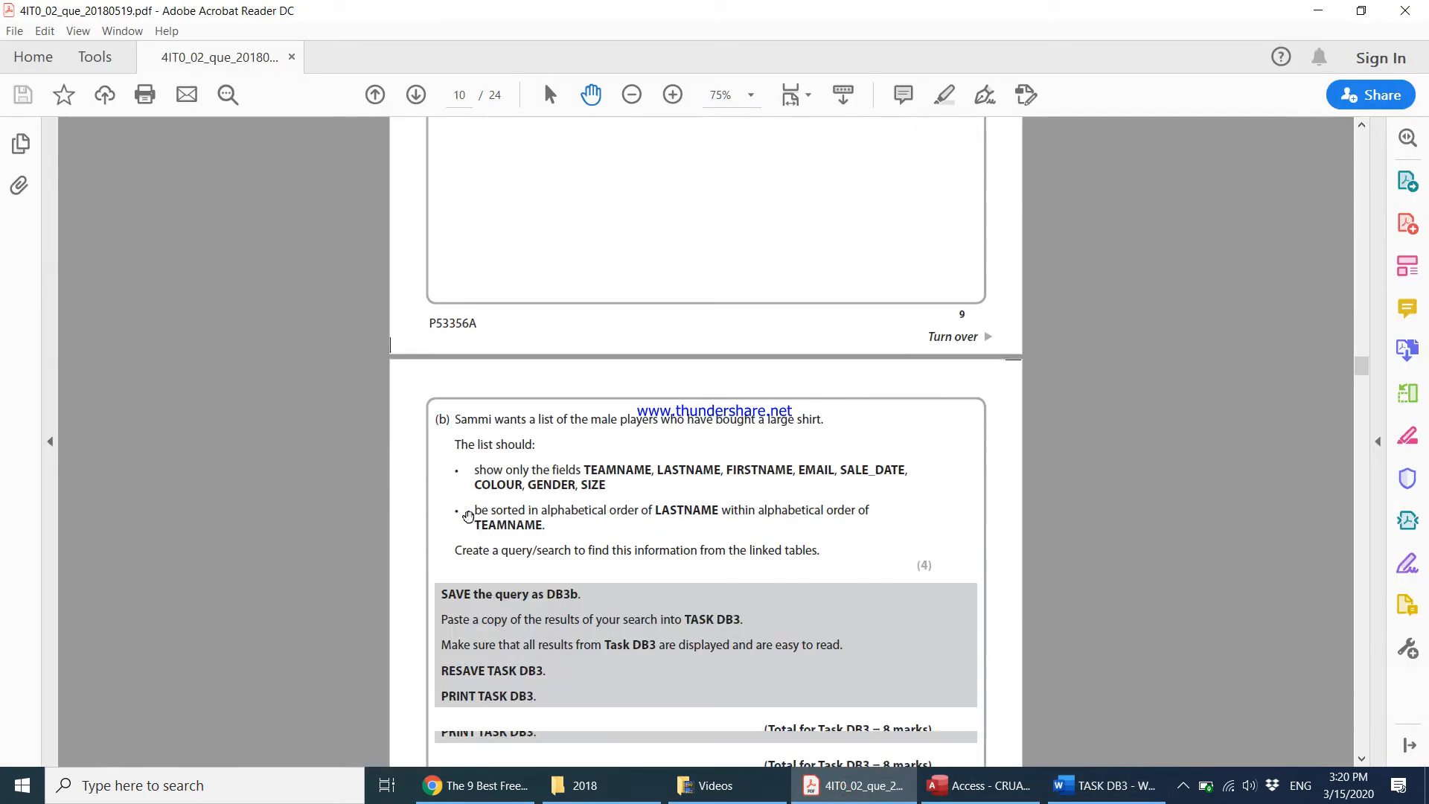
scroll("down", 3)
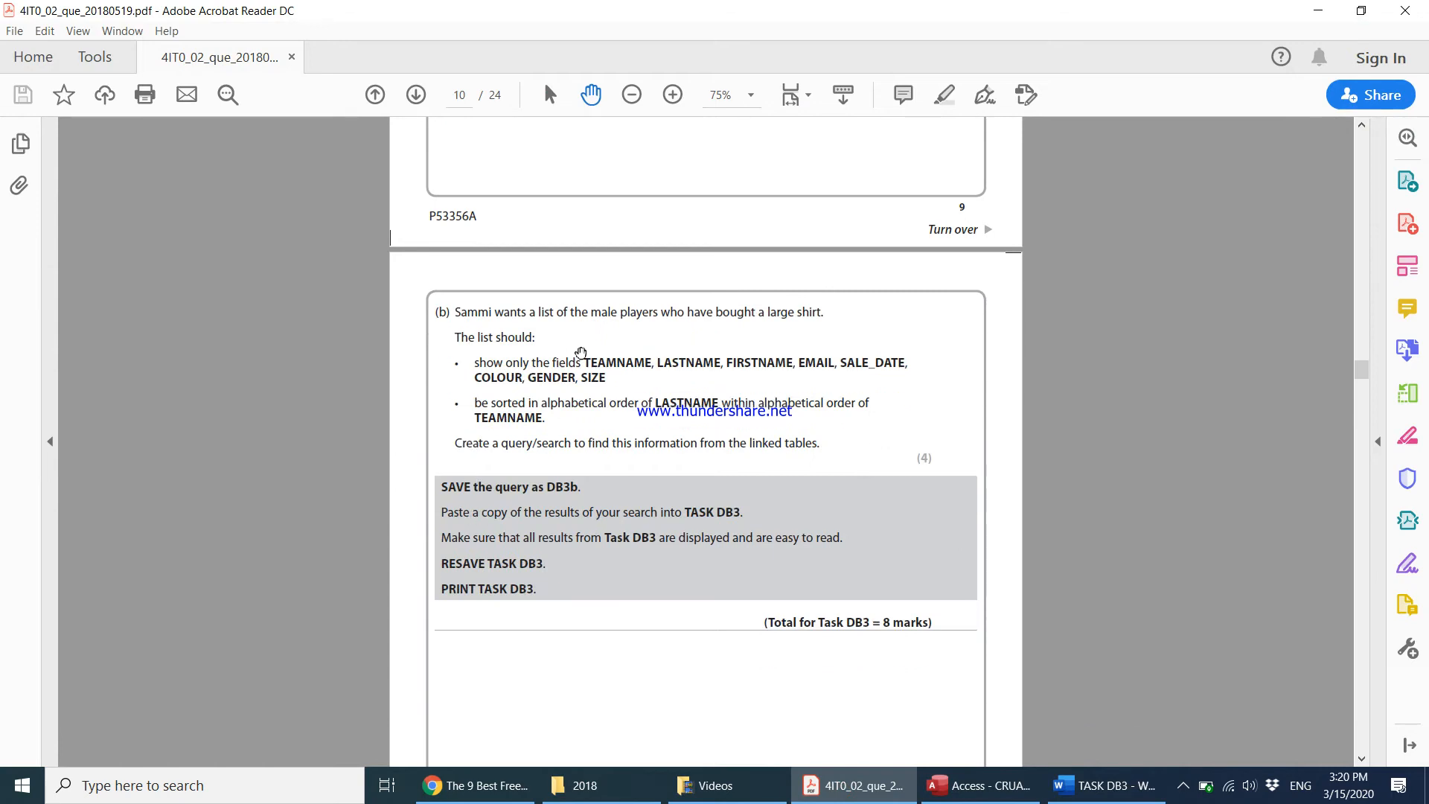
mouse_move(710, 335)
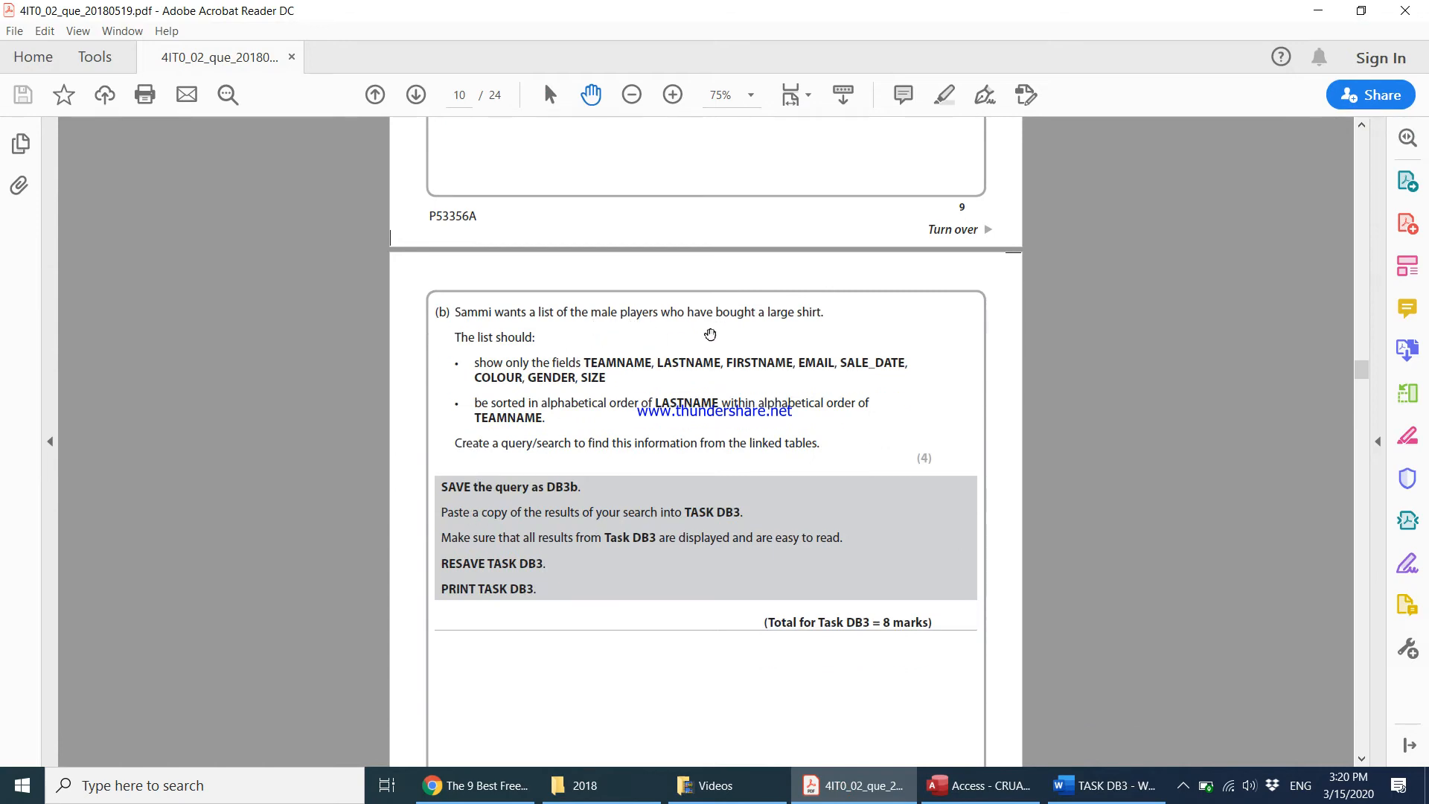
mouse_move(794, 339)
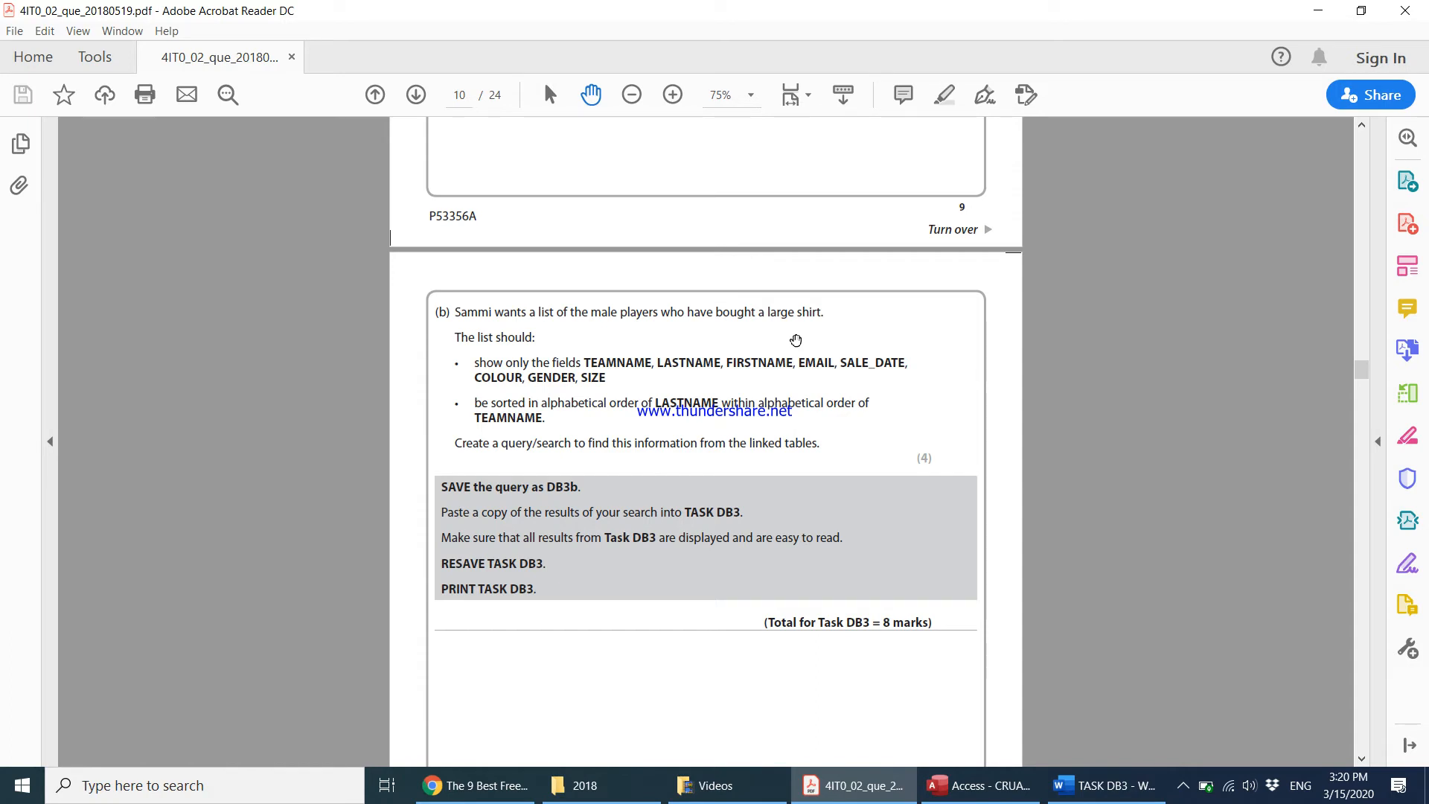
mouse_move(764, 334)
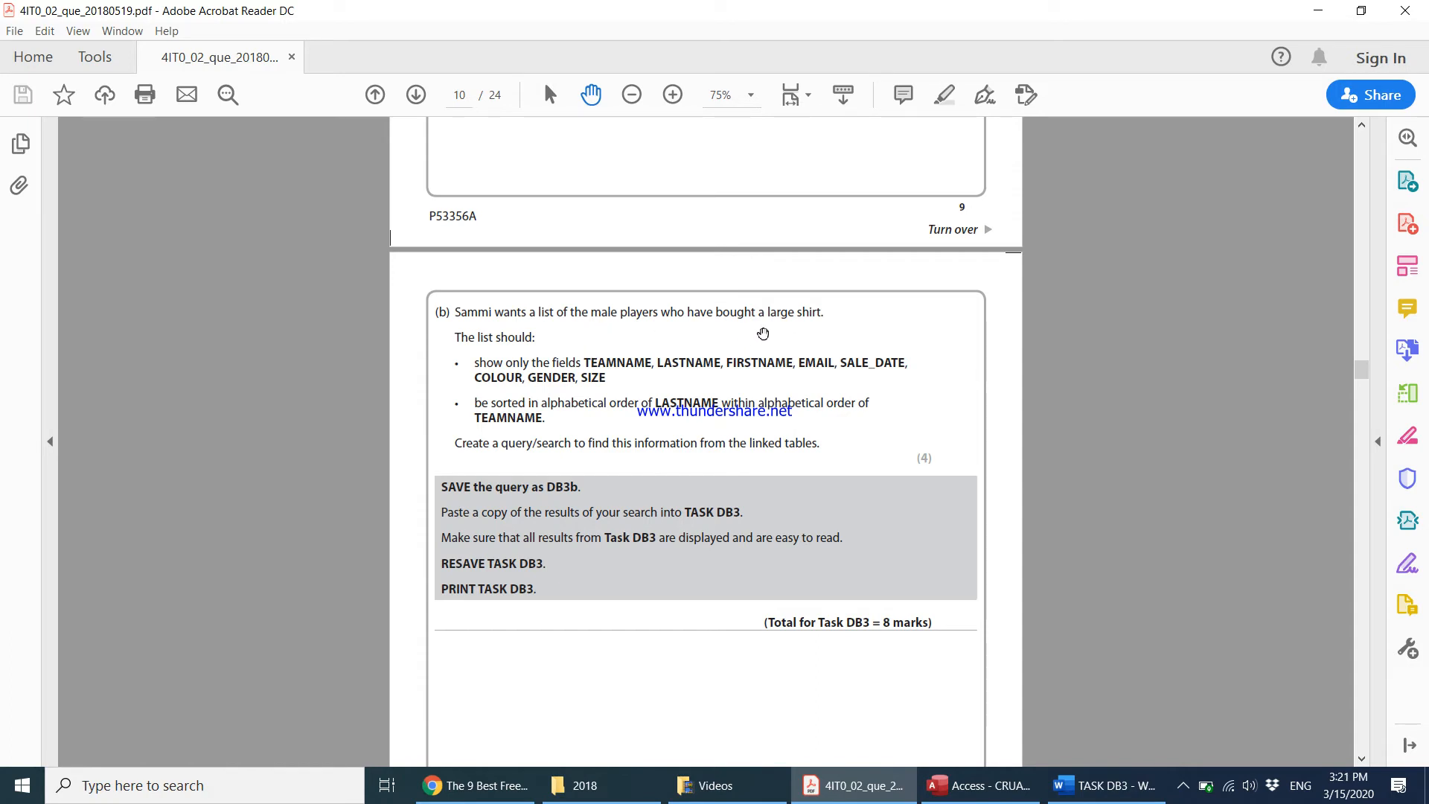
mouse_move(534, 348)
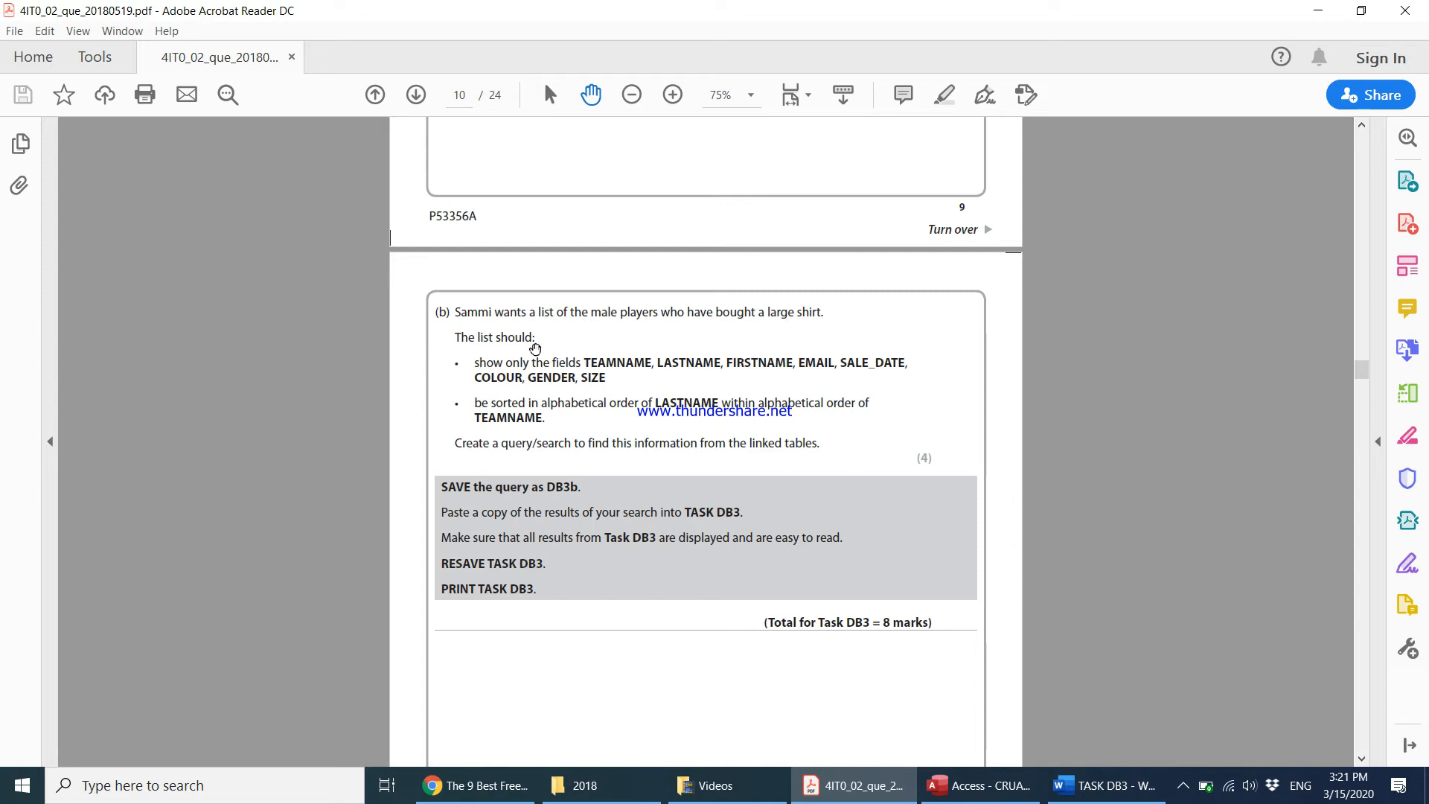
scroll("down", 3)
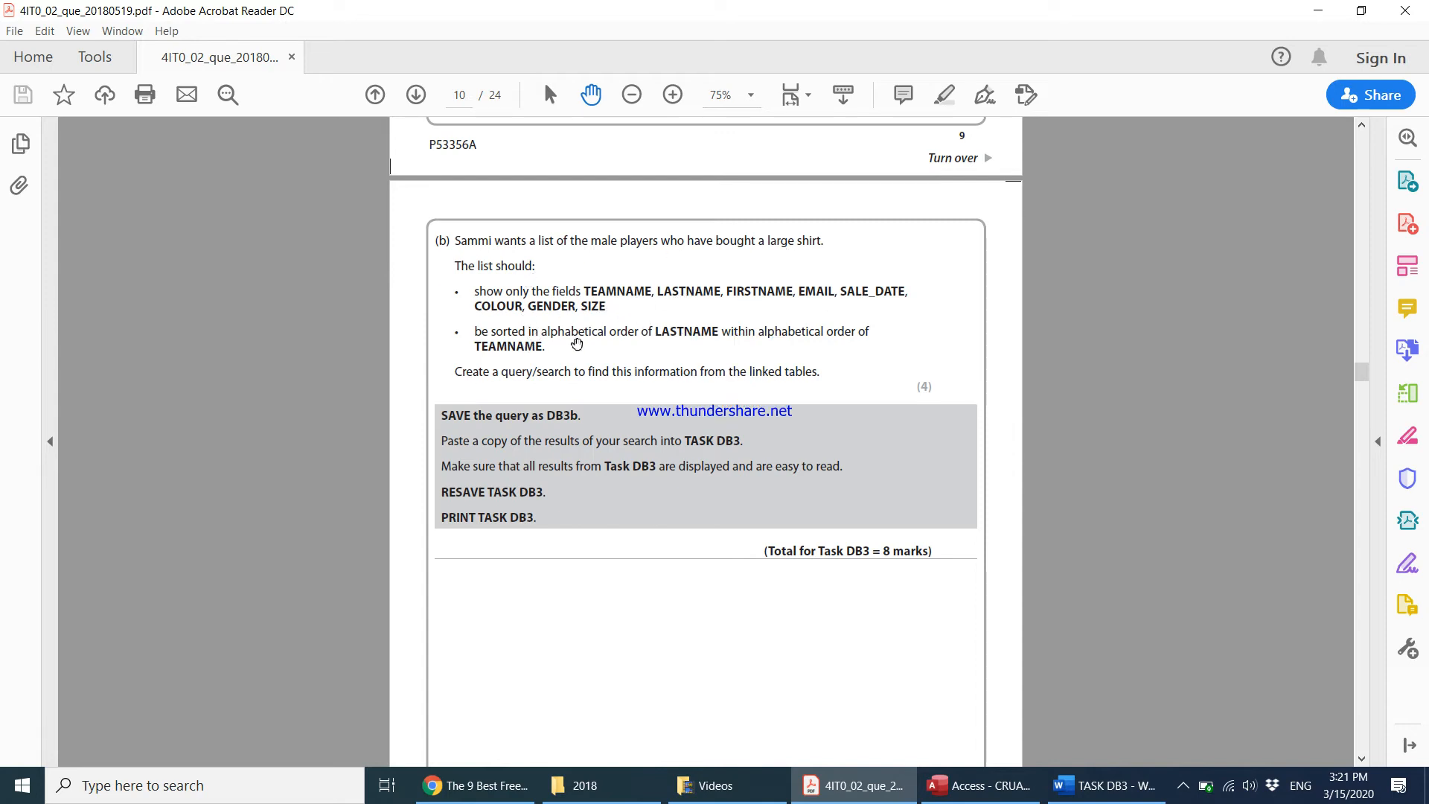
mouse_move(756, 345)
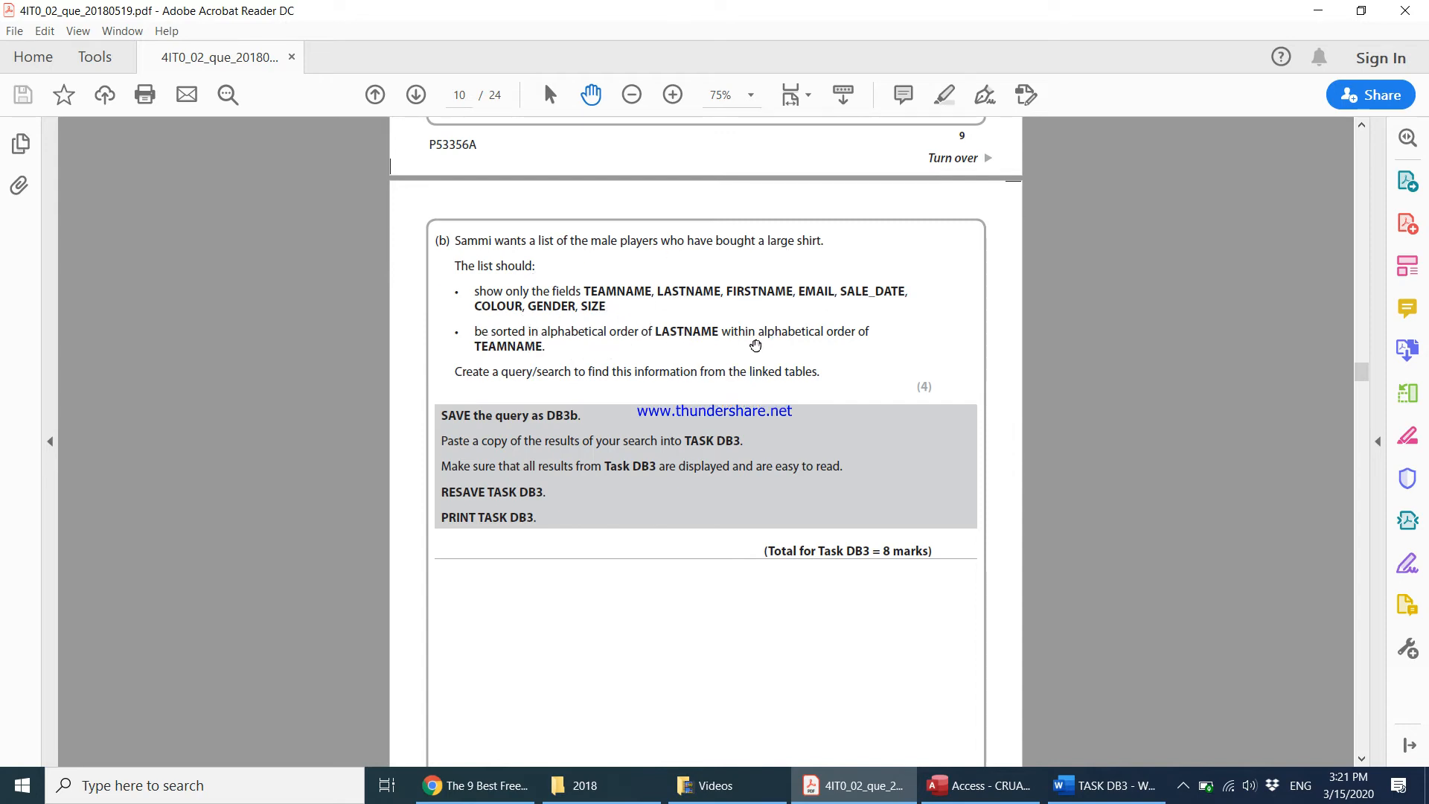
mouse_move(588, 399)
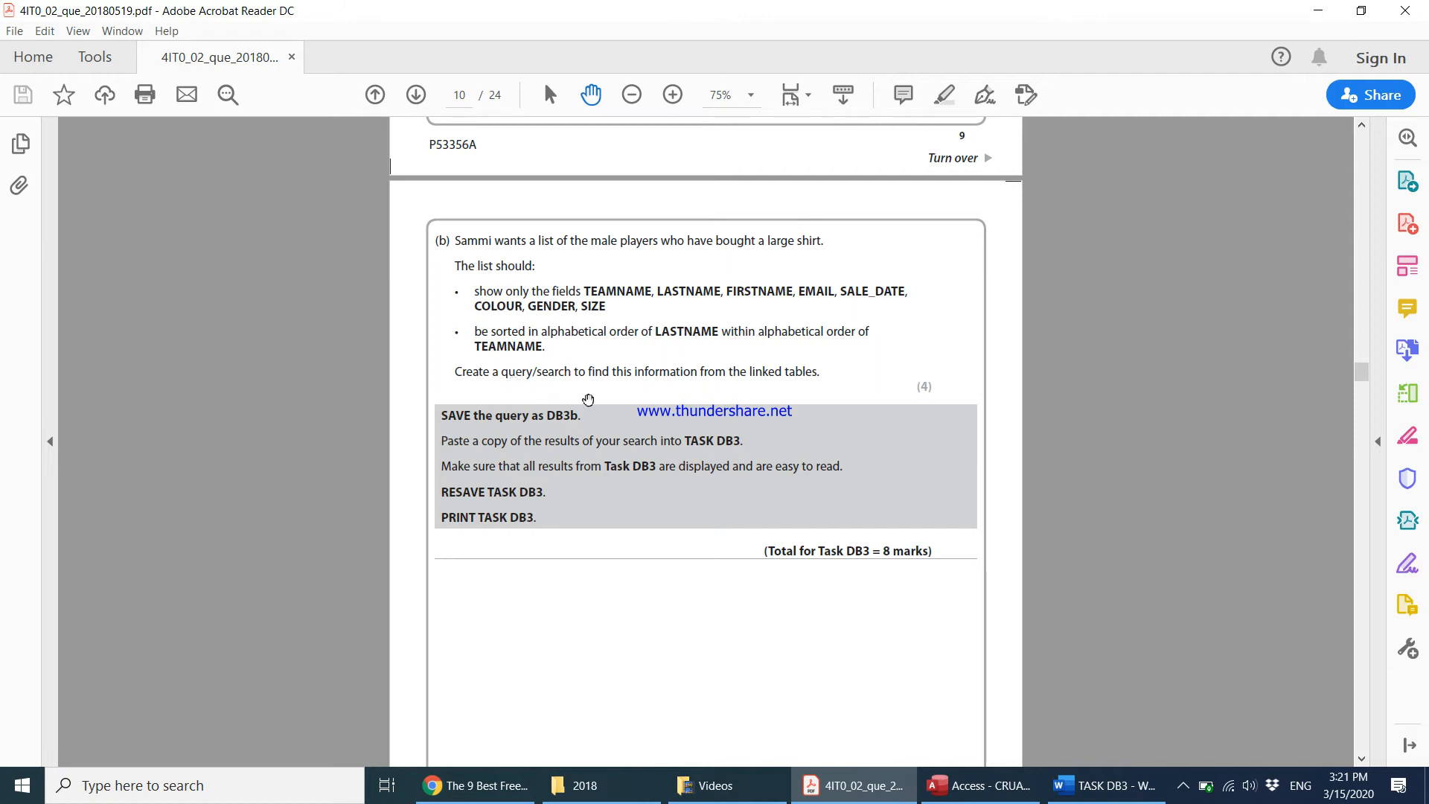
mouse_move(786, 366)
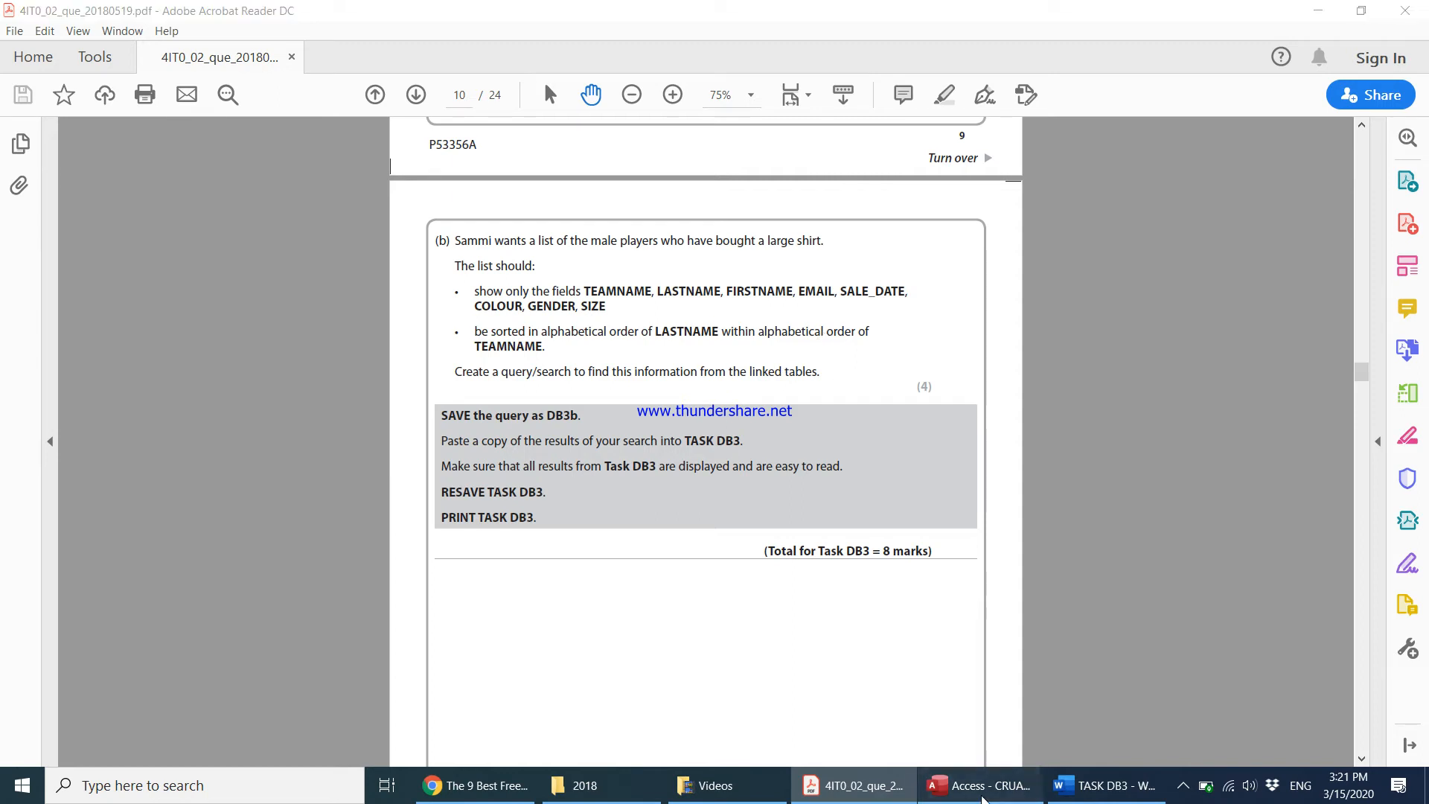
Start a new query design holding the PLAYER, SALE, STOCK and TEAM tables
left_click(981, 785)
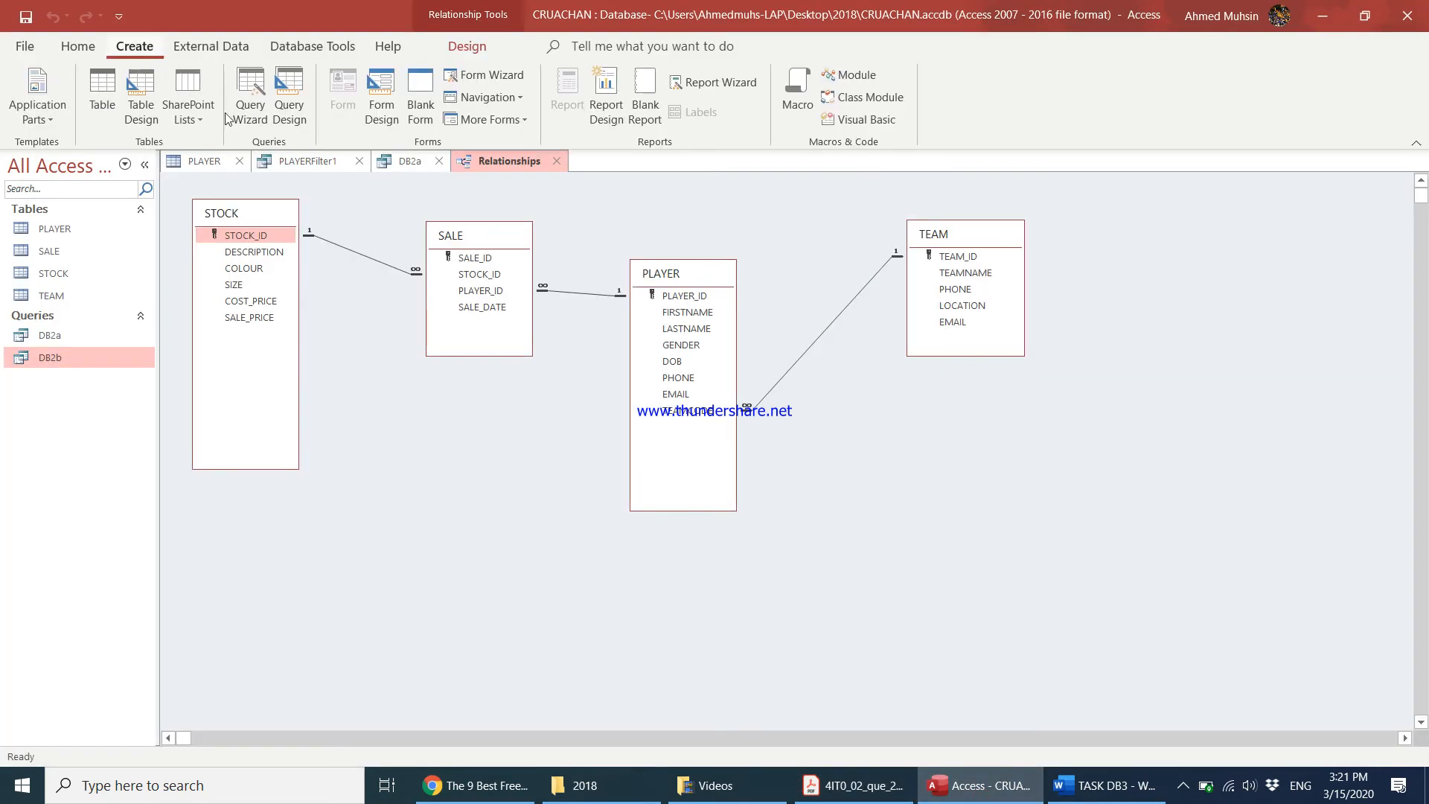
left_click(289, 96)
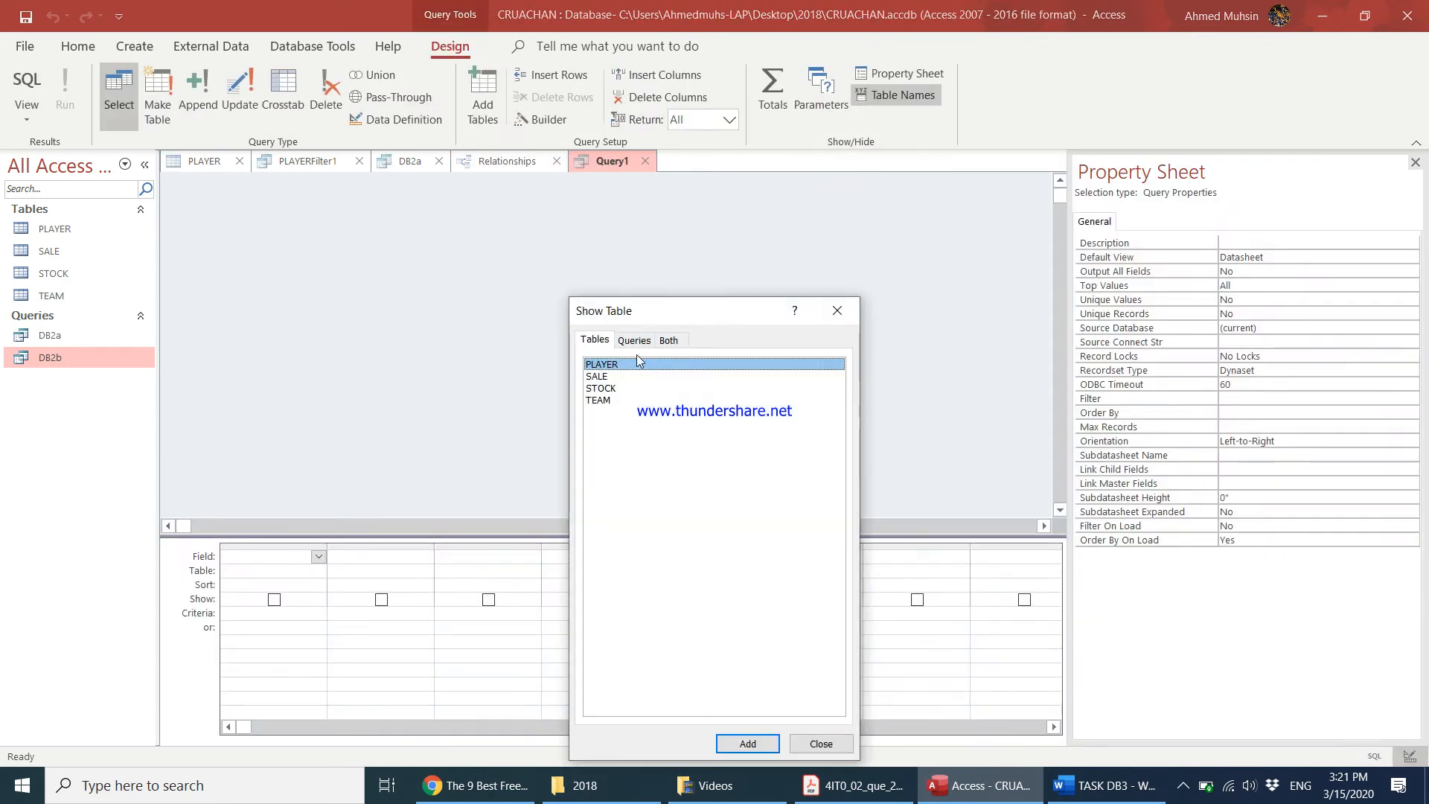
mouse_move(598, 410)
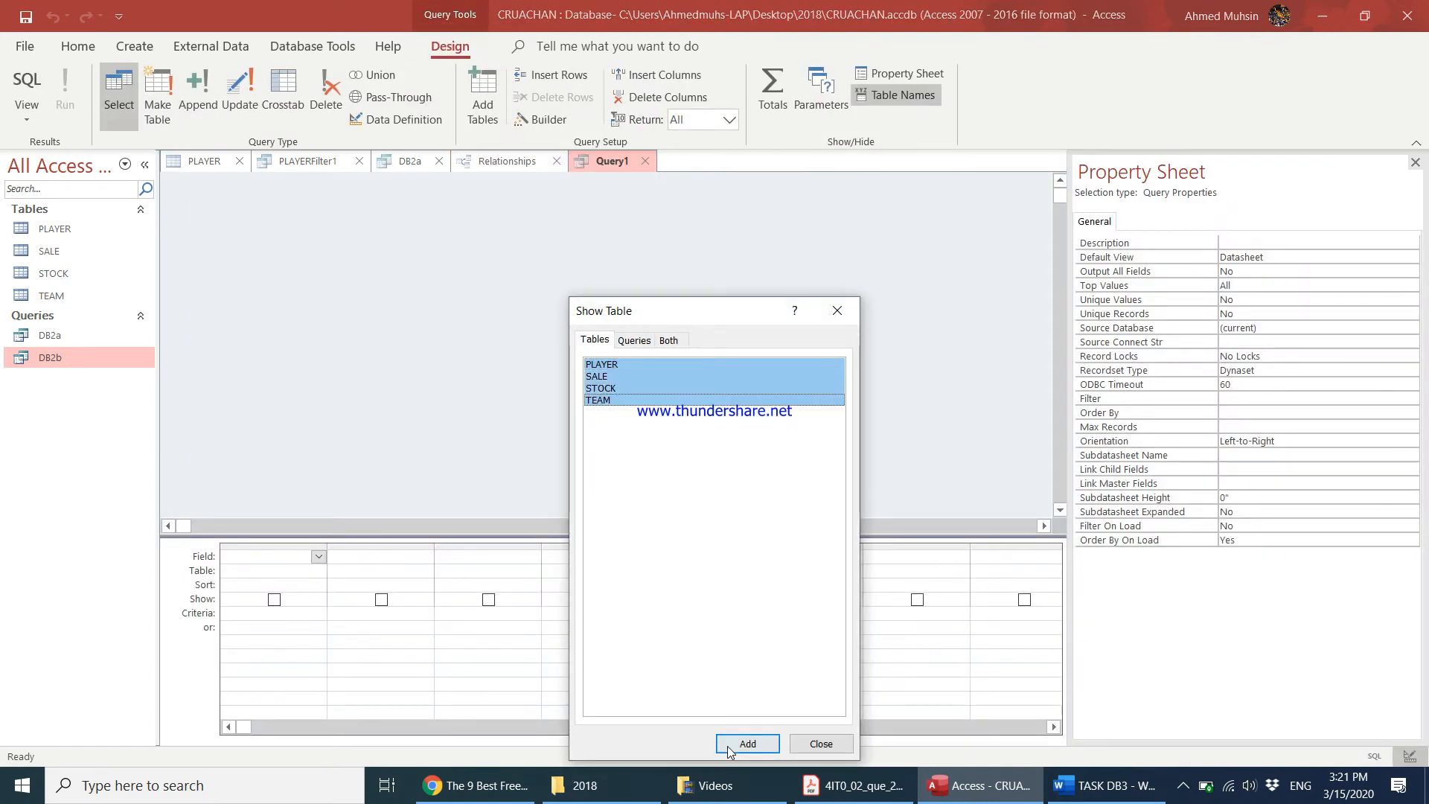
left_click(747, 744)
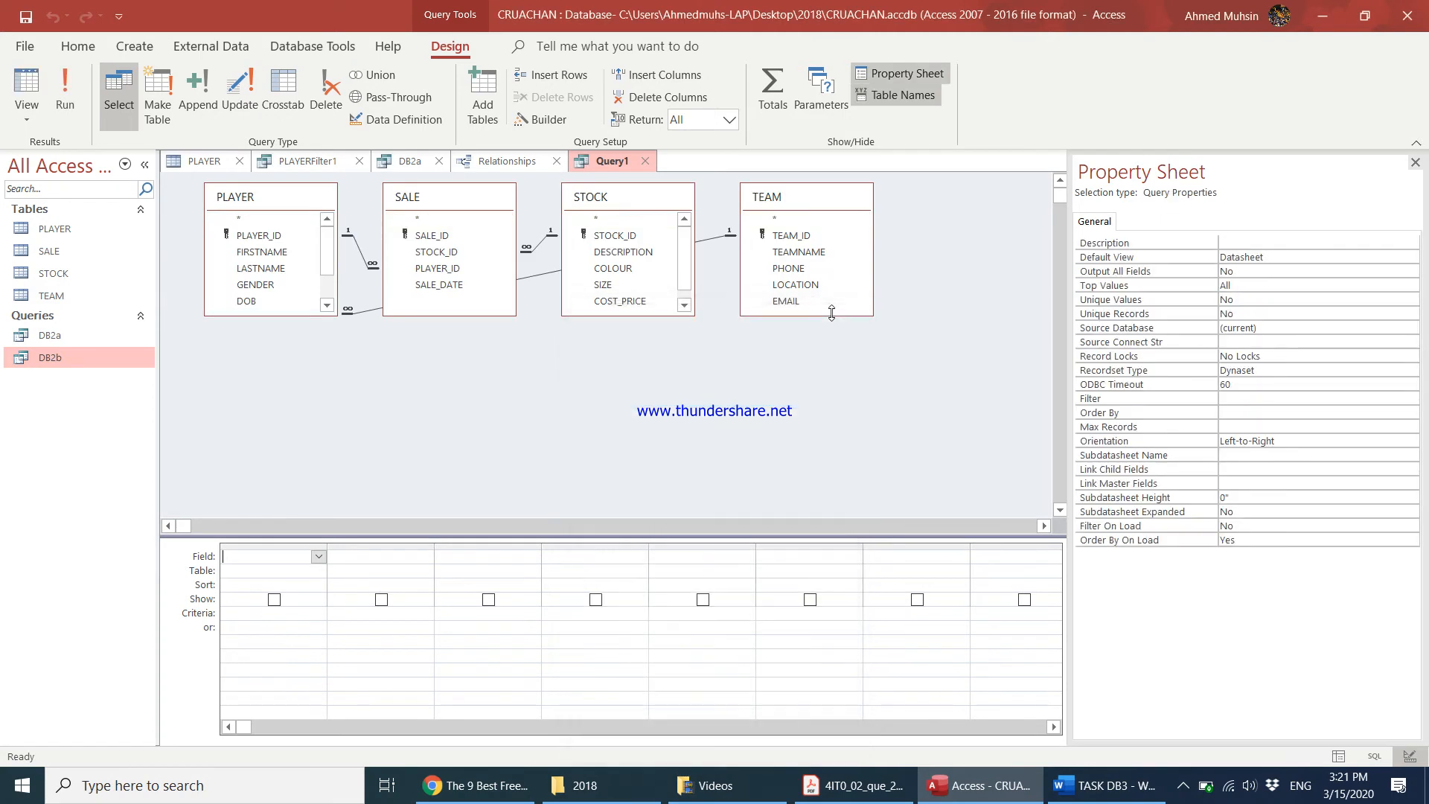
mouse_move(833, 394)
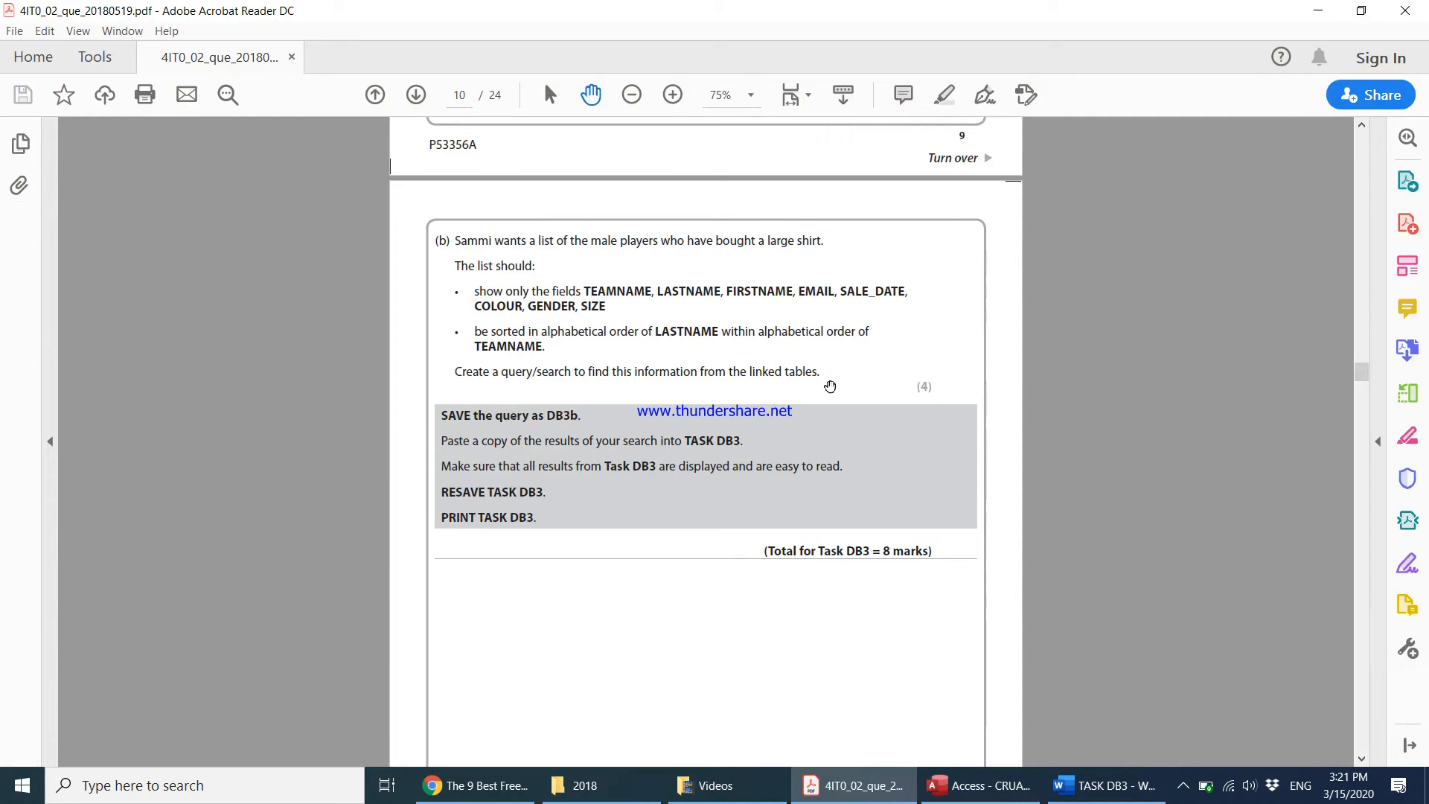
mouse_move(598, 309)
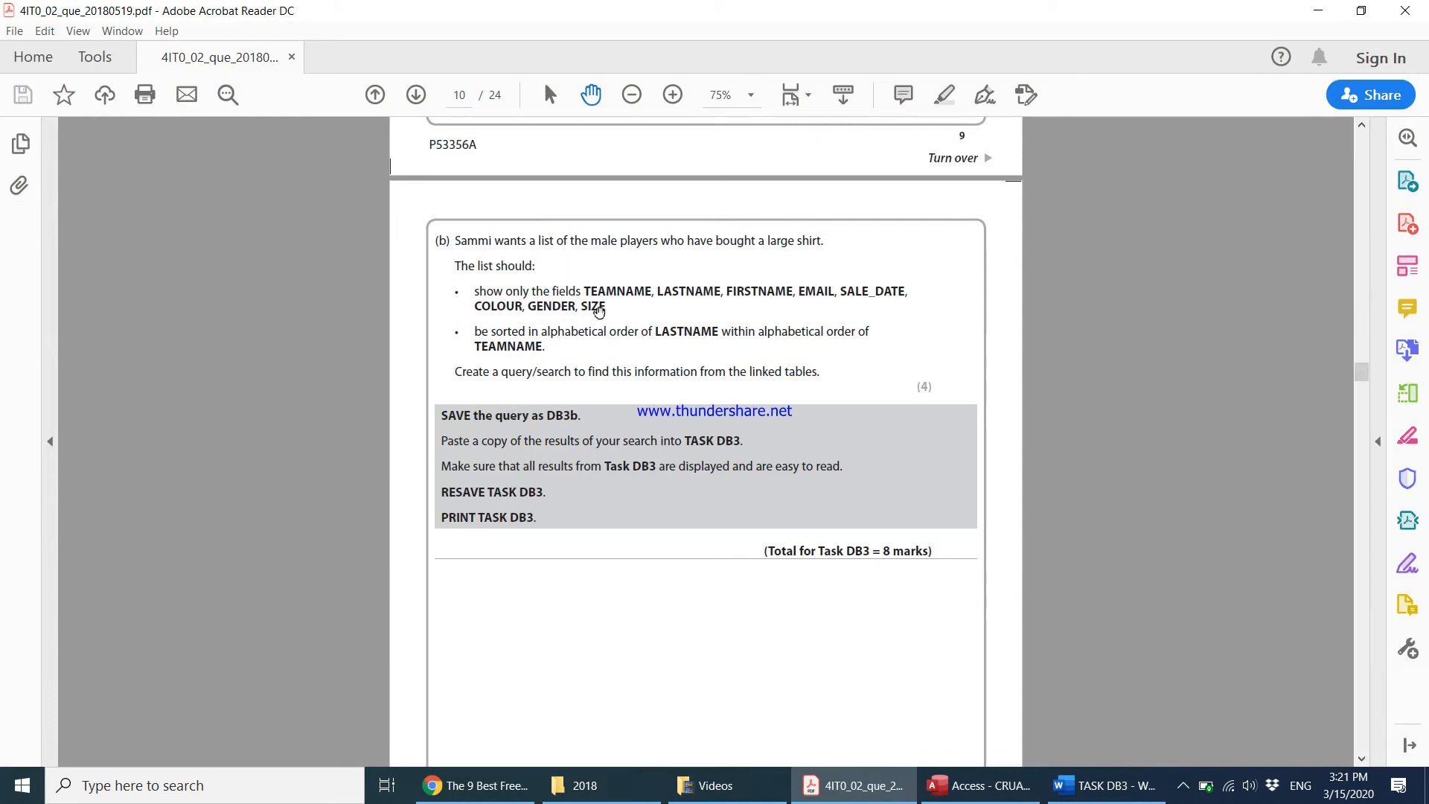
mouse_move(914, 494)
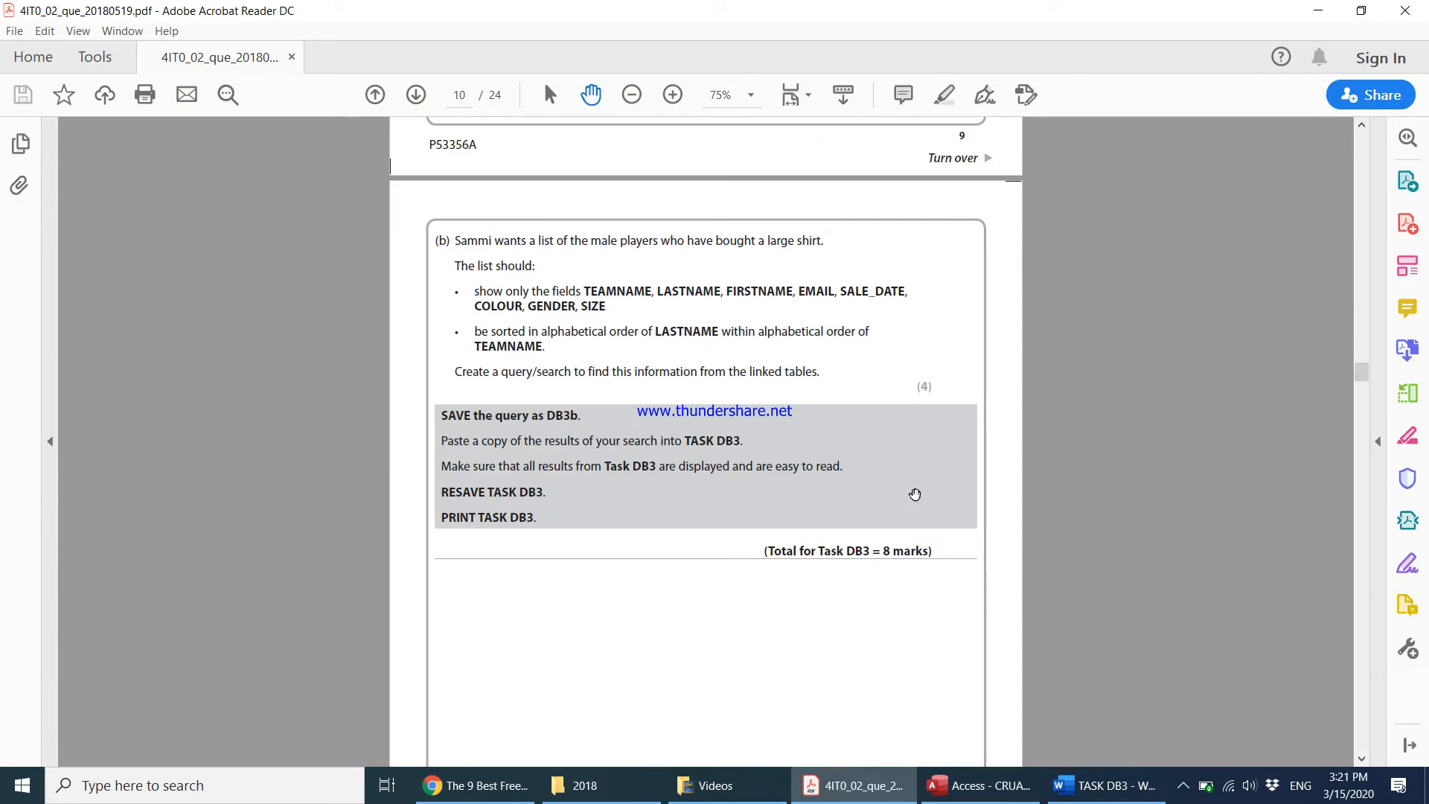
Add TEAMNAME, LASTNAME, FIRSTNAME, EMAIL, SALE_DATE, COLOUR, GENDER and SIZE to the grid, then check PLAYER's gender values
left_click(979, 786)
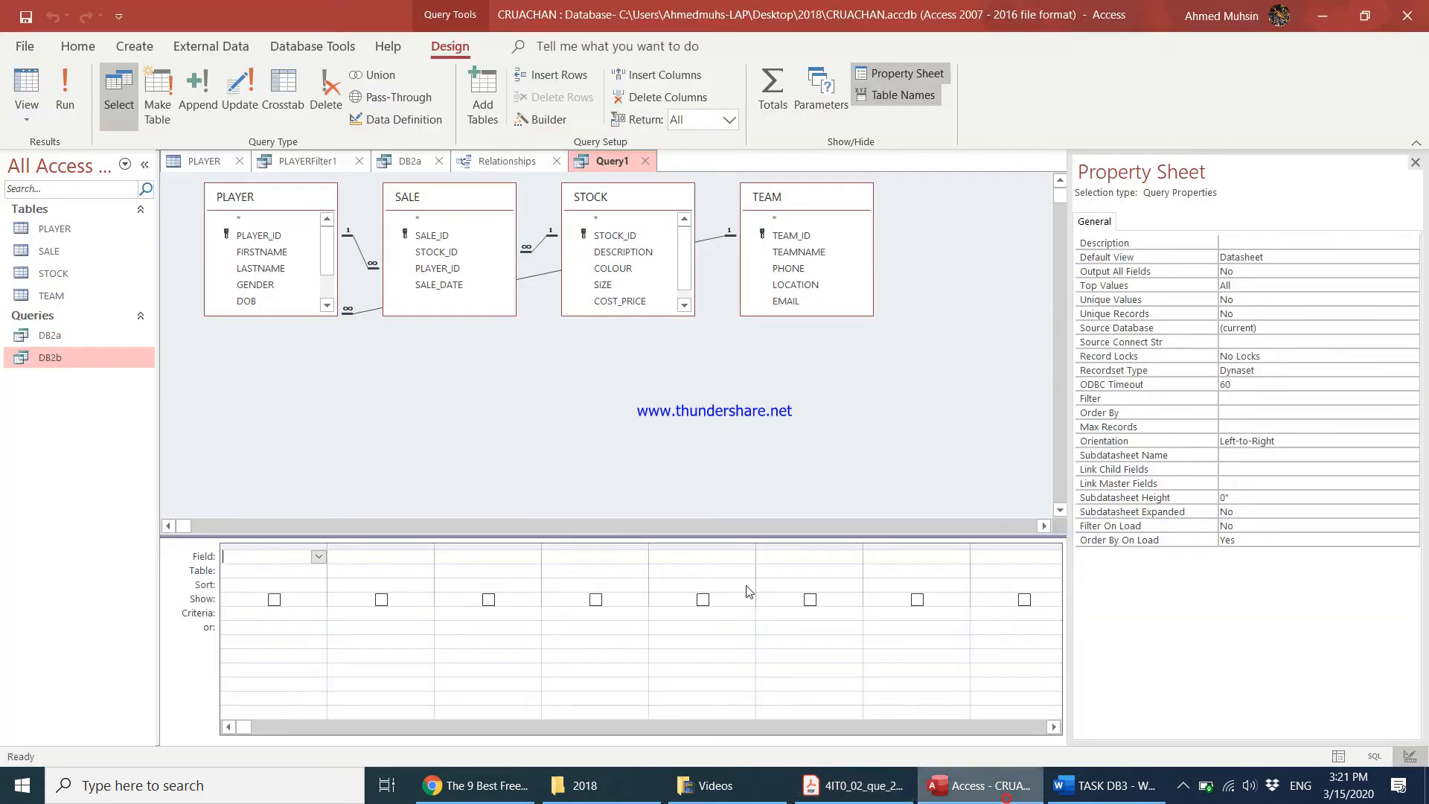
left_click(271, 196)
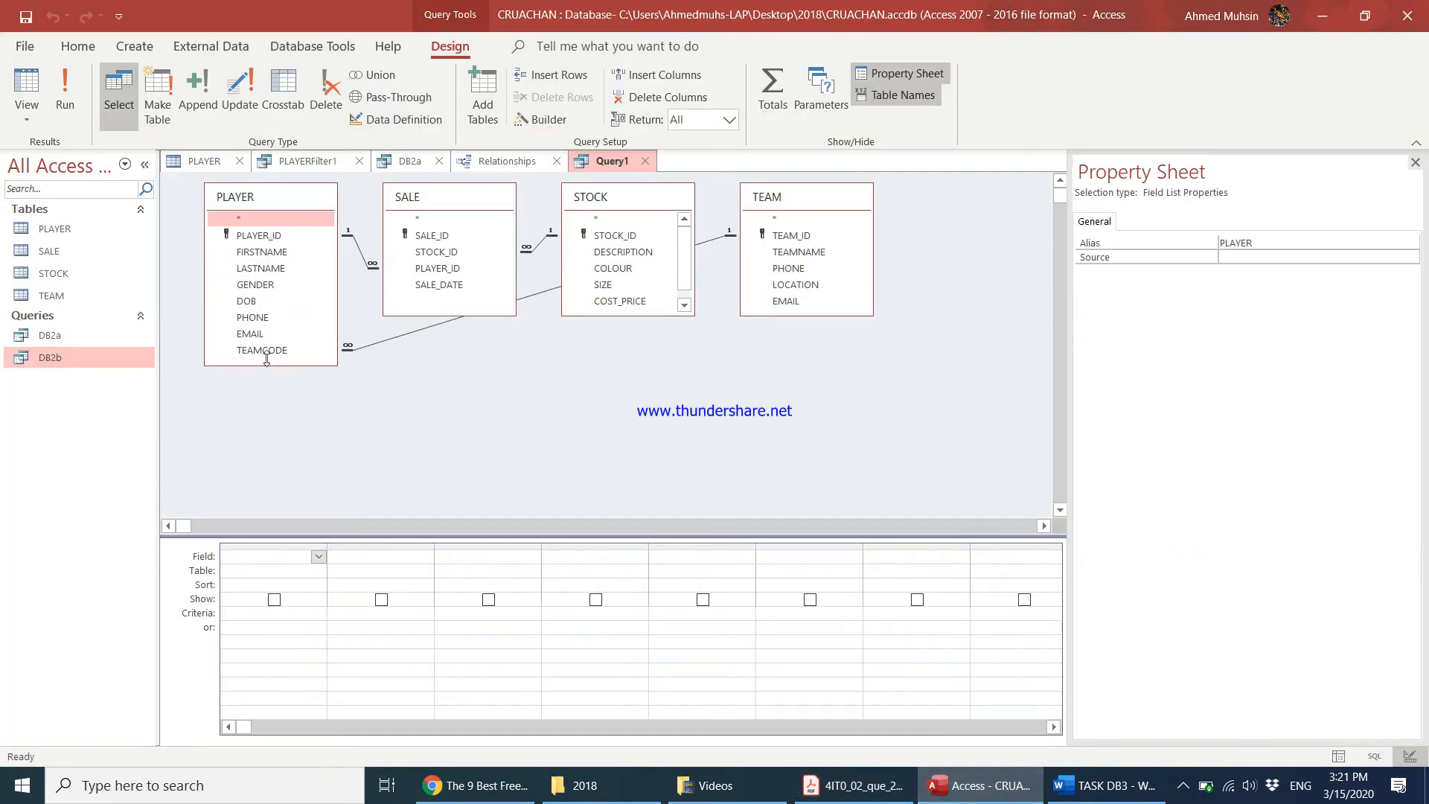
left_click(836, 325)
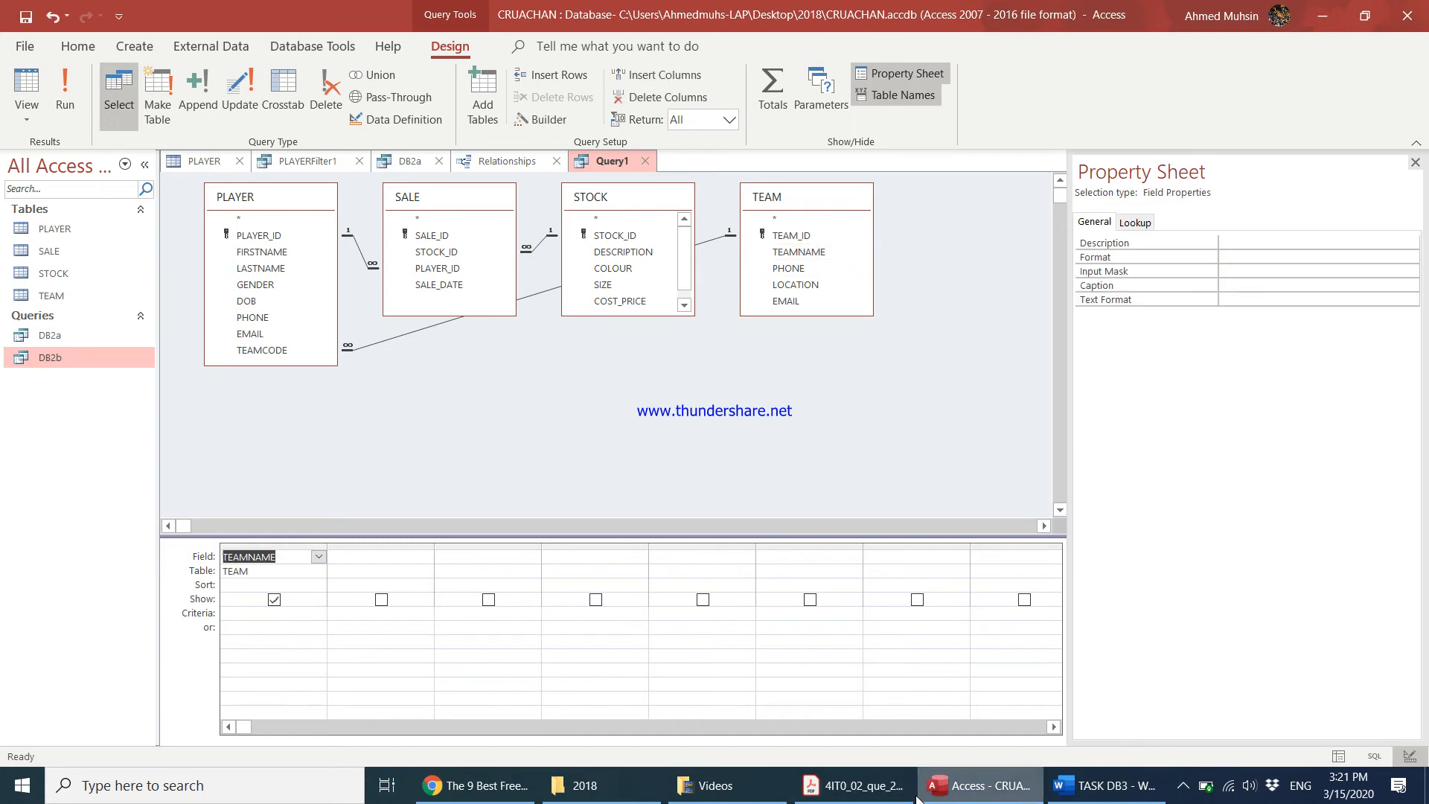
mouse_move(798, 307)
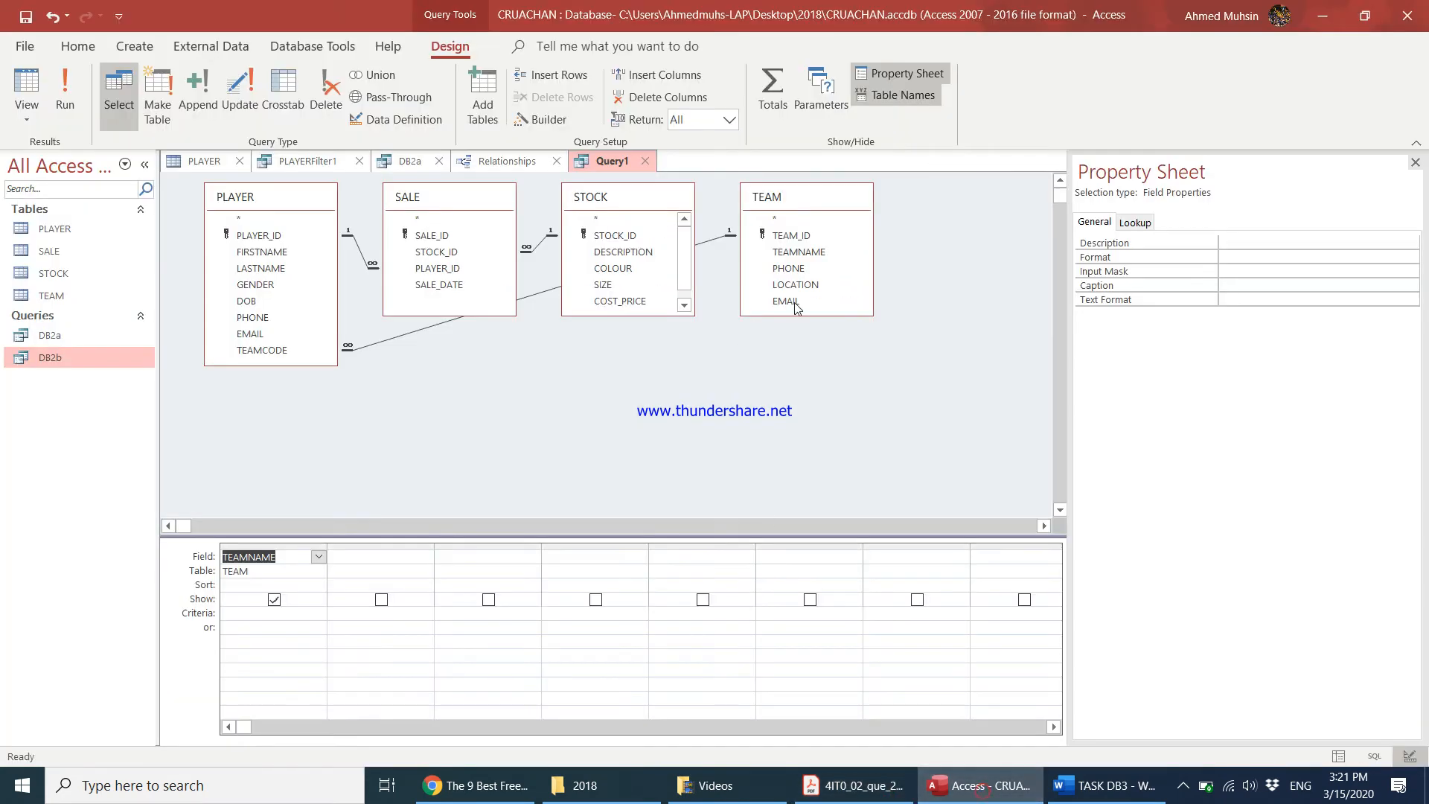
double_click(260, 268)
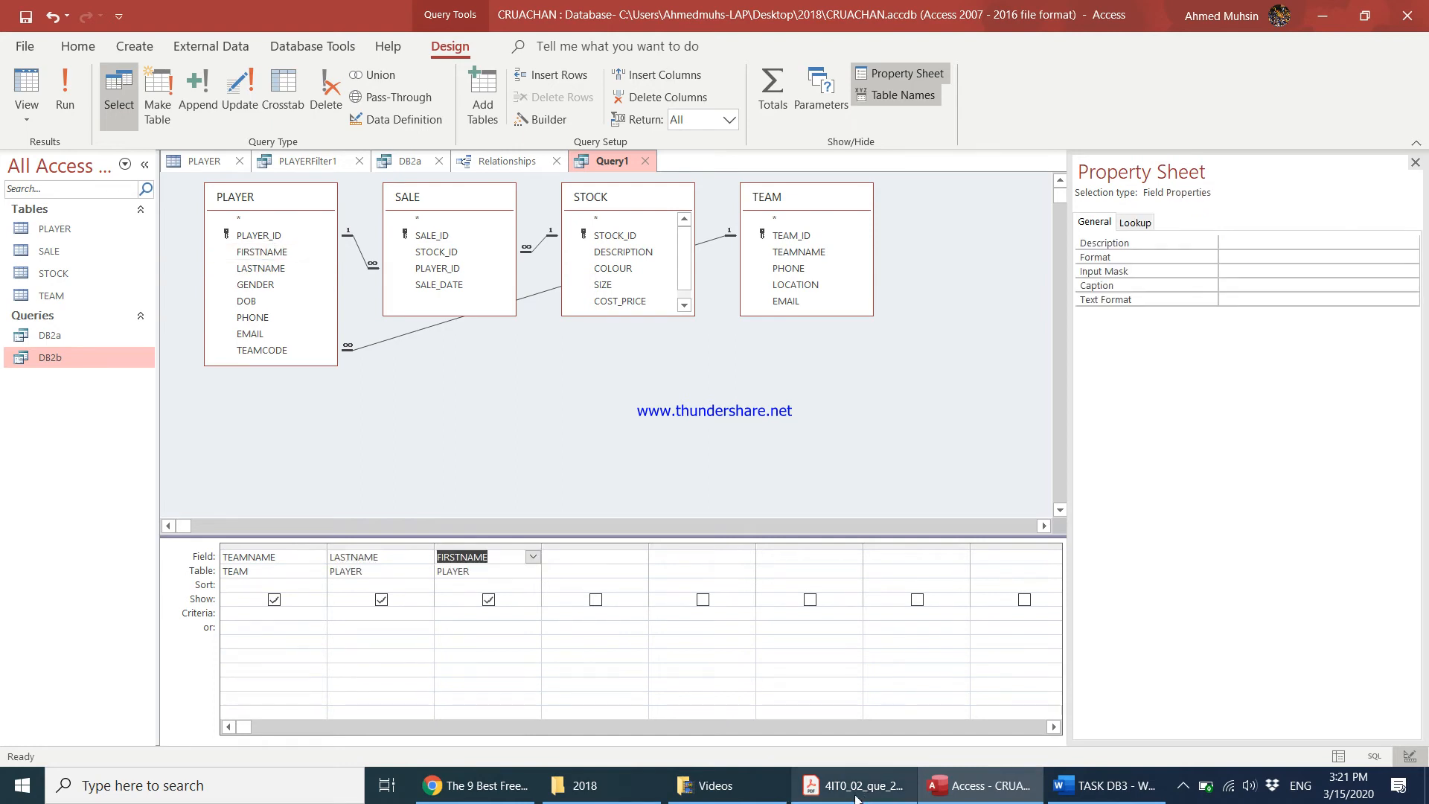
mouse_move(574, 407)
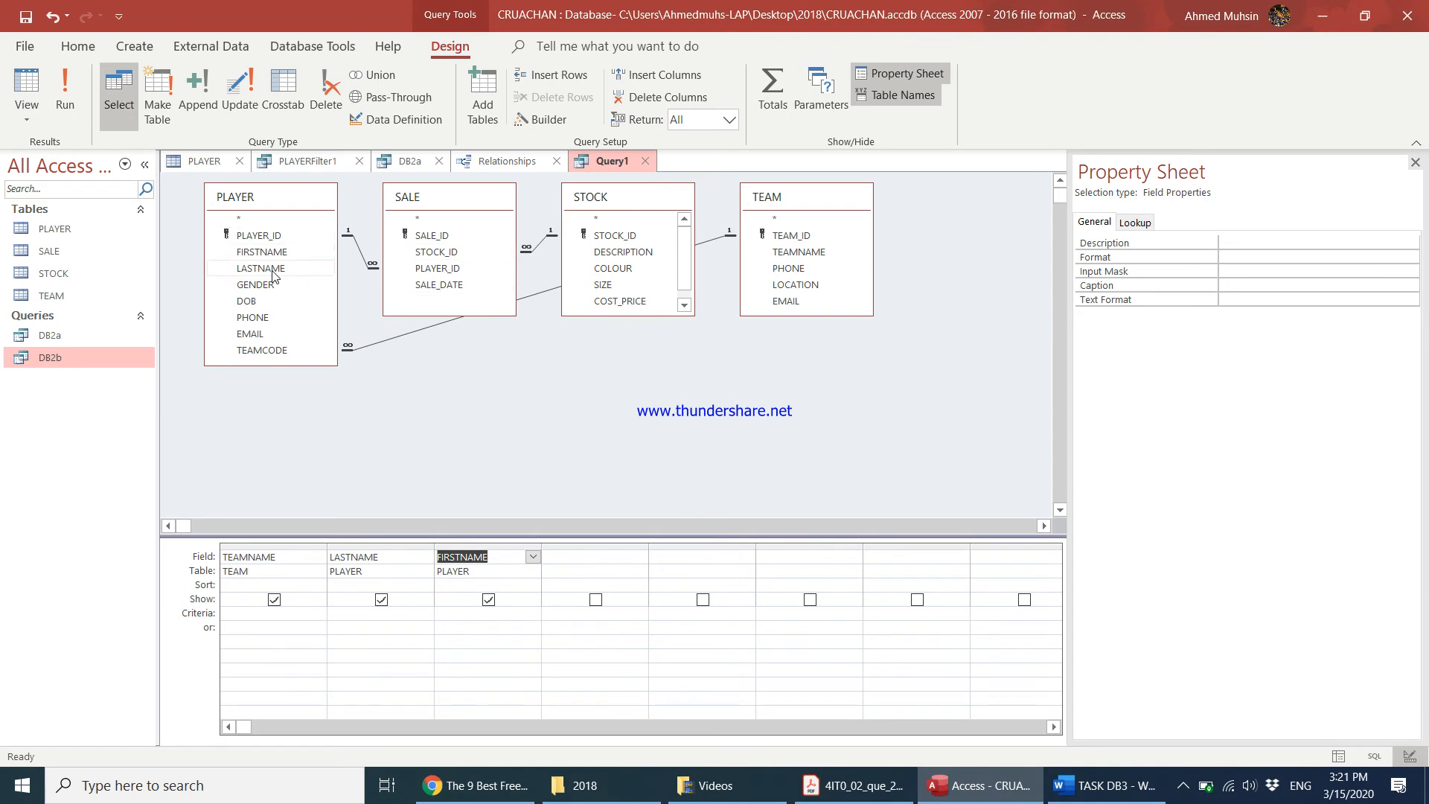
mouse_move(395, 276)
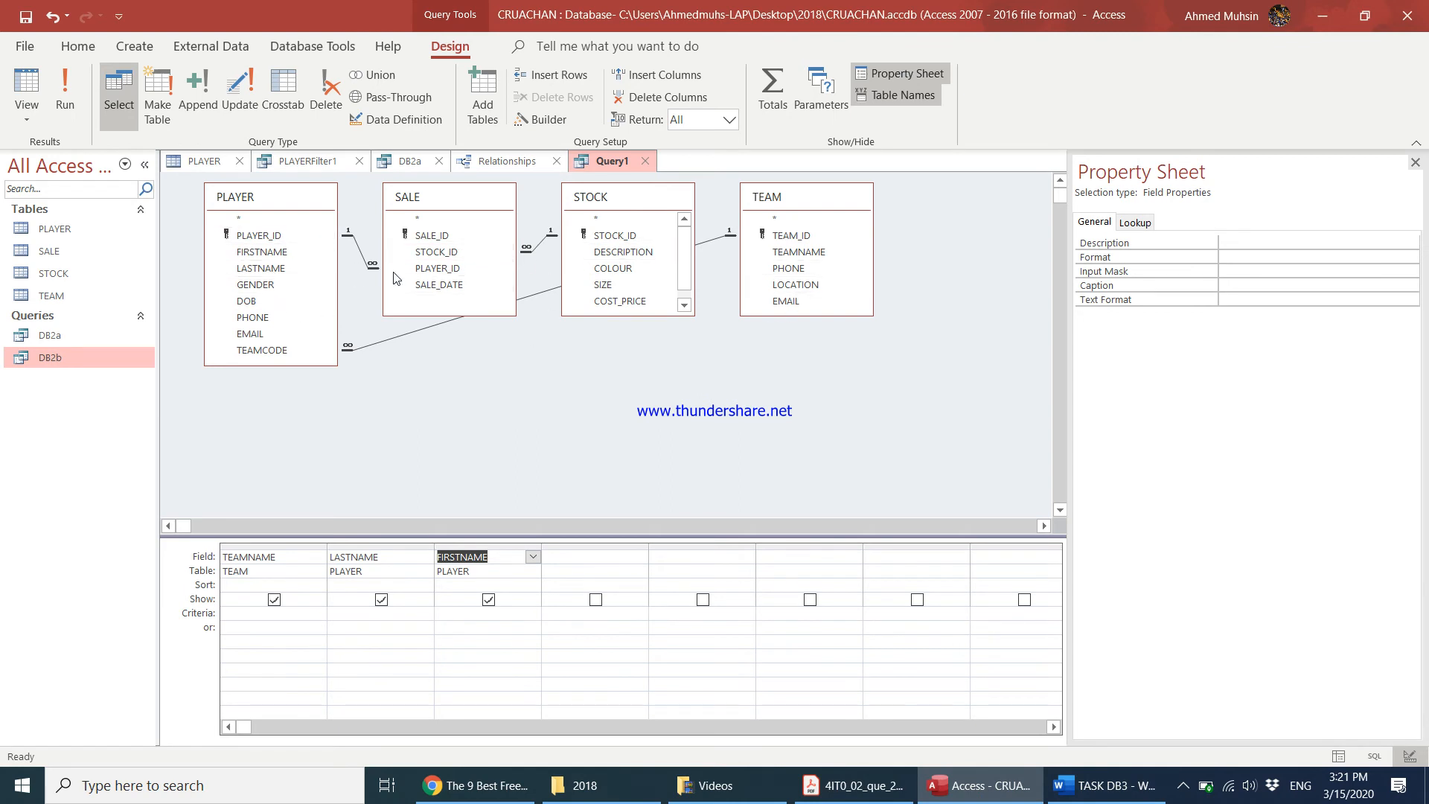
left_click(583, 557)
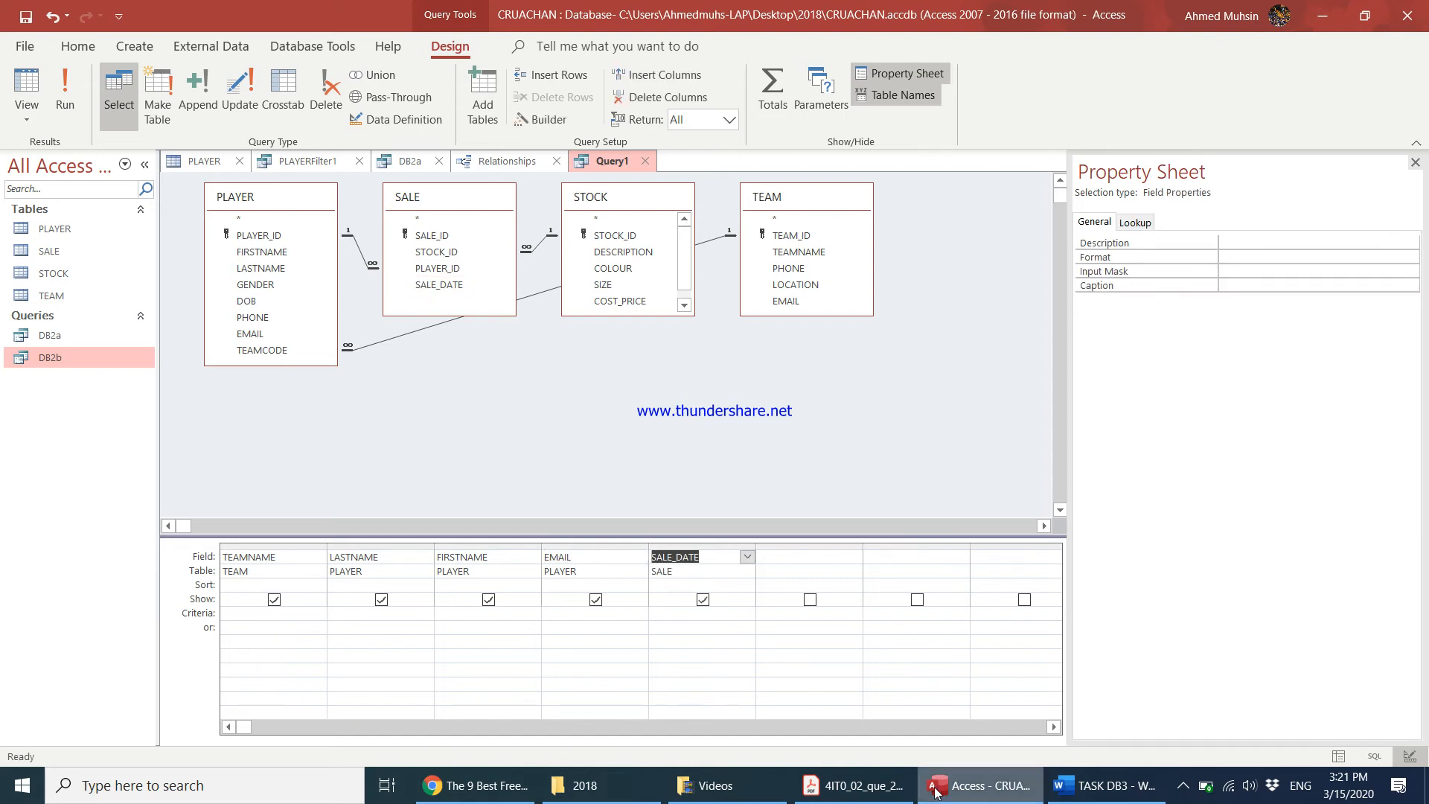
left_click(858, 786)
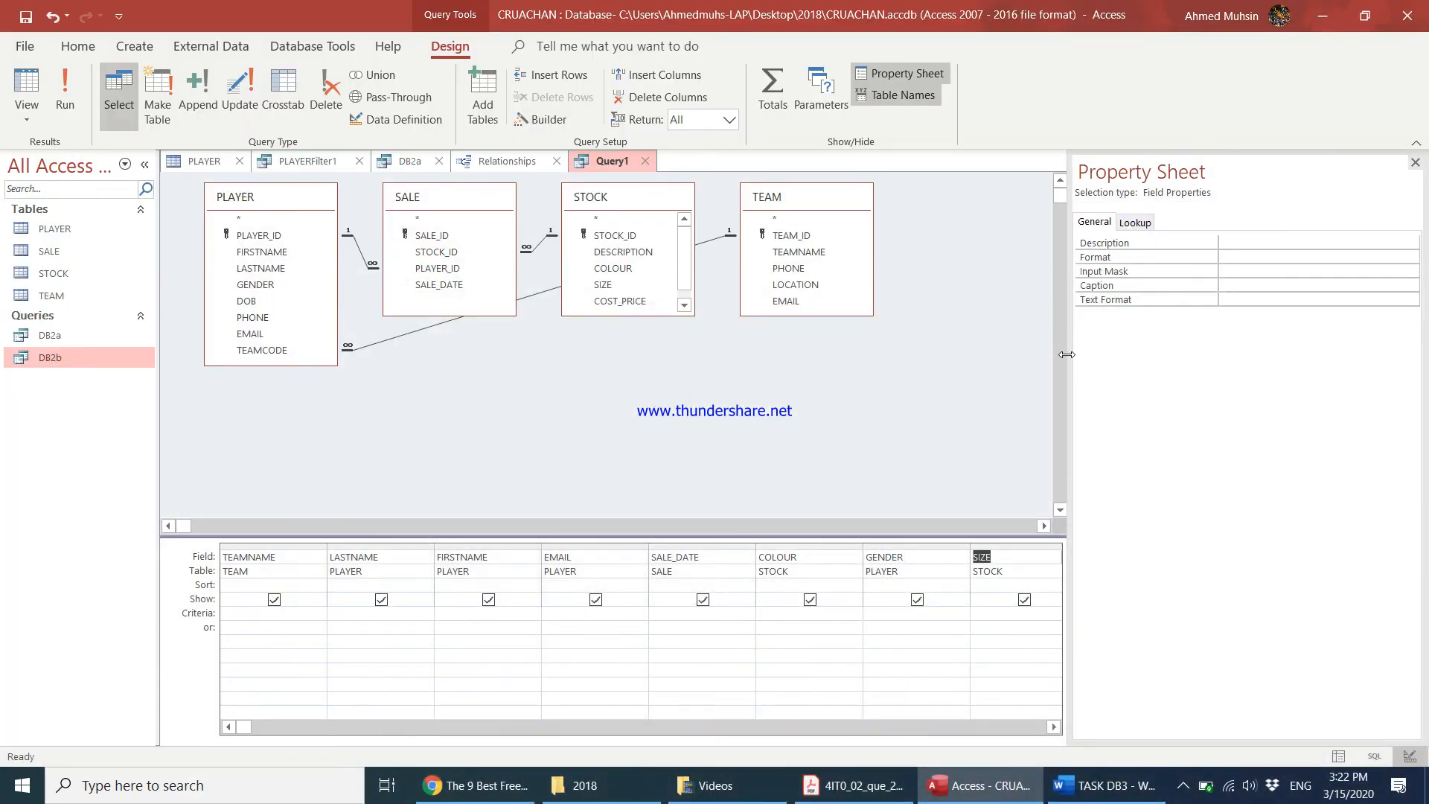
mouse_move(955, 516)
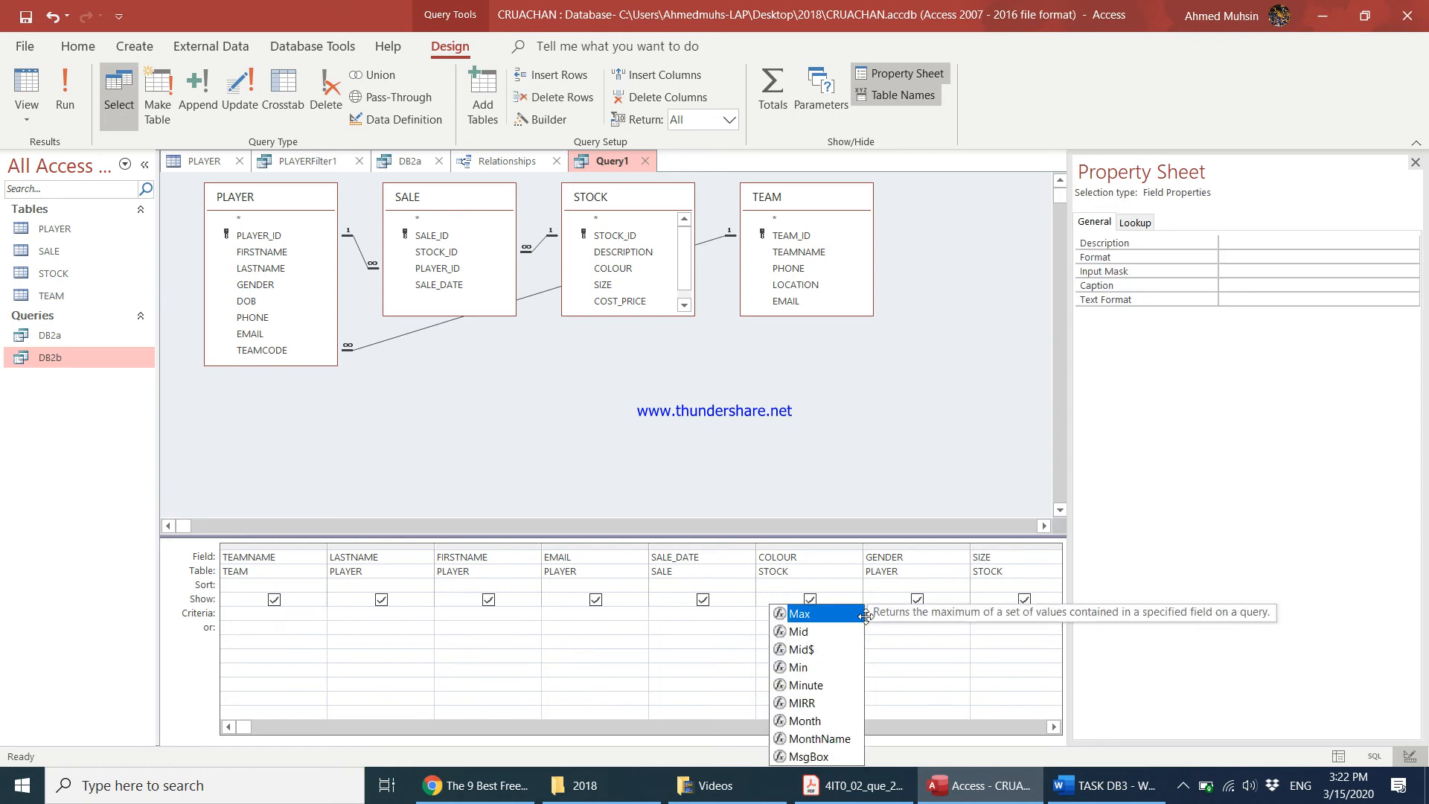
left_click(205, 161)
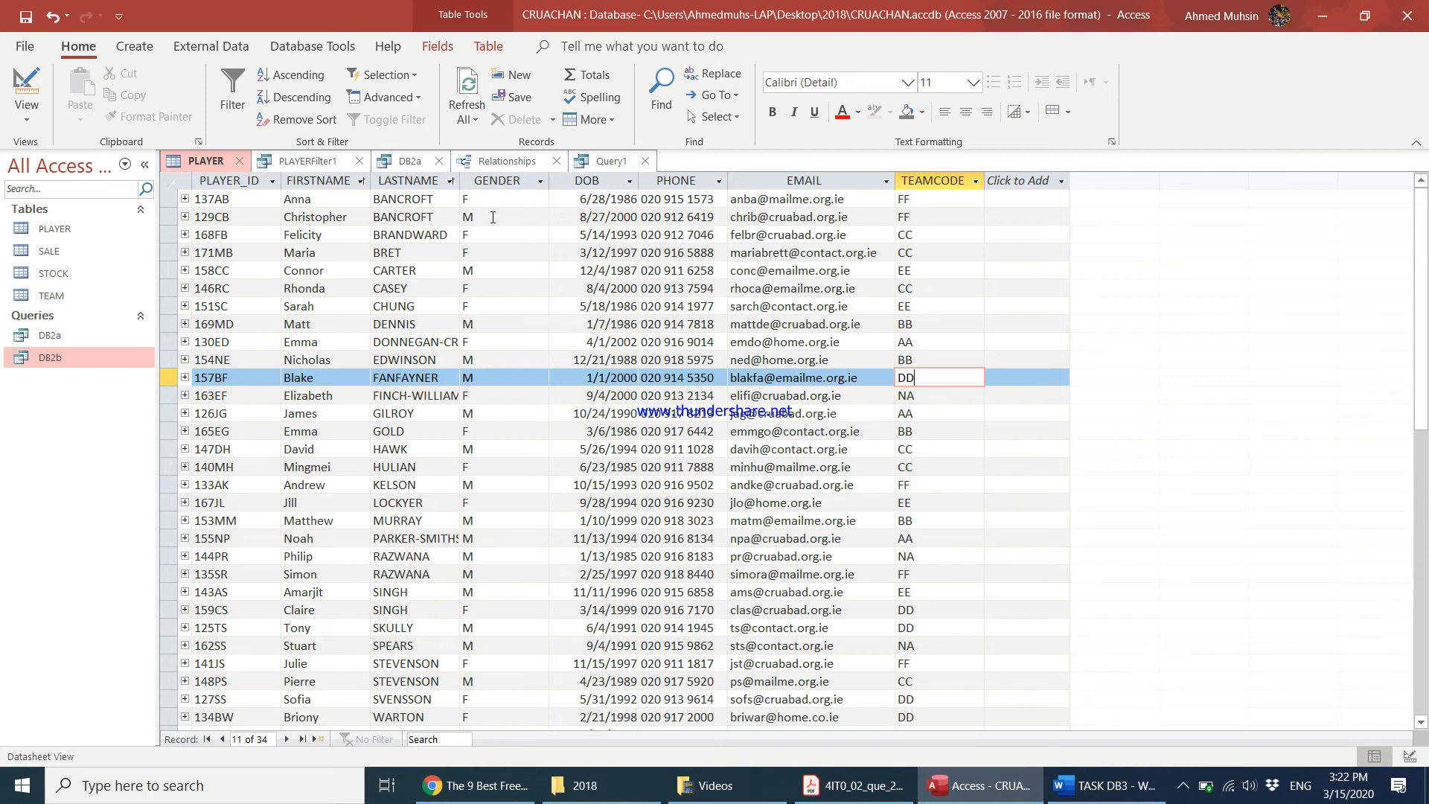
Check the STOCK size values and set the SIZE criterion to 'large' alongside GENDER M
left_click(607, 160)
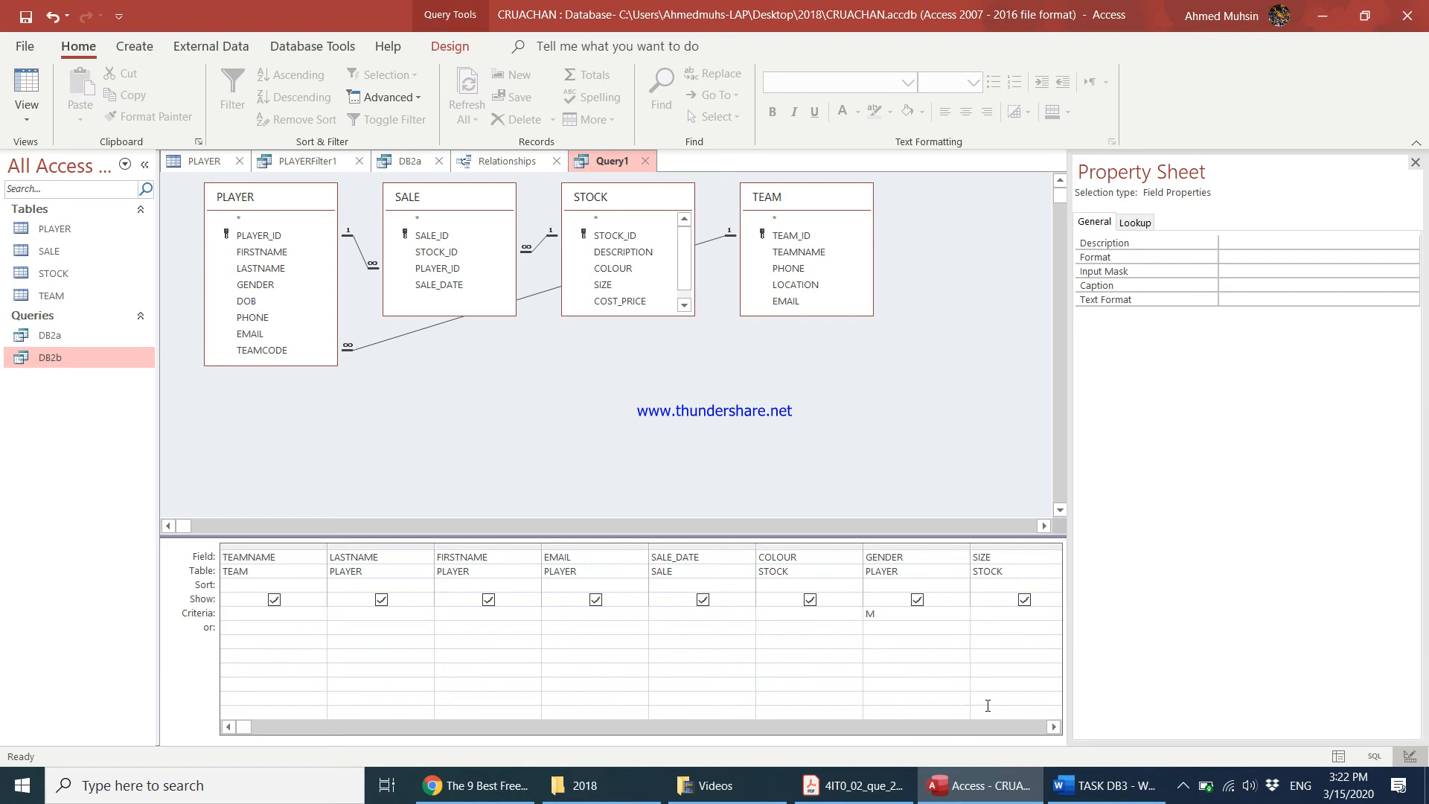
left_click(860, 786)
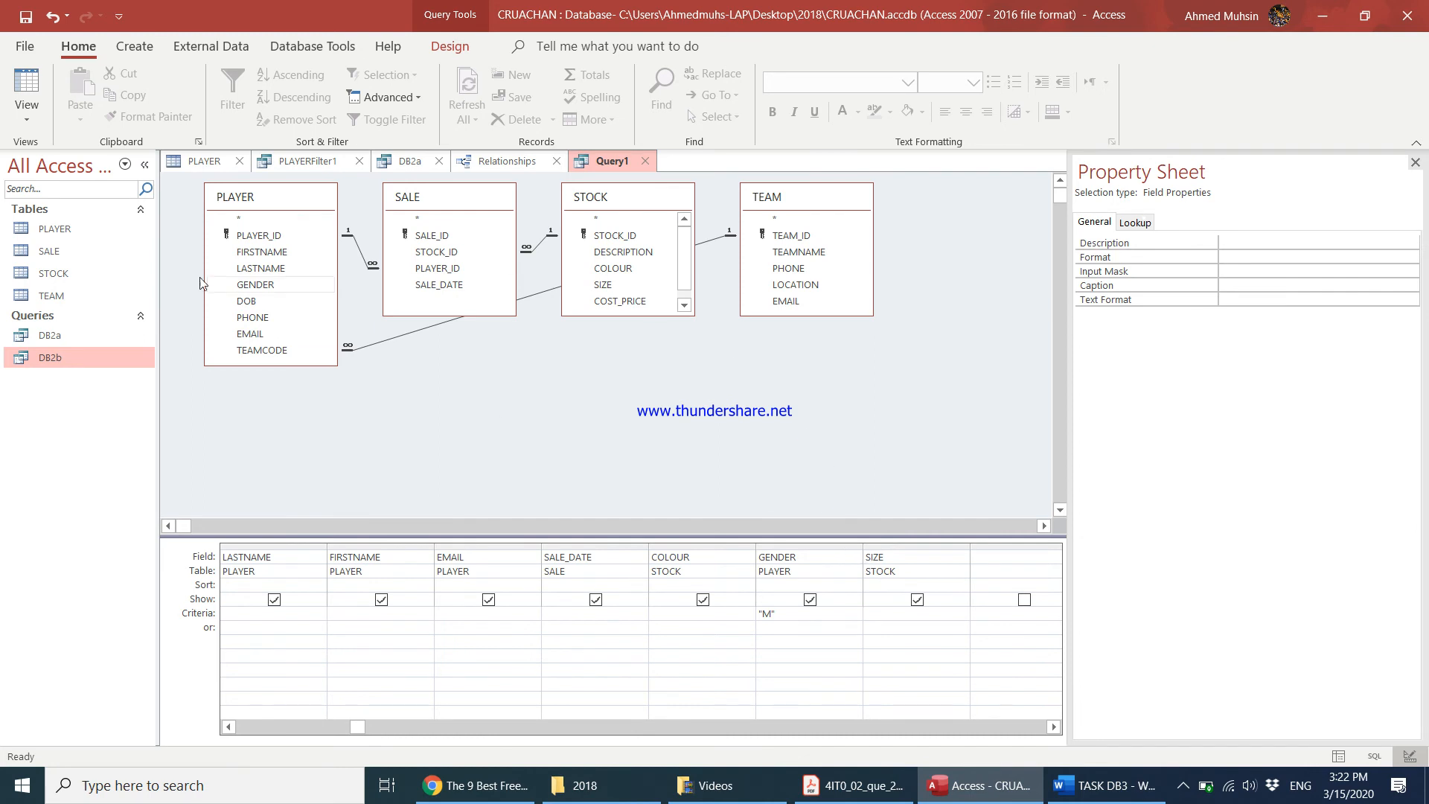
left_click(896, 613)
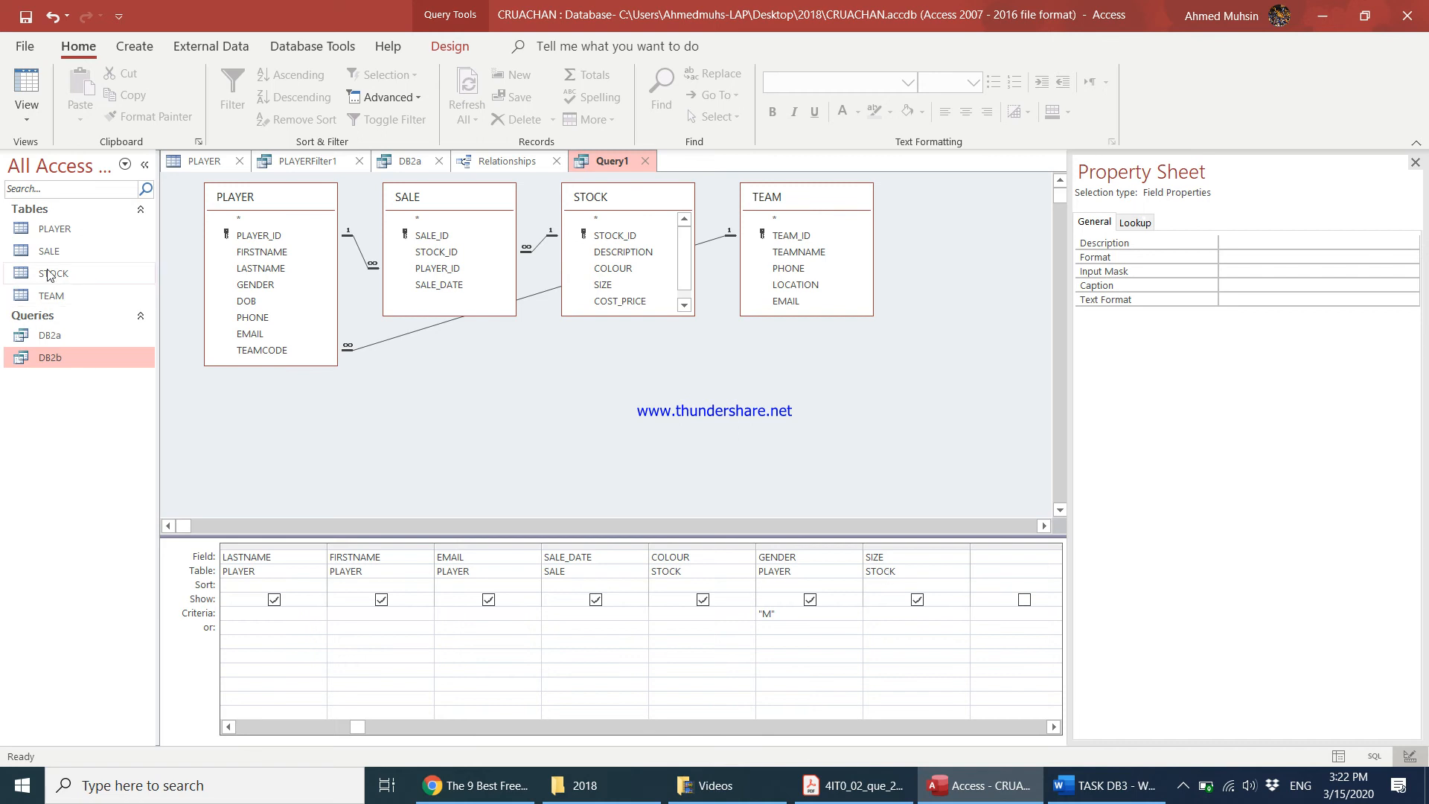
double_click(54, 274)
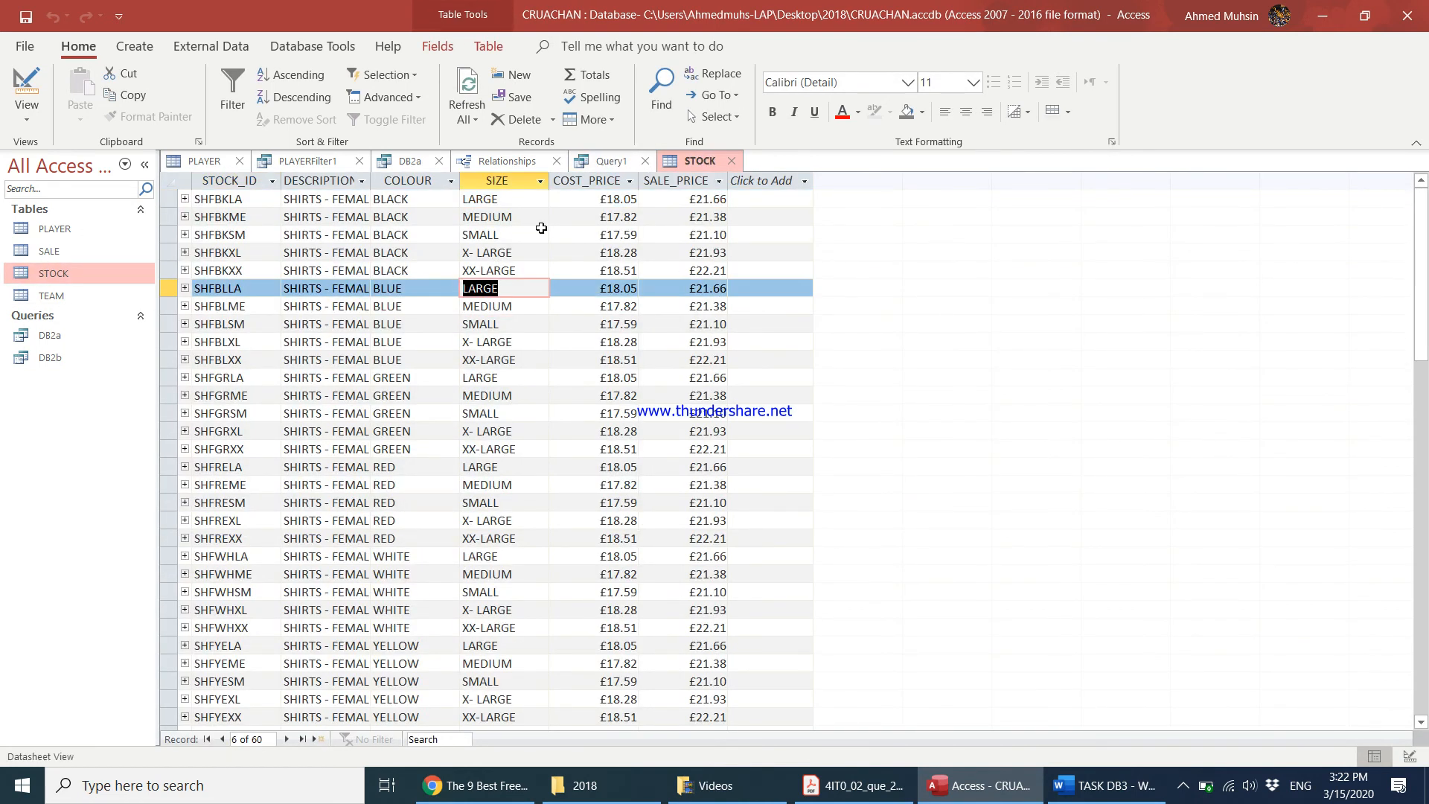
left_click(607, 161)
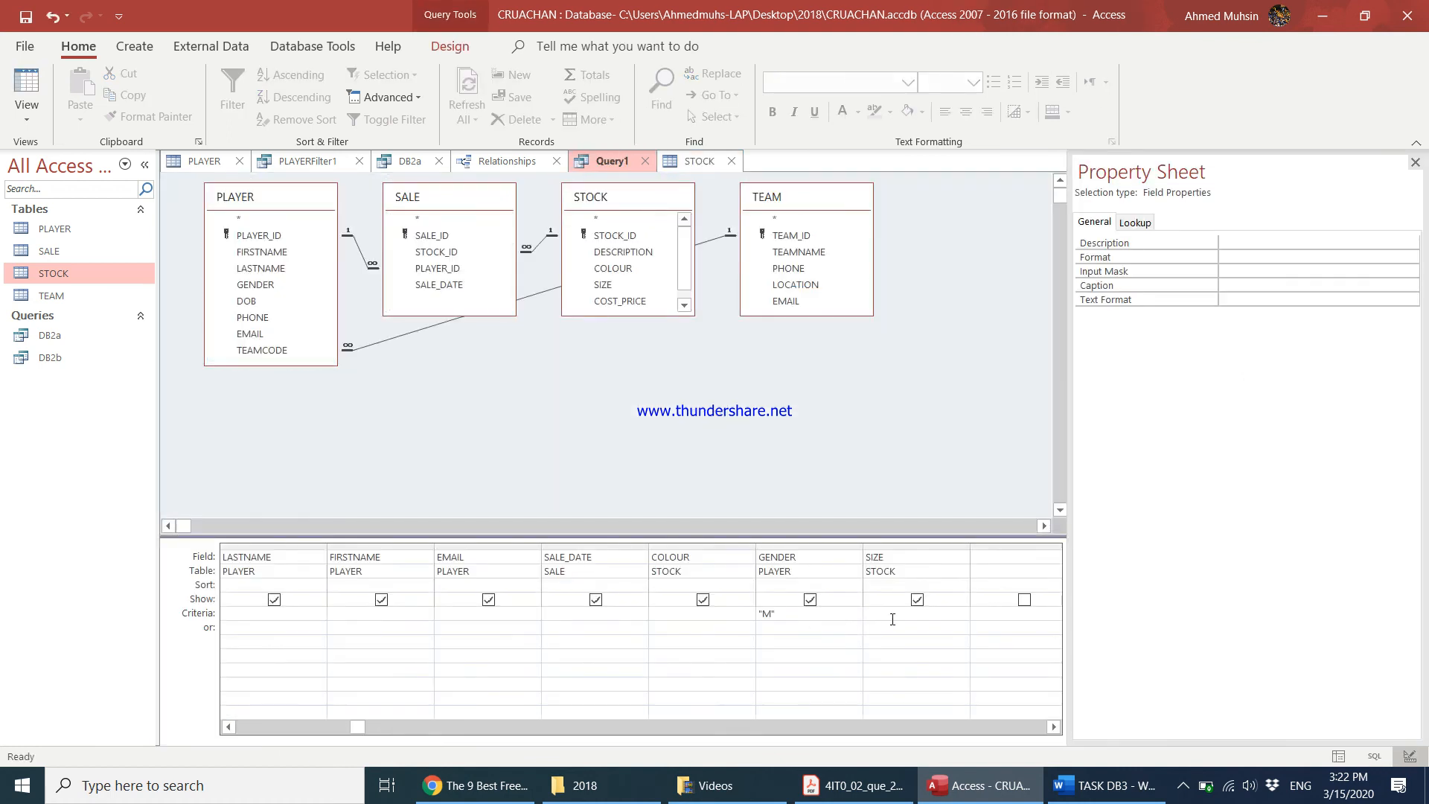
type("large")
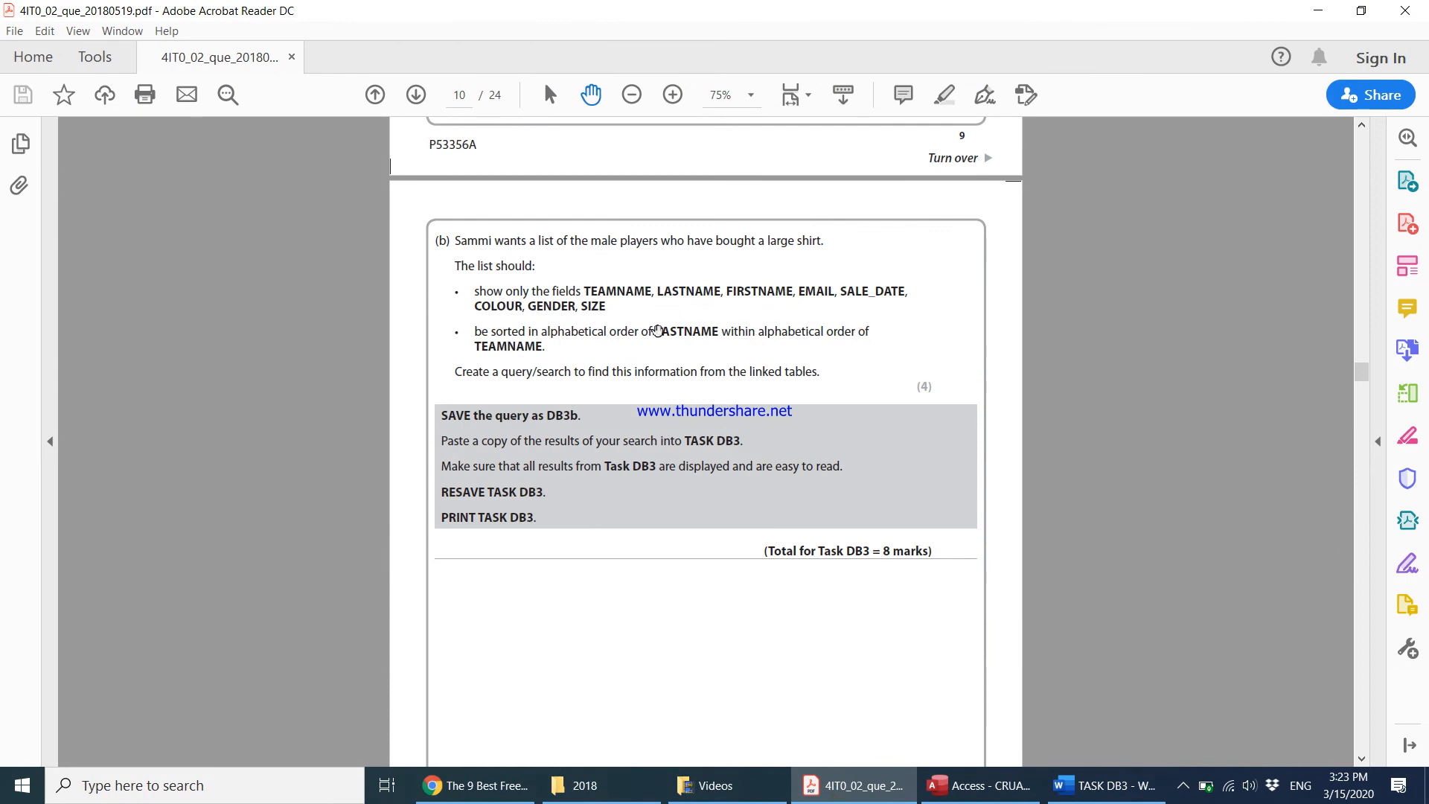
mouse_move(494, 321)
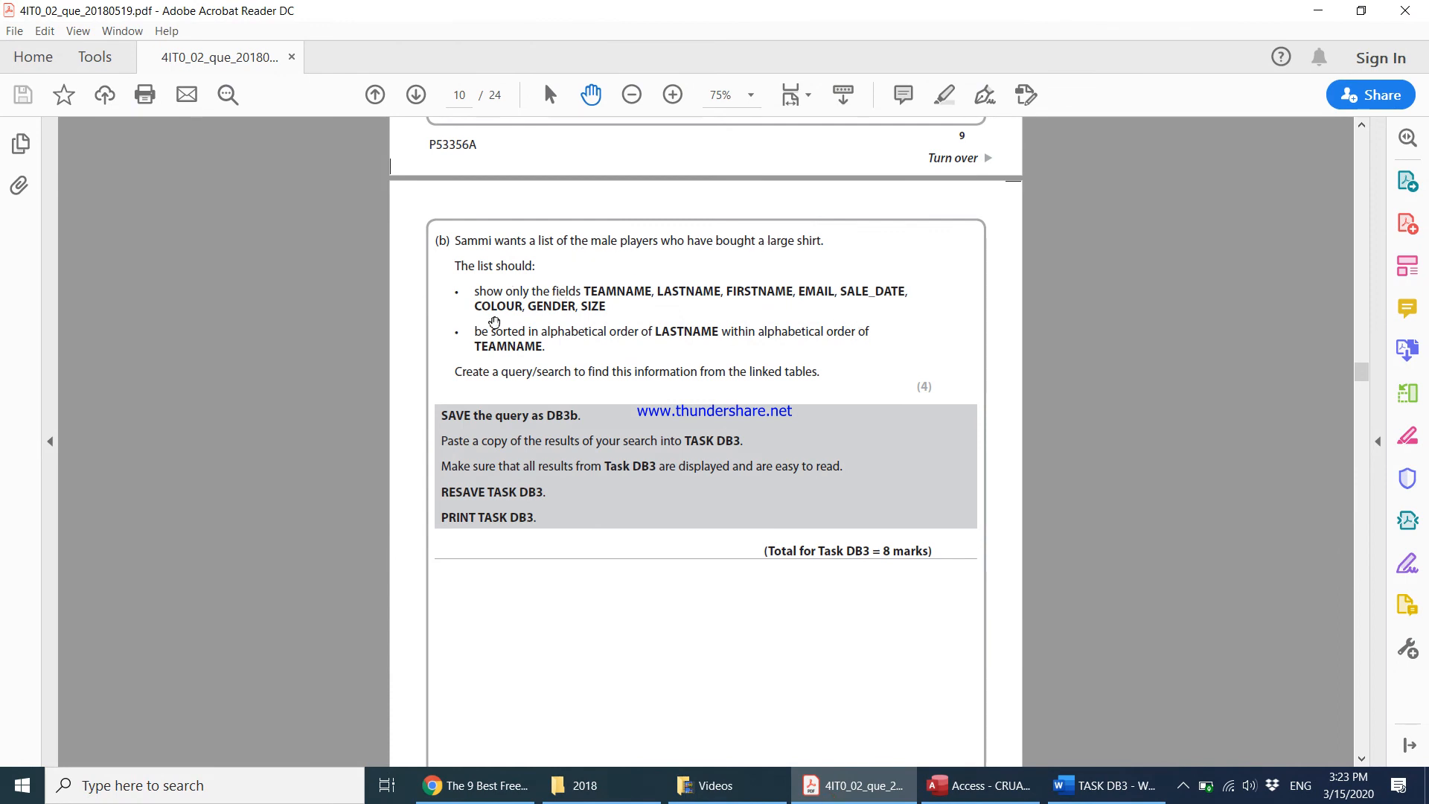
mouse_move(684, 339)
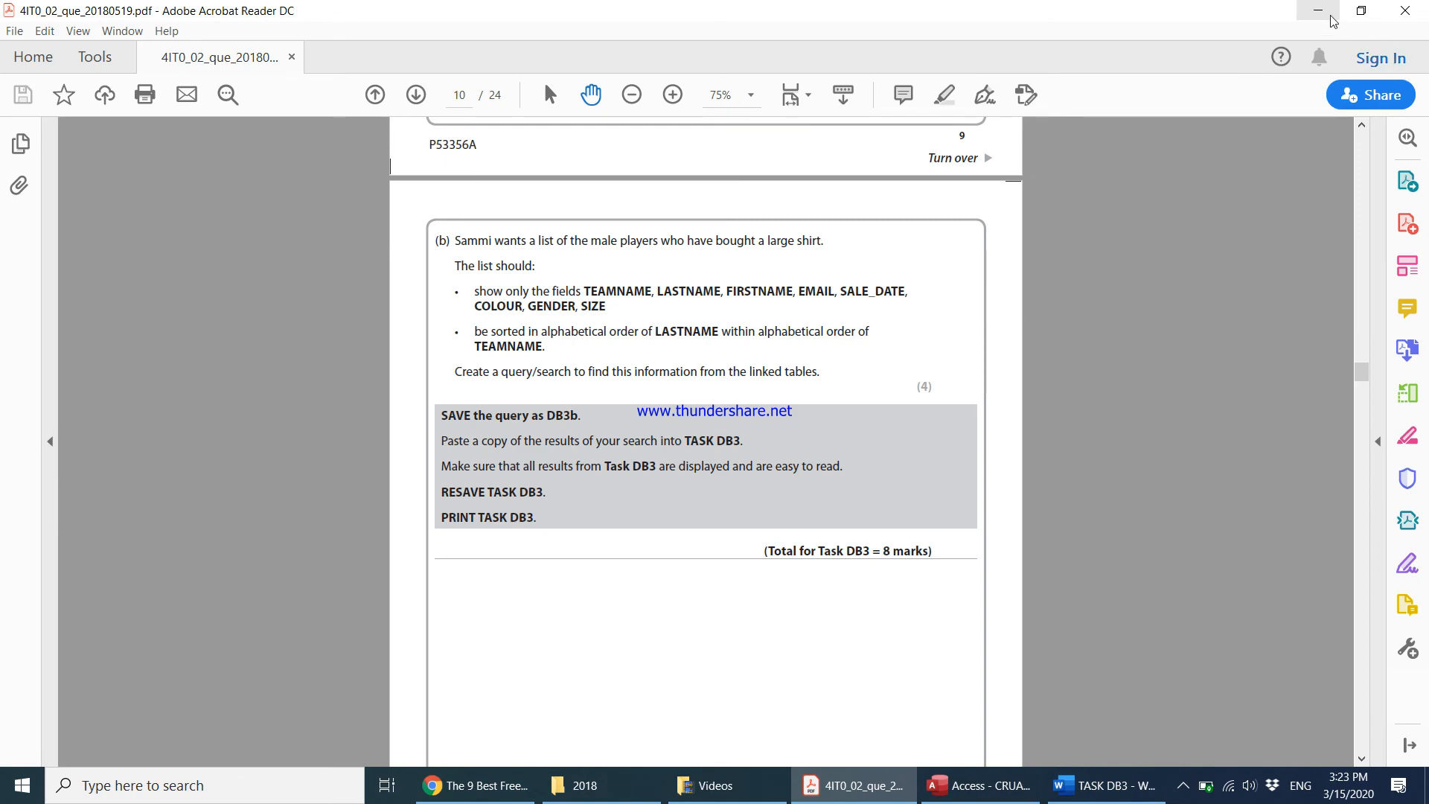
left_click(979, 786)
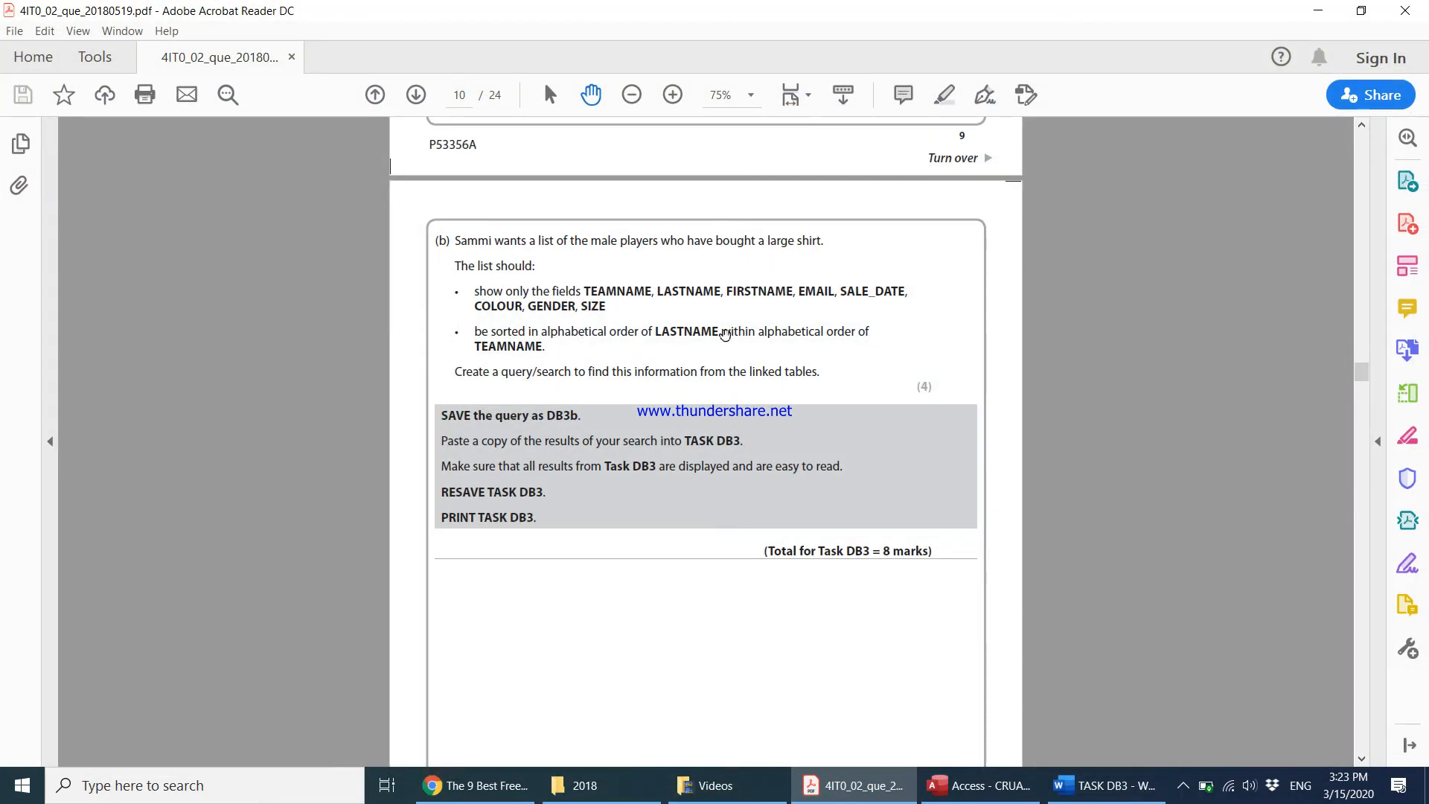
mouse_move(705, 318)
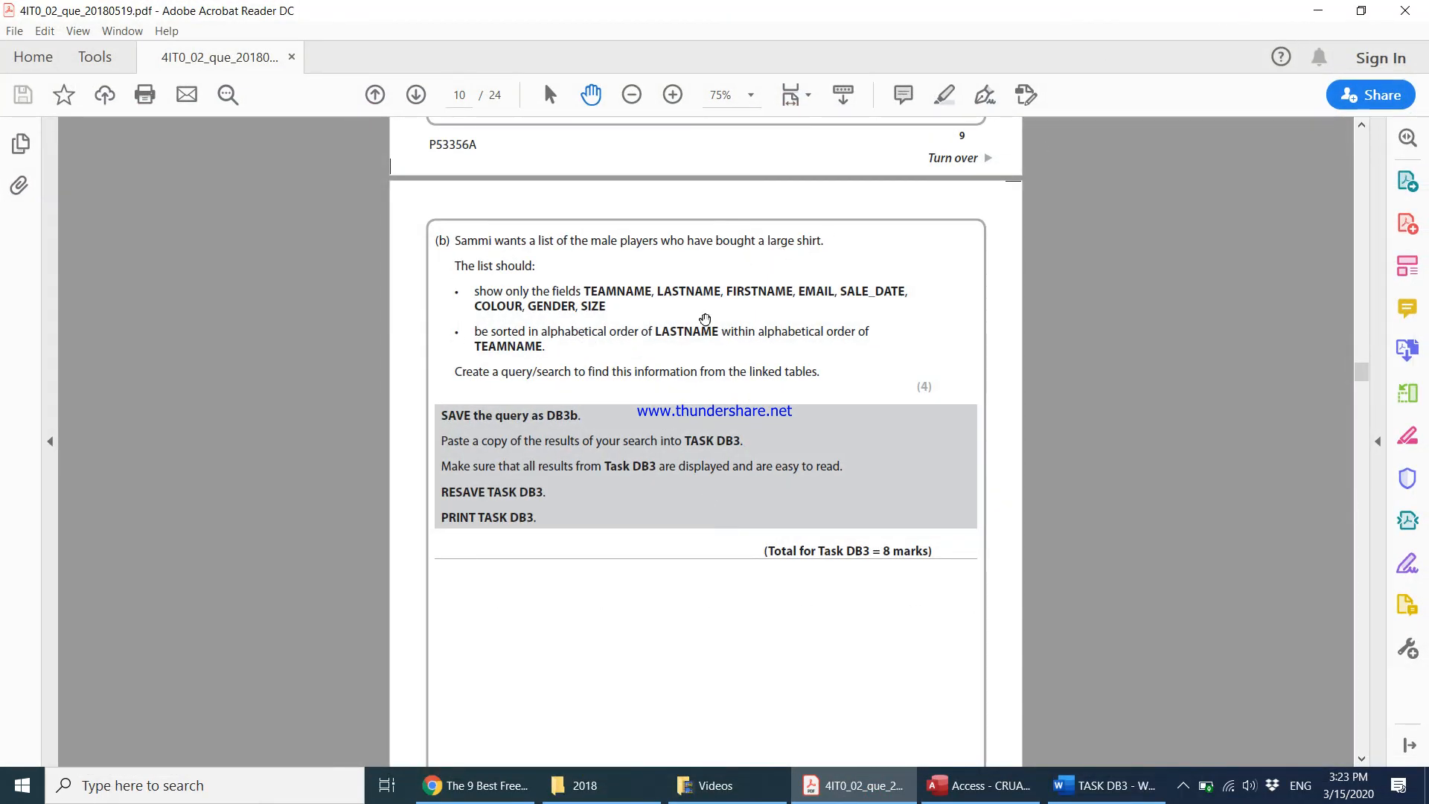
Run the query to list the five male large-shirt buyers sorted by team then last name
left_click(979, 786)
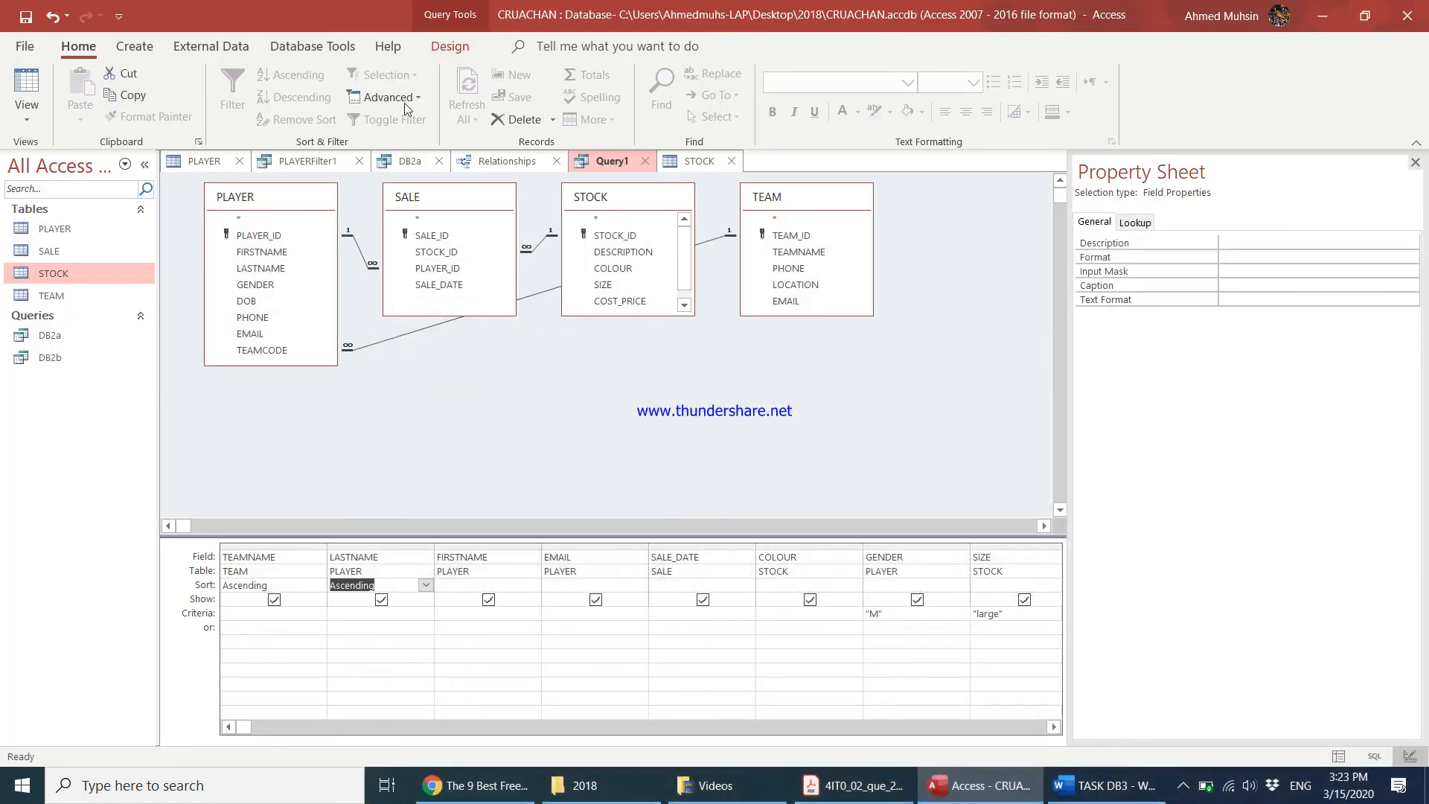
left_click(450, 46)
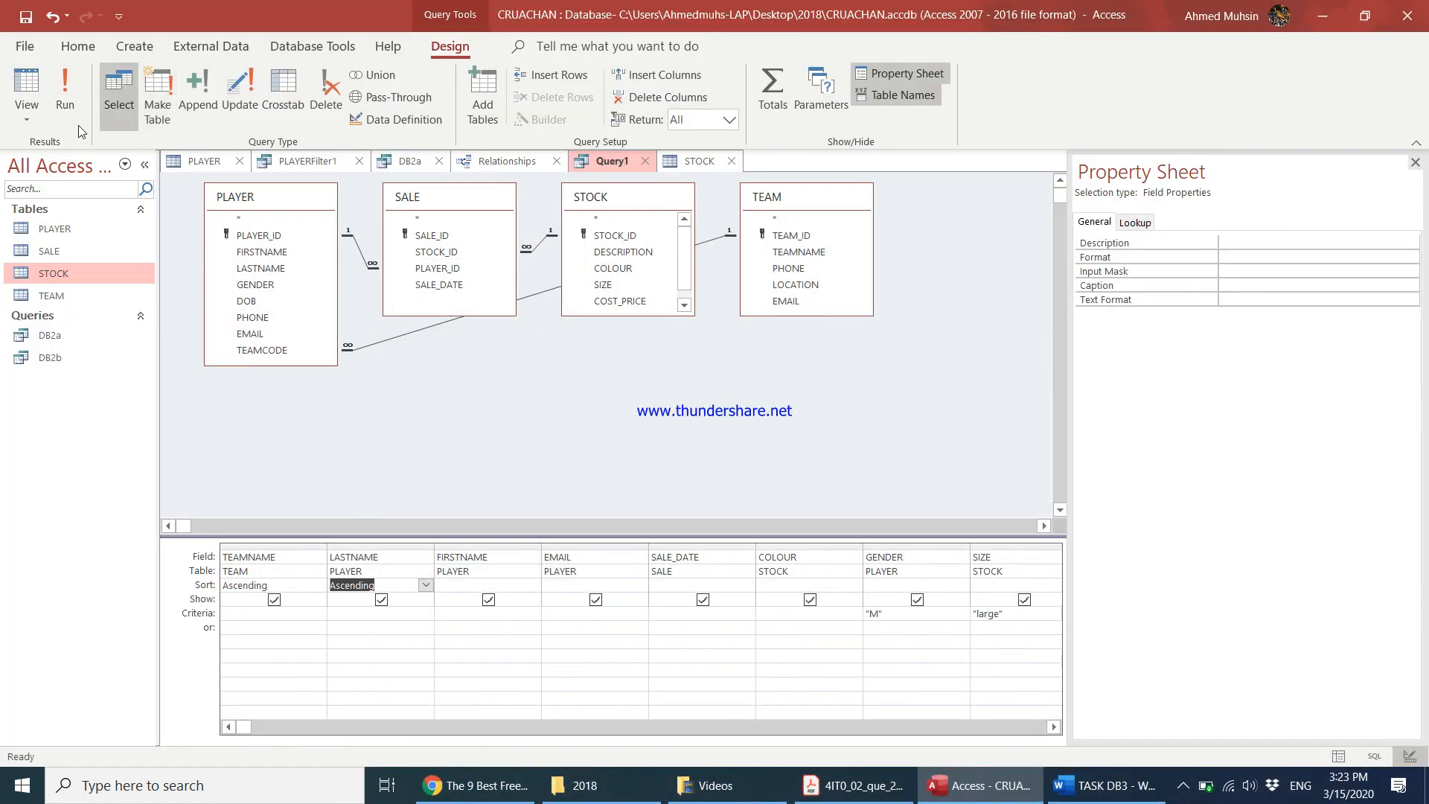
left_click(66, 83)
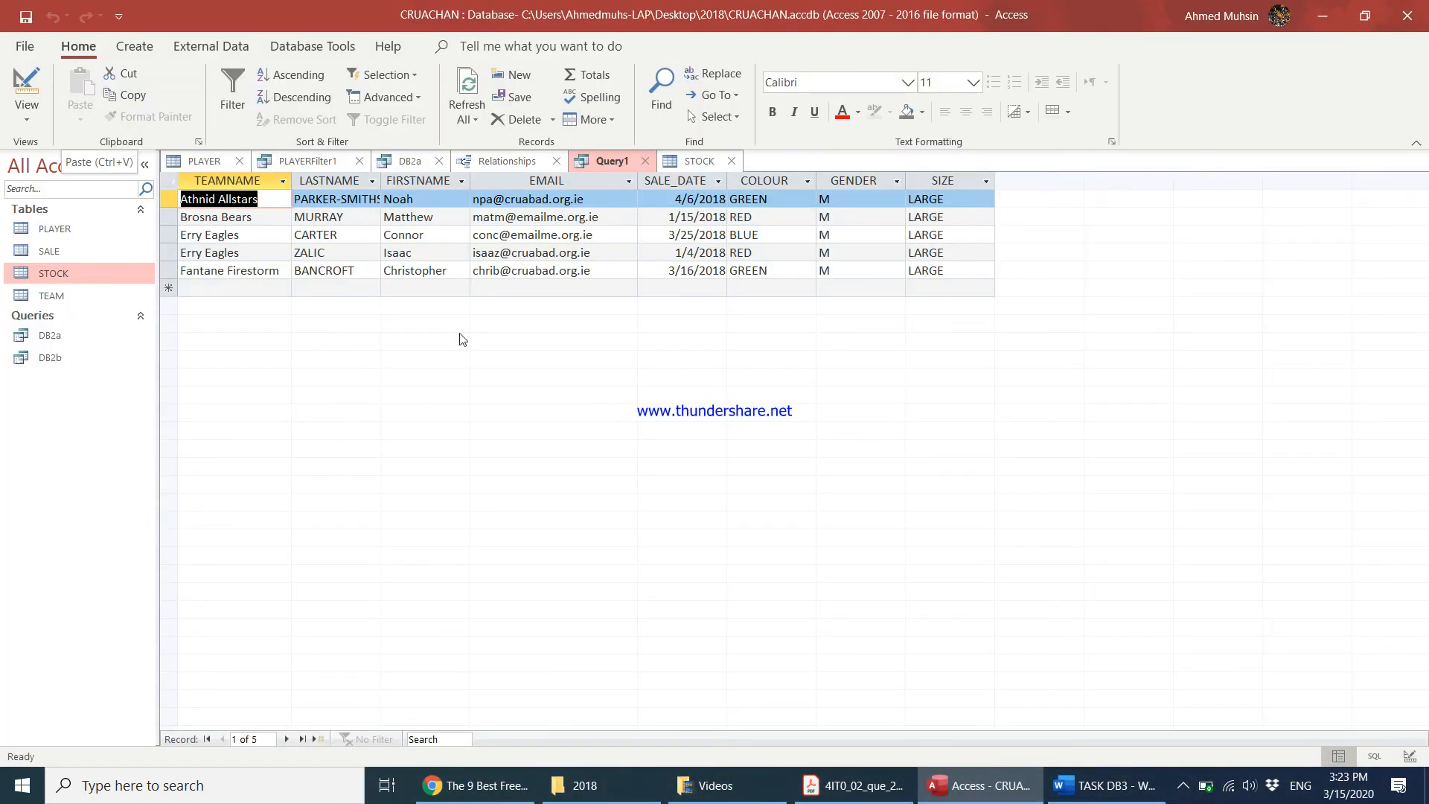
mouse_move(405, 224)
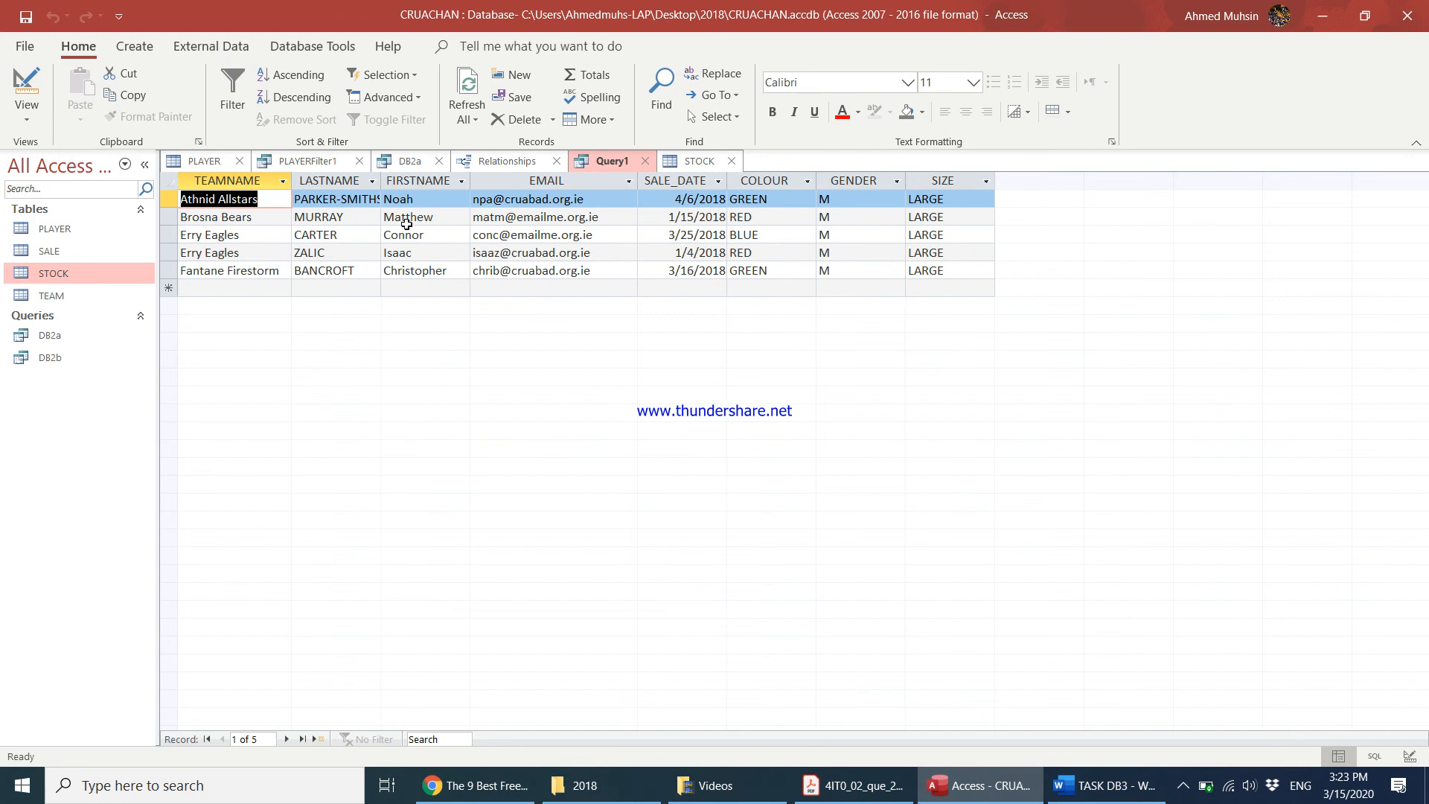
mouse_move(851, 655)
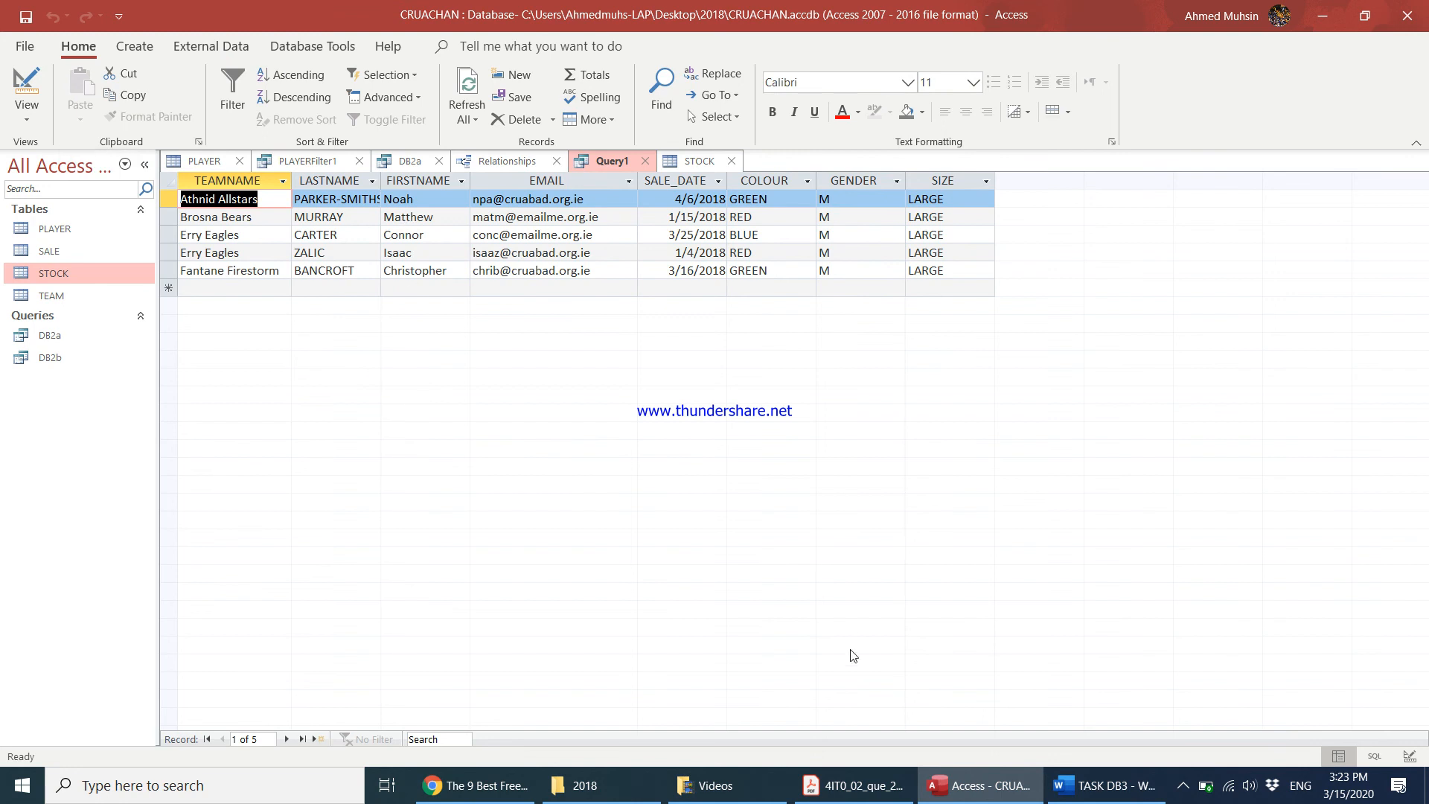
left_click(859, 786)
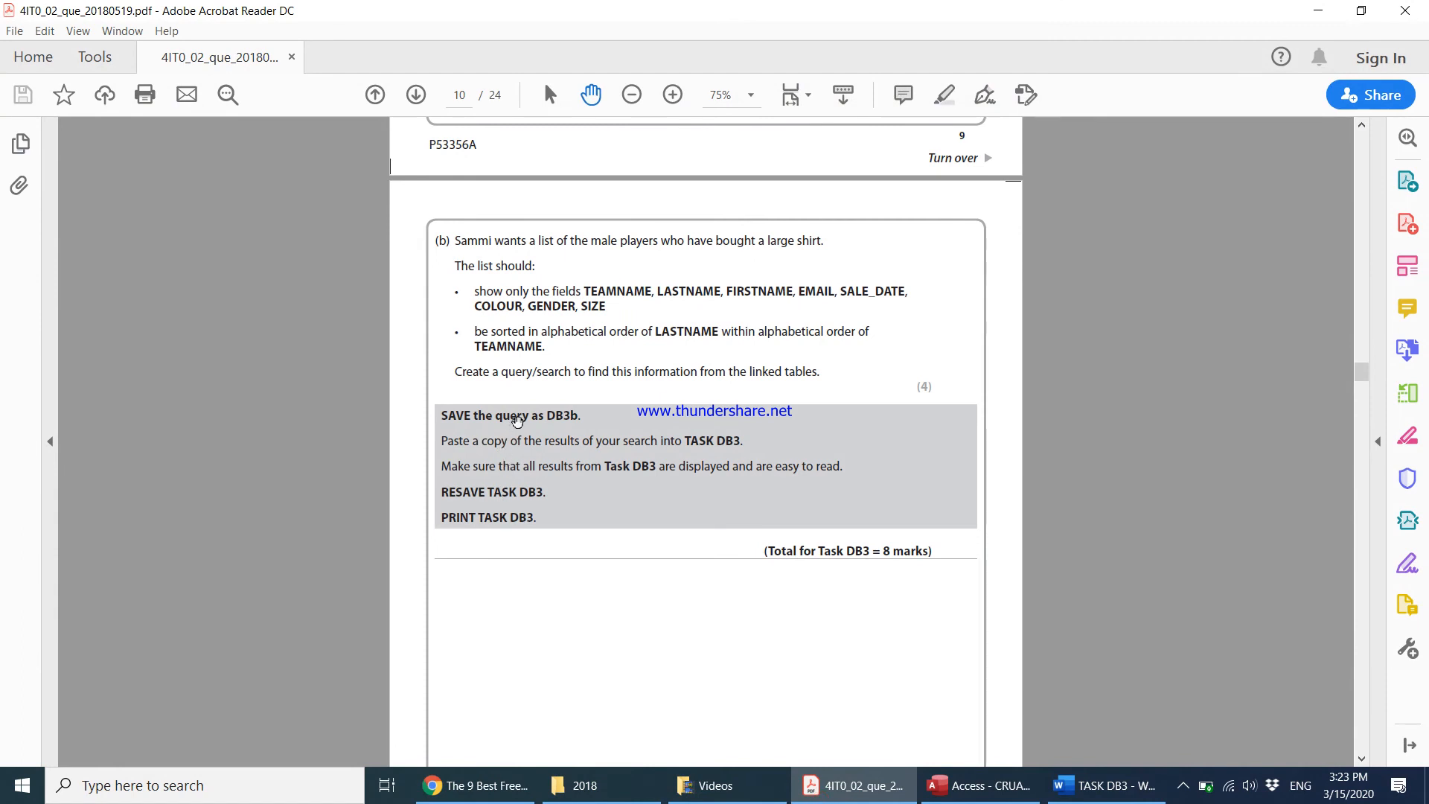
left_click(982, 785)
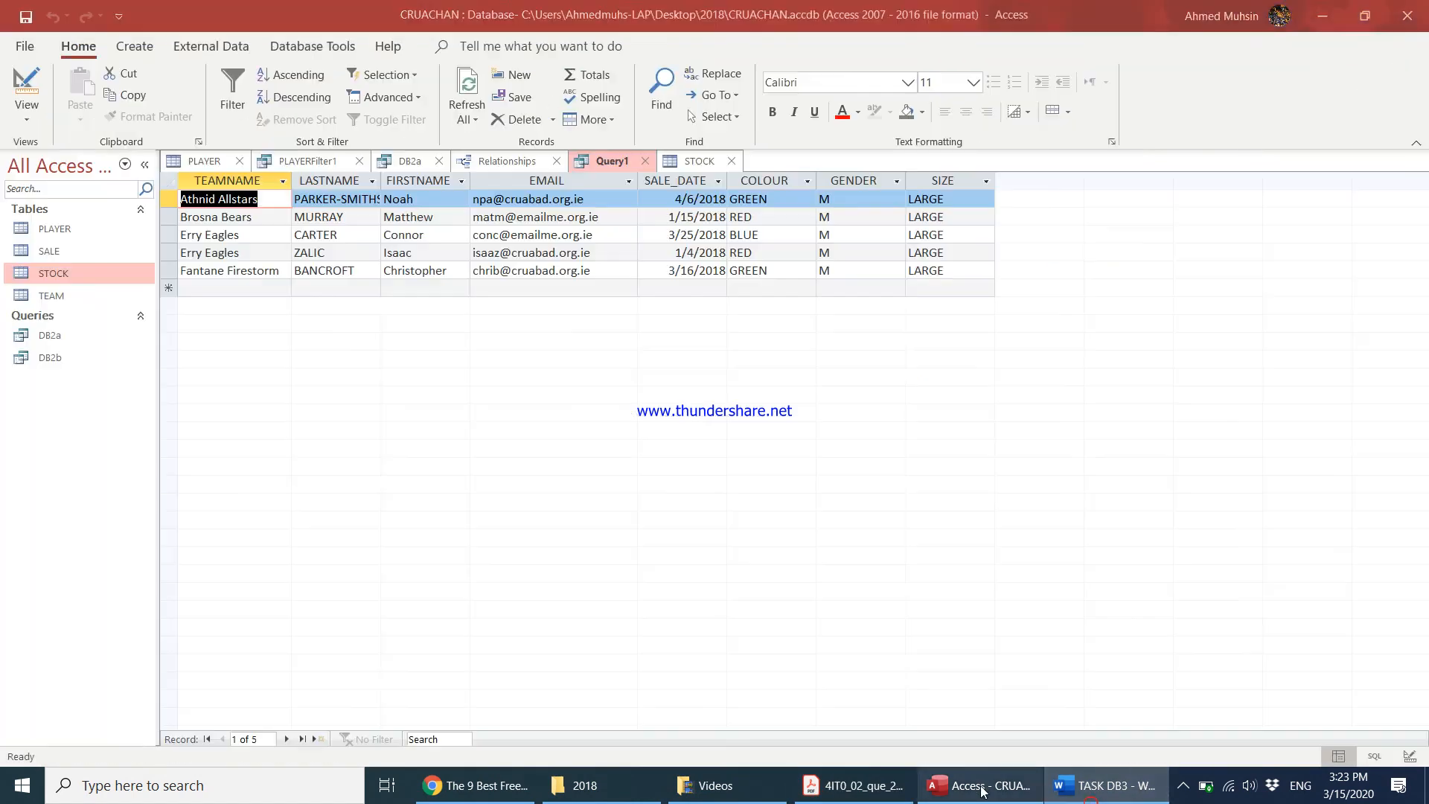
Save the query as DB3b
left_click(30, 14)
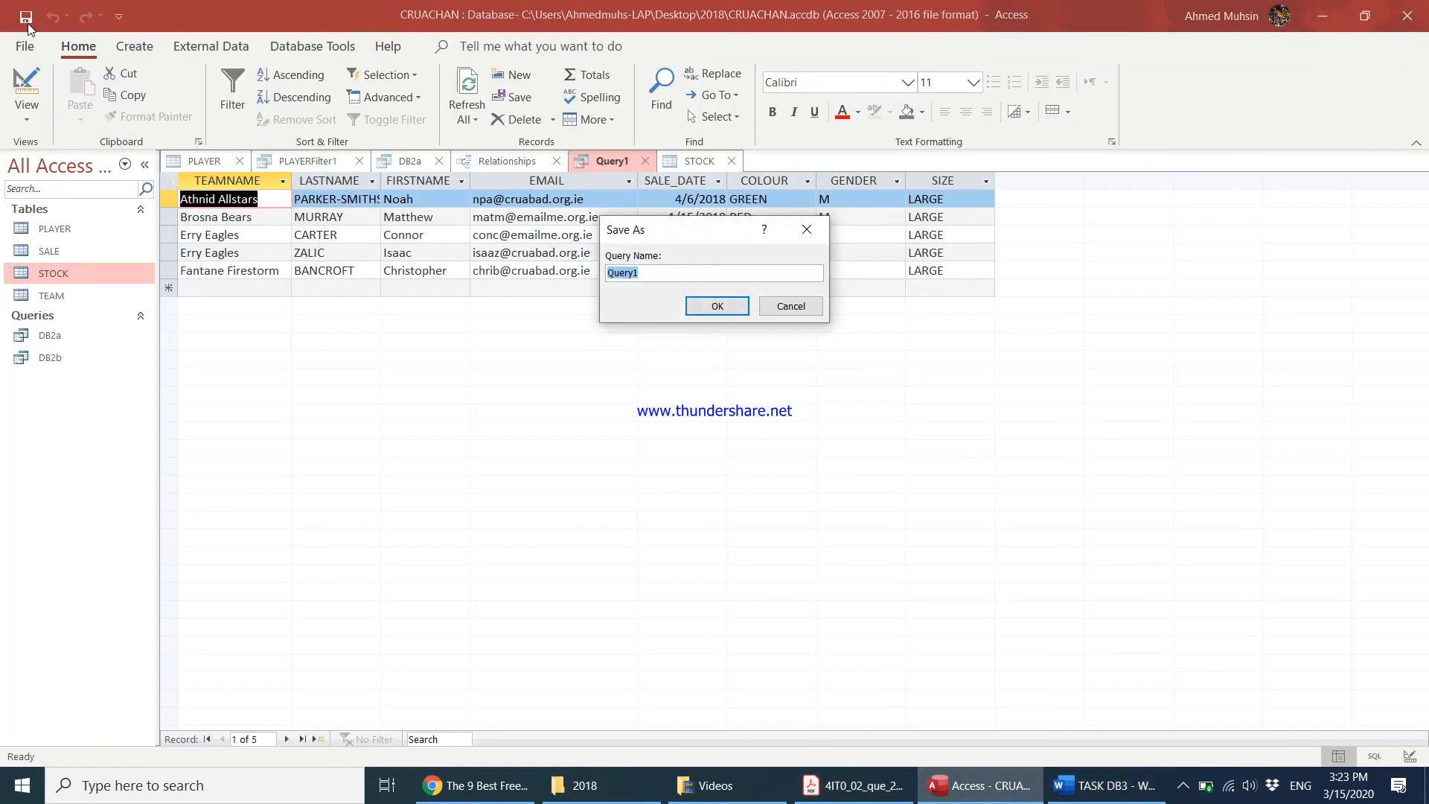
type("DB3b")
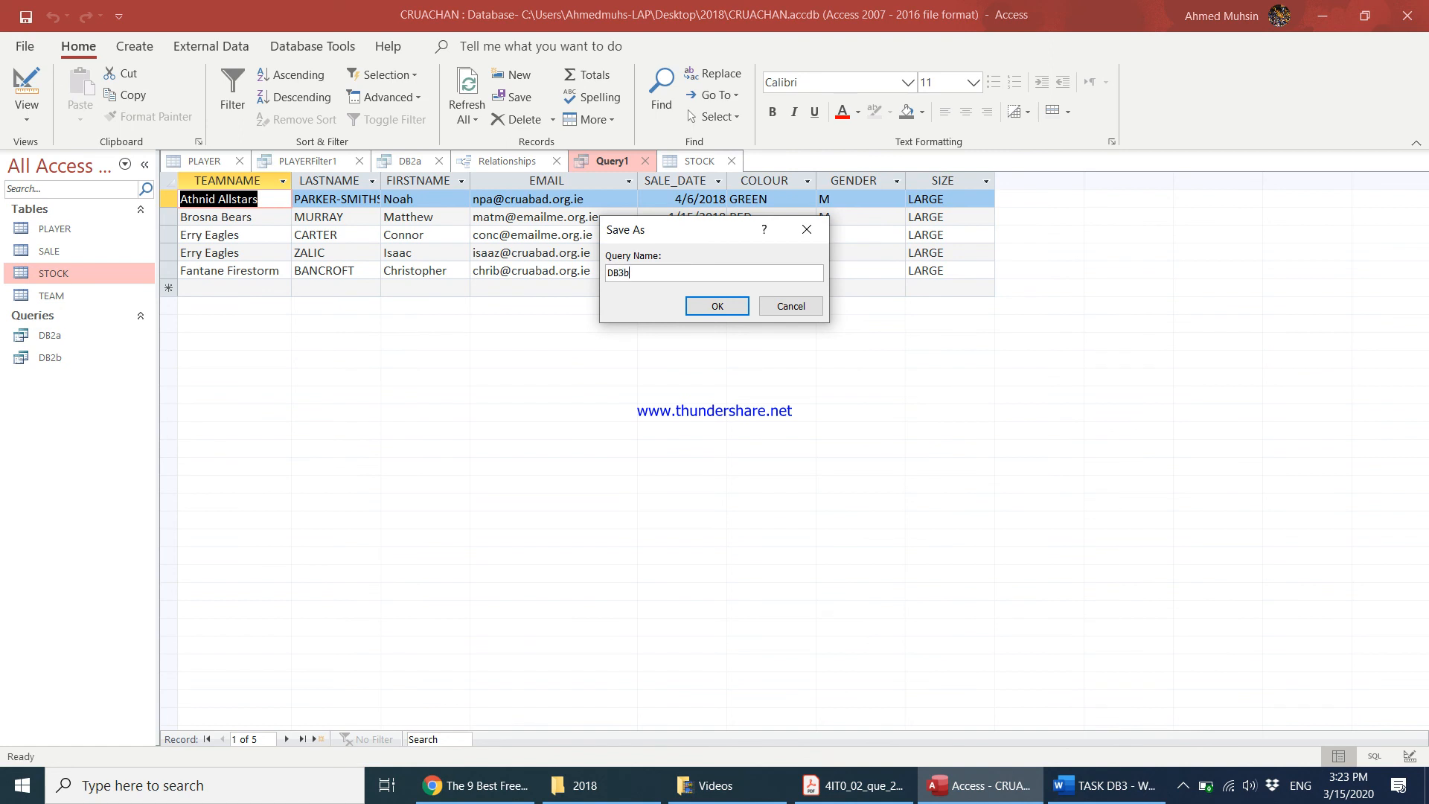
left_click(716, 306)
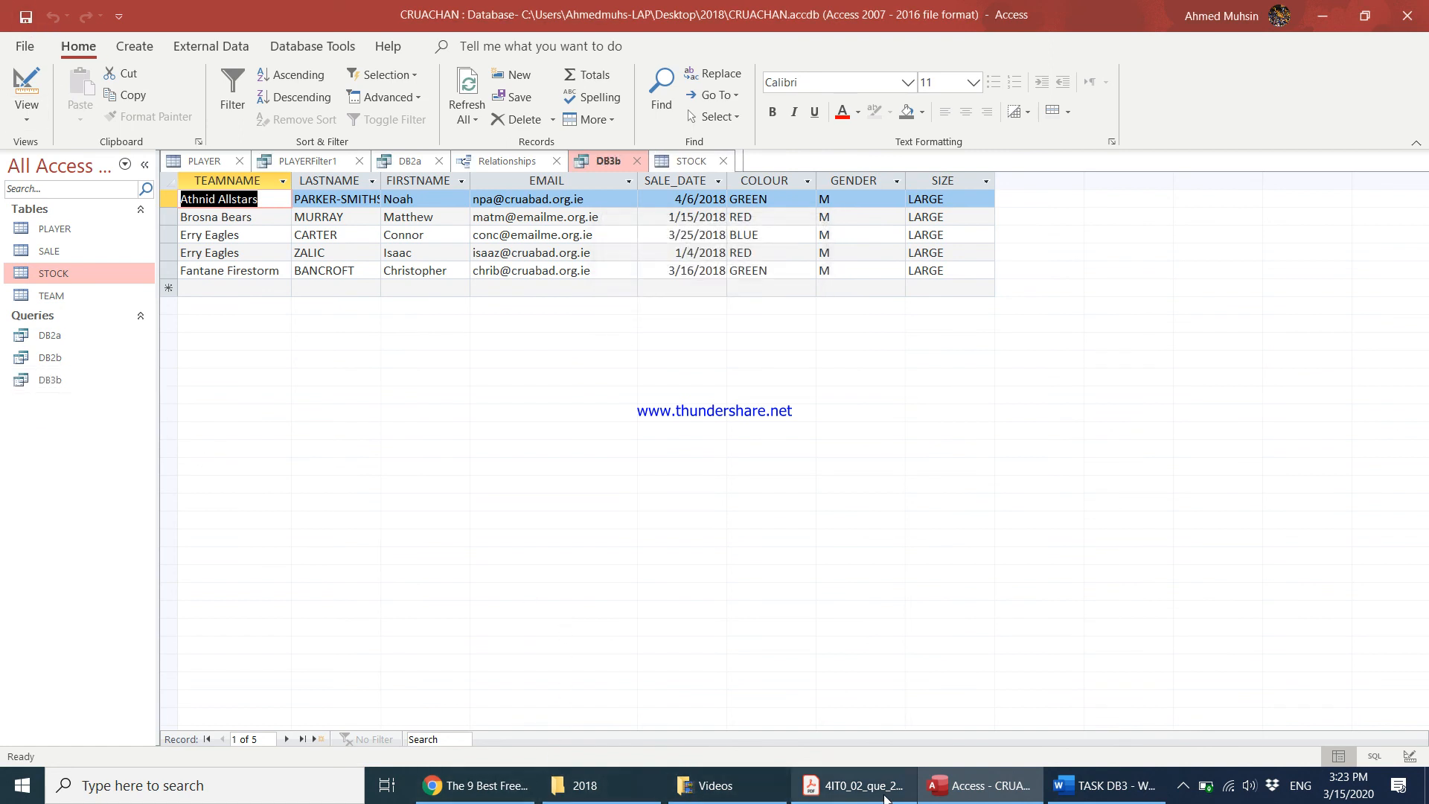
Select and copy all five DB3b result records after rereading the paste instruction
left_click(856, 785)
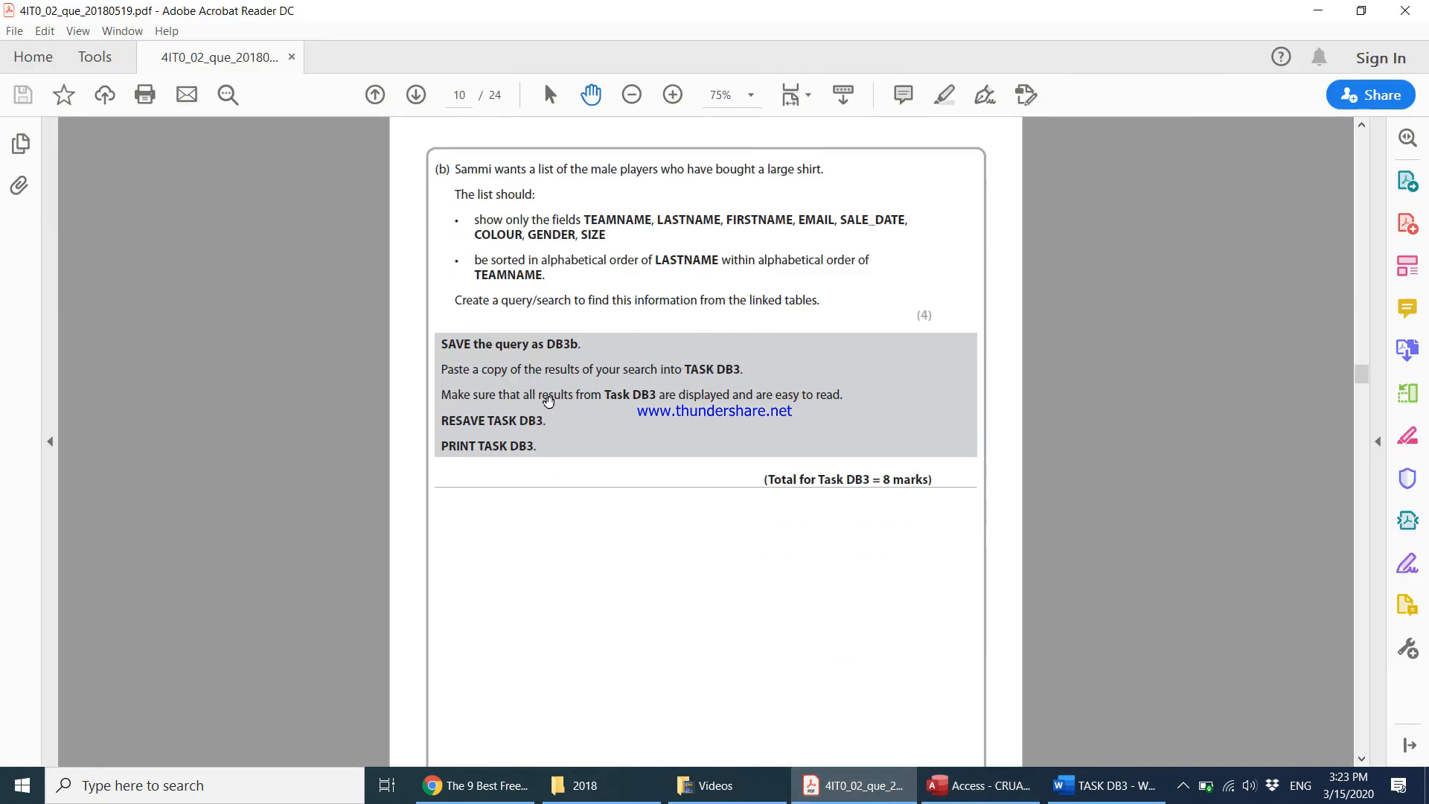
mouse_move(914, 643)
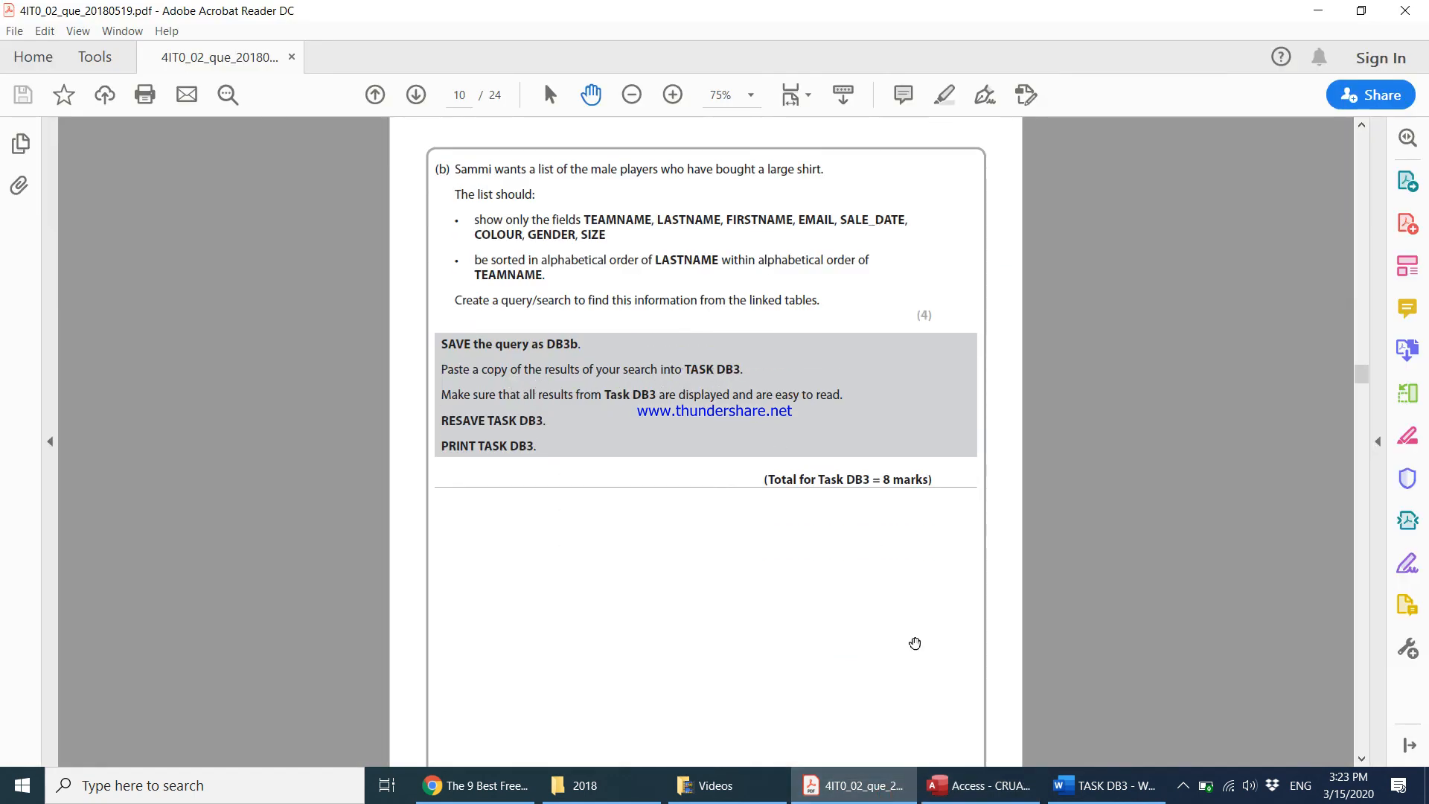
mouse_move(634, 405)
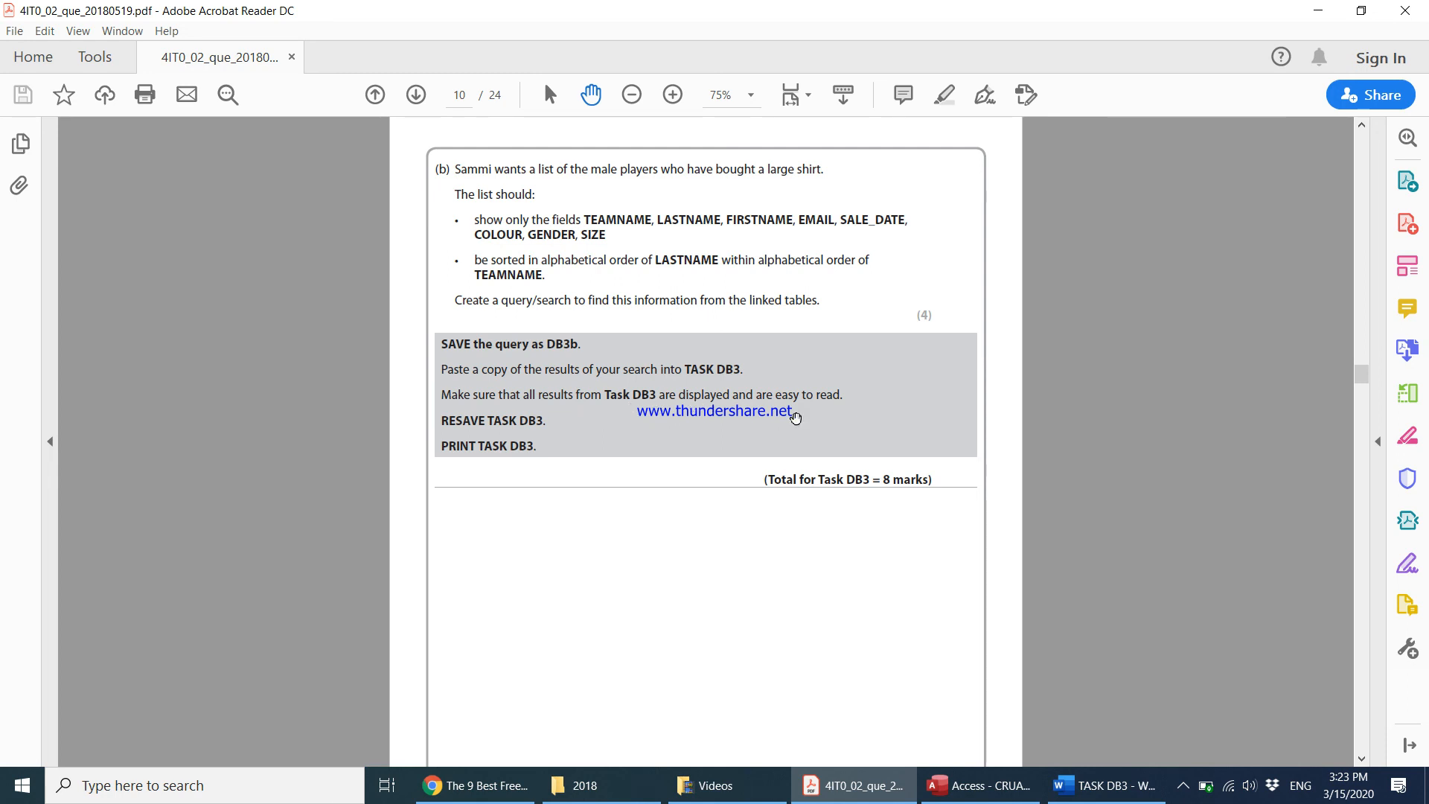
left_click(980, 786)
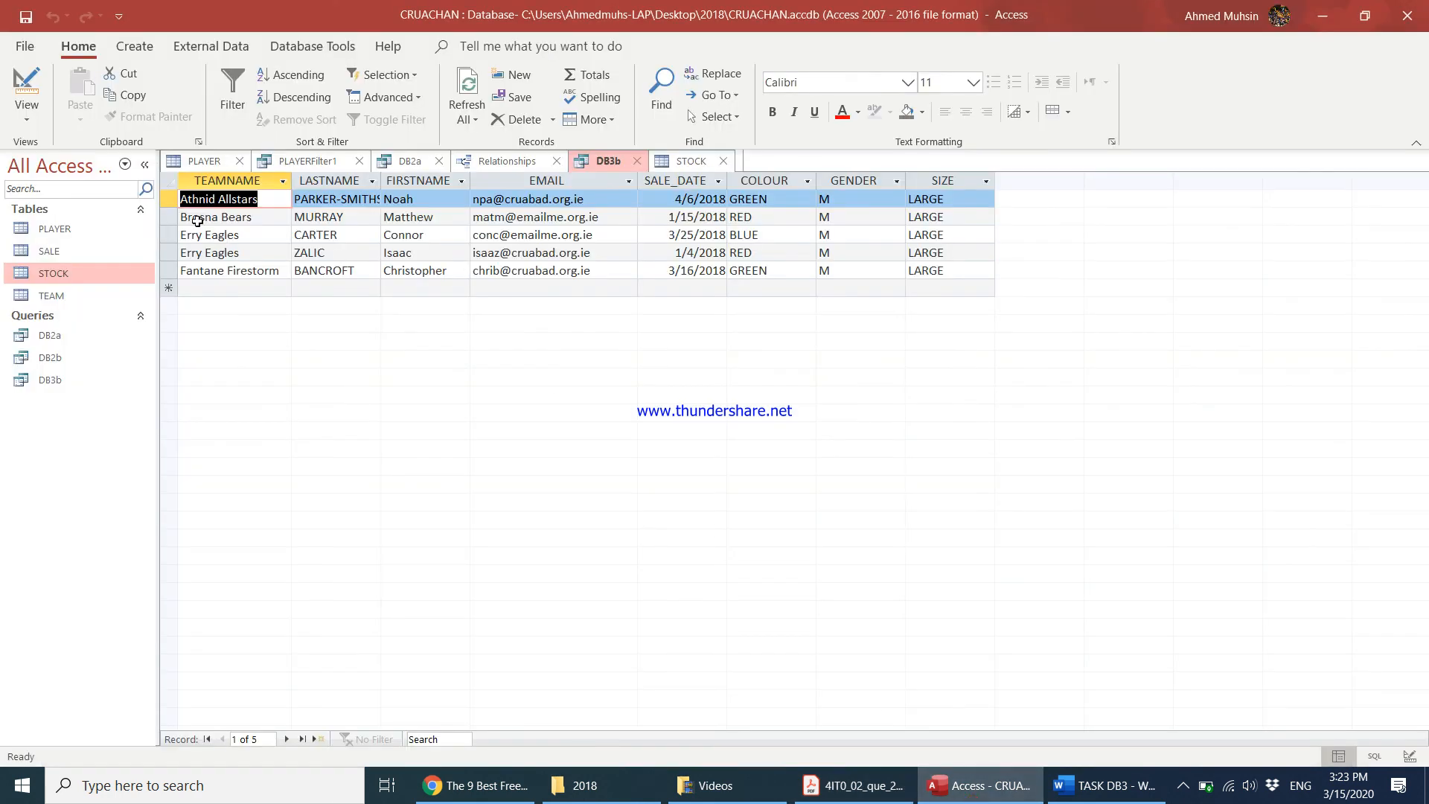
right_click(196, 199)
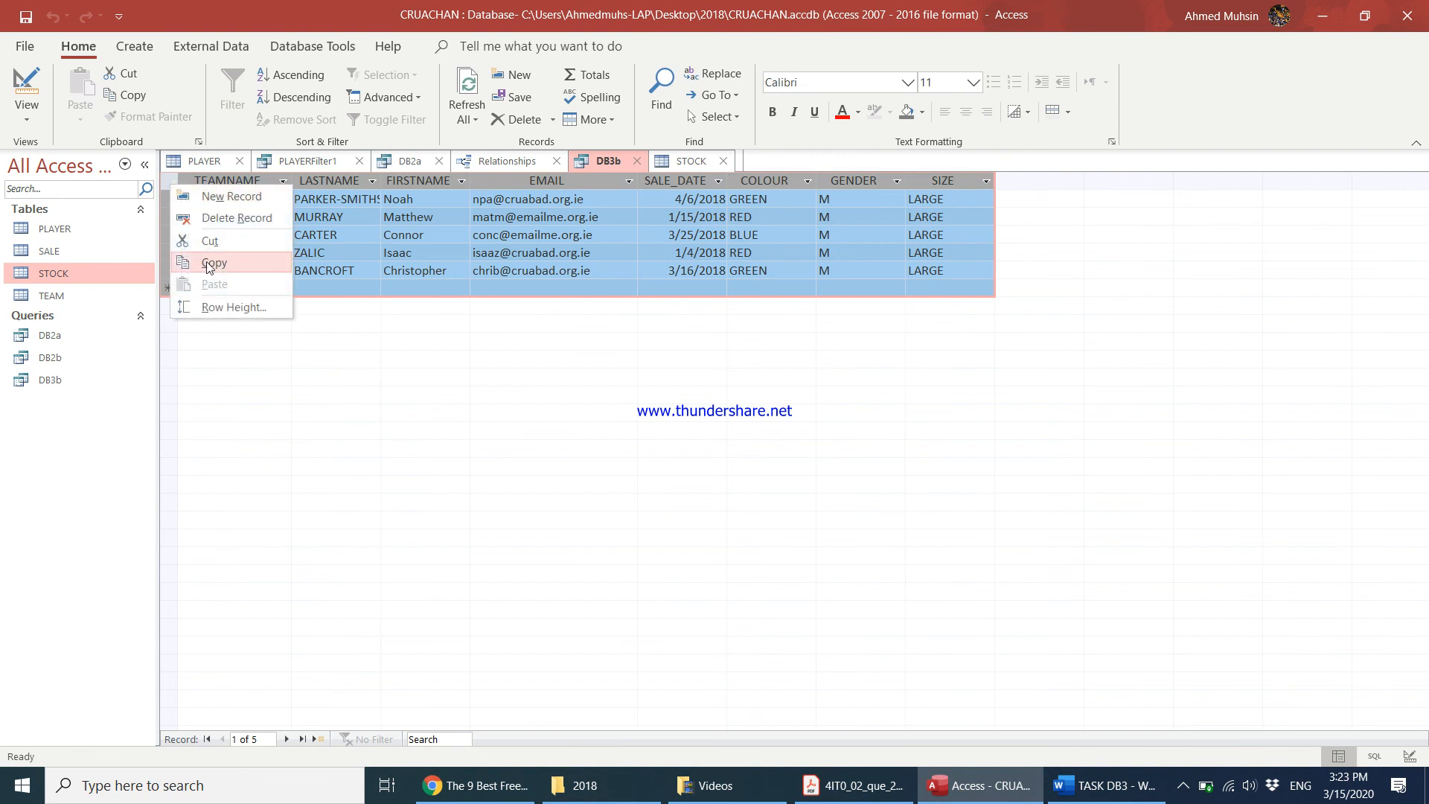
left_click(1104, 786)
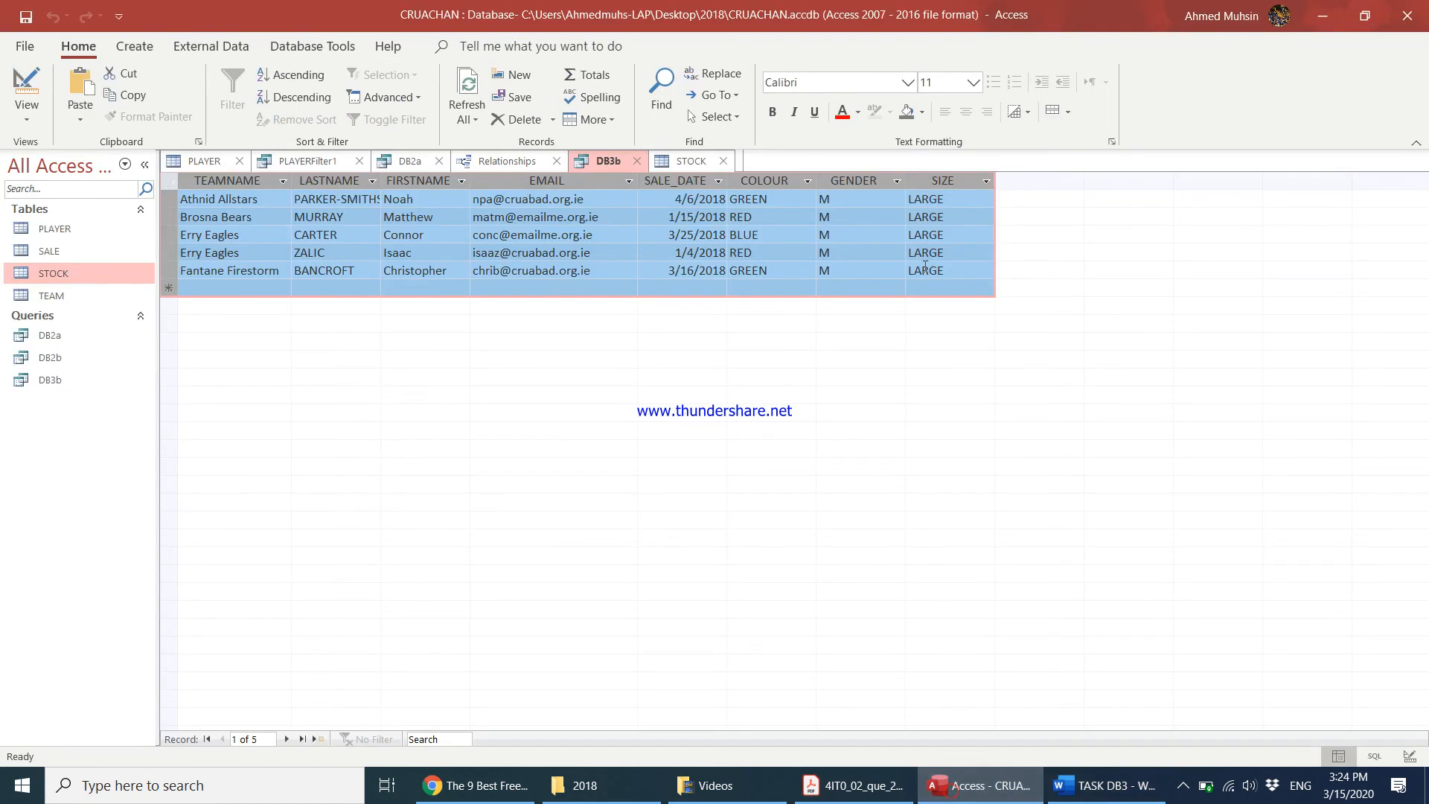
Place the DB3b results as a five-record table in the TASK DB3 Word document
left_click(1105, 786)
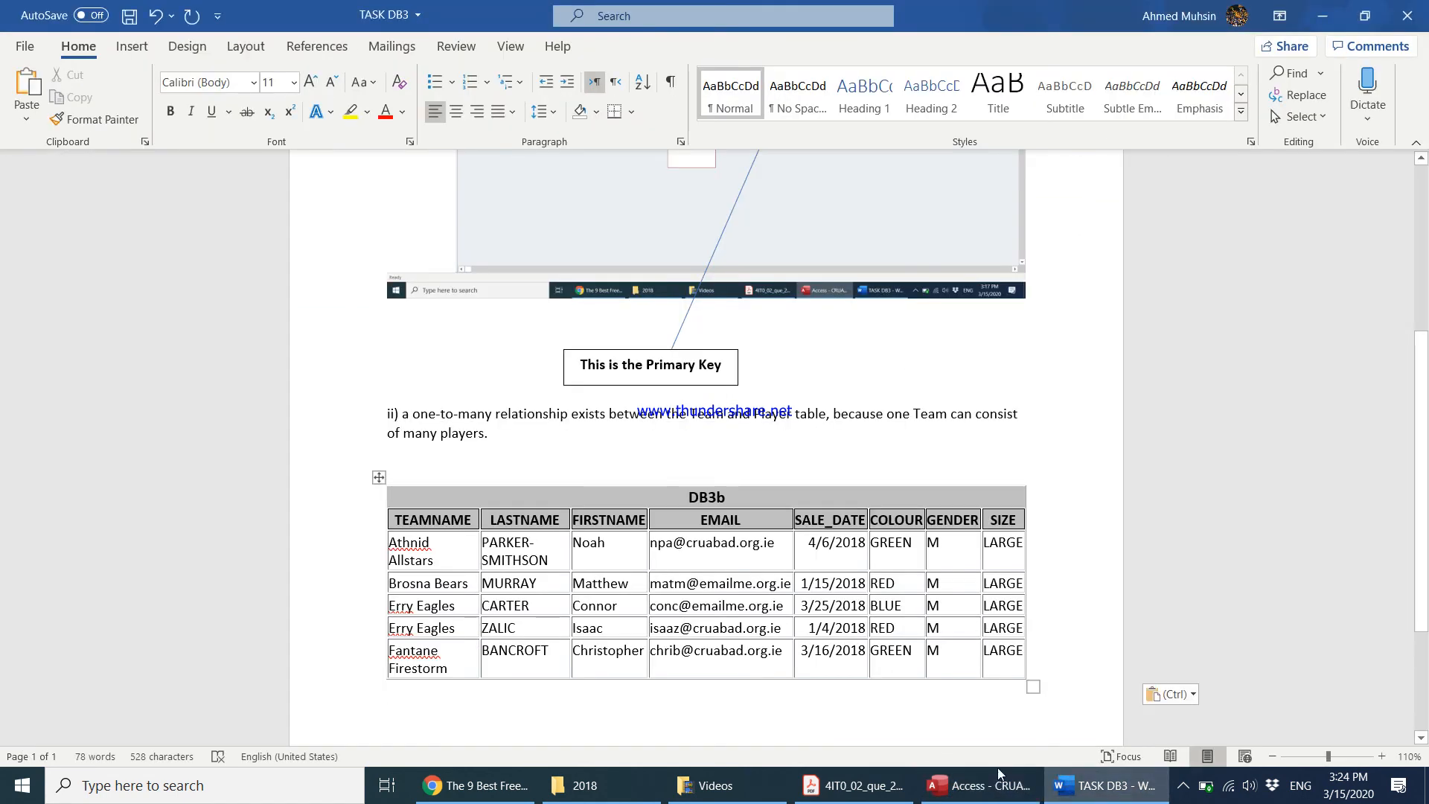
left_click(858, 786)
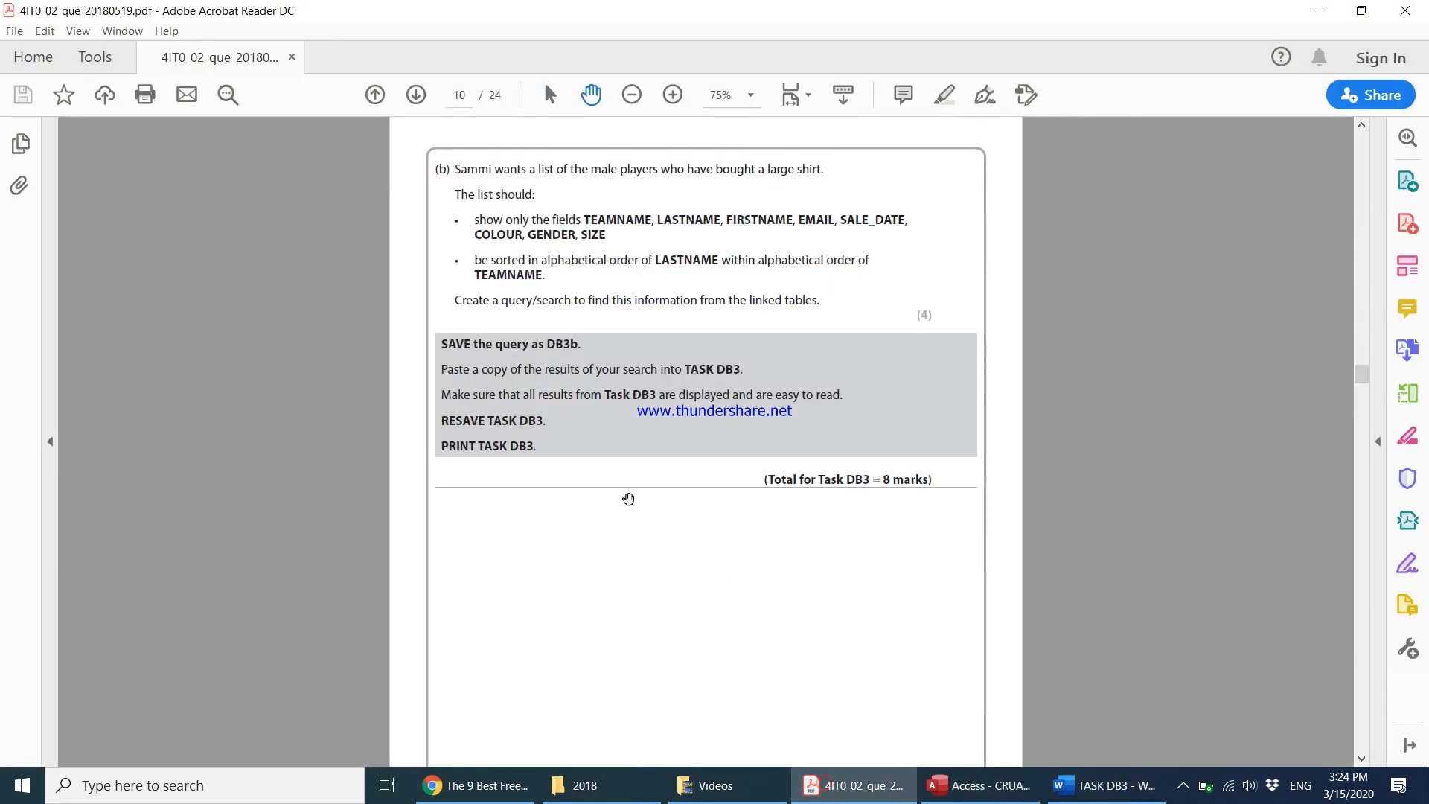
scroll("down", 3)
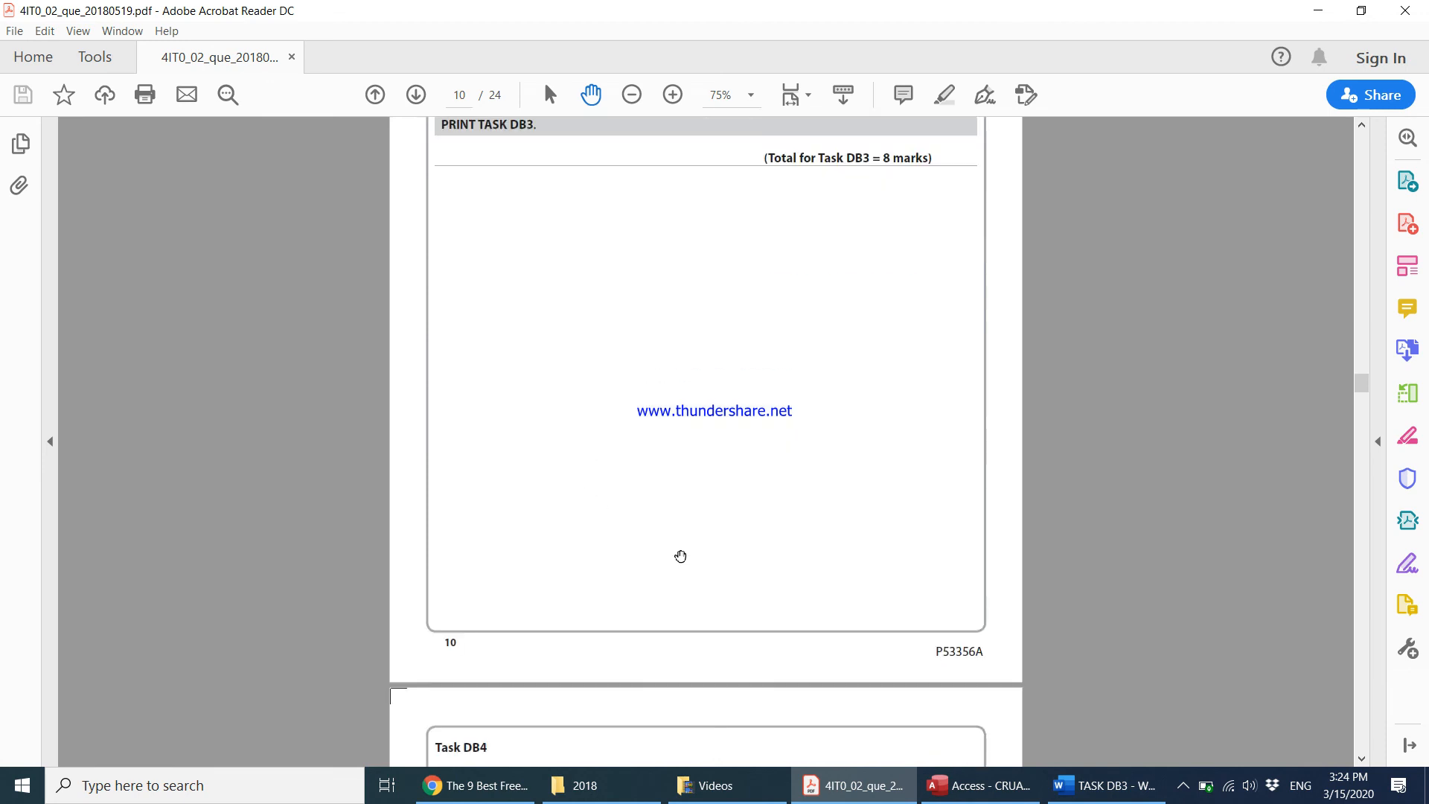
left_click(1109, 785)
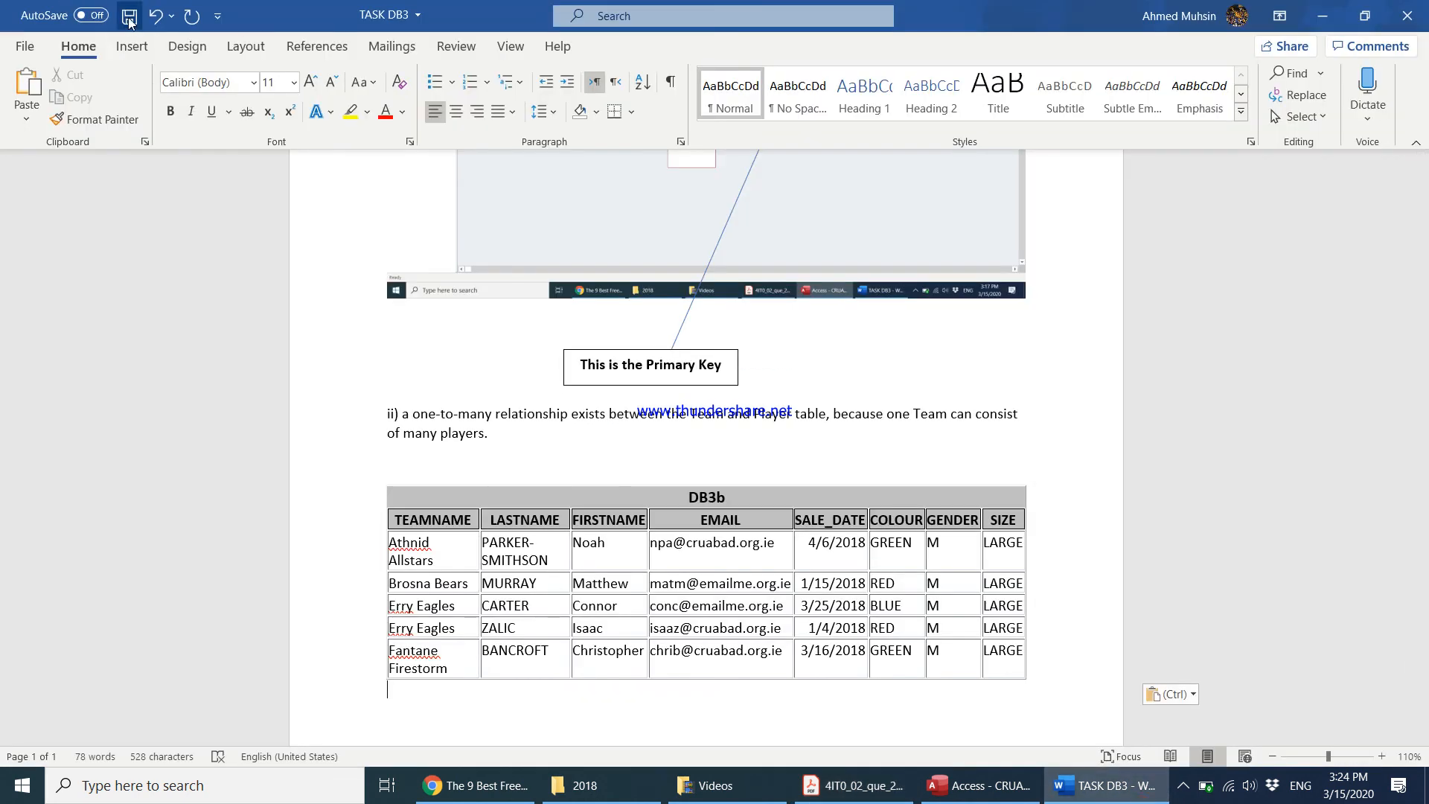